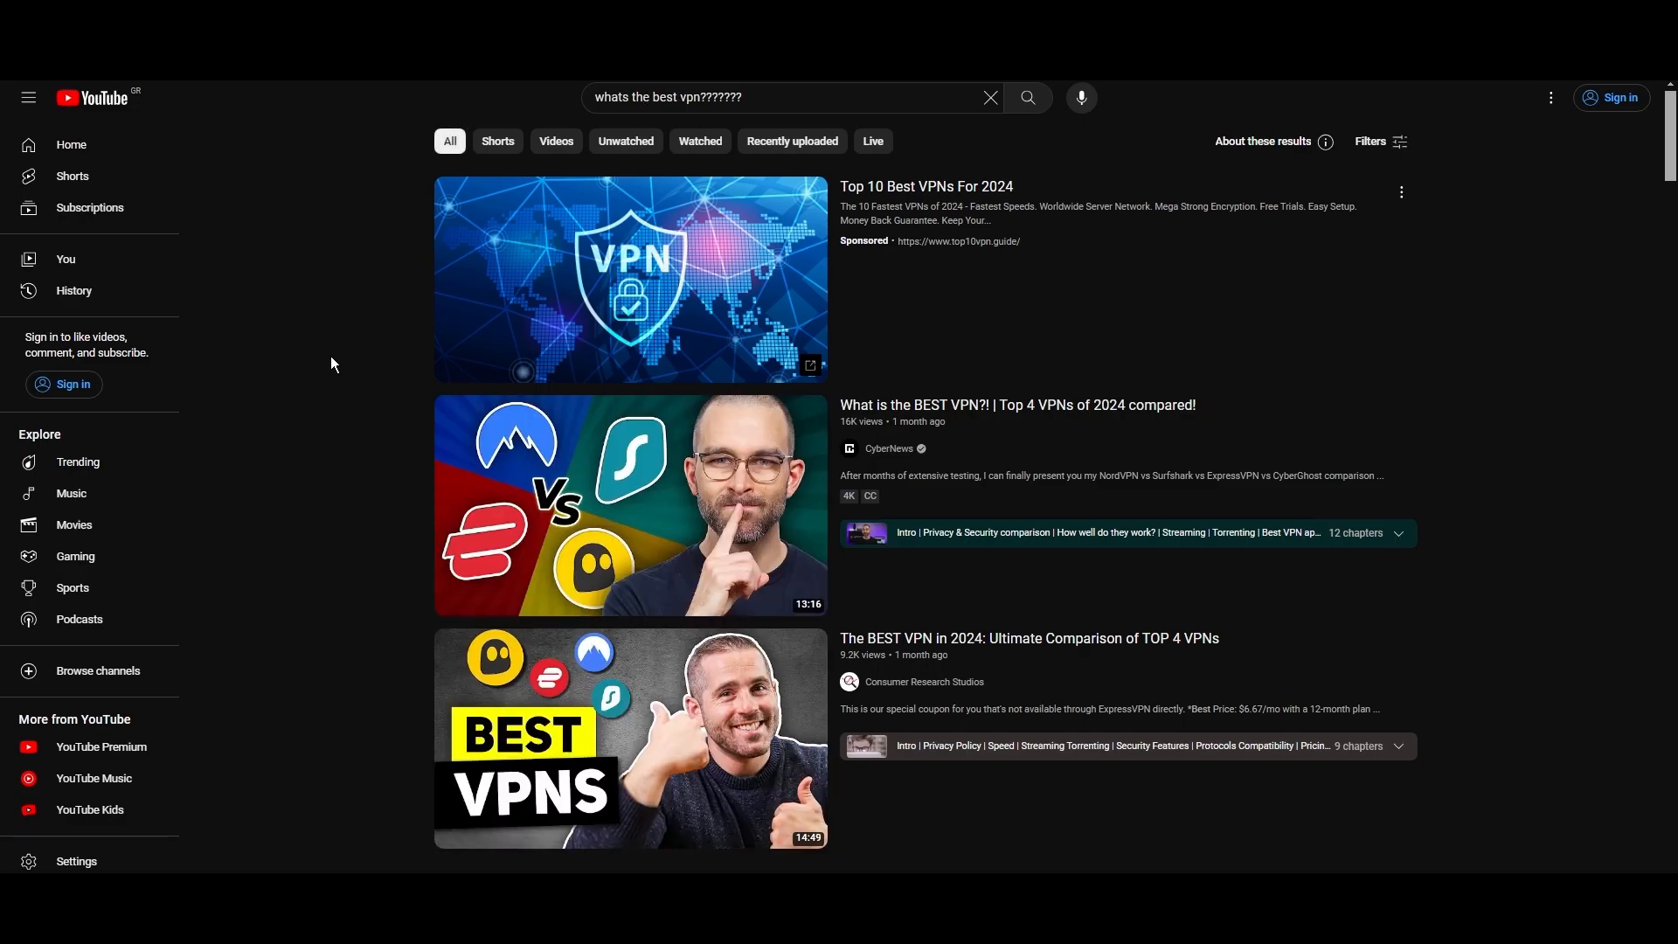
- Scroll down through the YouTube search results for the best VPN
{"action": "scroll", "scroll_direction": "down", "scroll_amount": 3}
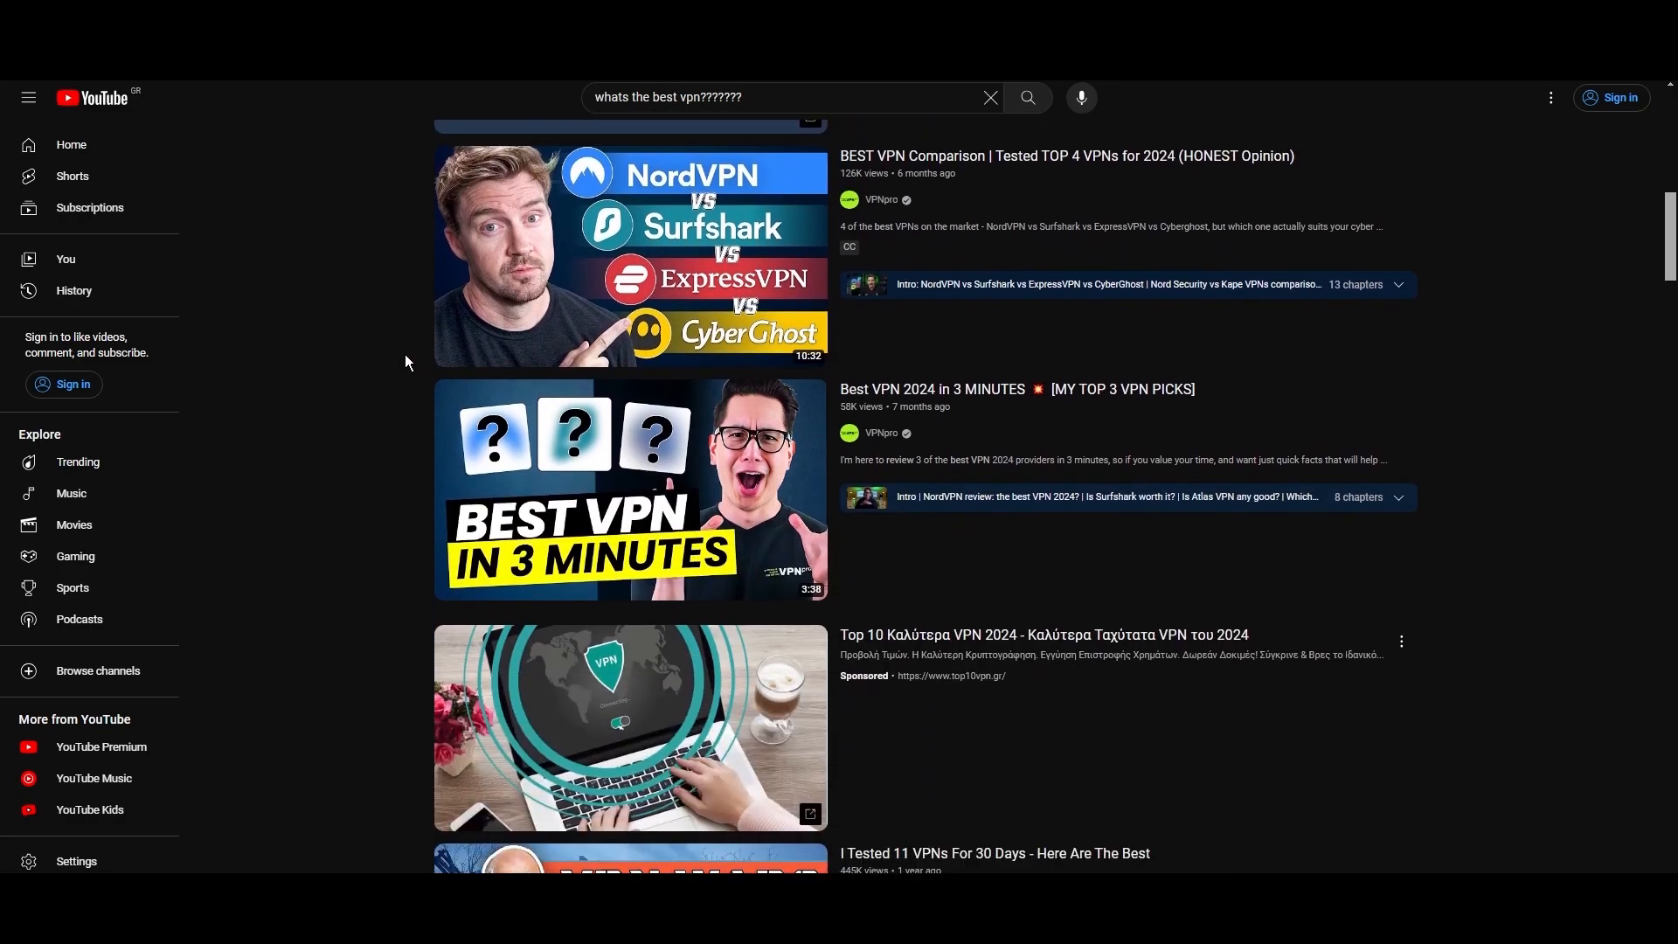
{"action": "scroll", "scroll_direction": "down", "scroll_amount": 3}
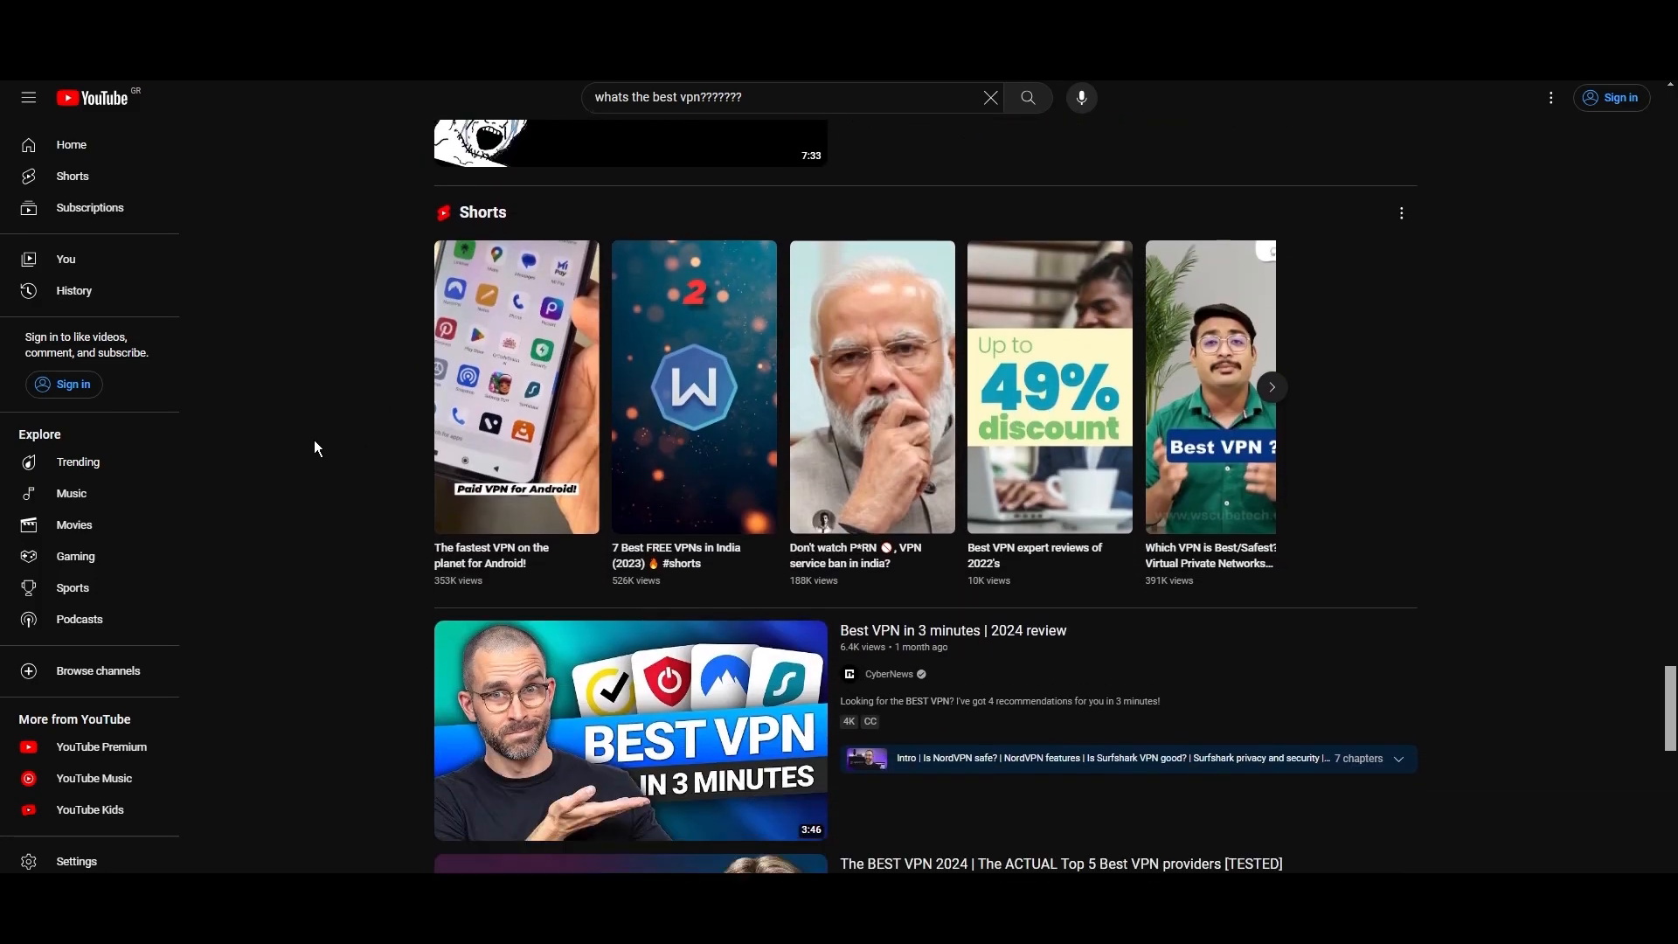
{"action": "scroll", "scroll_direction": "down", "scroll_amount": 3}
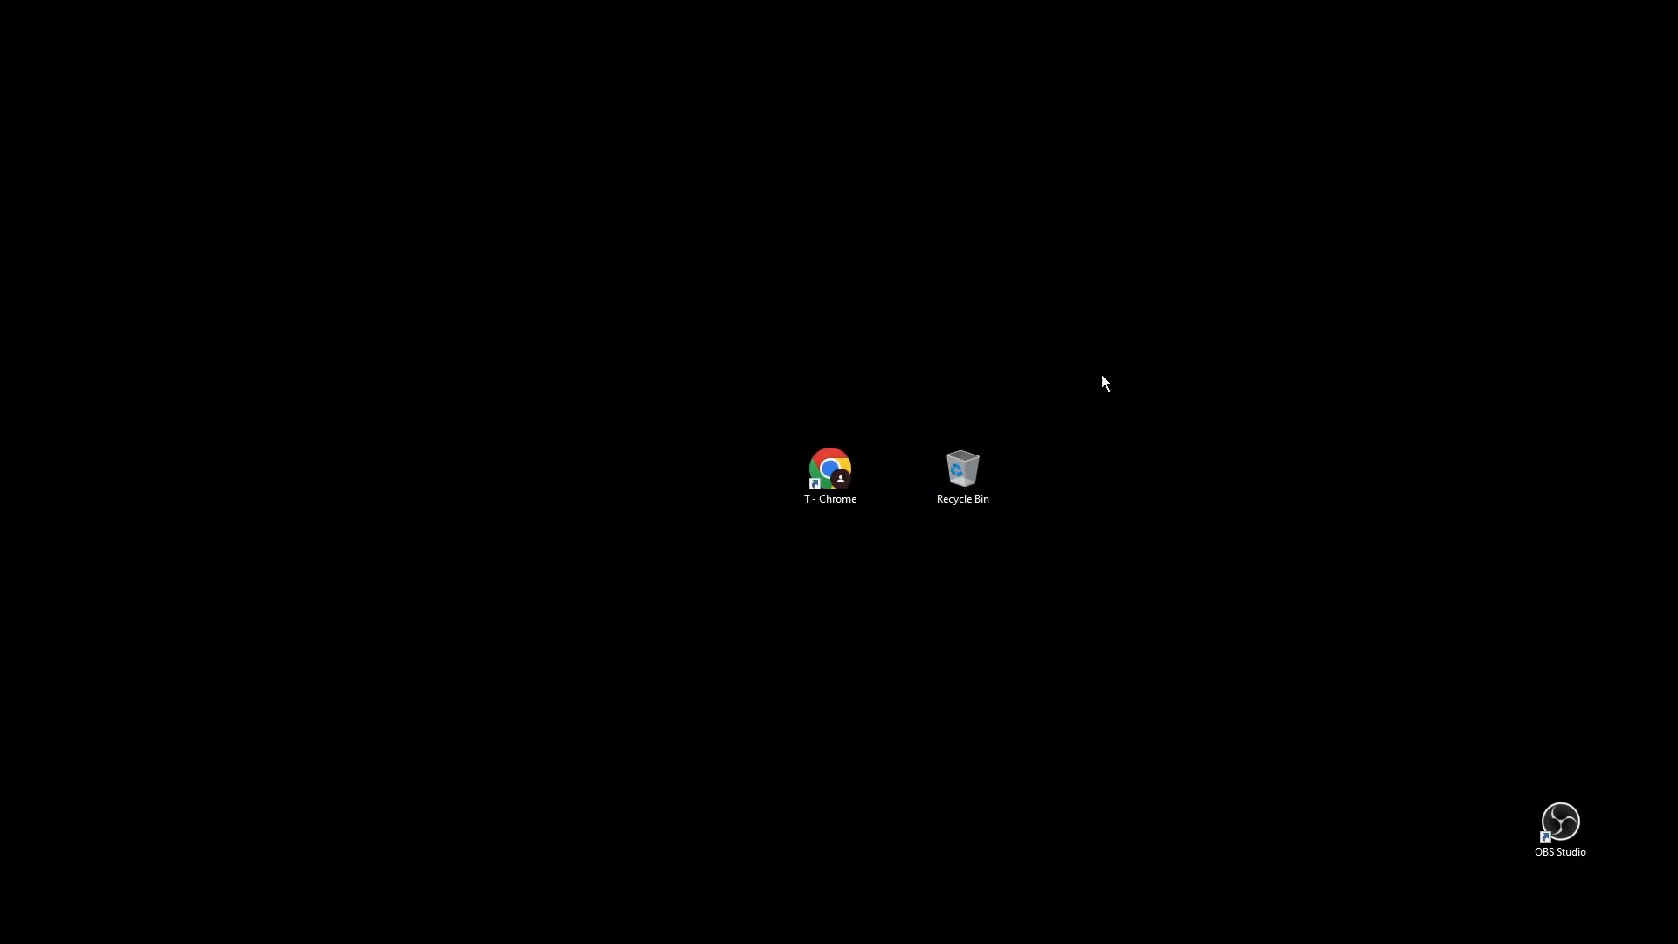
- Launch Chrome on NordVPN's servers page and scroll down the country server table
{"action": "double_click", "coordinate": [830, 471]}
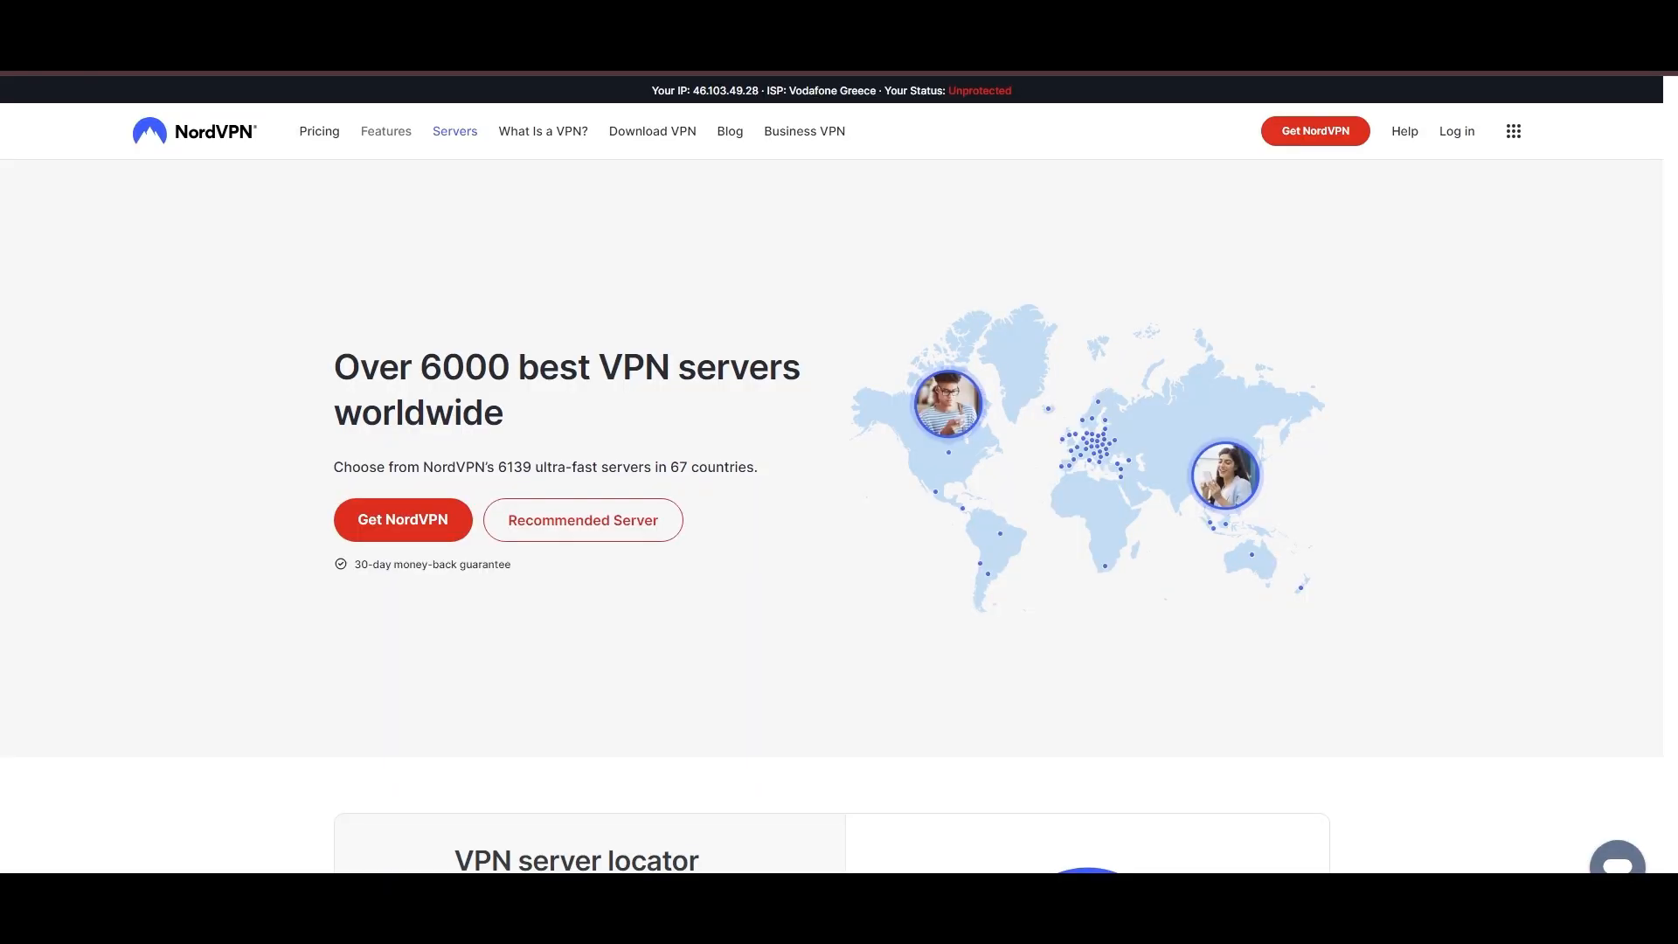
{"action": "scroll", "scroll_direction": "down", "scroll_amount": 3}
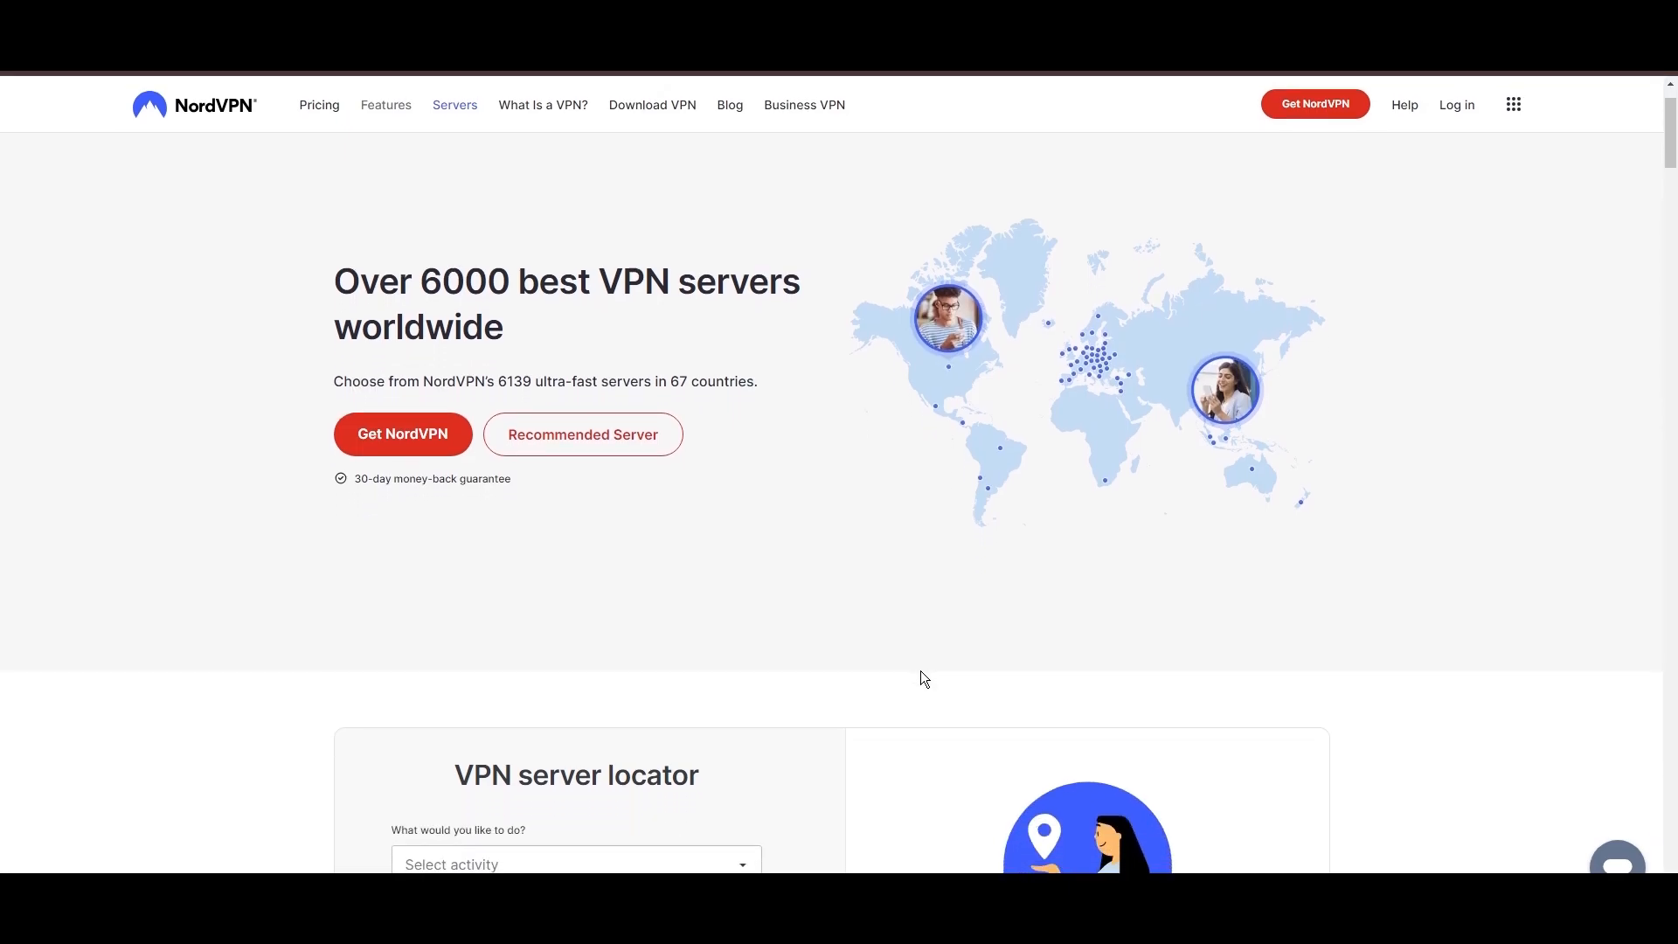
{"action": "scroll", "scroll_direction": "down", "scroll_amount": 3}
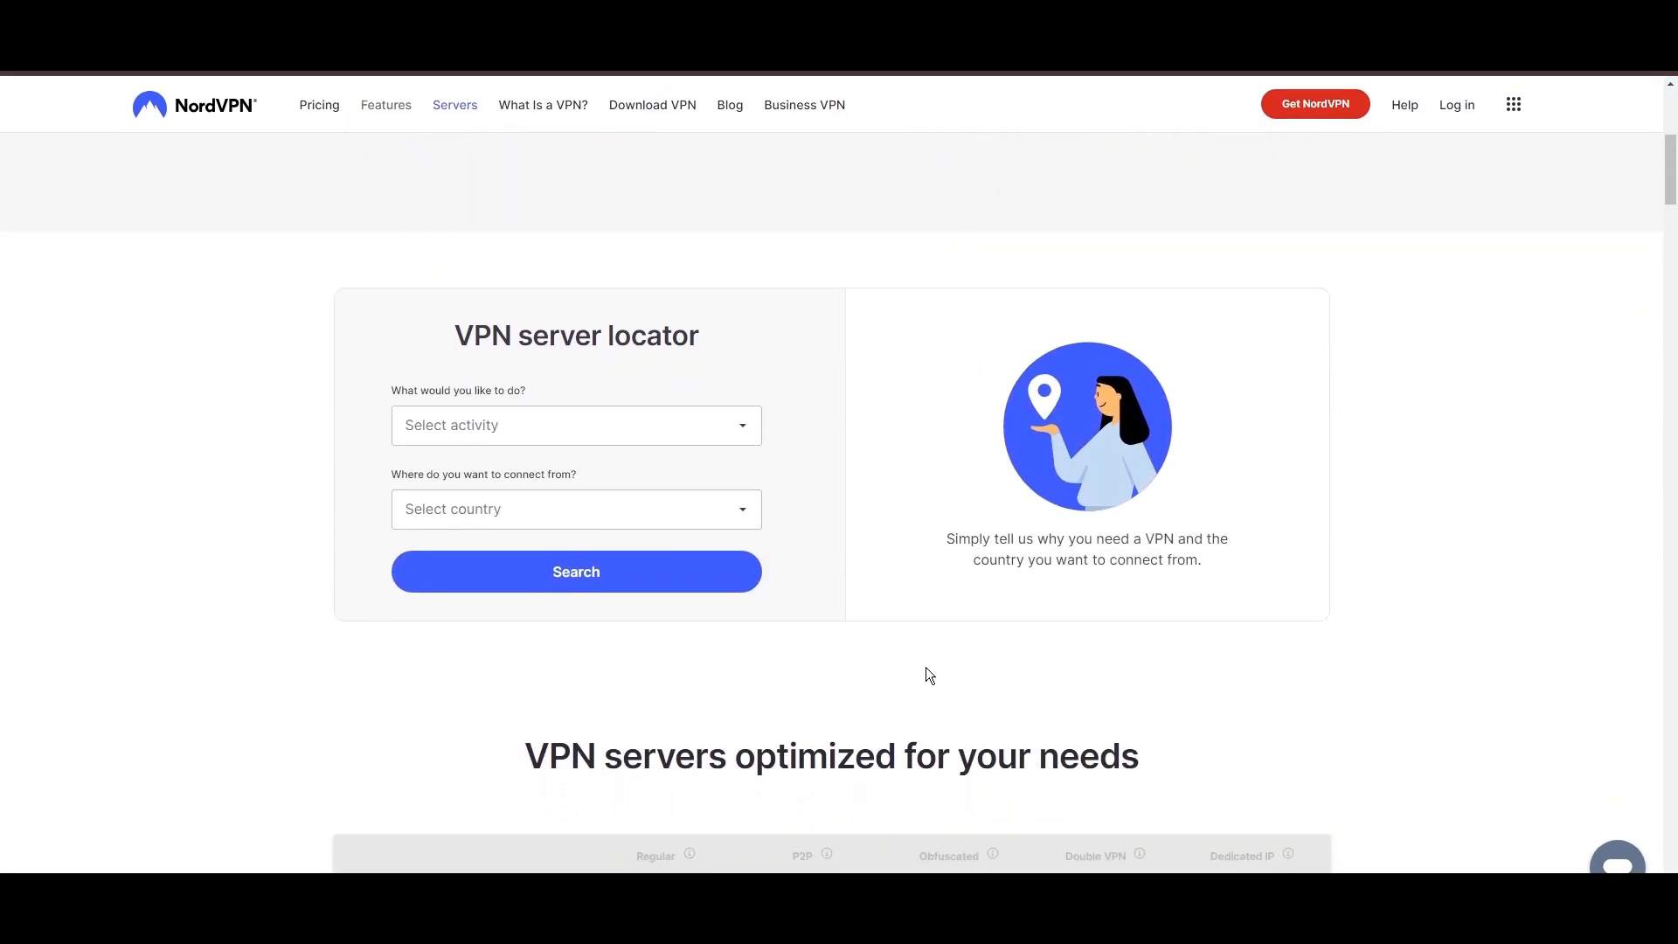
{"action": "scroll", "scroll_direction": "down", "scroll_amount": 3}
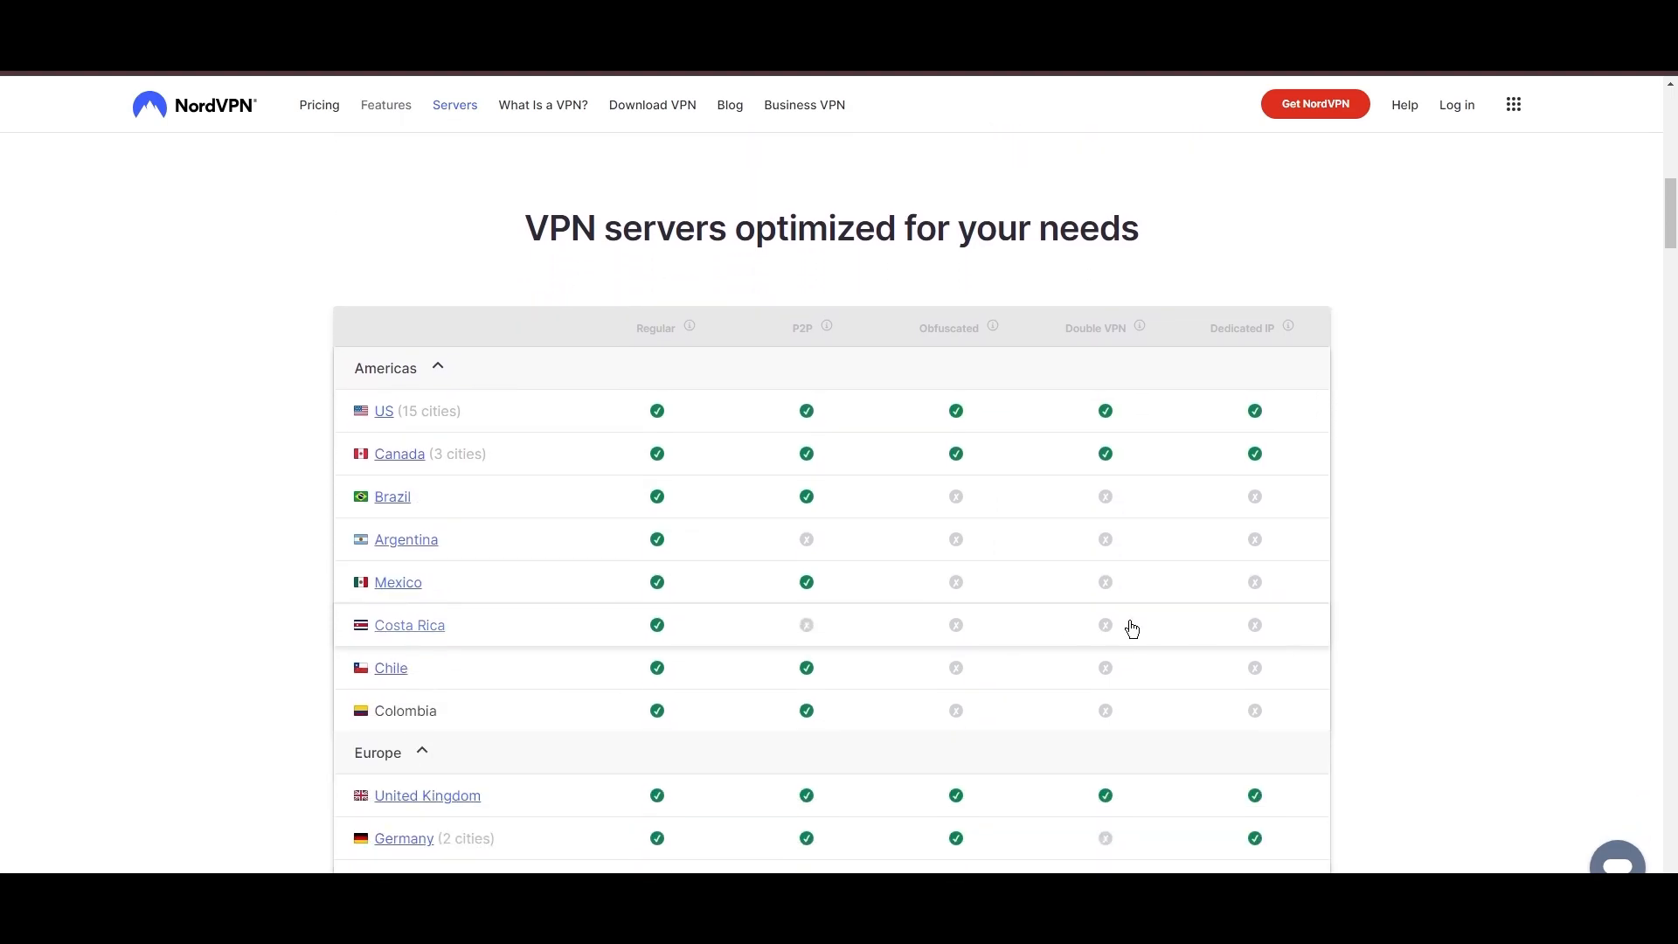
{"action": "scroll", "scroll_direction": "down", "scroll_amount": 3}
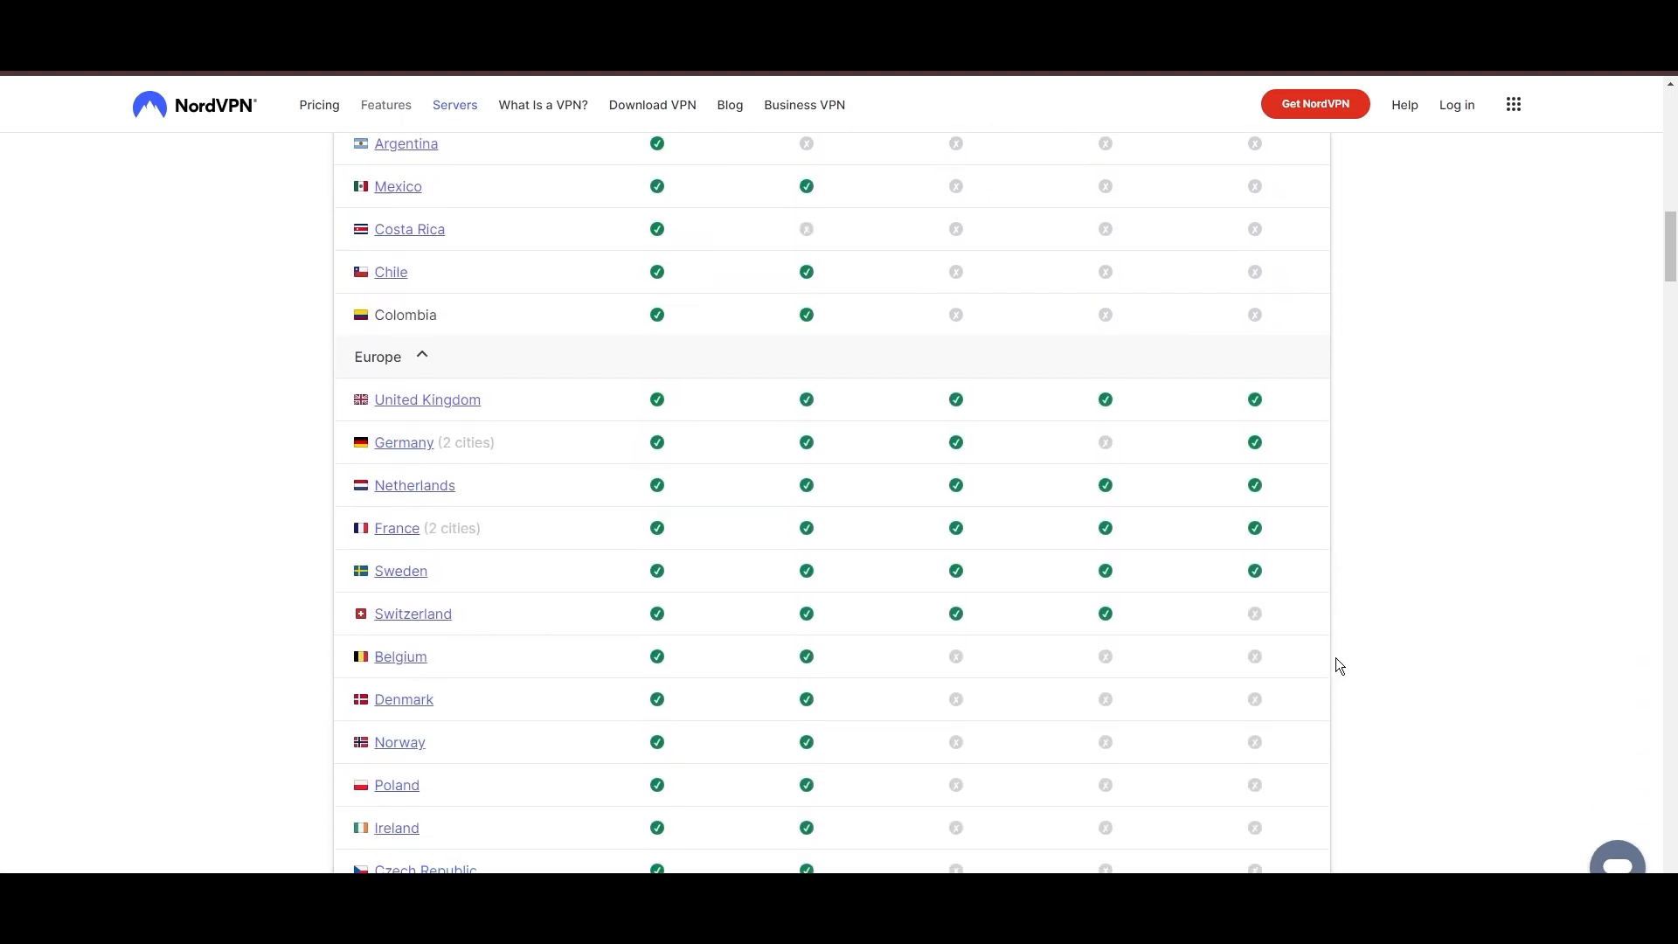
{"action": "scroll", "scroll_direction": "down", "scroll_amount": 3}
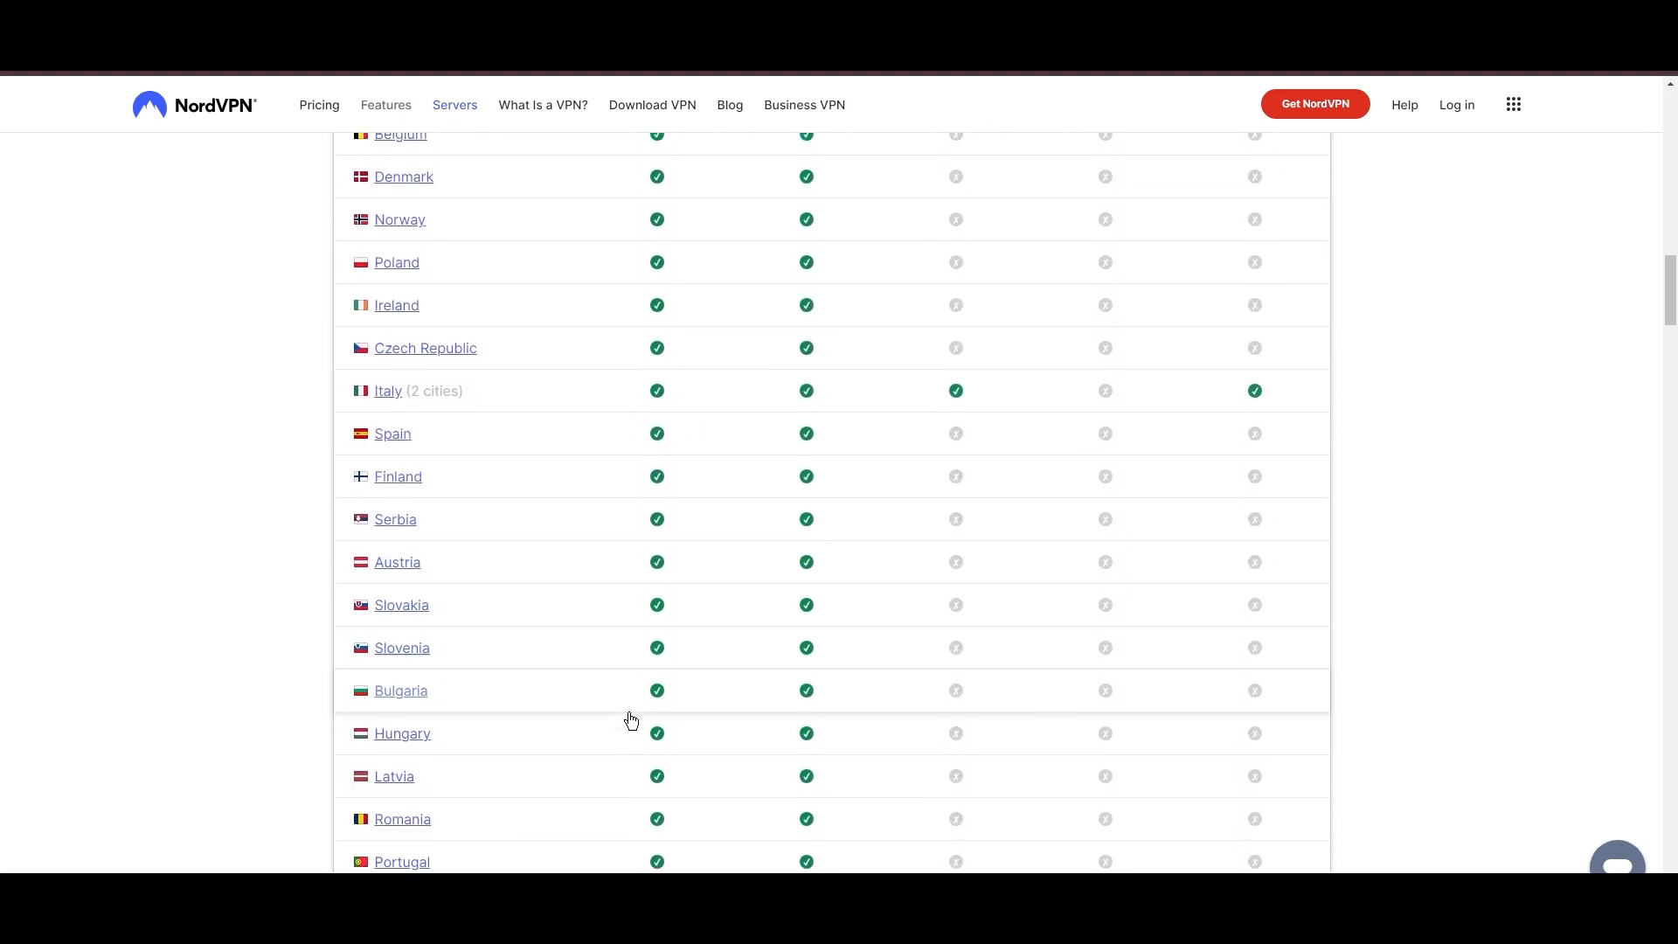
{"action": "scroll", "scroll_direction": "down", "scroll_amount": 3}
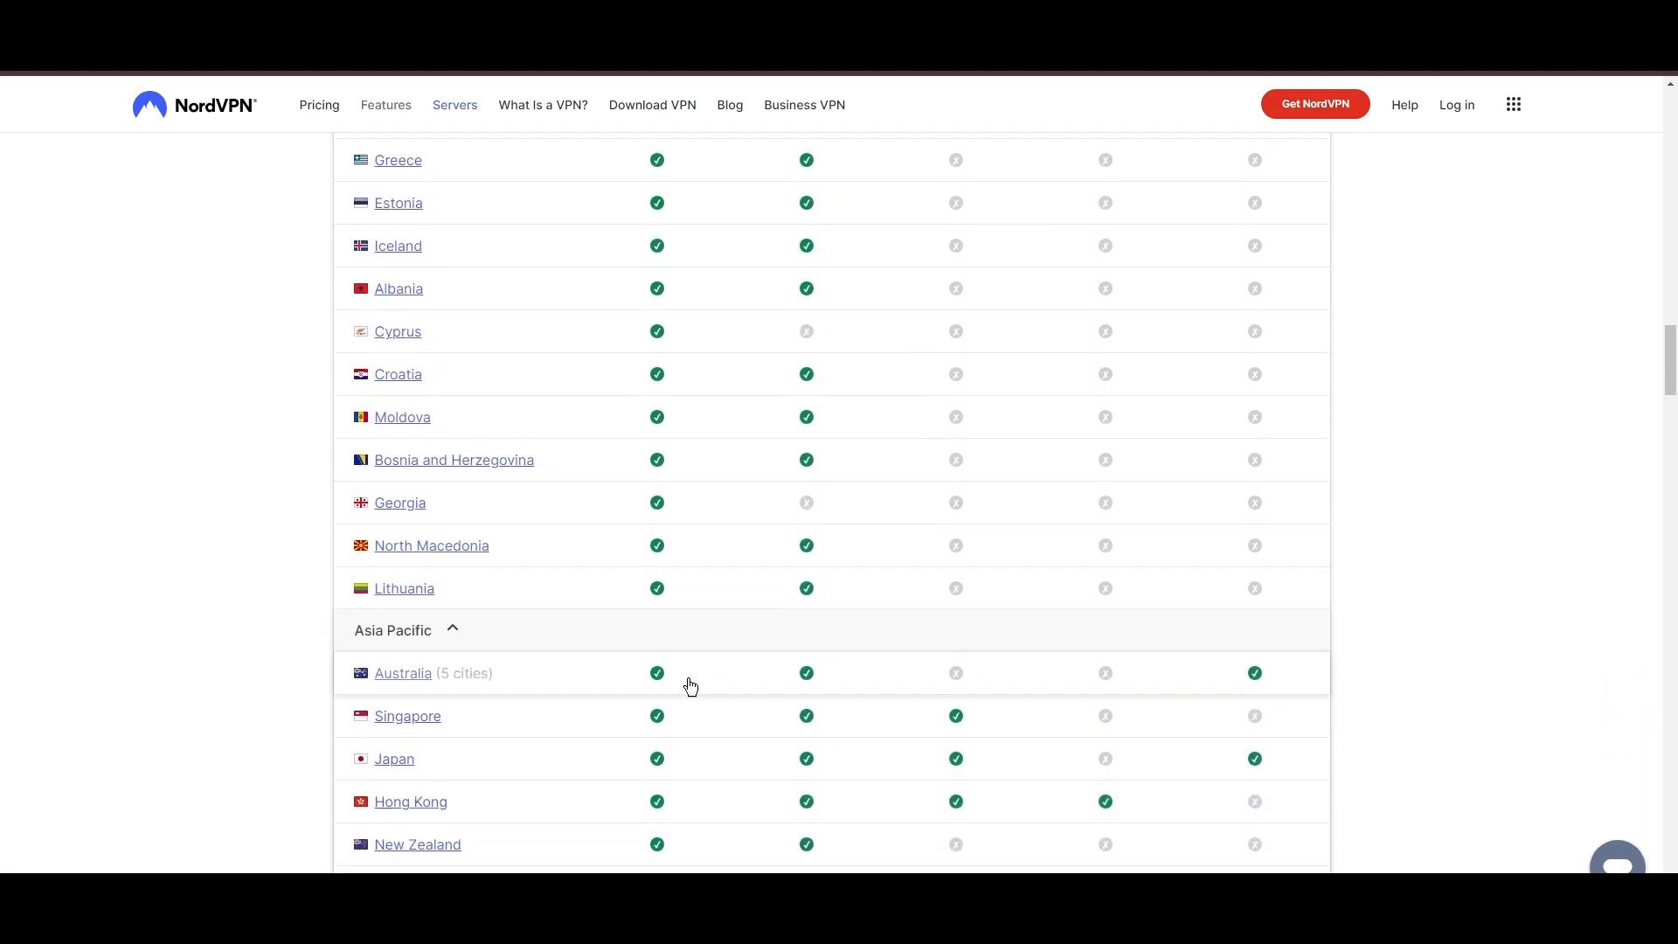
{"action": "scroll", "scroll_direction": "down", "scroll_amount": 3}
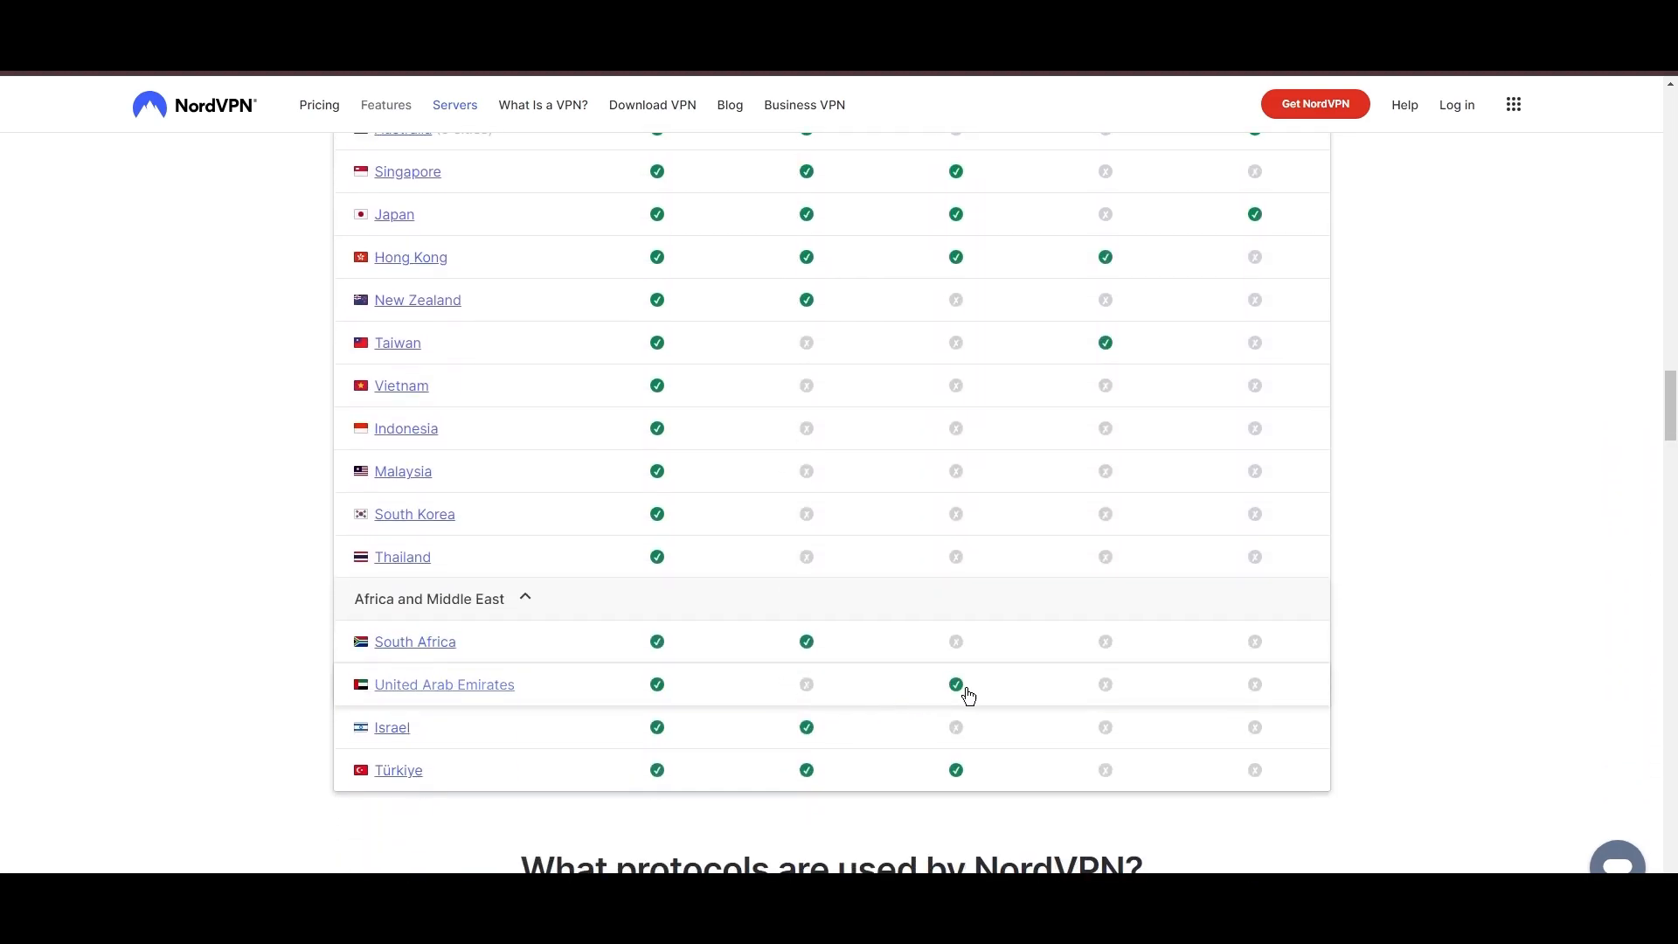
{"action": "scroll", "scroll_direction": "down", "scroll_amount": 3}
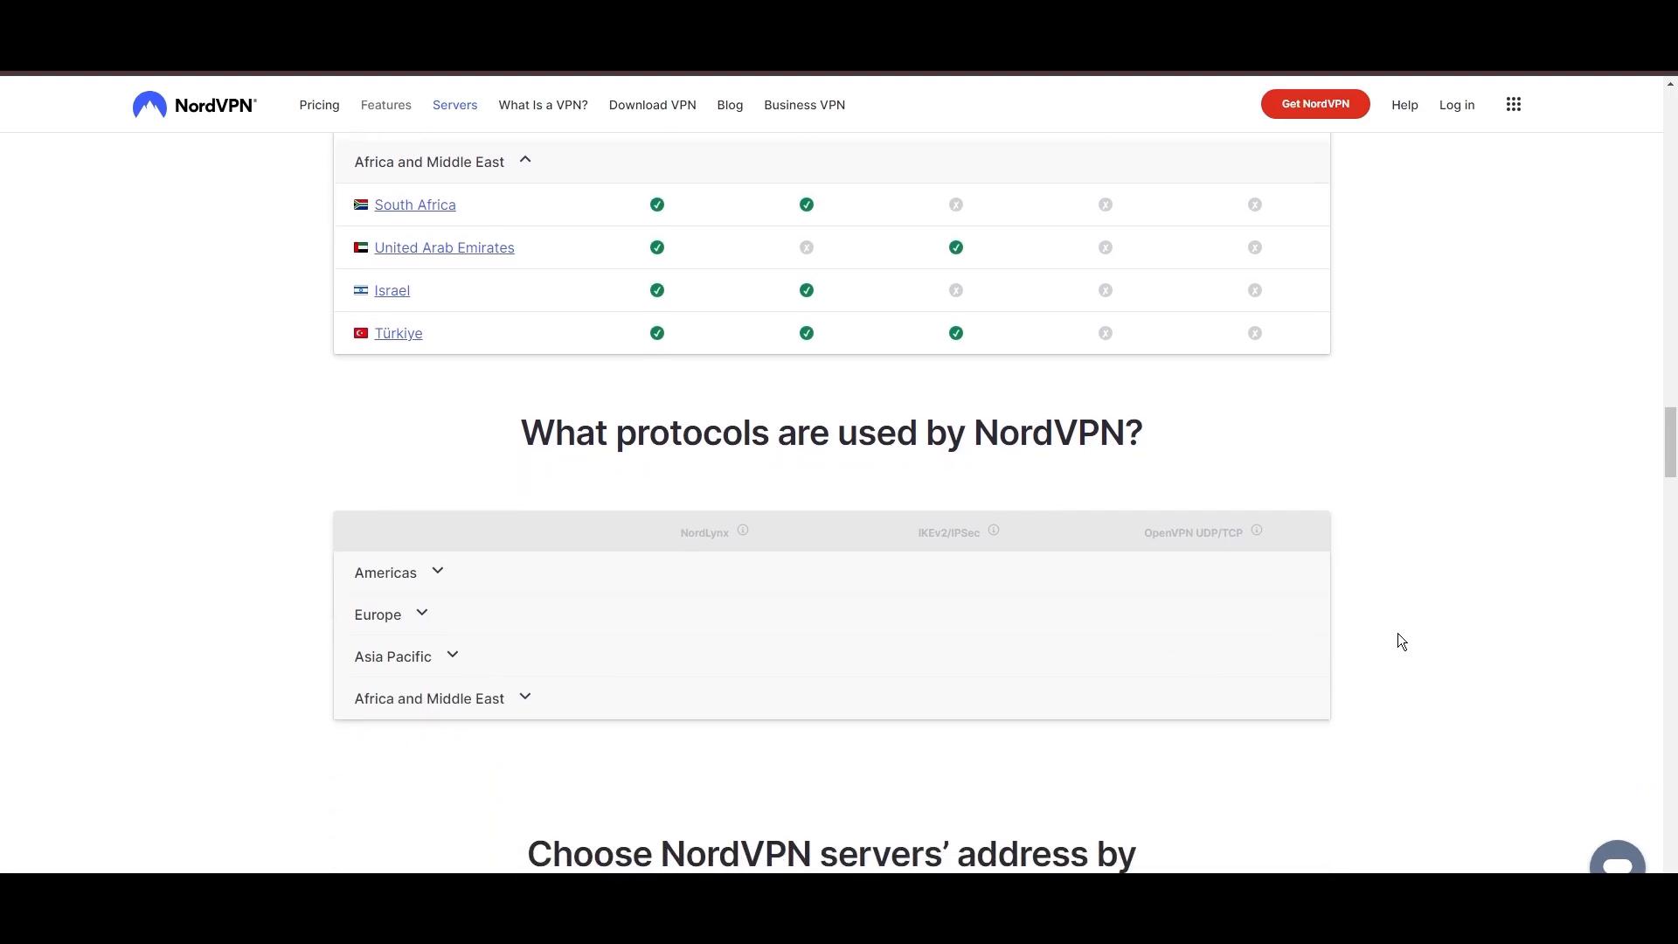
{"action": "scroll", "scroll_direction": "down", "scroll_amount": 3}
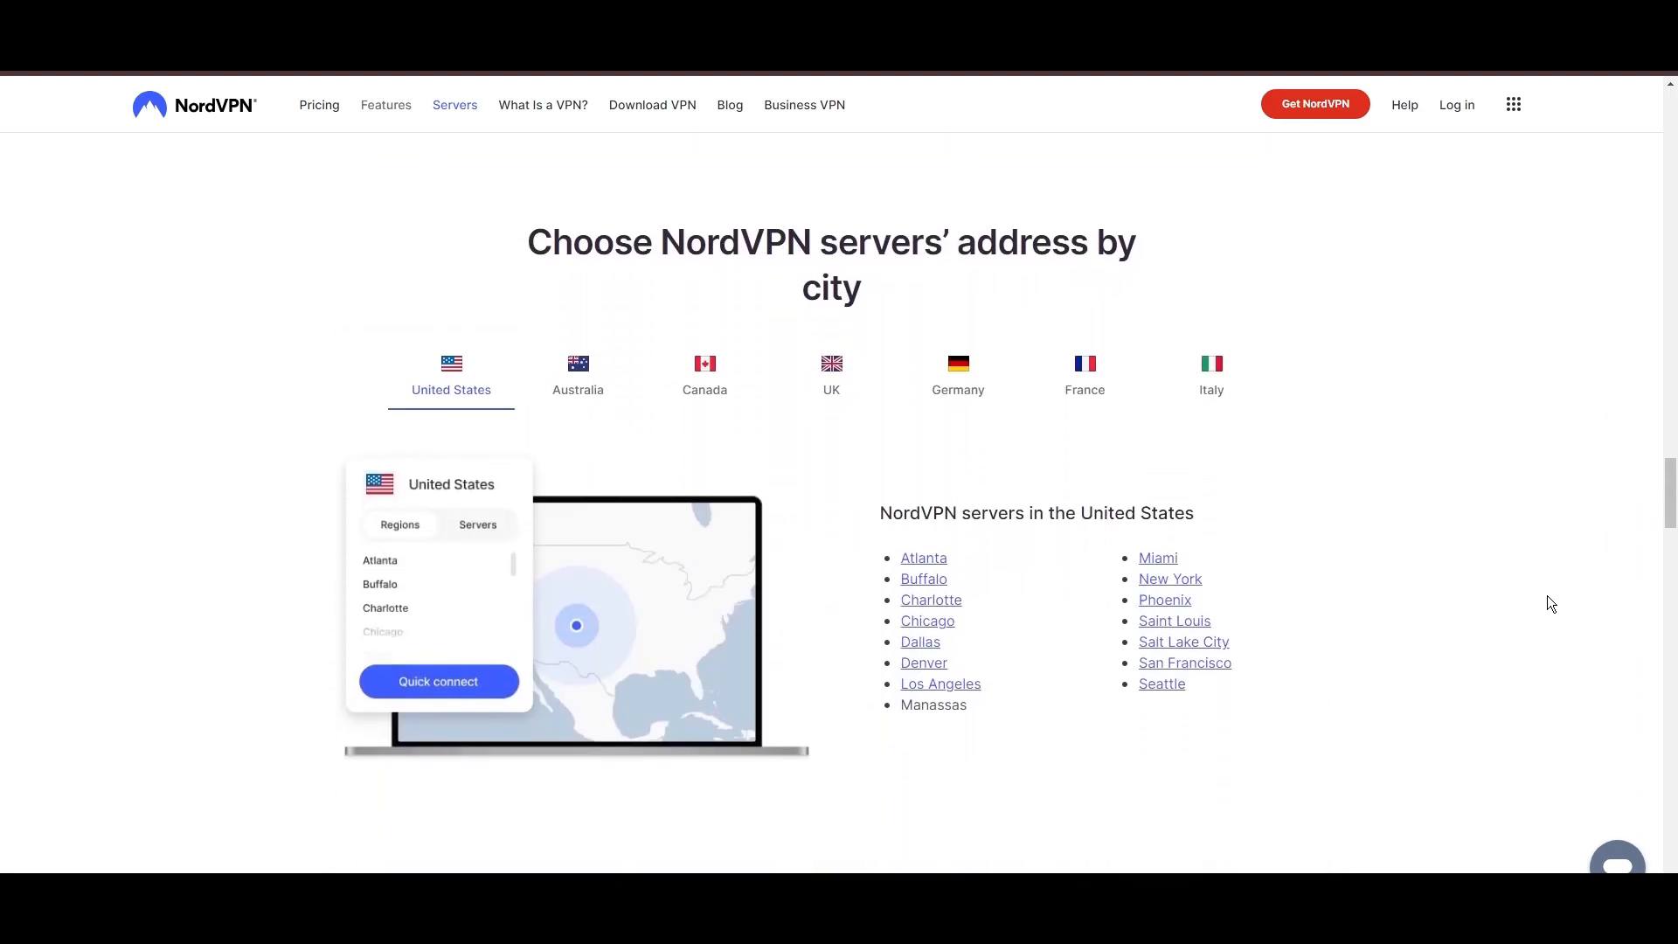
- Show the Canadian and French server city lists under servers by city
{"action": "left_click", "coordinate": [704, 376]}
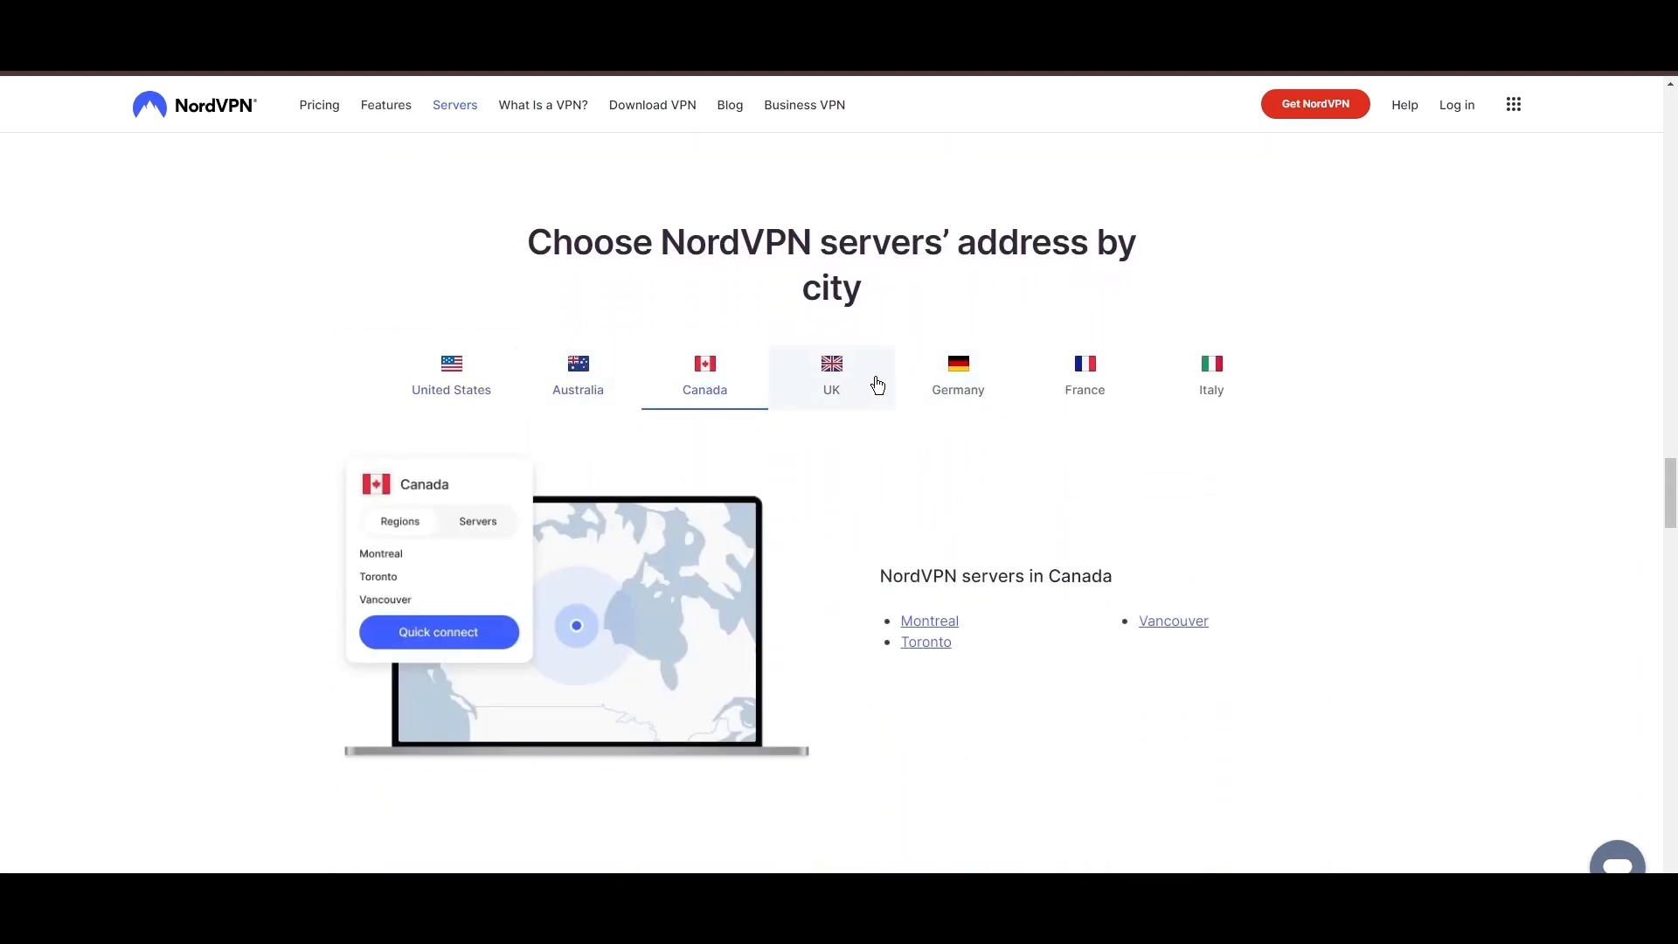
{"action": "left_click", "coordinate": [1084, 376]}
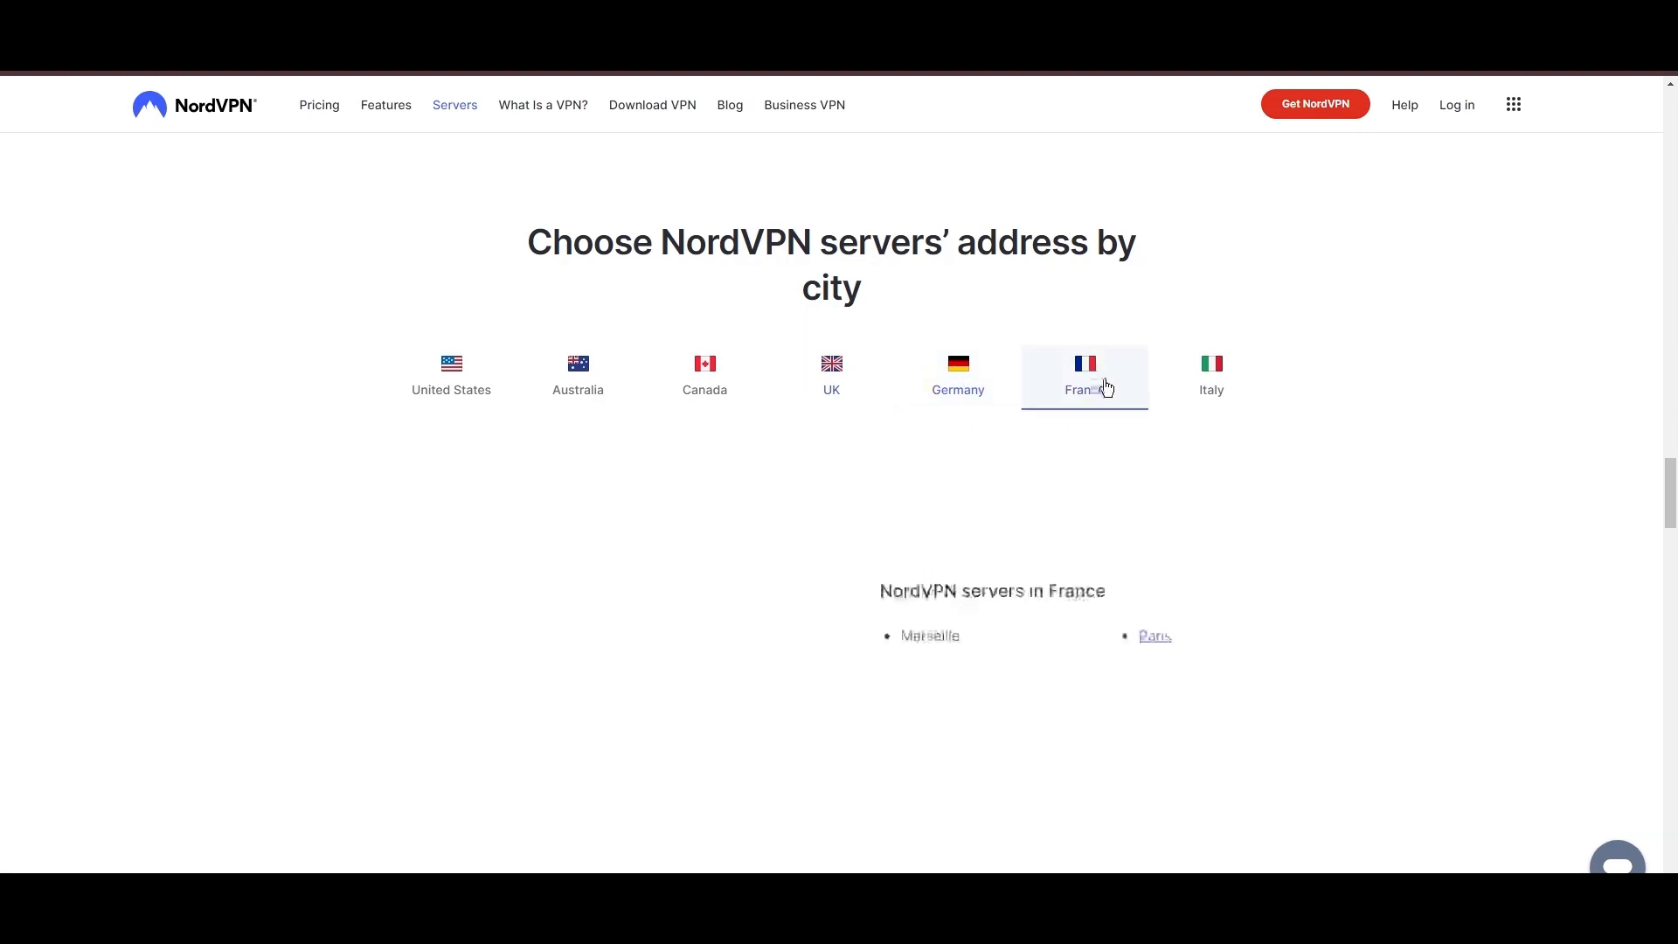
{"action": "left_click", "coordinate": [1210, 375]}
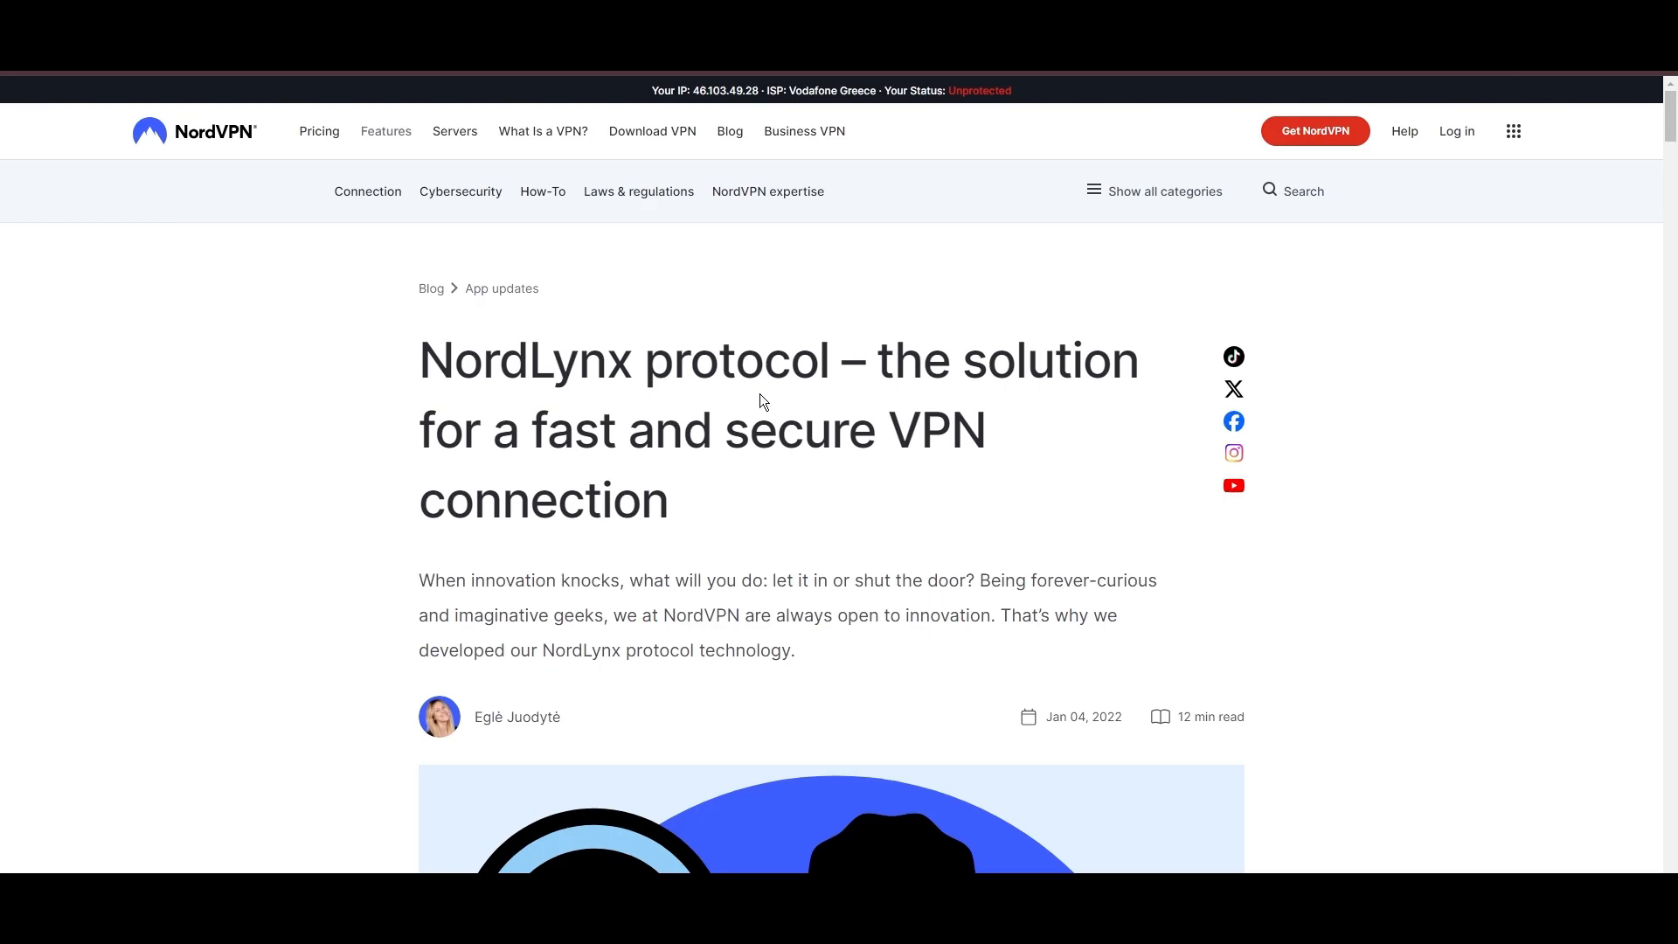
- Scroll the NordLynx article past its contents to the Benefits of NordLynx heading
{"action": "scroll", "scroll_direction": "down", "scroll_amount": 3}
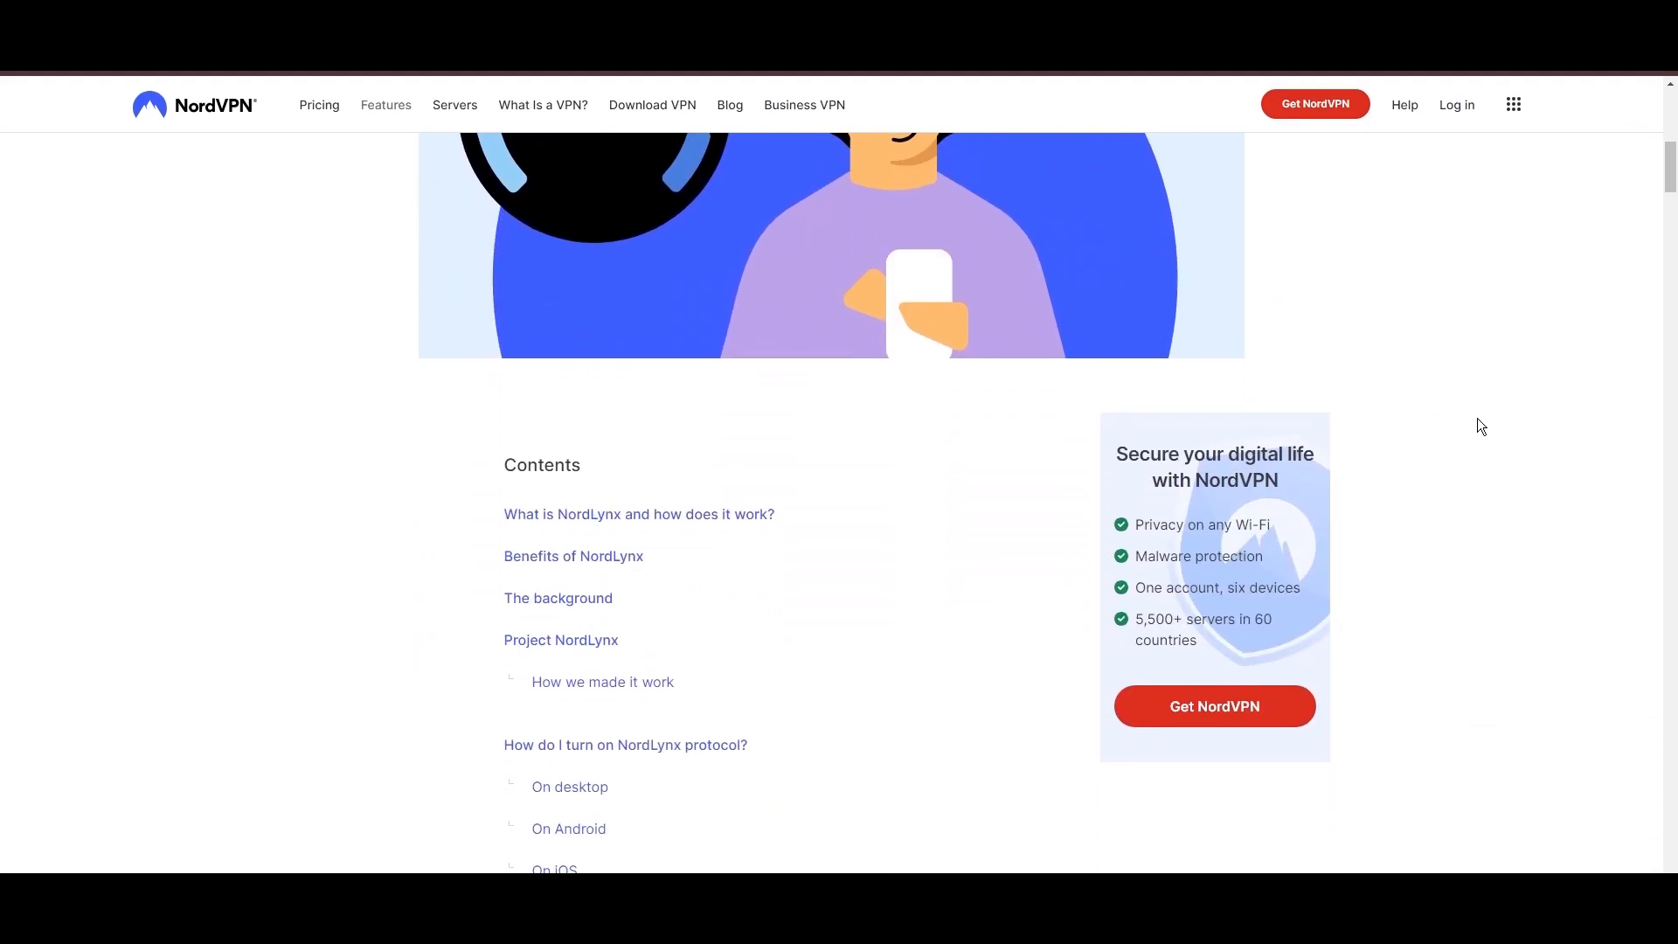
{"action": "scroll", "scroll_direction": "down", "scroll_amount": 3}
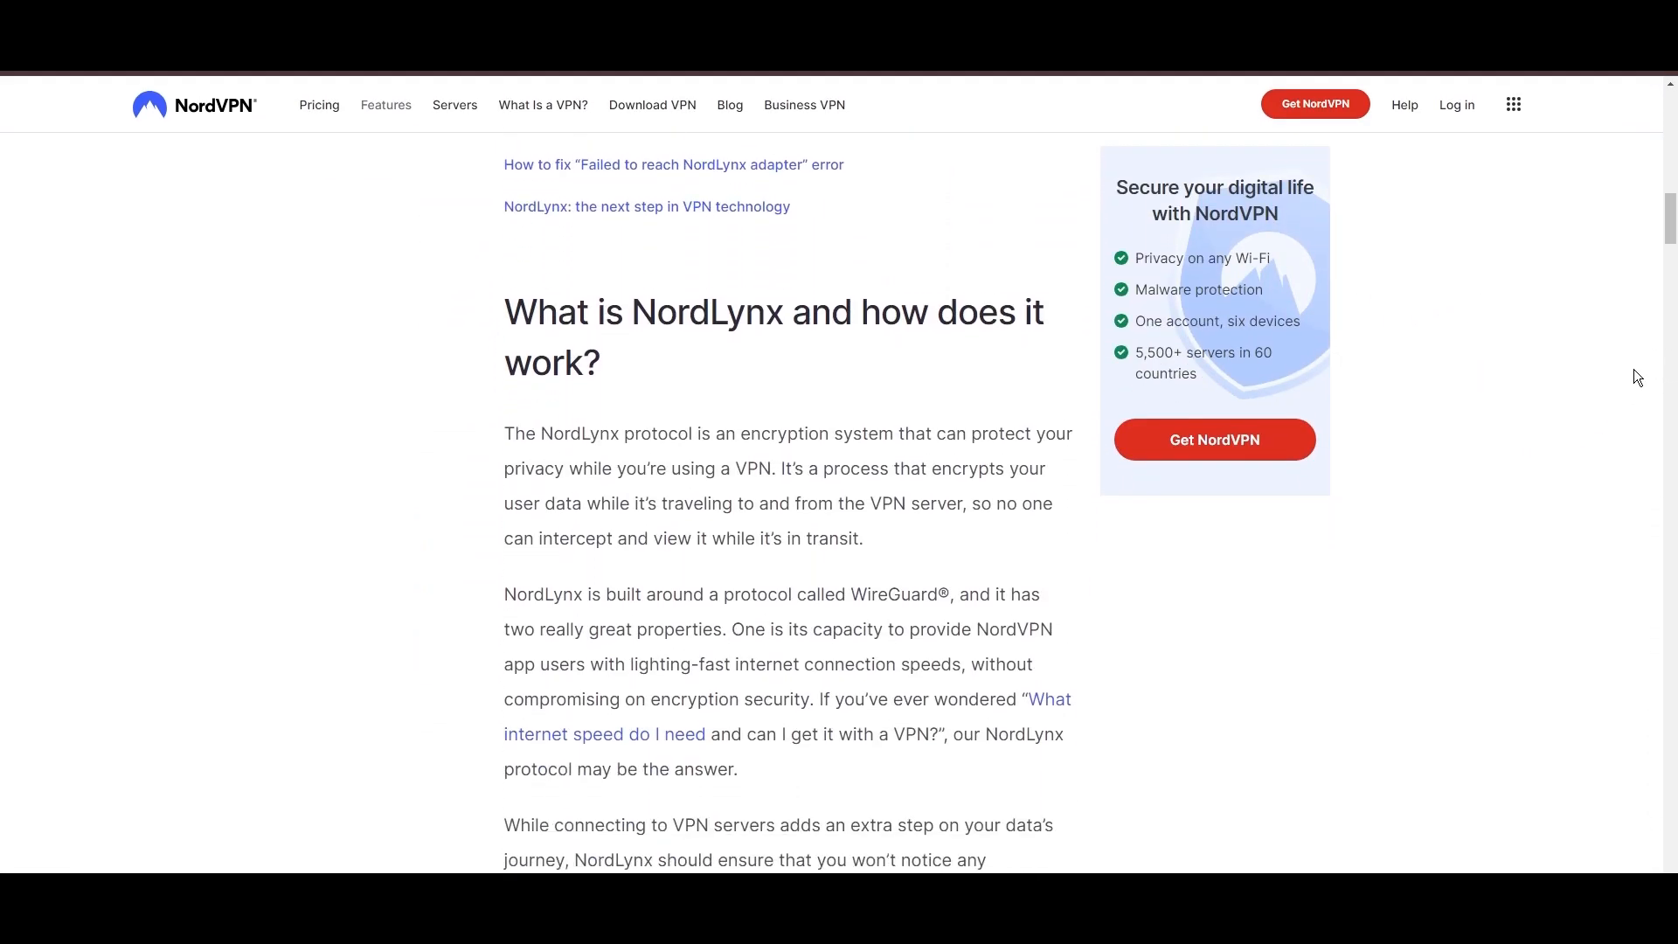
{"action": "scroll", "scroll_direction": "down", "scroll_amount": 3}
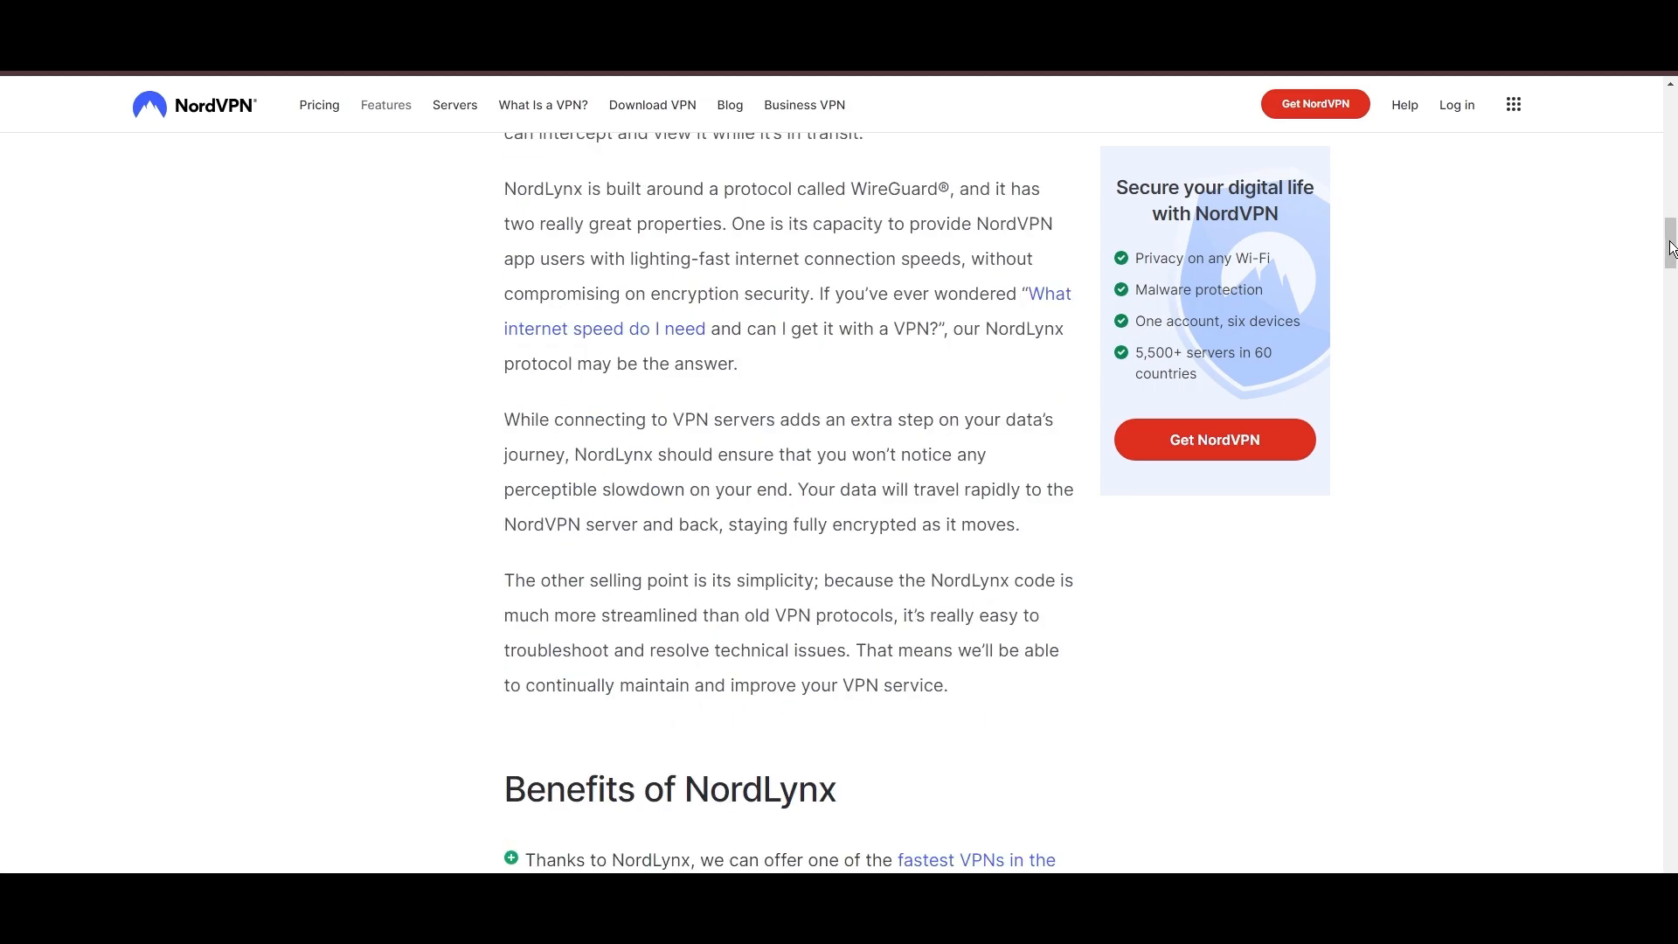
{"action": "scroll", "scroll_direction": "down", "scroll_amount": 3}
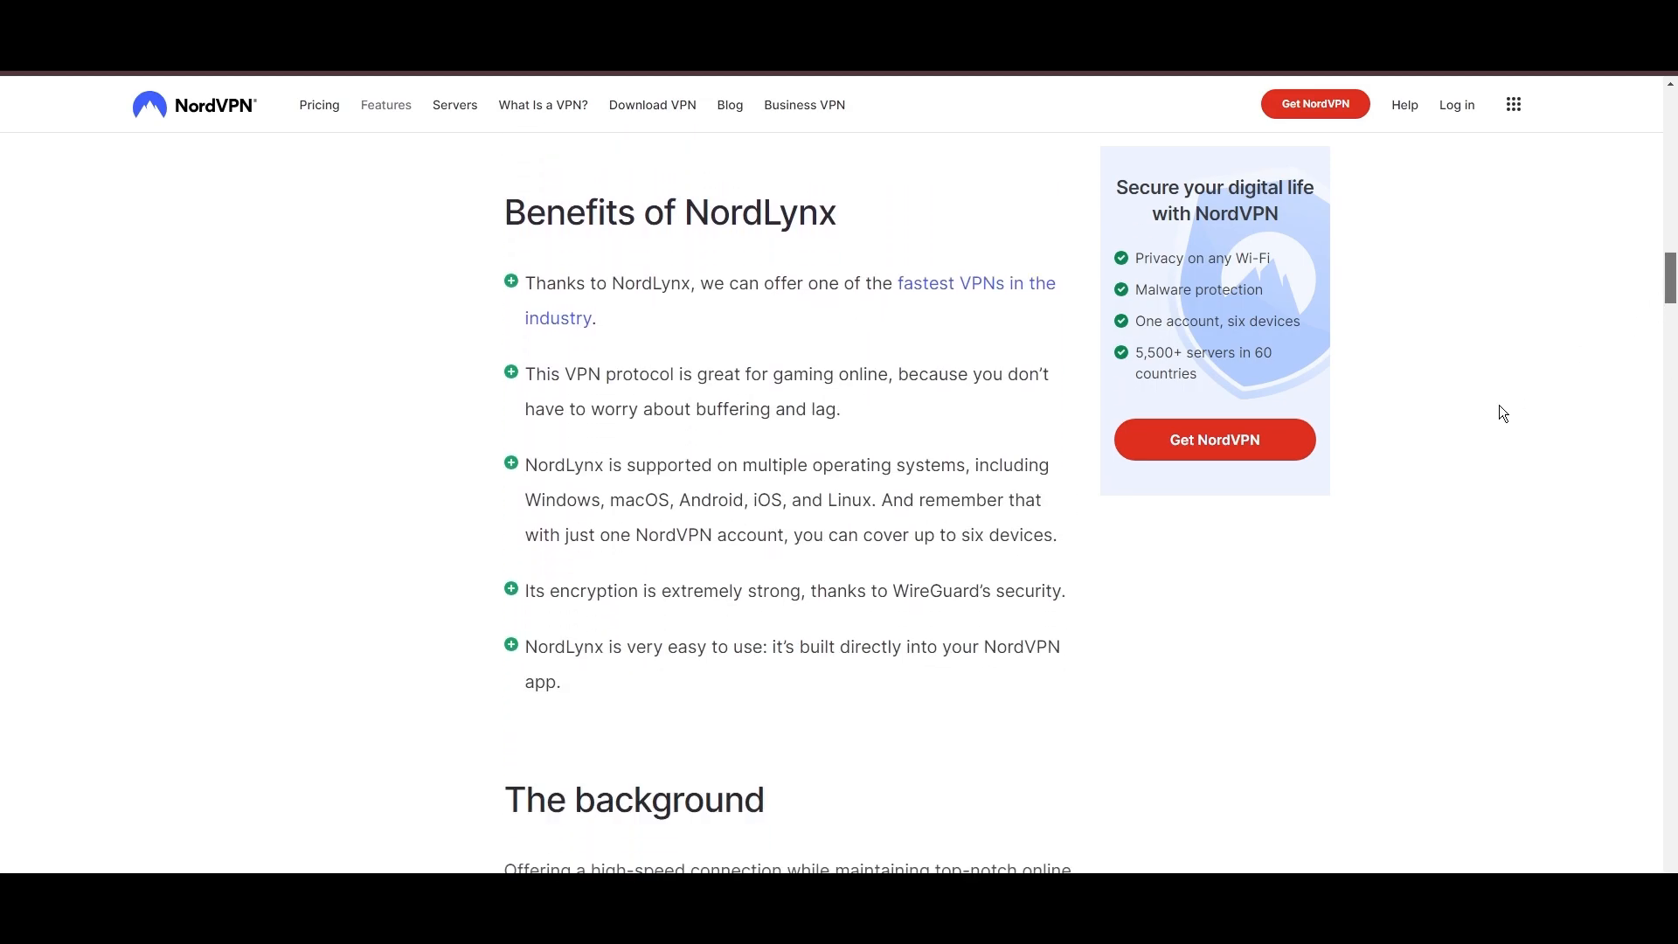
{"action": "mouse_move", "coordinate": [585, 749]}
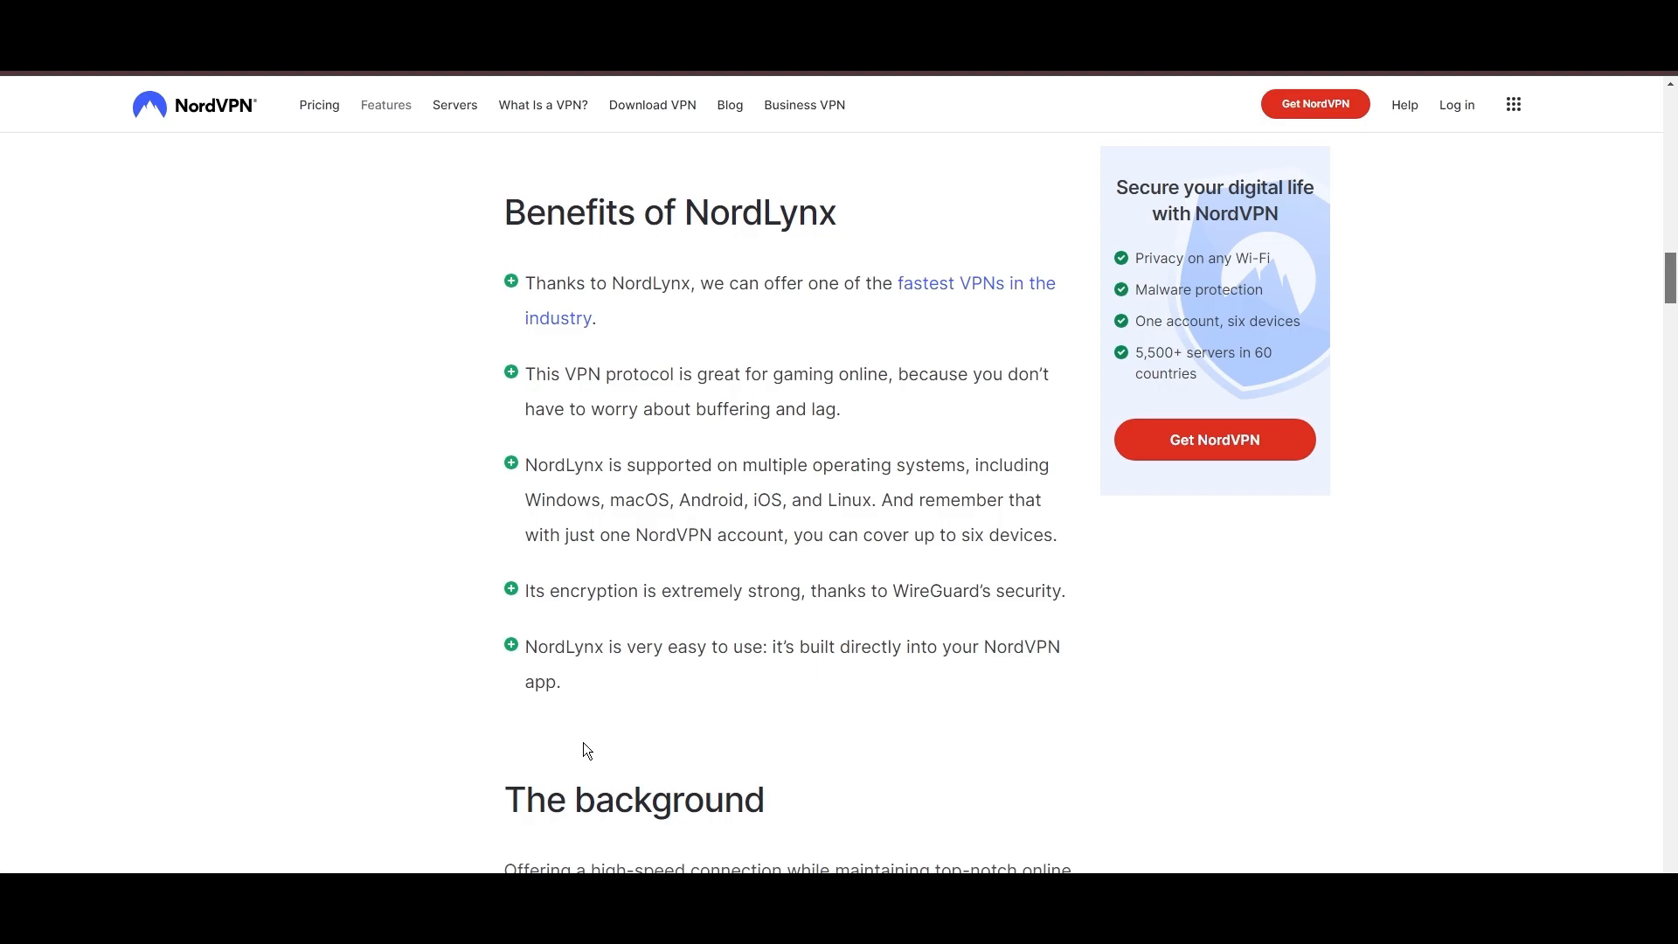
- Read Threat Protection's benefits, viewing the File protection and Vulnerability detection tabs
{"action": "scroll", "scroll_direction": "down", "scroll_amount": 3}
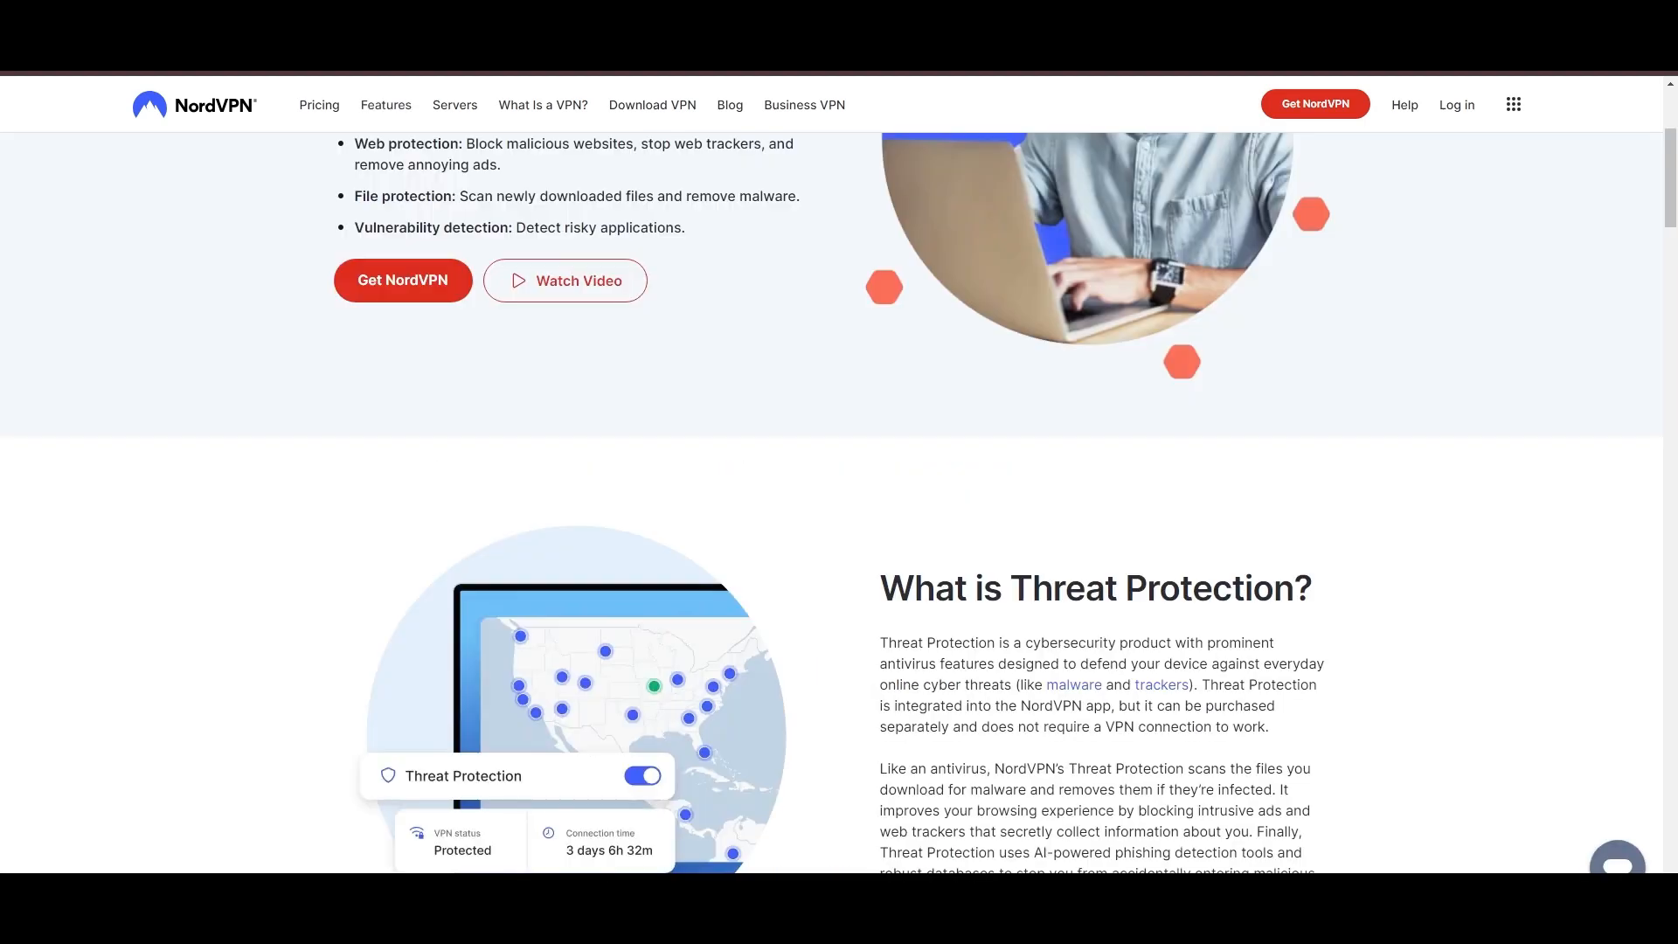
{"action": "scroll", "scroll_direction": "down", "scroll_amount": 3}
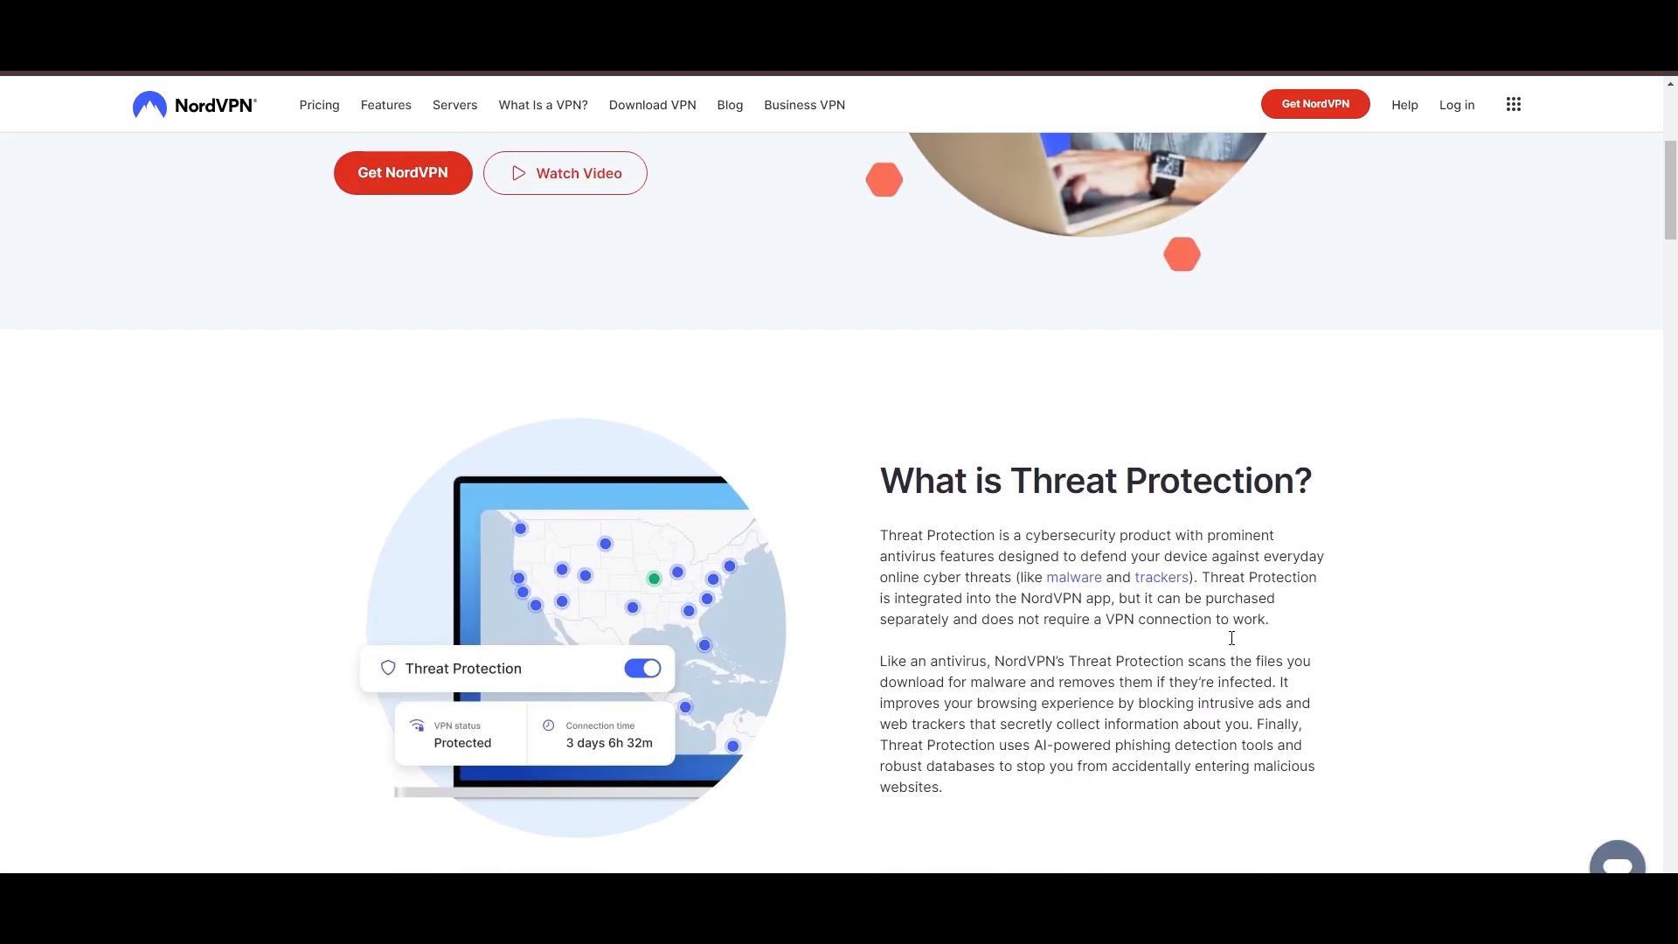
{"action": "scroll", "scroll_direction": "down", "scroll_amount": 3}
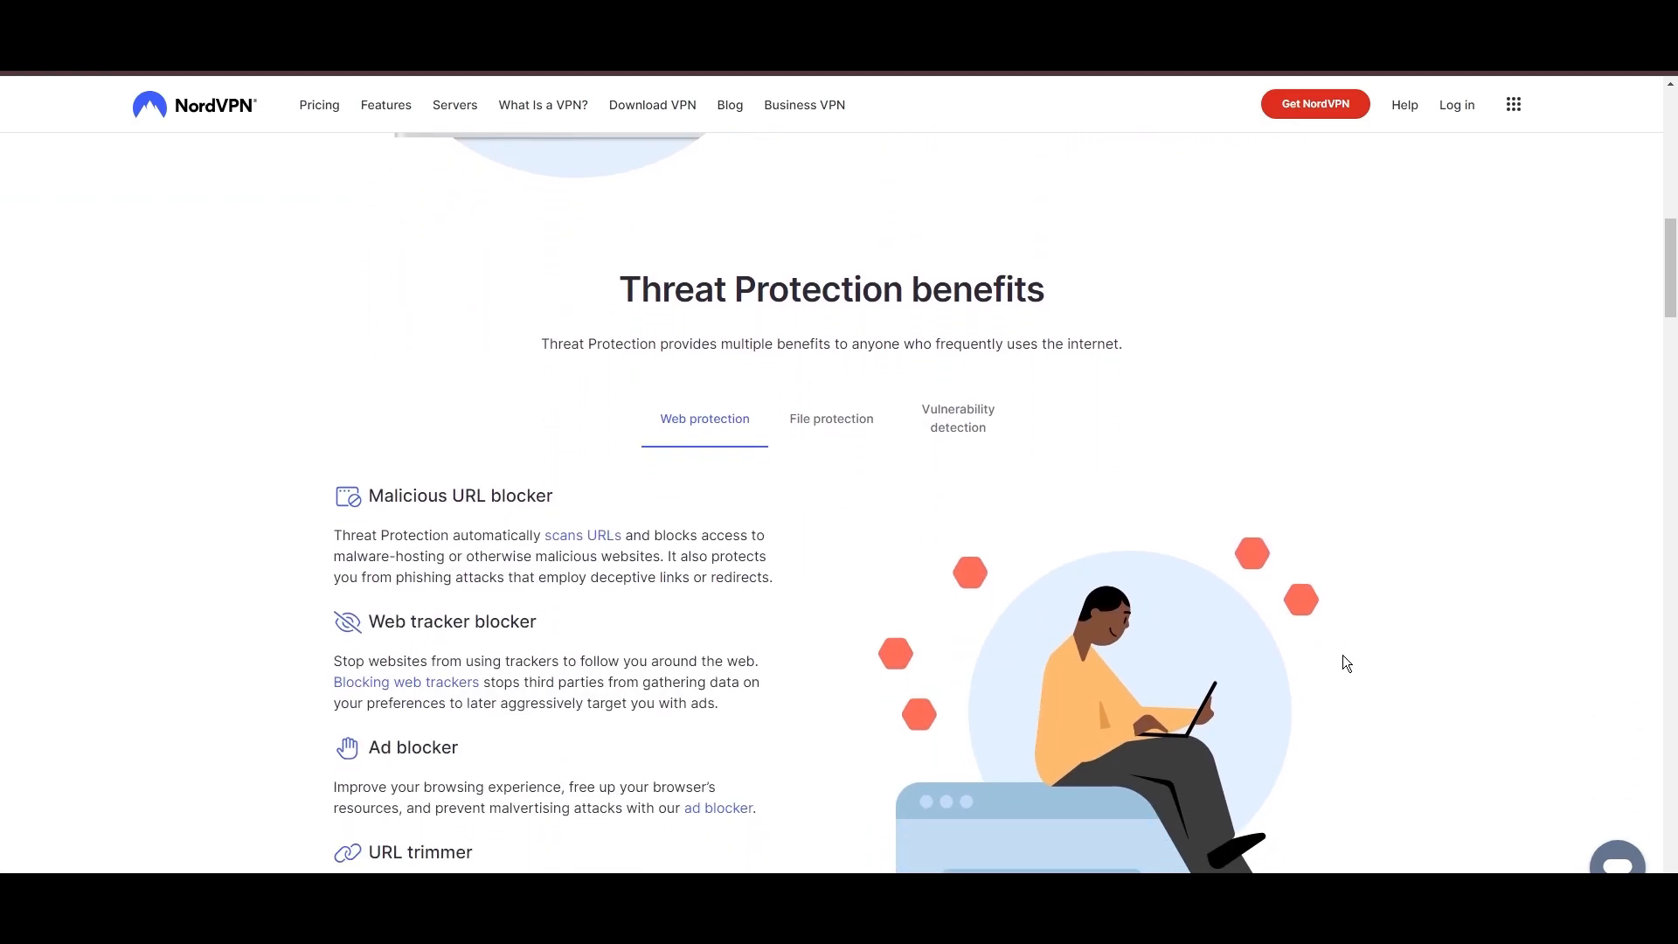
{"action": "scroll", "scroll_direction": "down", "scroll_amount": 3}
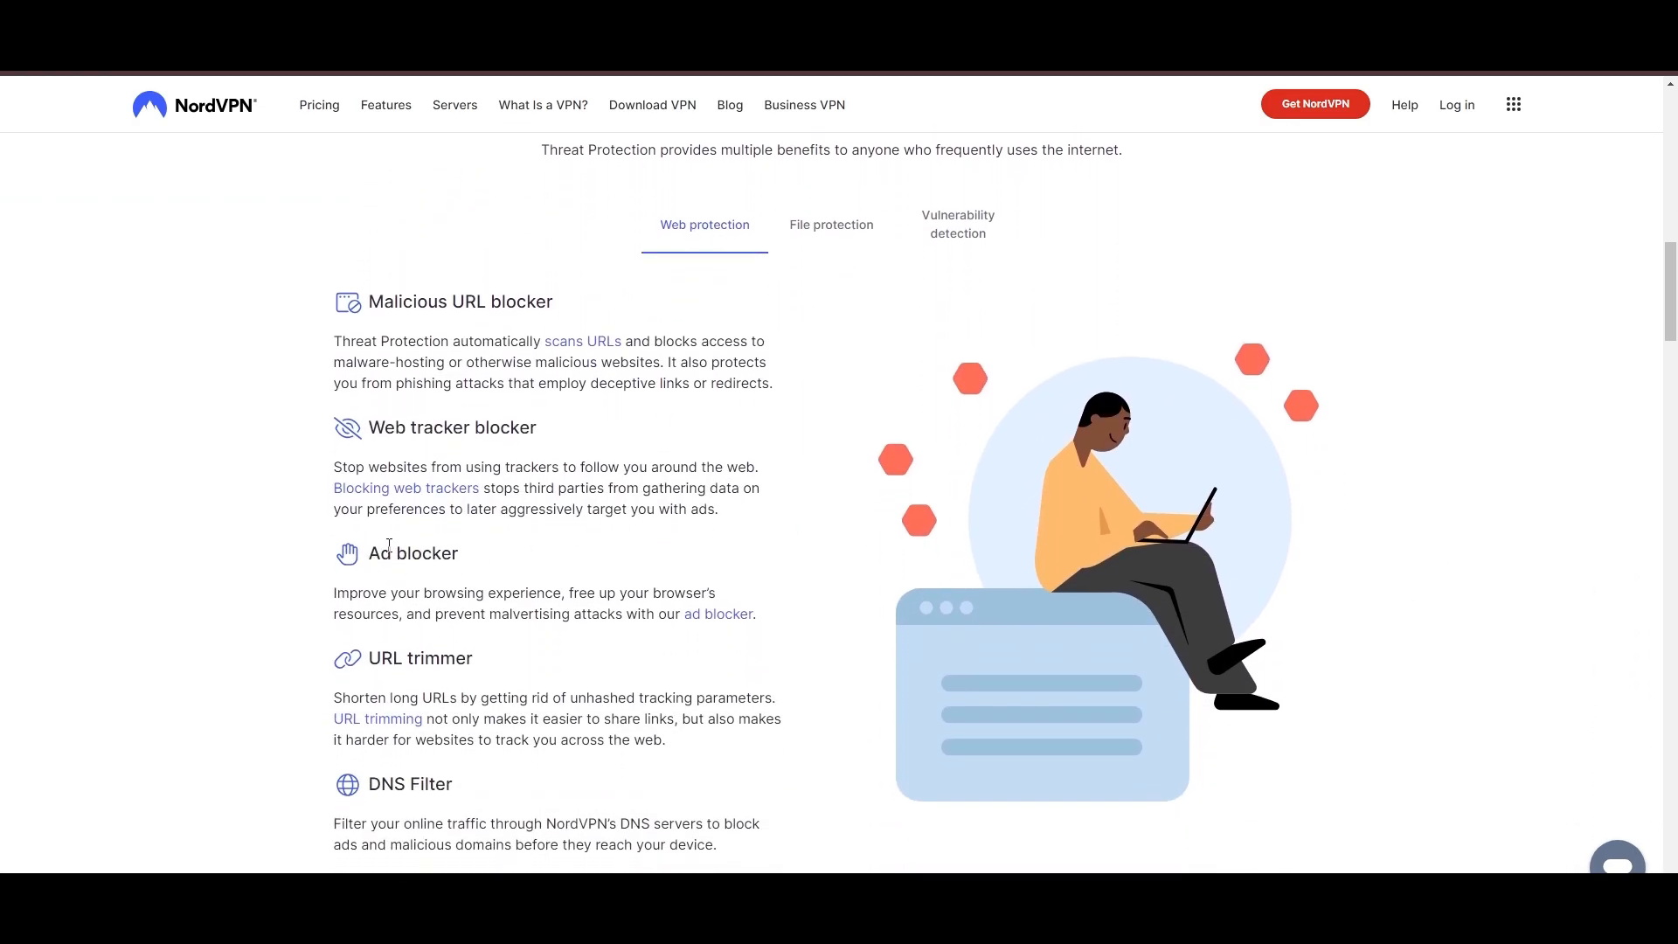
{"action": "mouse_move", "coordinate": [414, 768]}
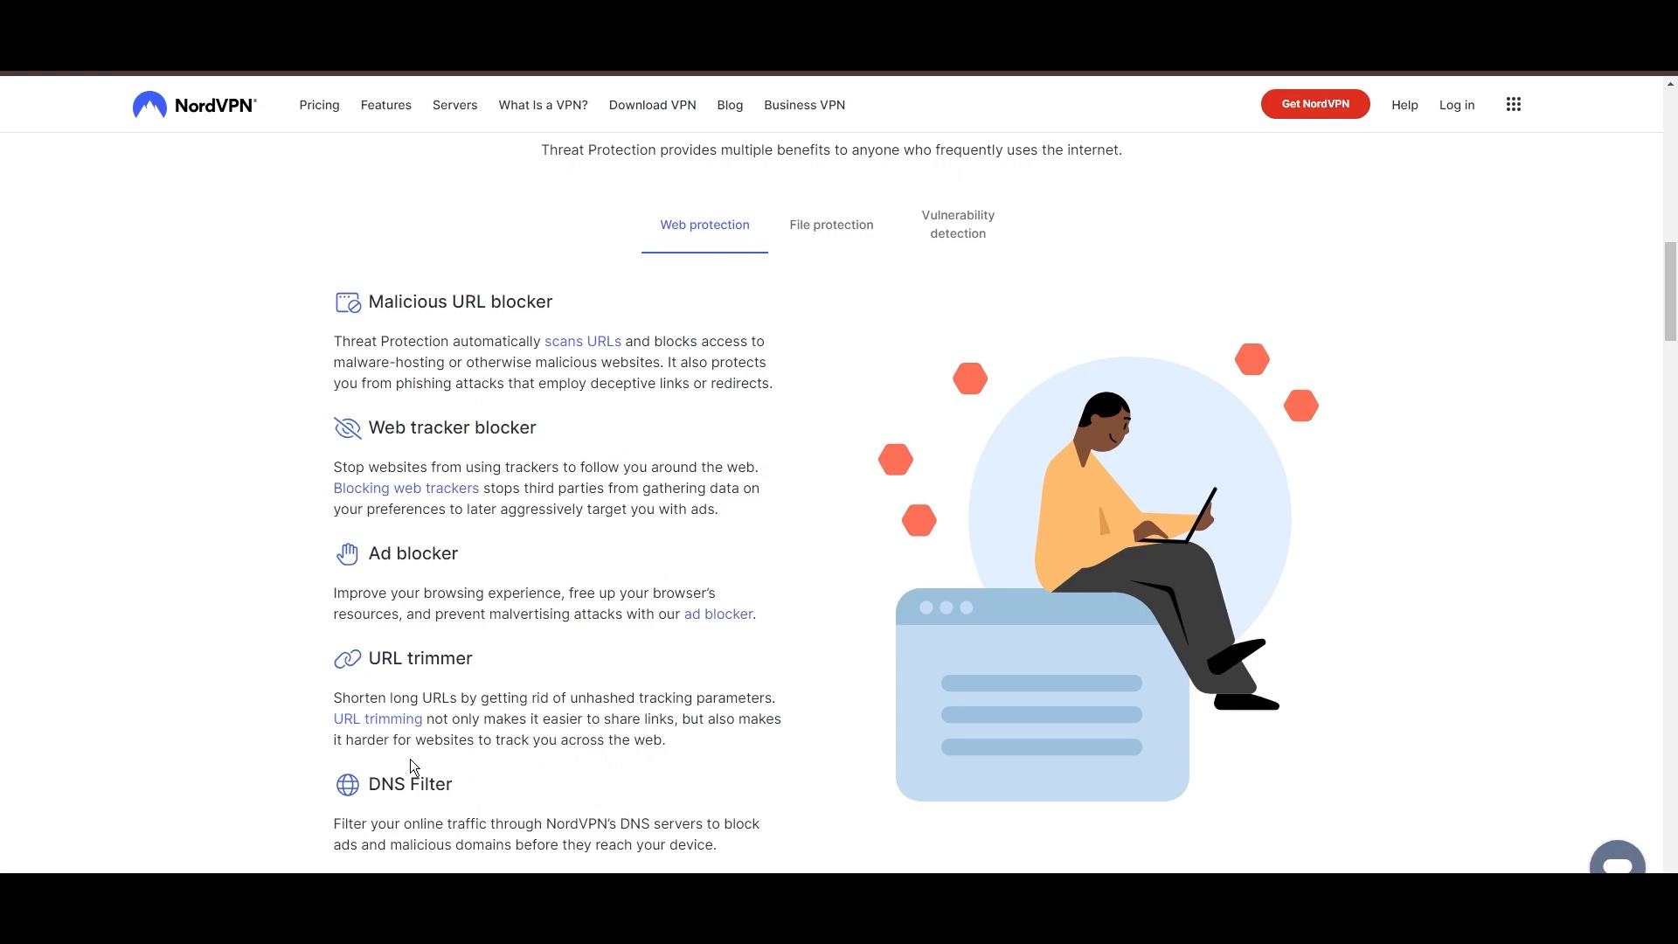
{"action": "left_click", "coordinate": [831, 224]}
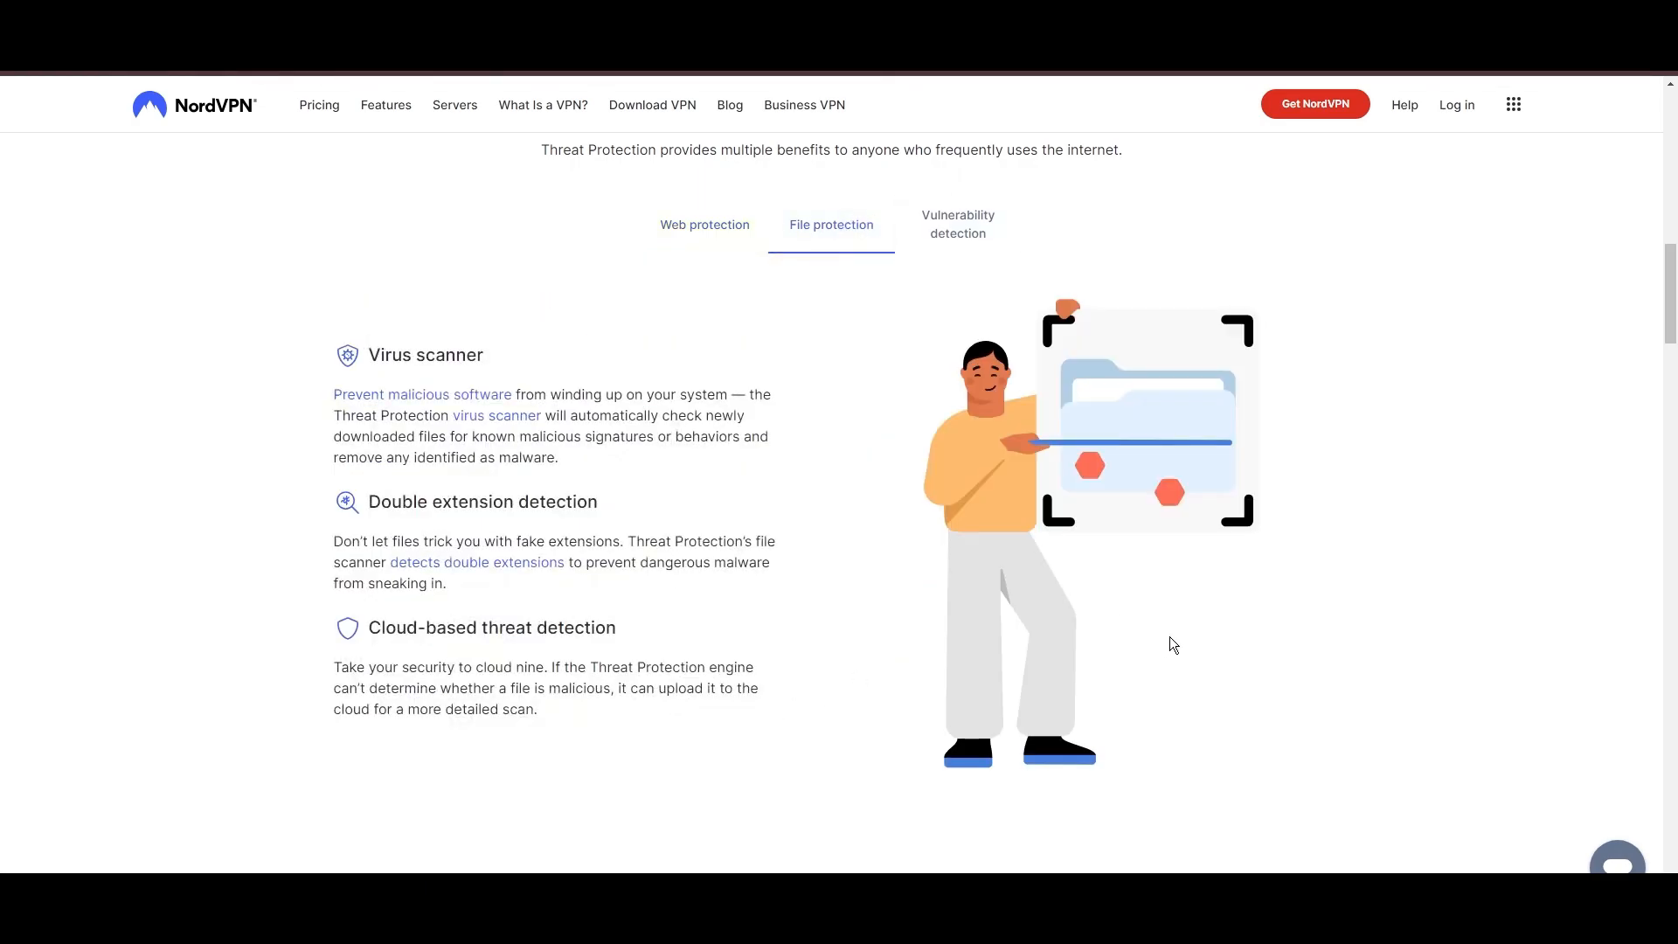
{"action": "mouse_move", "coordinate": [957, 224]}
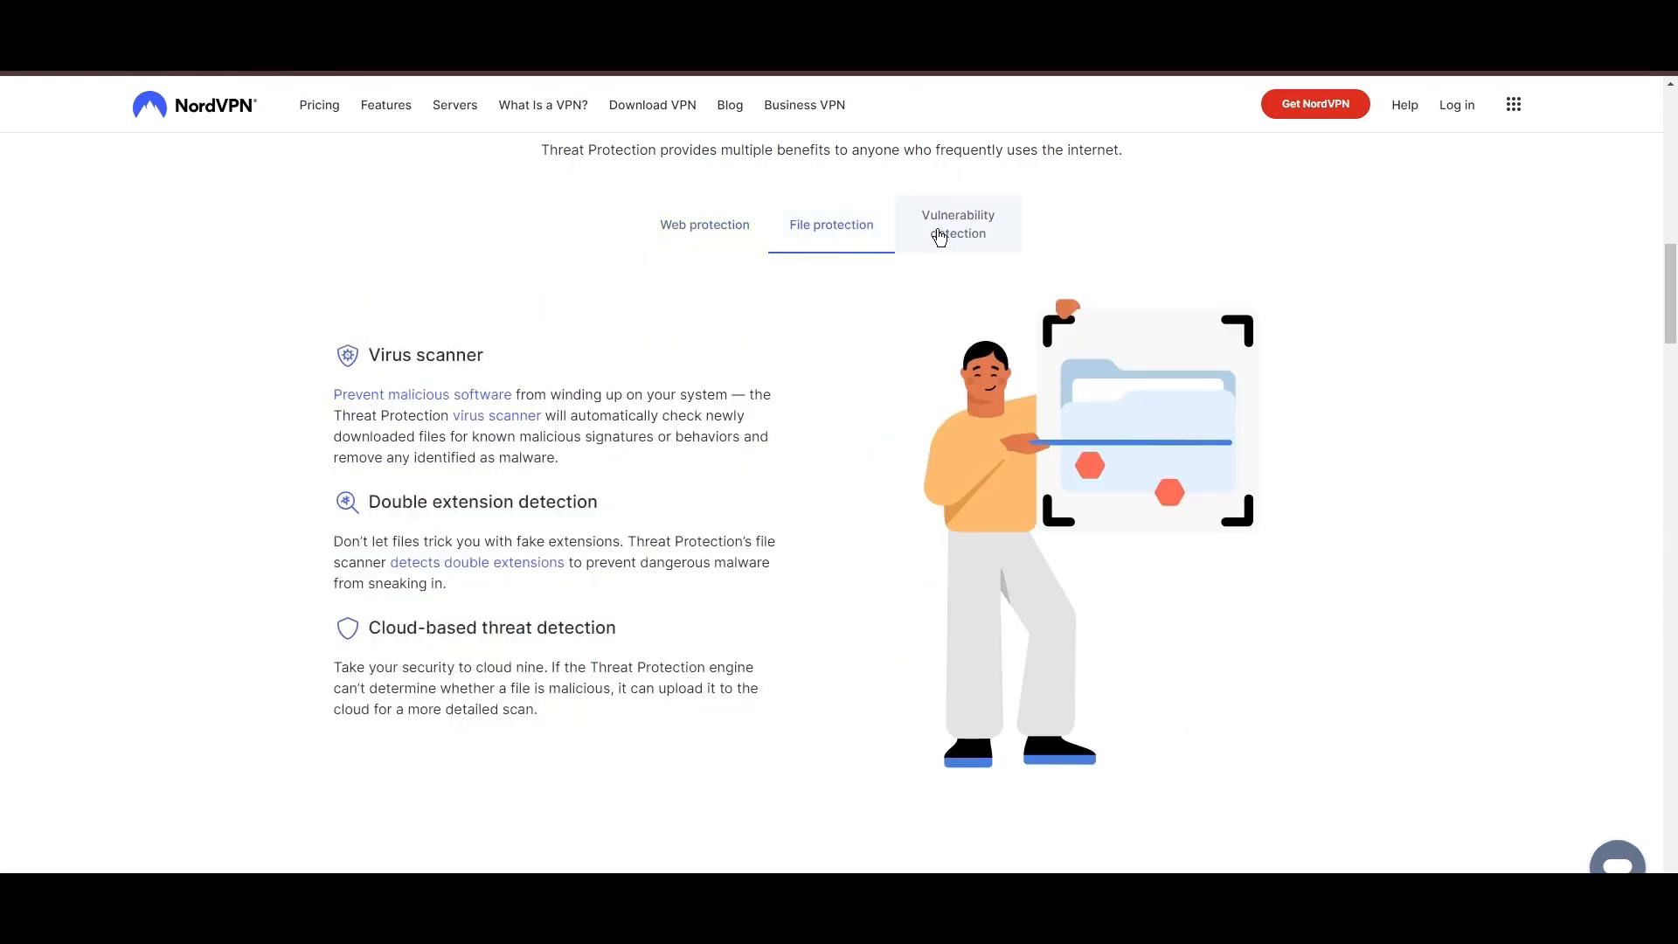
{"action": "left_click", "coordinate": [956, 224]}
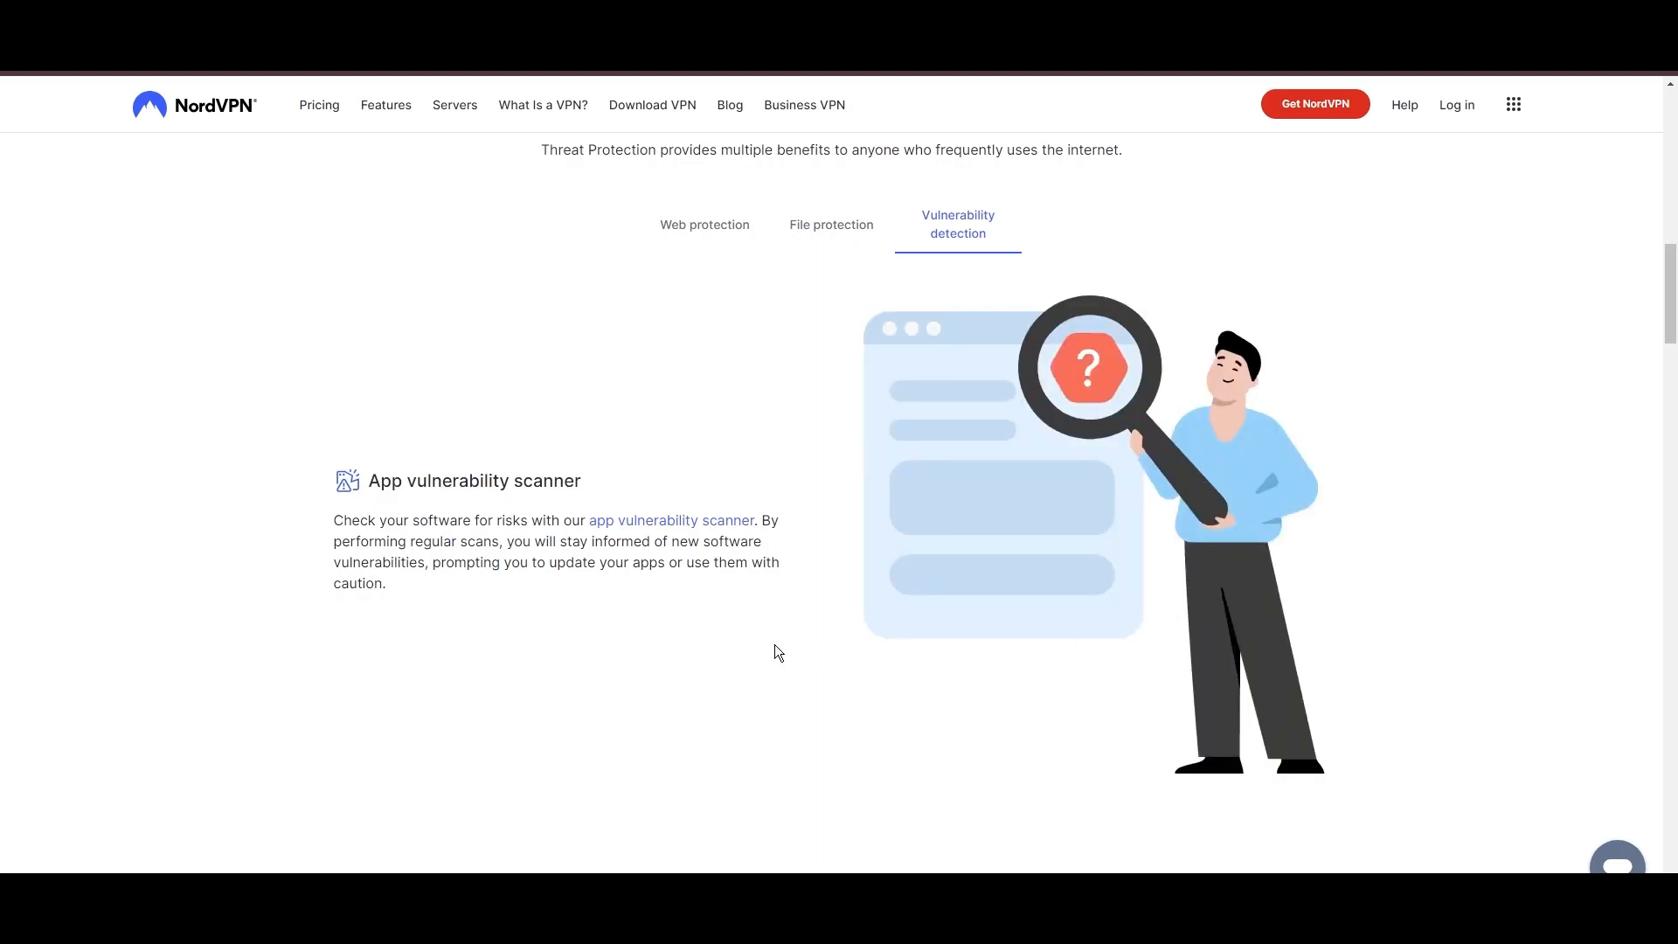
{"action": "scroll", "scroll_direction": "down", "scroll_amount": 3}
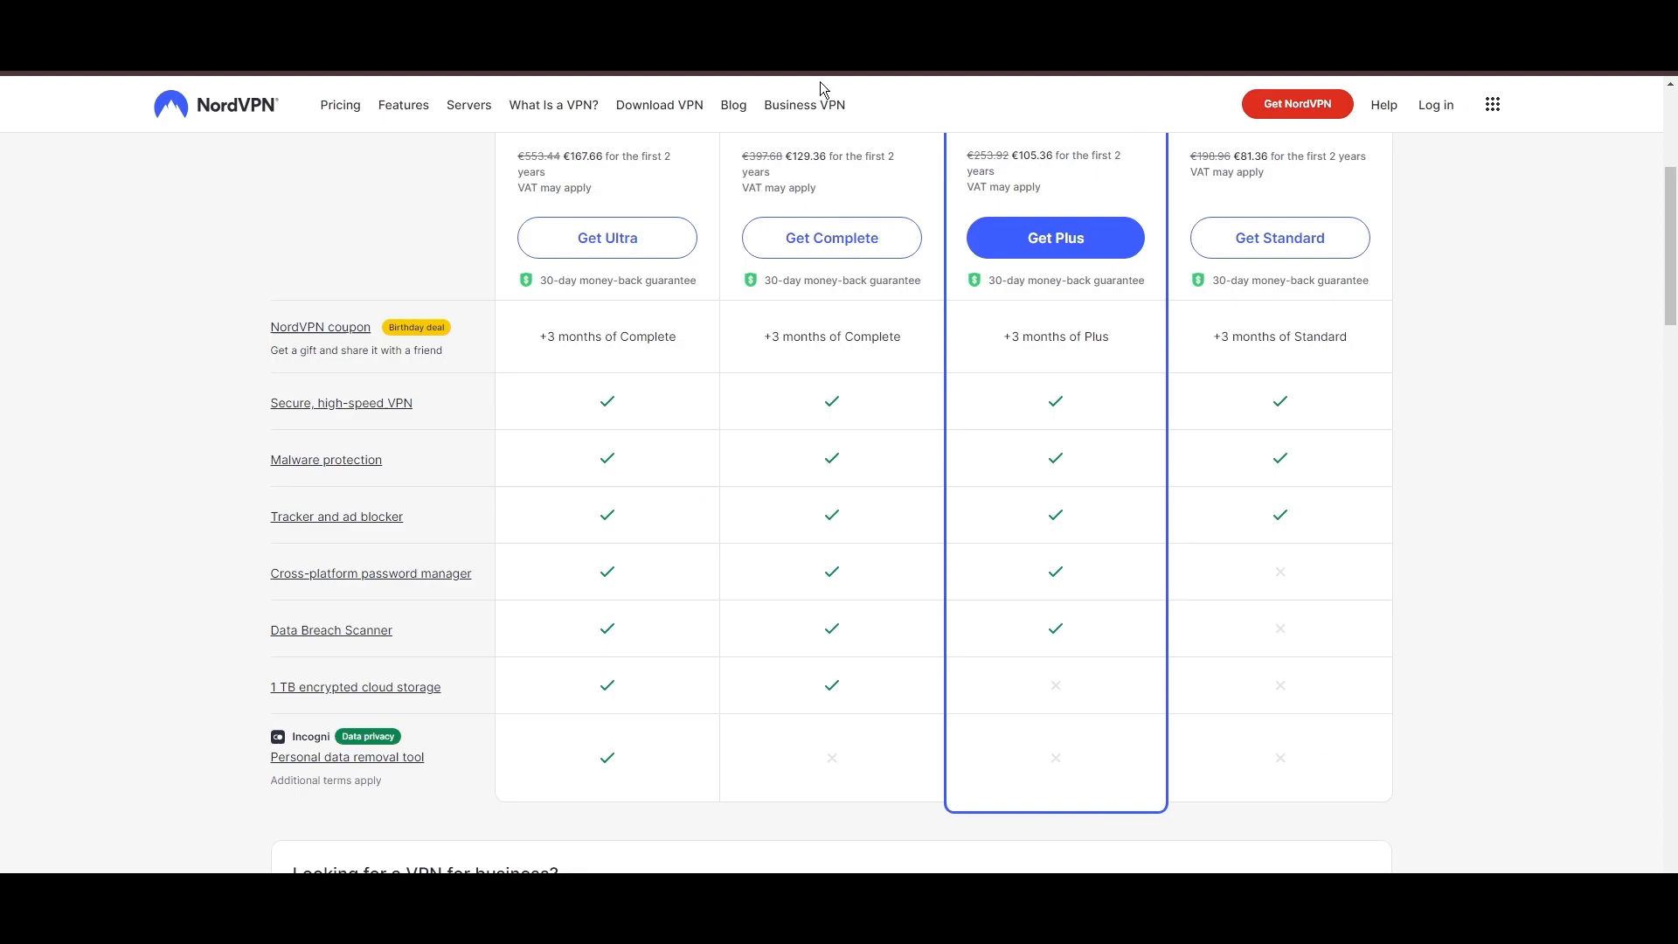
- Scroll through the 2-year Ultra, Complete, Plus and Standard plan comparison table
{"action": "scroll", "scroll_direction": "up", "scroll_amount": 3}
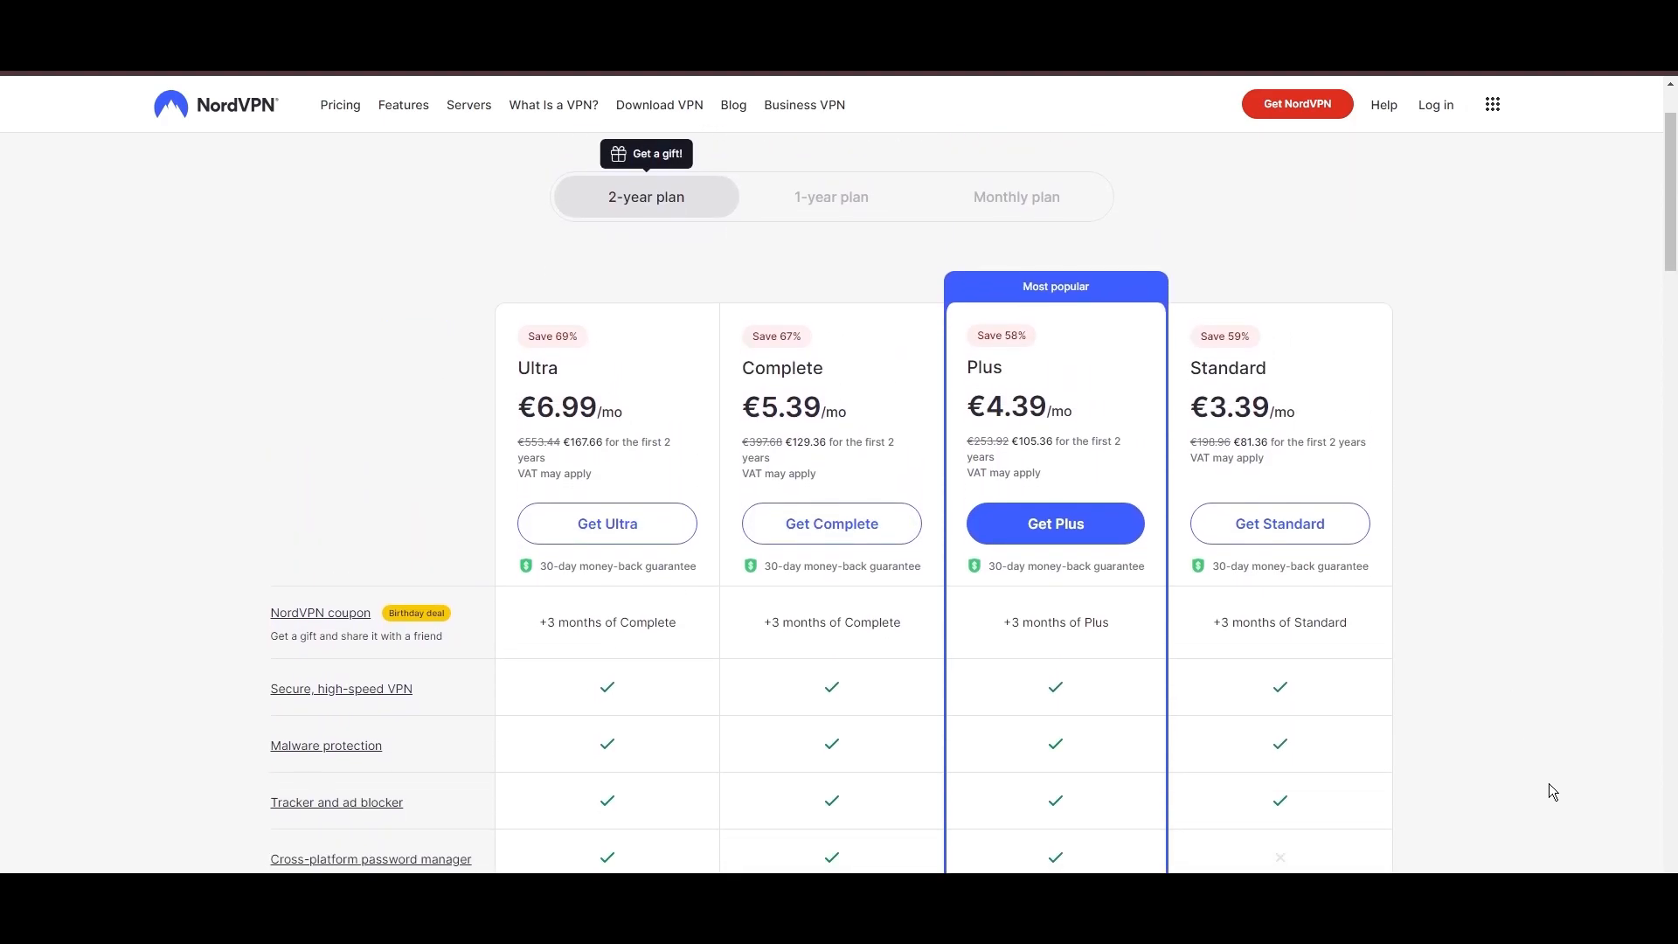
{"action": "scroll", "scroll_direction": "down", "scroll_amount": 3}
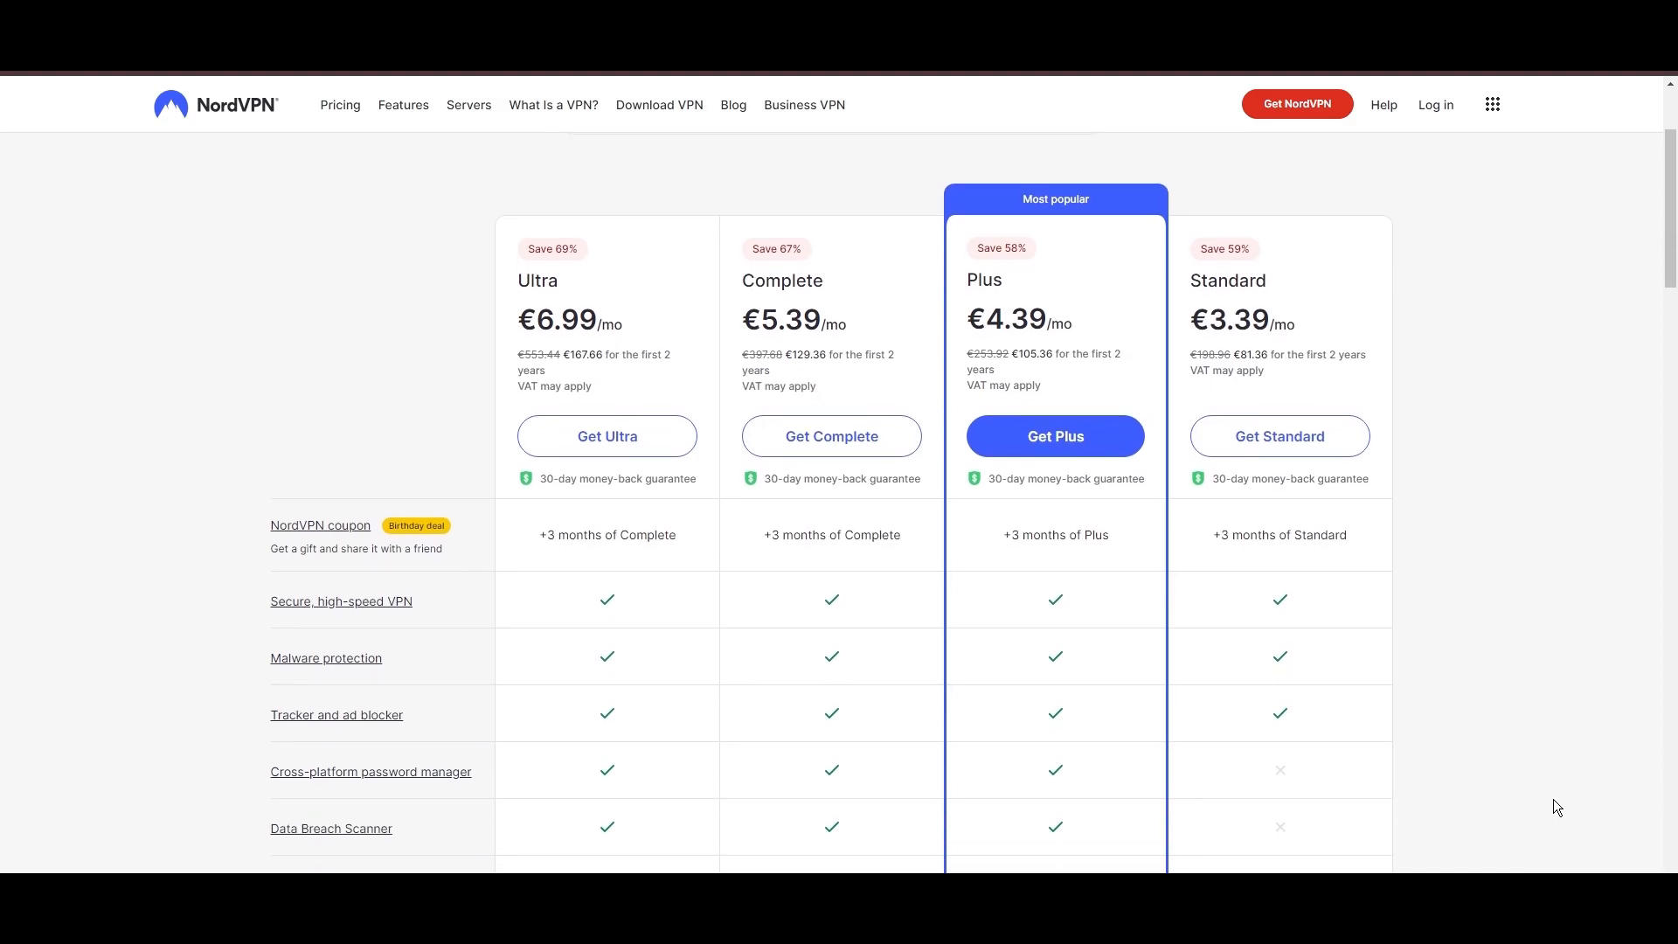
{"action": "scroll", "scroll_direction": "down", "scroll_amount": 3}
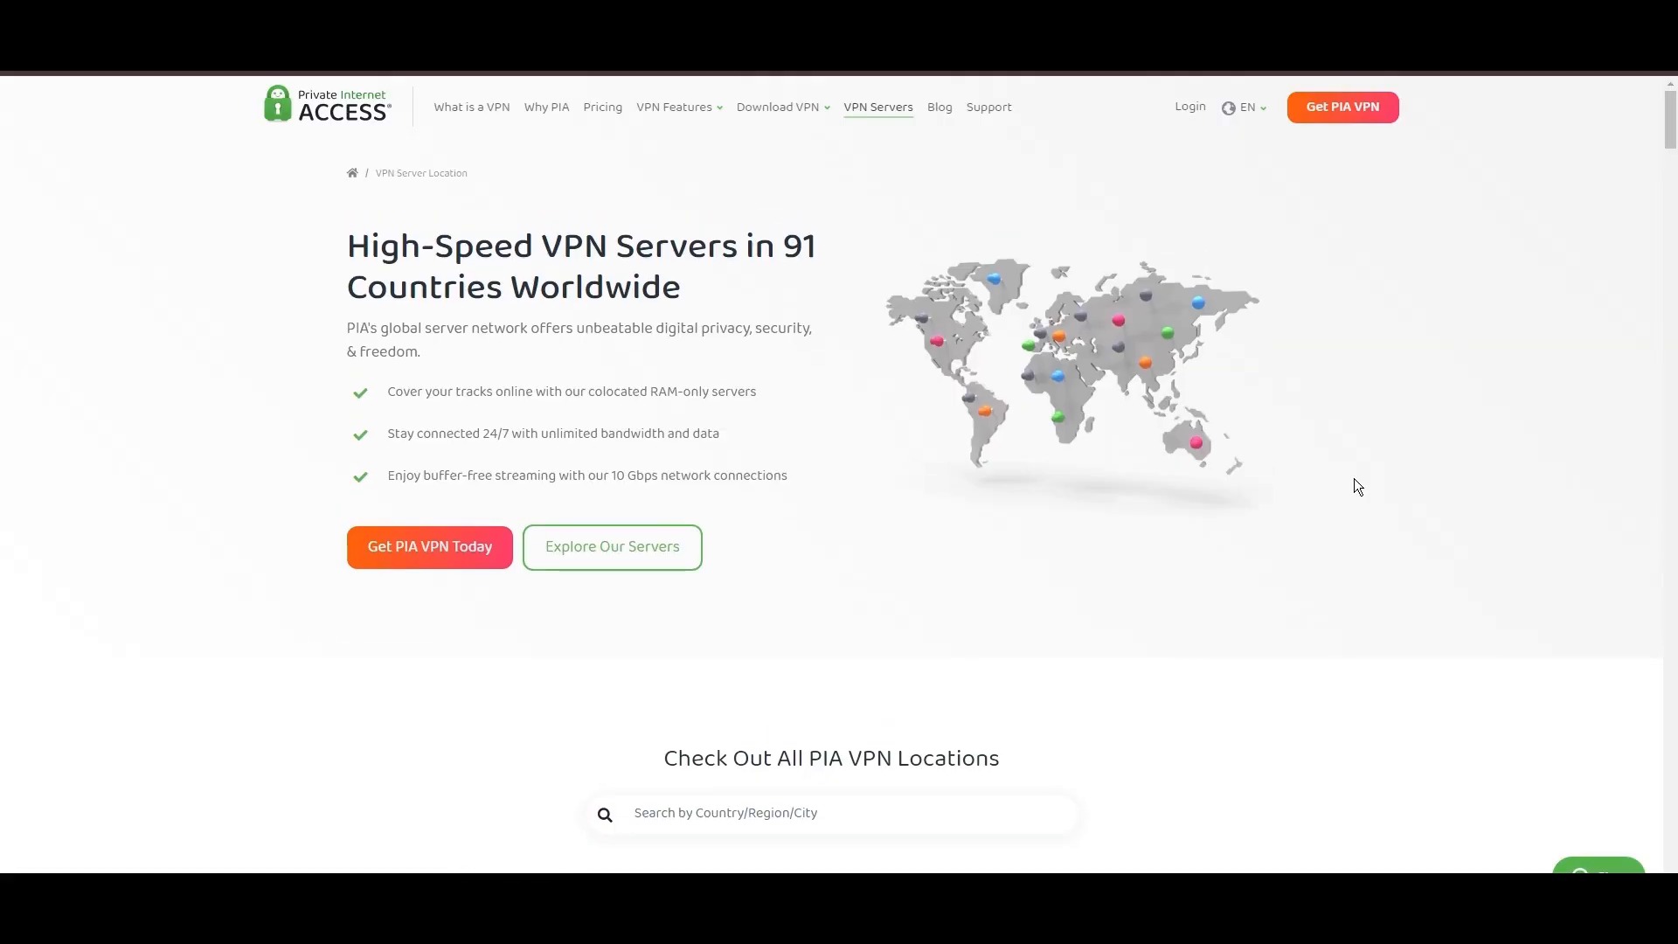
{"action": "mouse_move", "coordinate": [458, 268]}
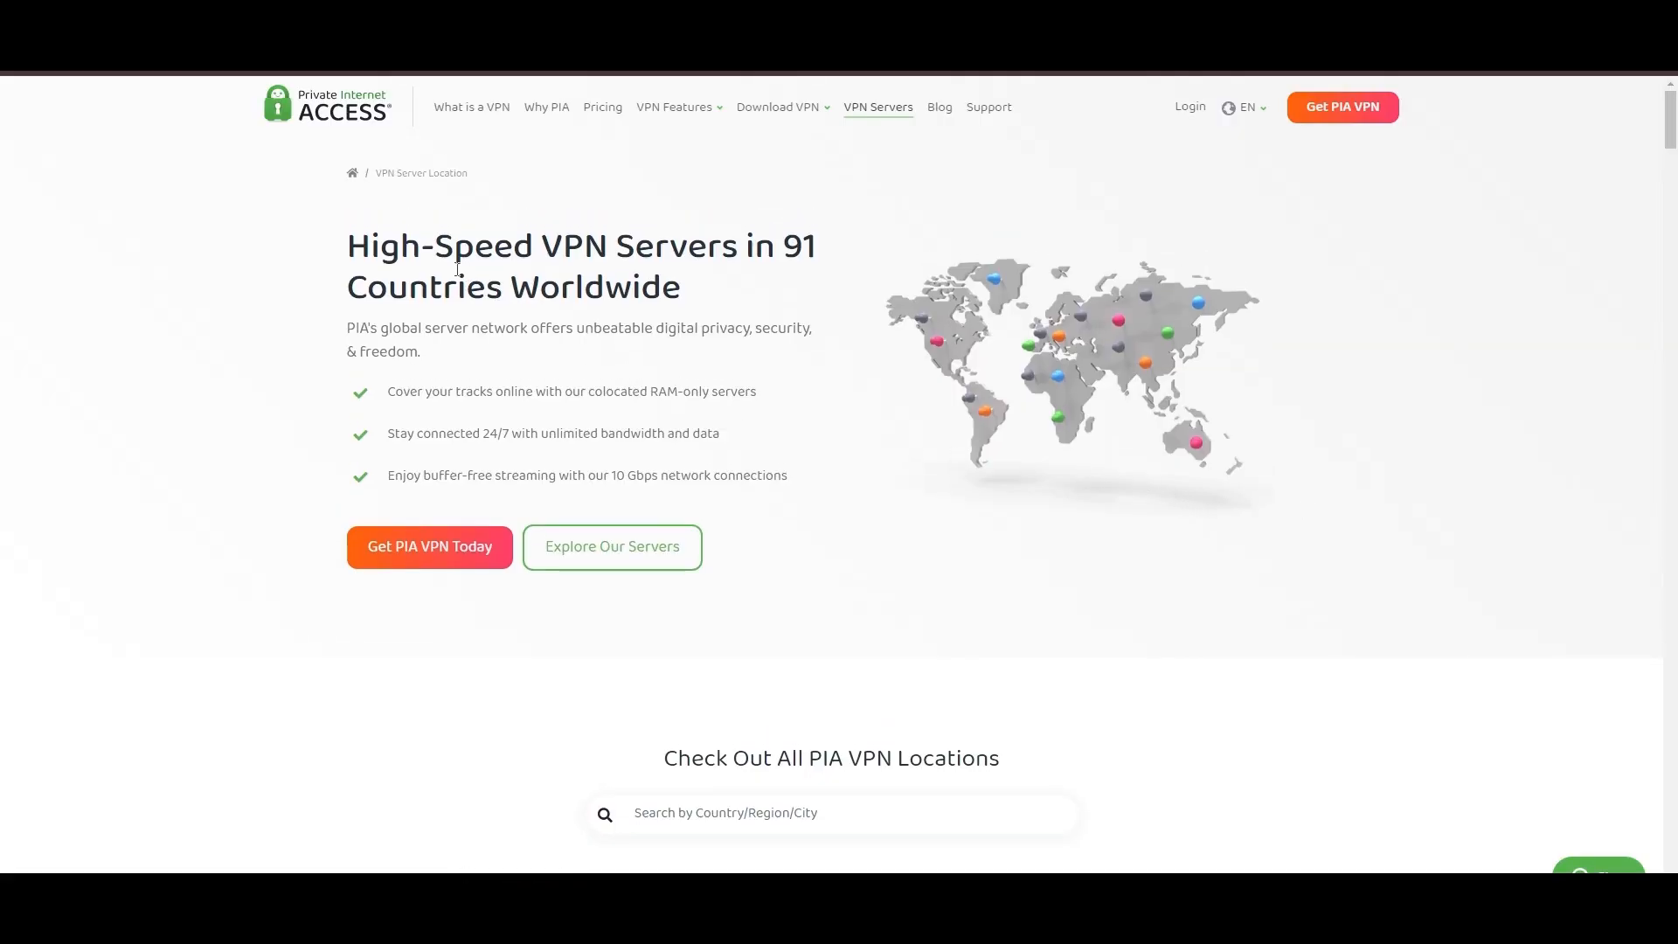
{"action": "mouse_move", "coordinate": [1636, 739]}
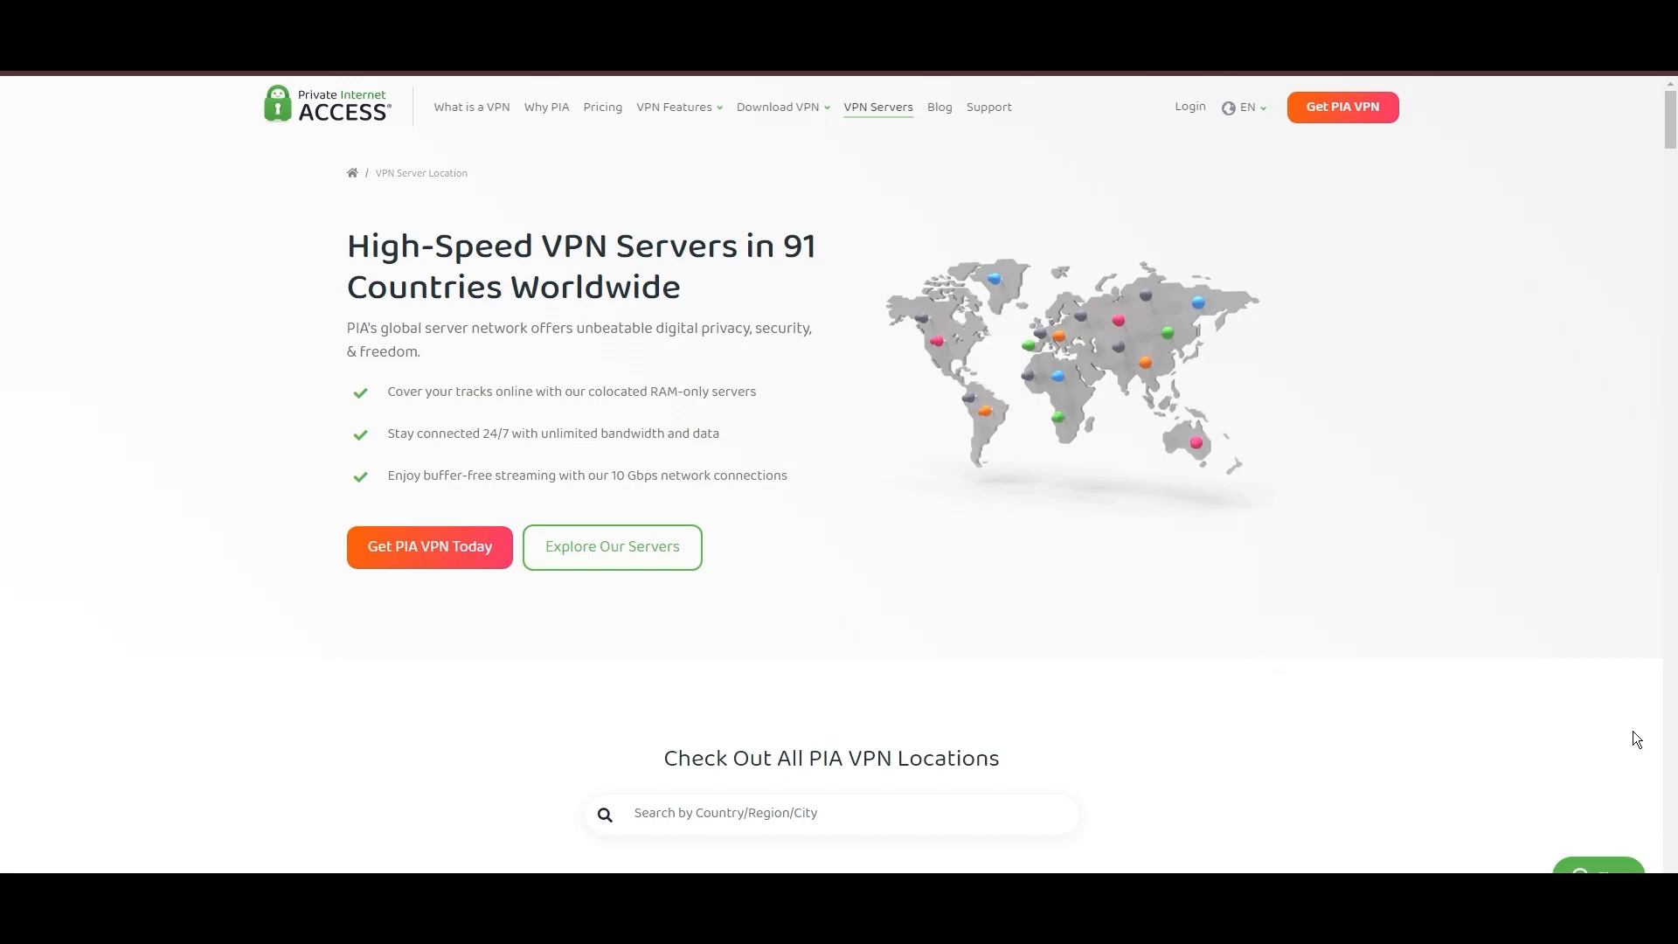
- Scroll PIA's Americas, Europe, Asia Pacific and Middle East server tables to the features section
{"action": "scroll", "scroll_direction": "down", "scroll_amount": 3}
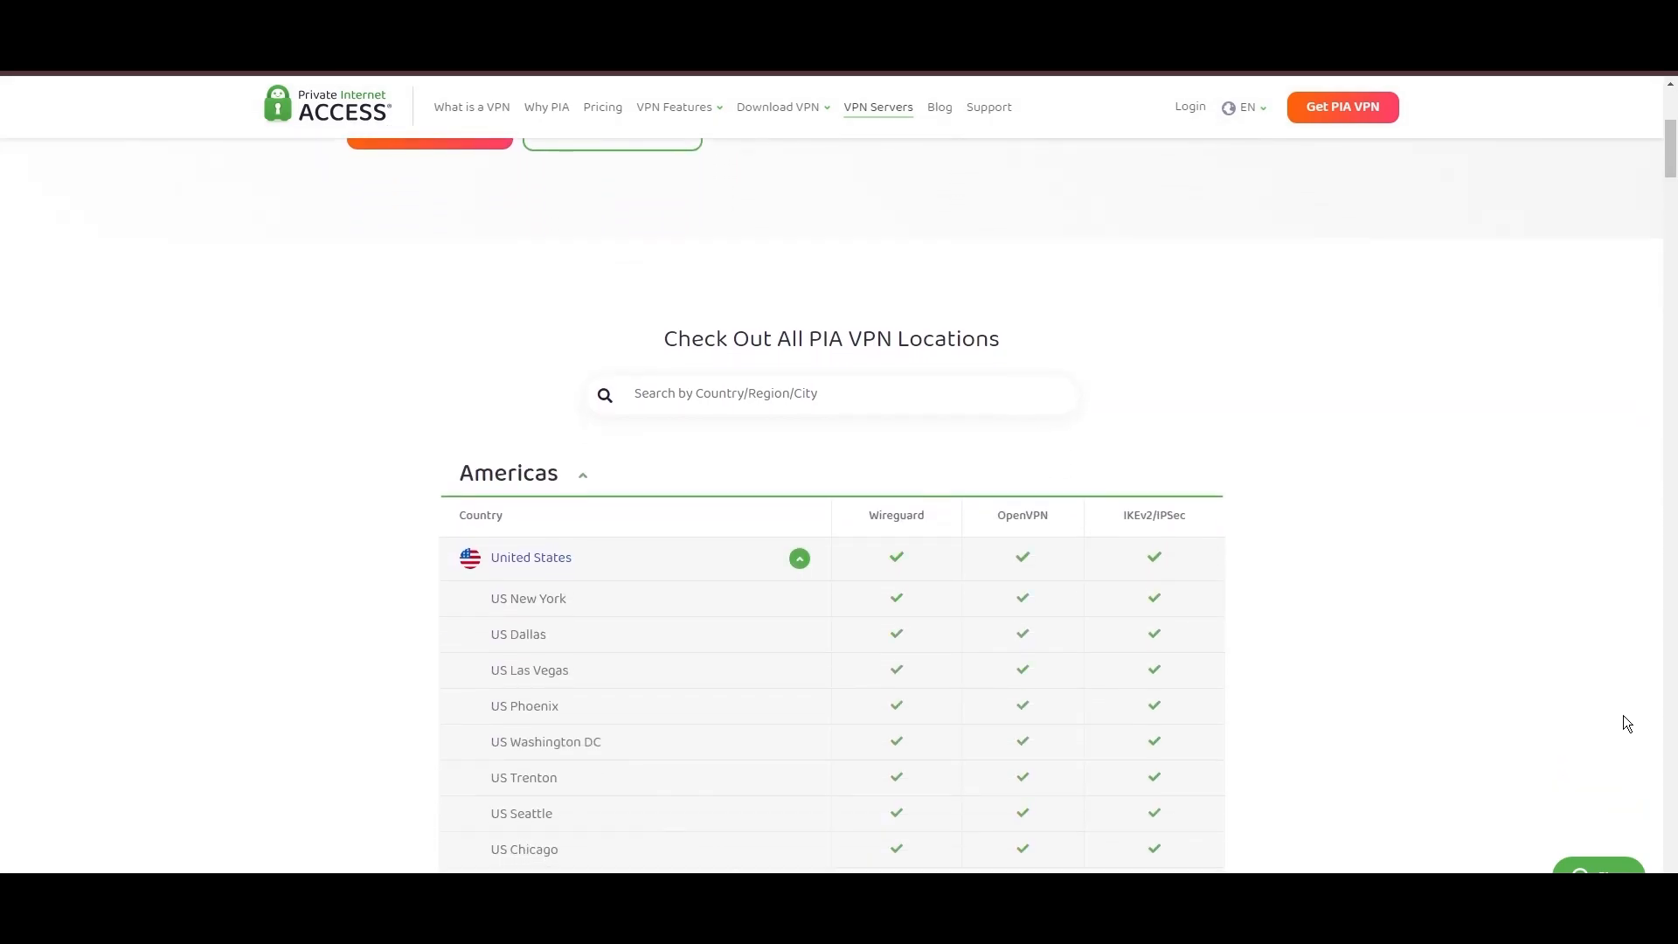
{"action": "scroll", "scroll_direction": "down", "scroll_amount": 3}
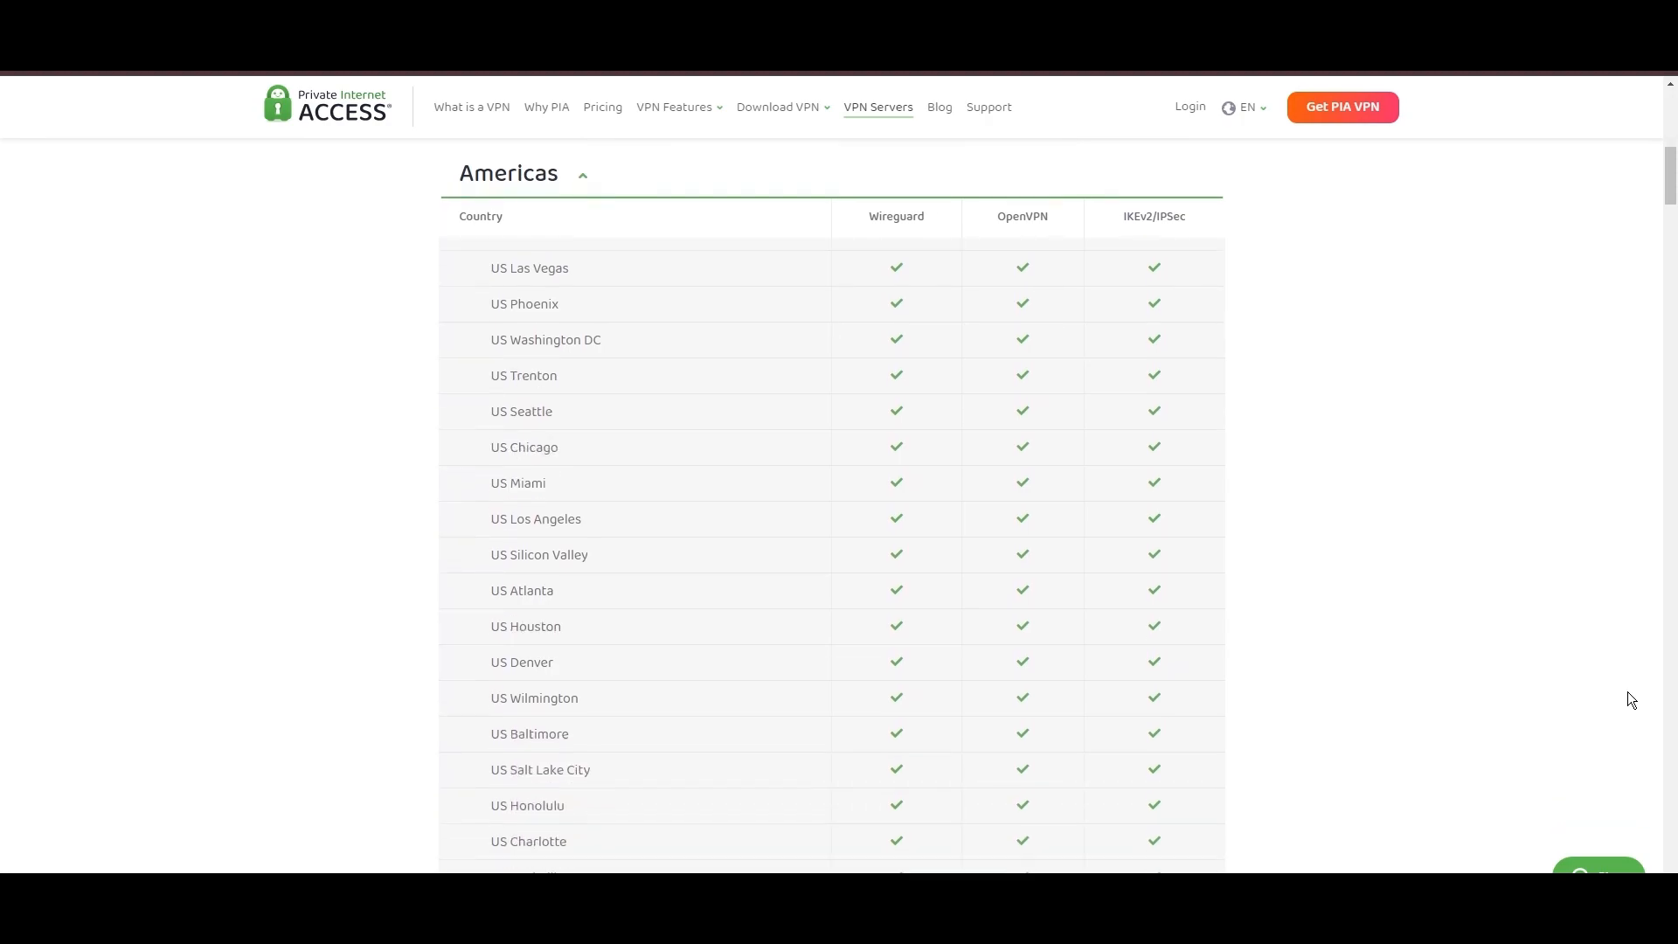
{"action": "scroll", "scroll_direction": "down", "scroll_amount": 3}
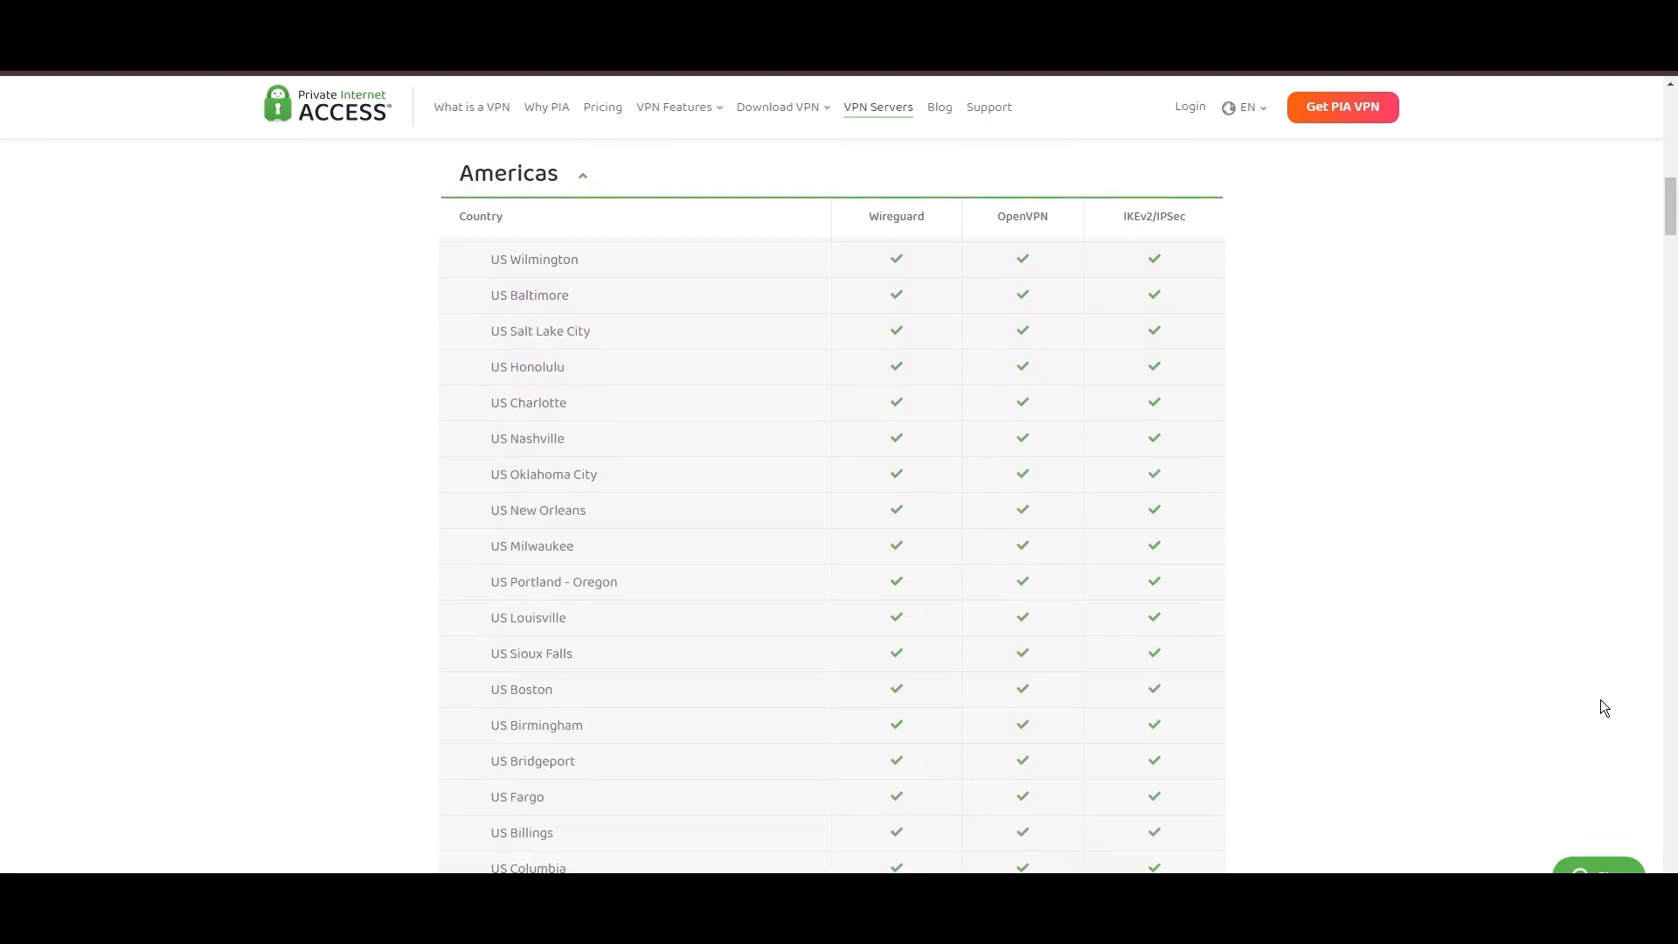
{"action": "scroll", "scroll_direction": "down", "scroll_amount": 3}
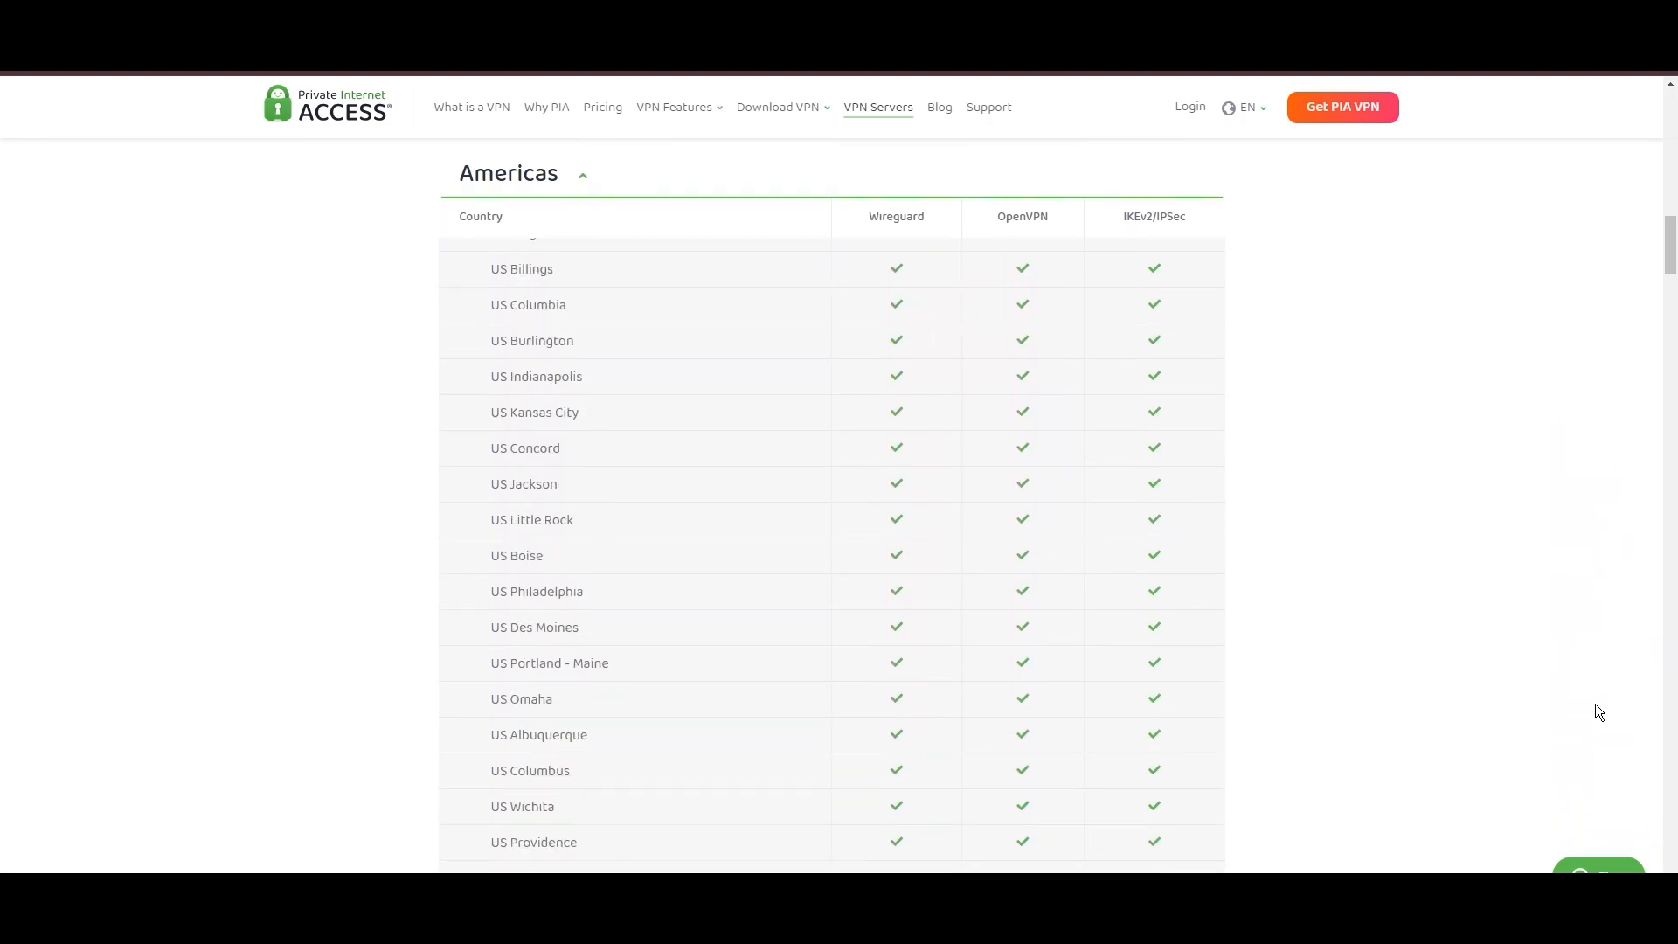
{"action": "scroll", "scroll_direction": "down", "scroll_amount": 3}
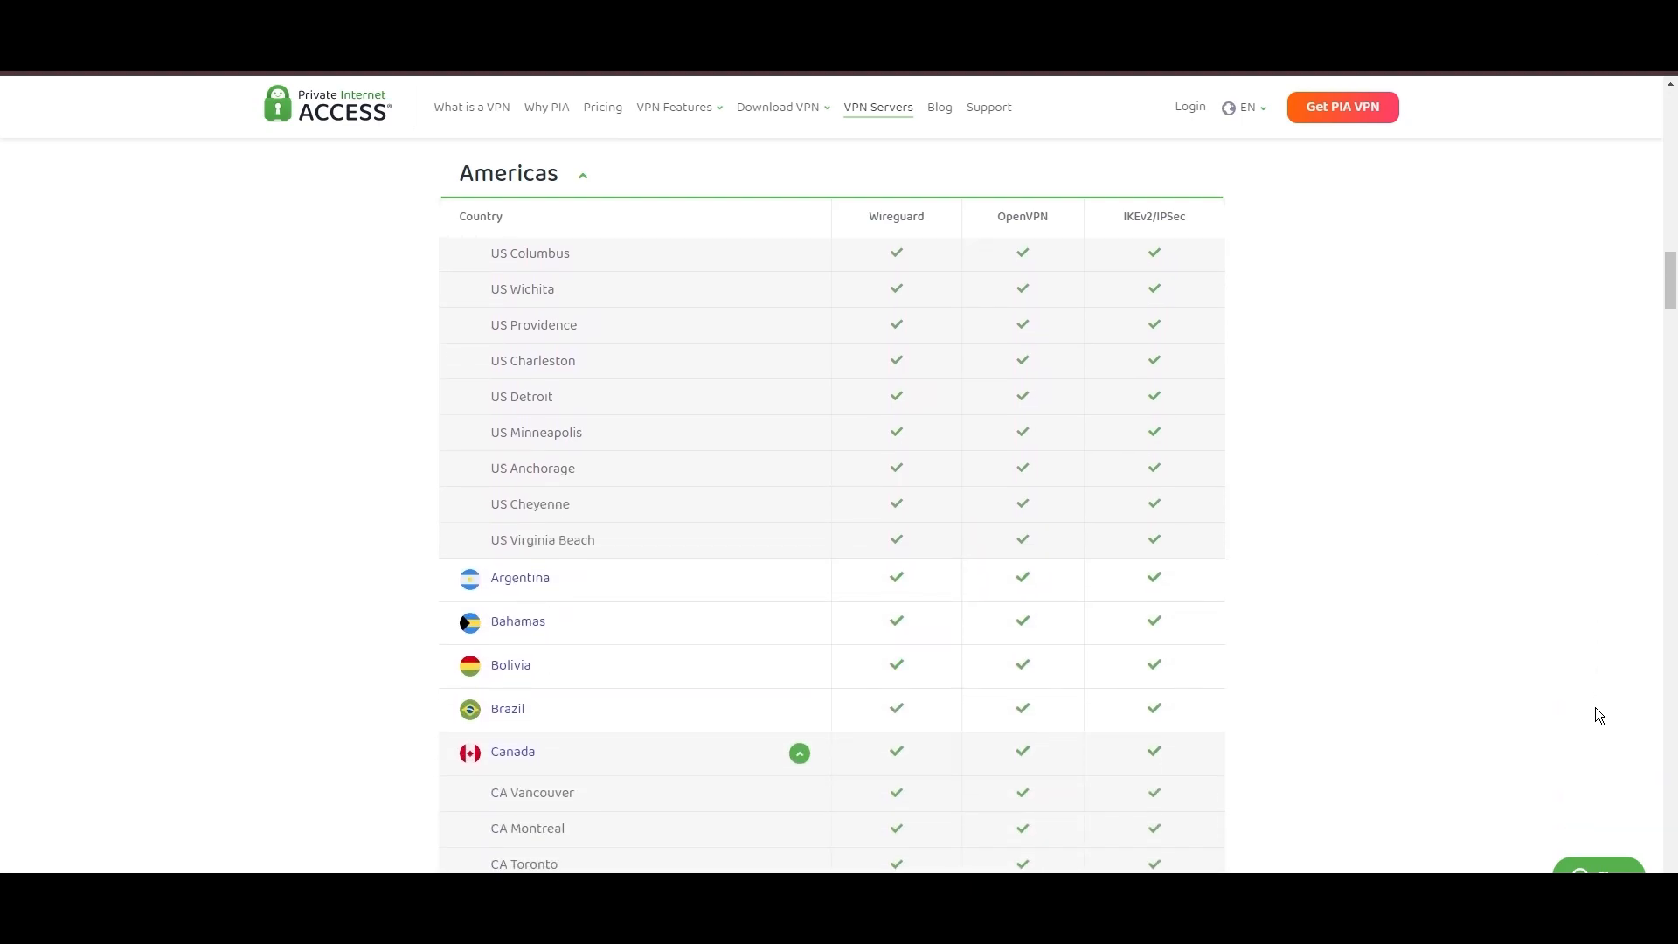
{"action": "scroll", "scroll_direction": "down", "scroll_amount": 3}
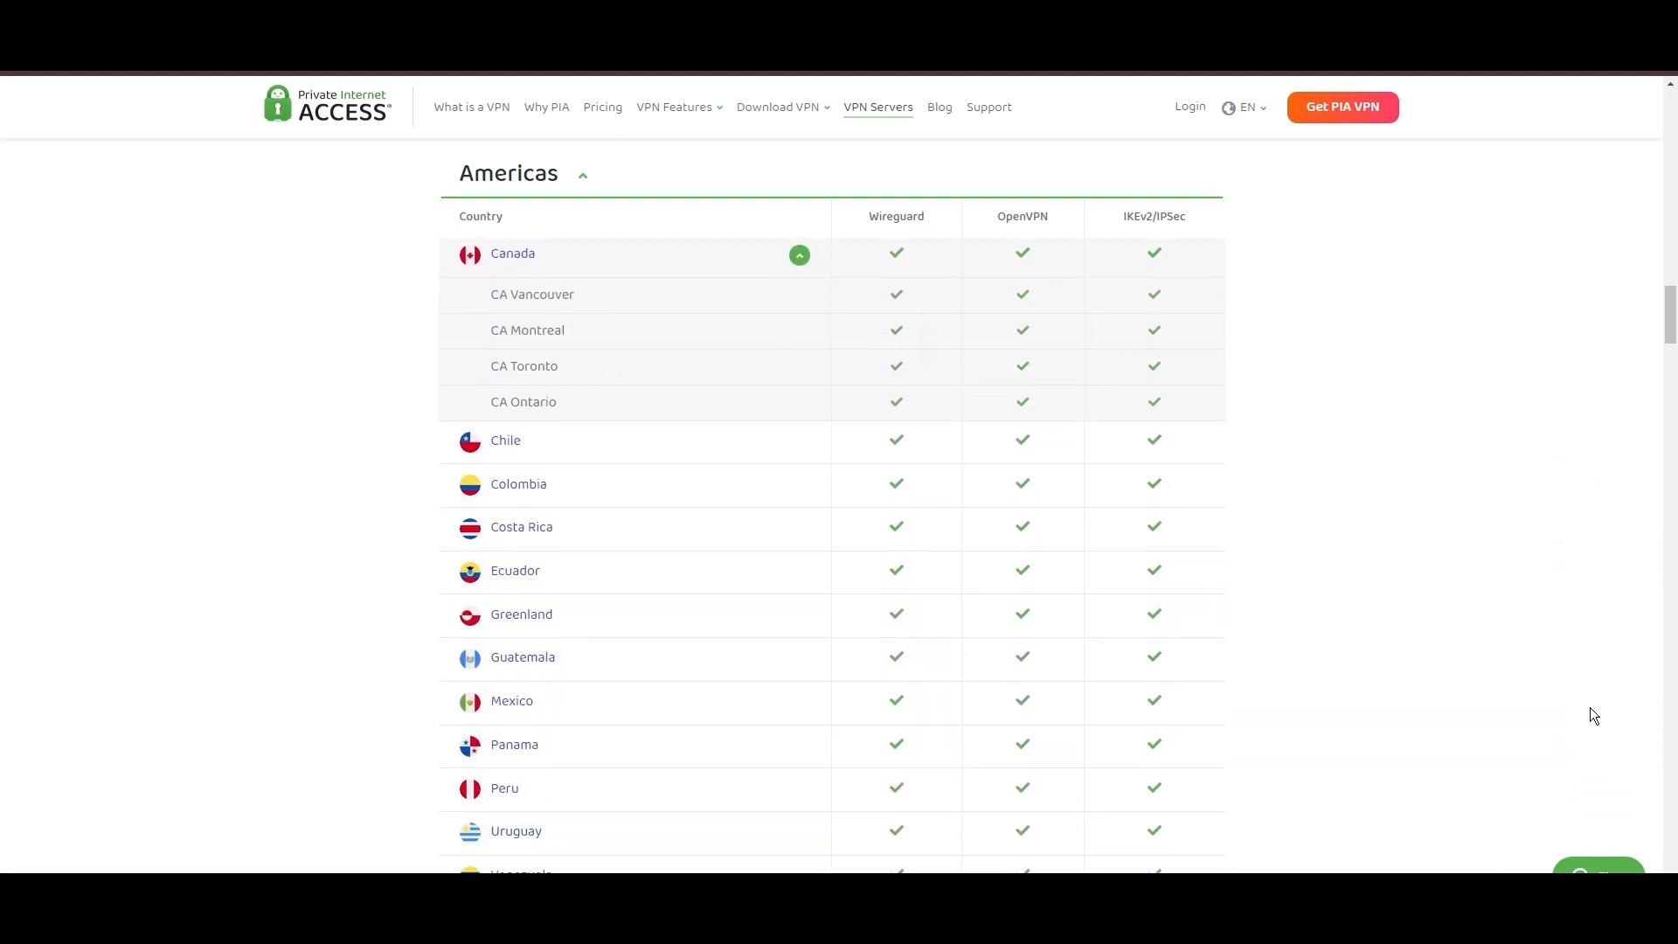
{"action": "scroll", "scroll_direction": "down", "scroll_amount": 3}
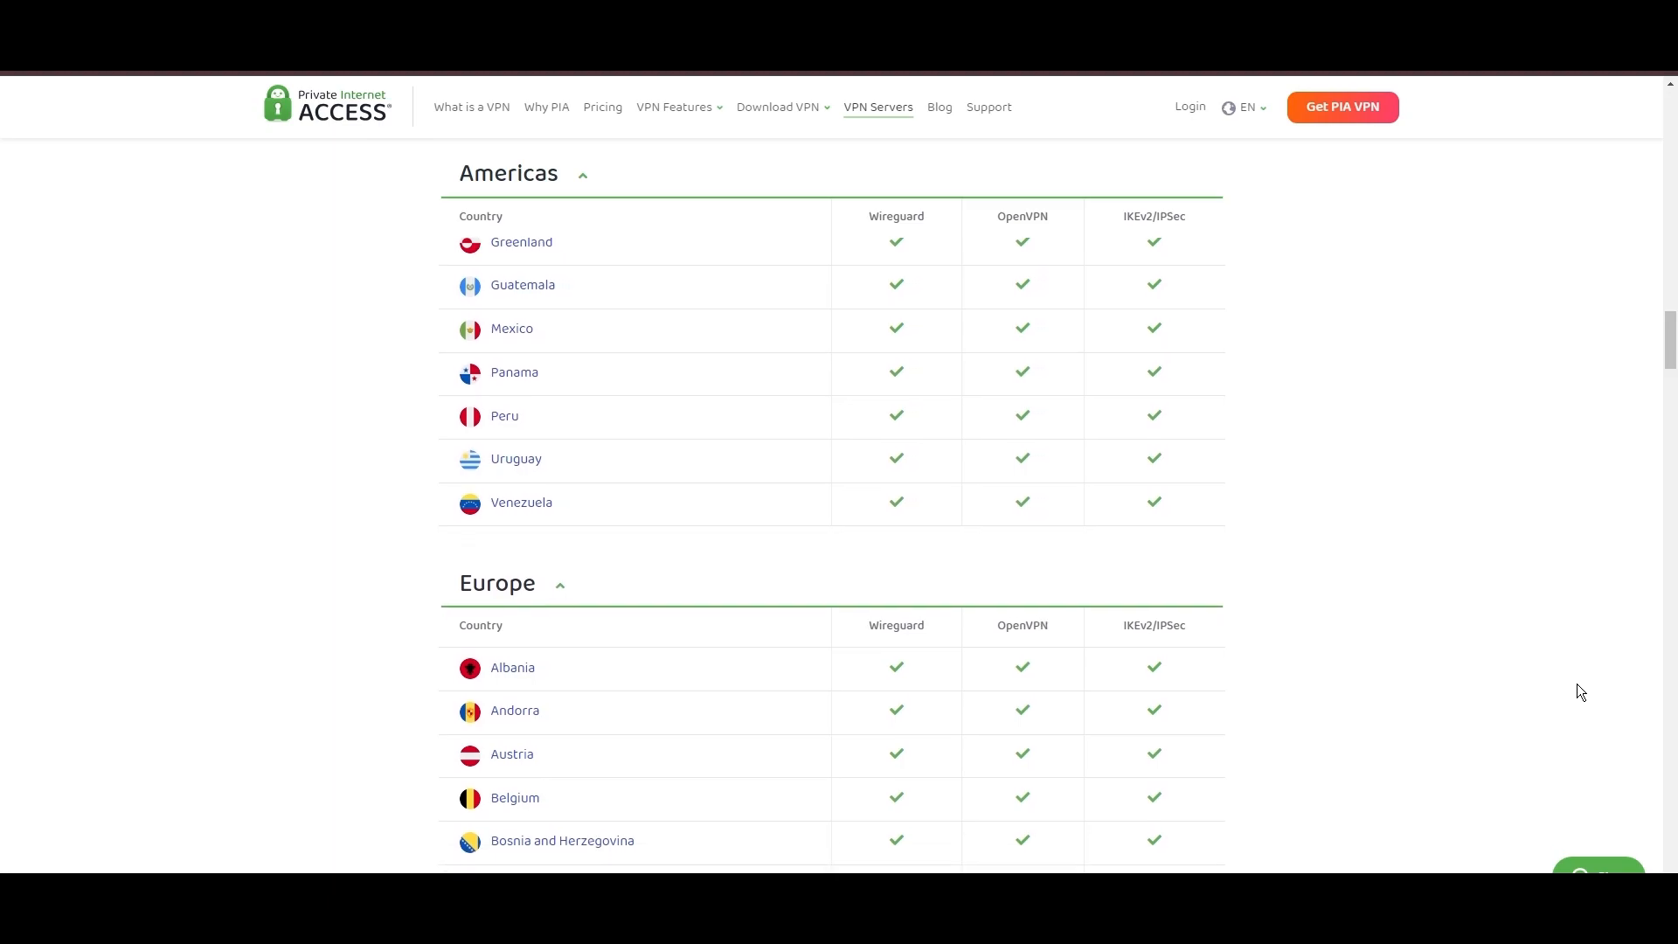
{"action": "scroll", "scroll_direction": "down", "scroll_amount": 3}
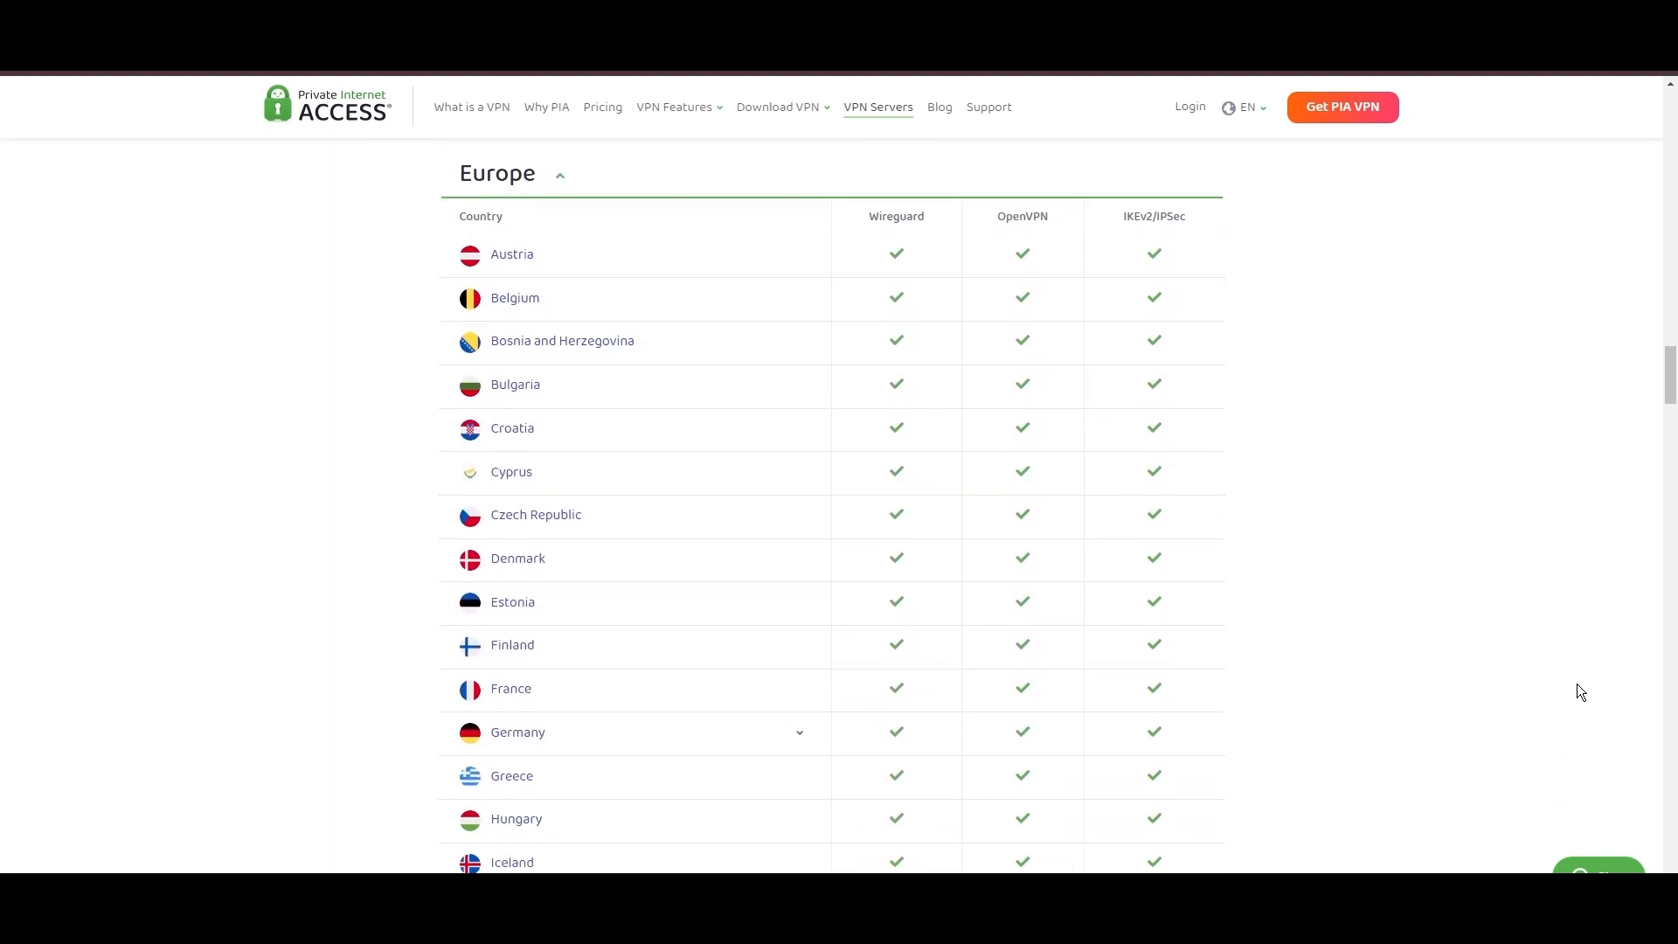
{"action": "scroll", "scroll_direction": "down", "scroll_amount": 3}
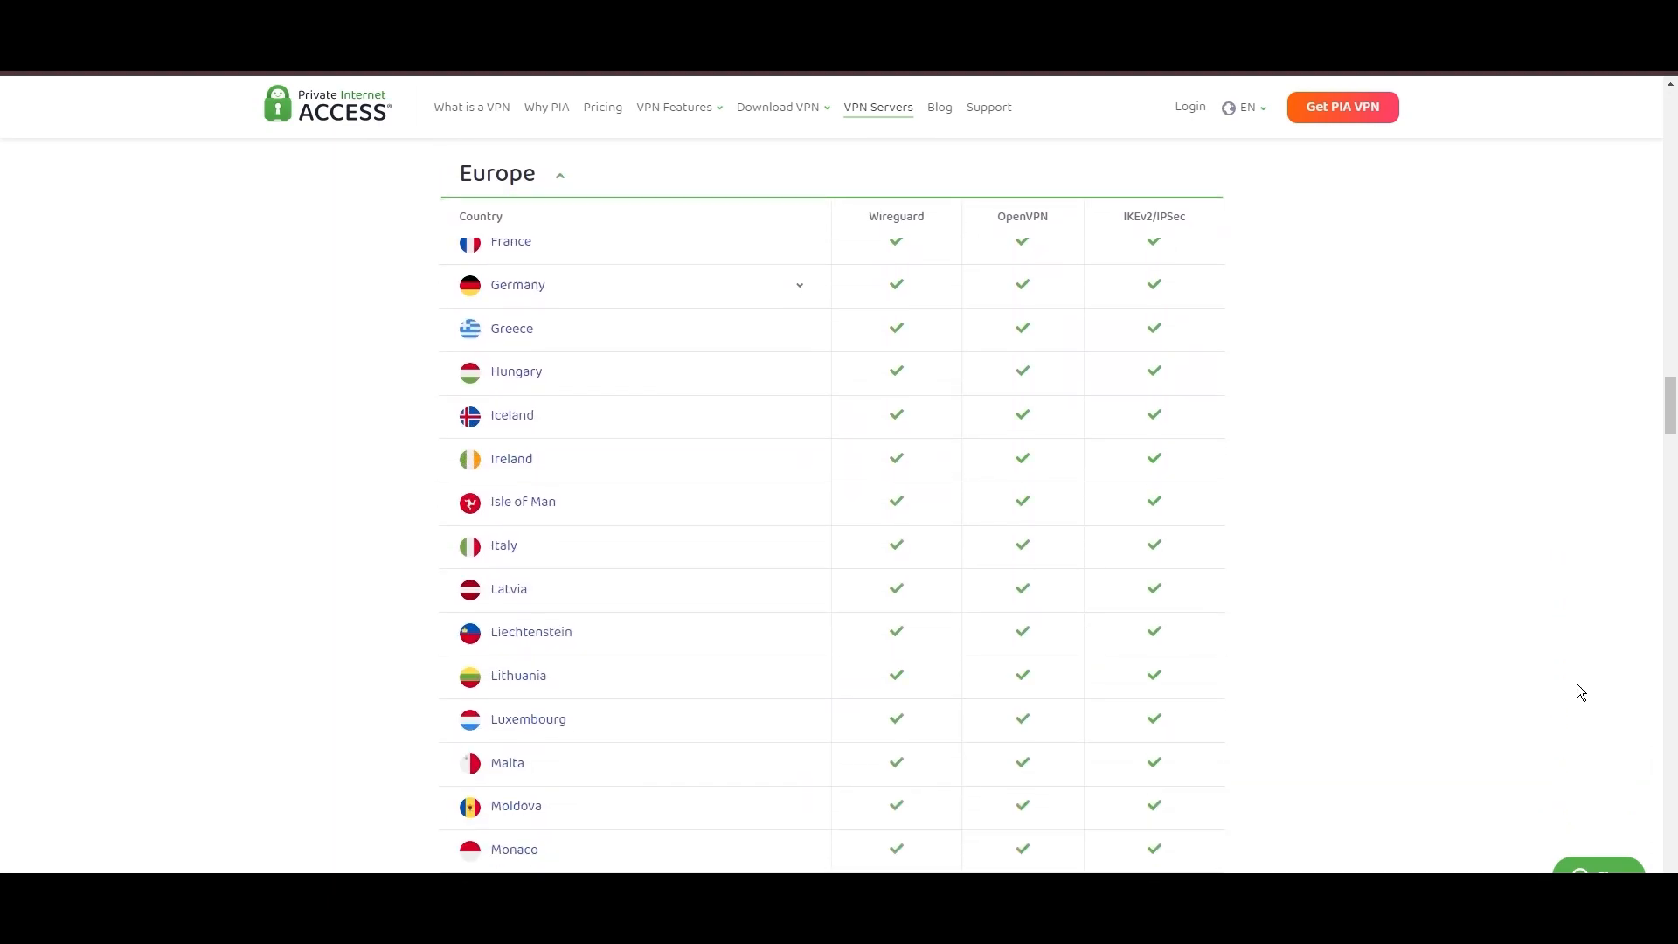
{"action": "scroll", "scroll_direction": "down", "scroll_amount": 3}
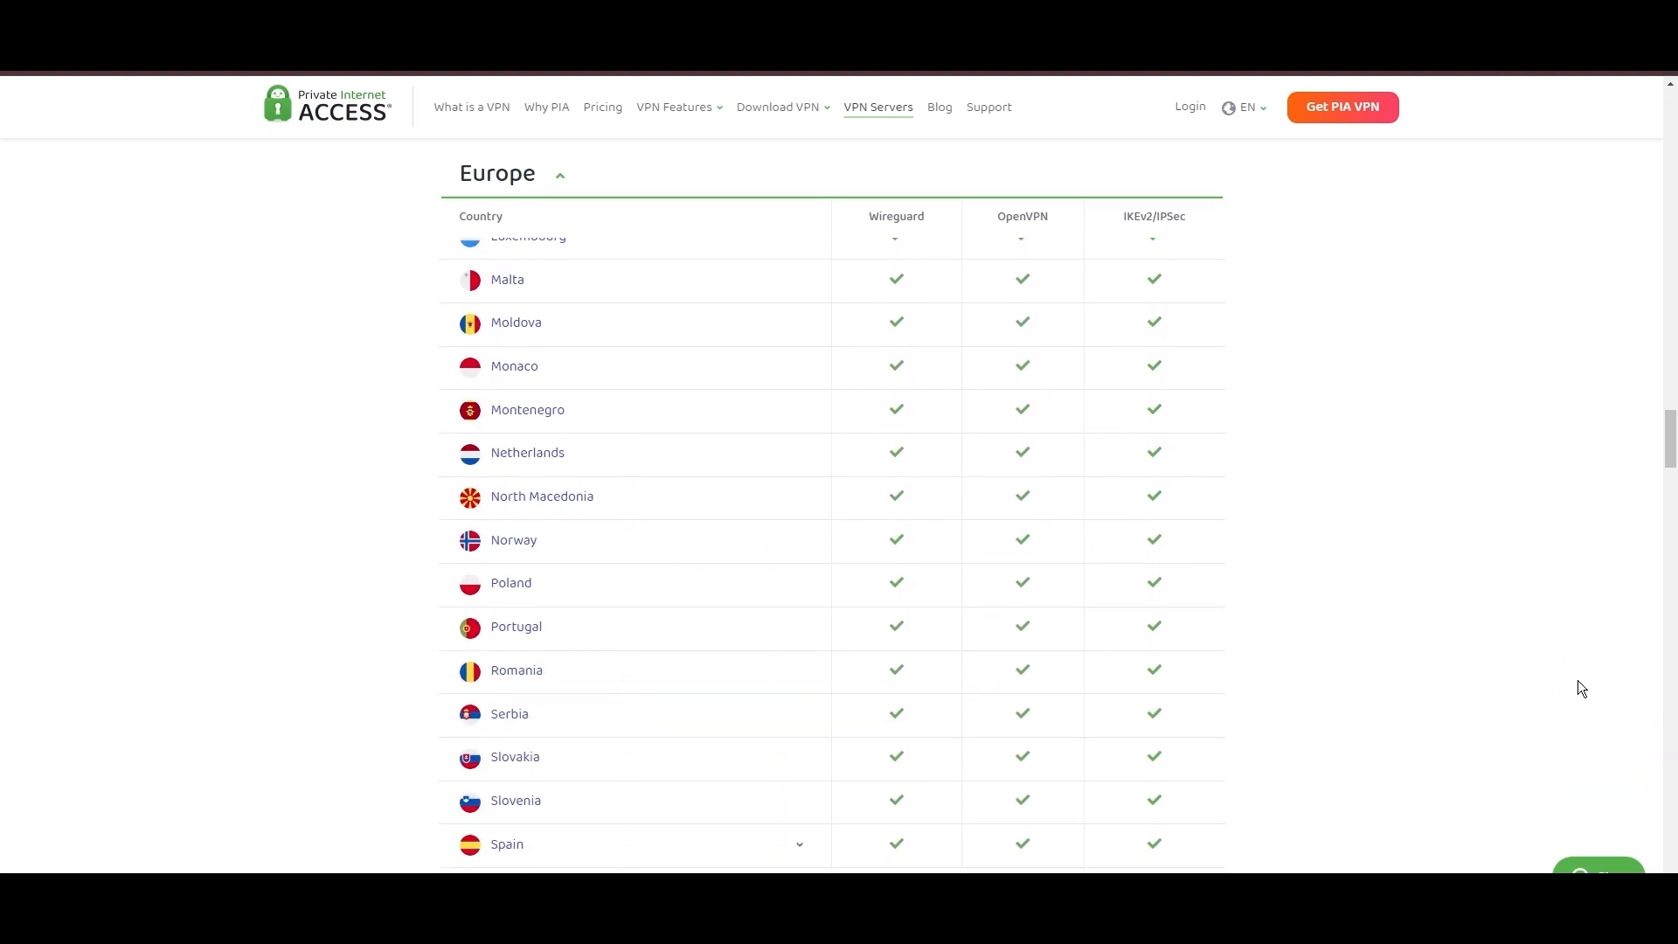
{"action": "scroll", "scroll_direction": "down", "scroll_amount": 3}
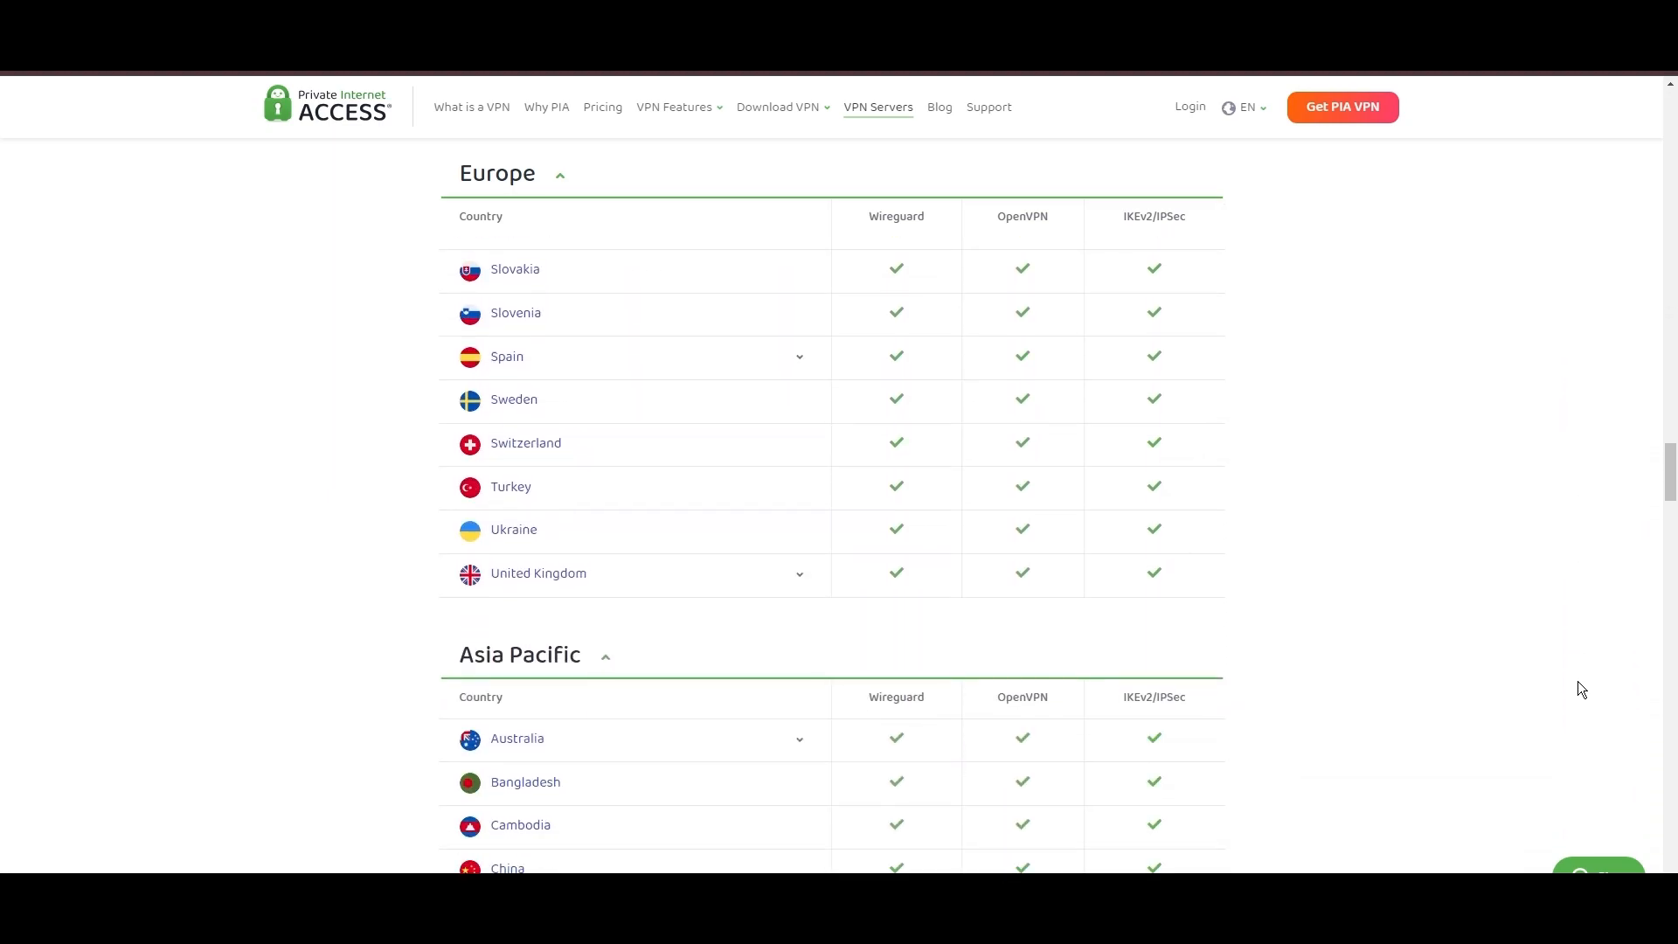
{"action": "scroll", "scroll_direction": "down", "scroll_amount": 3}
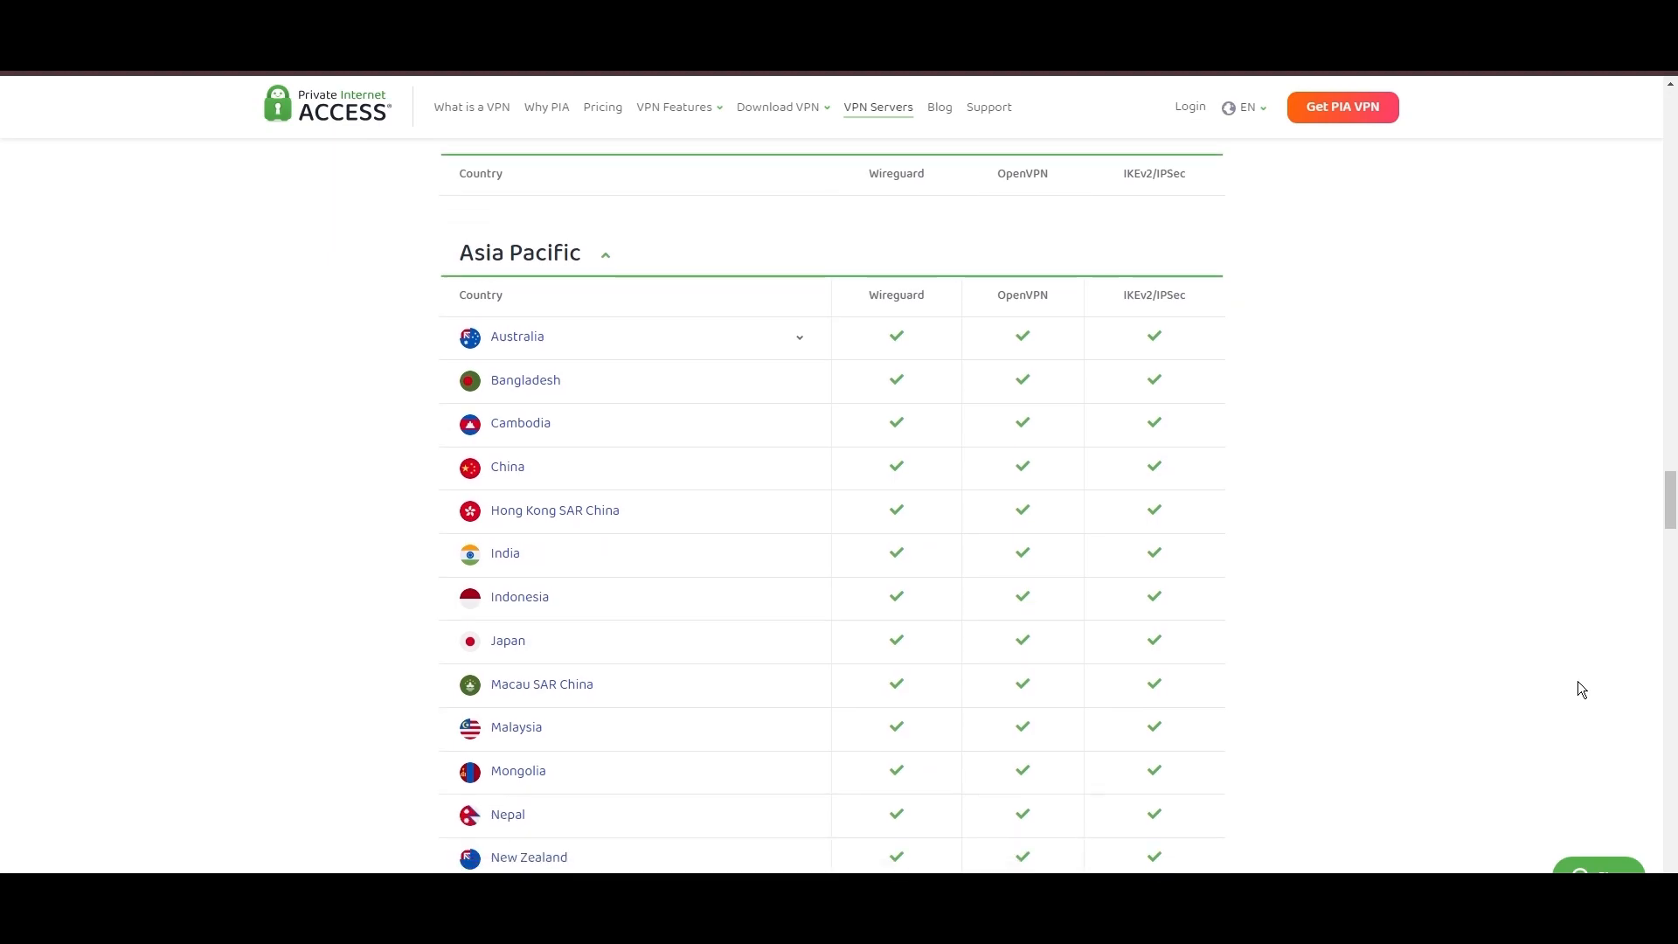
{"action": "scroll", "scroll_direction": "down", "scroll_amount": 3}
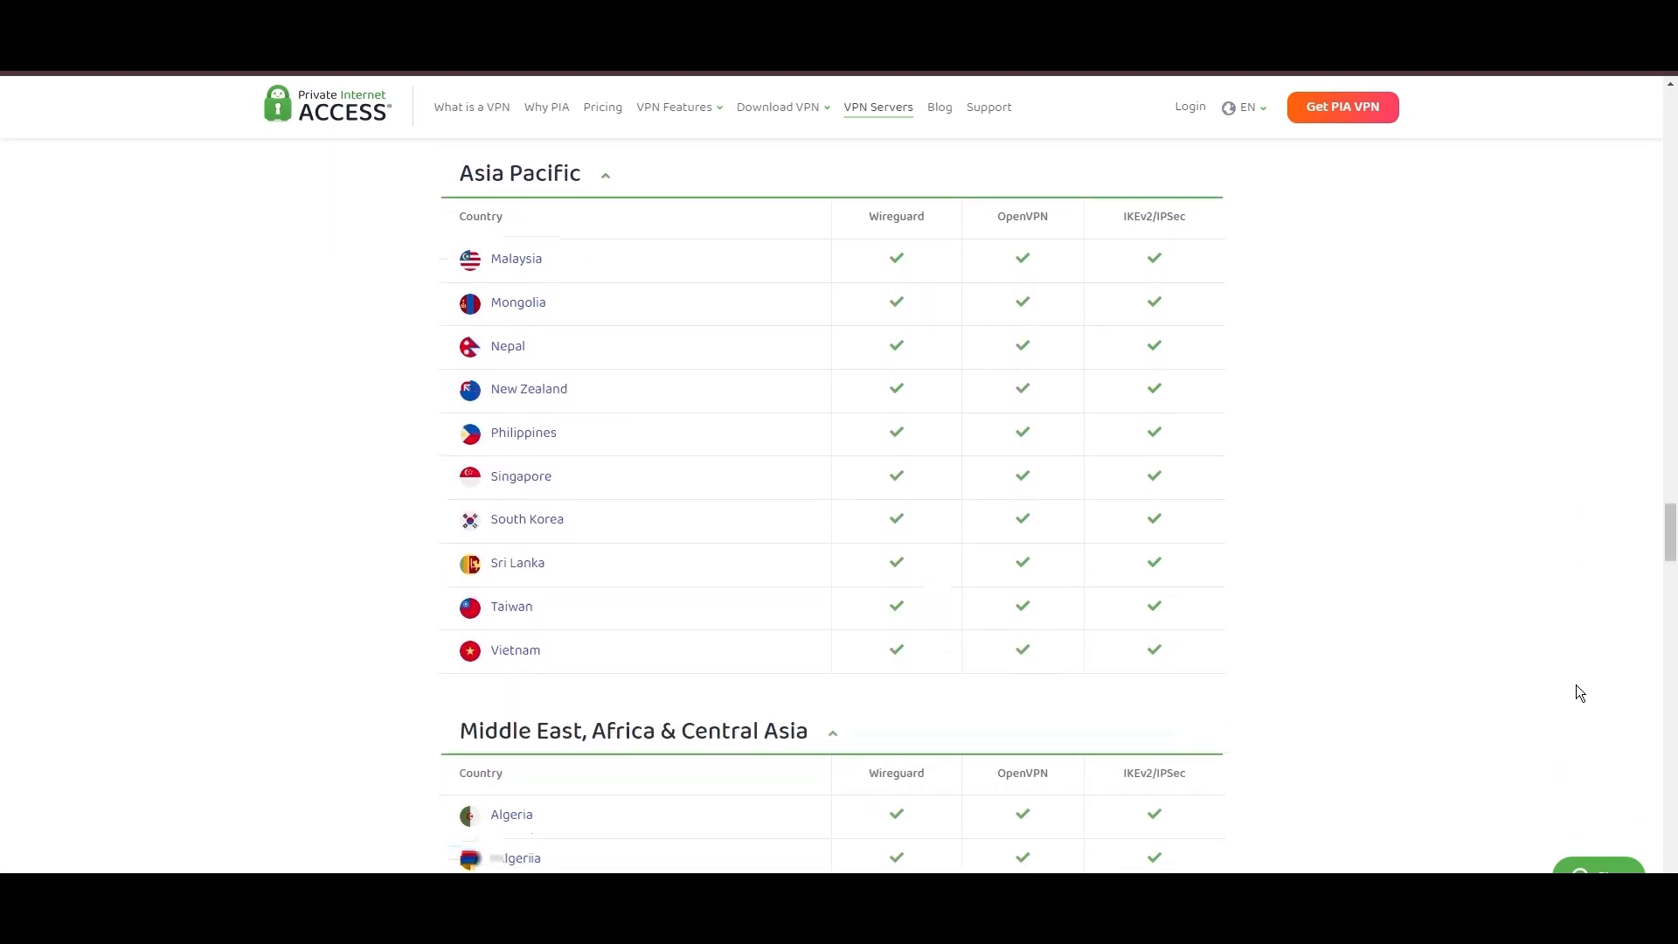
{"action": "scroll", "scroll_direction": "down", "scroll_amount": 3}
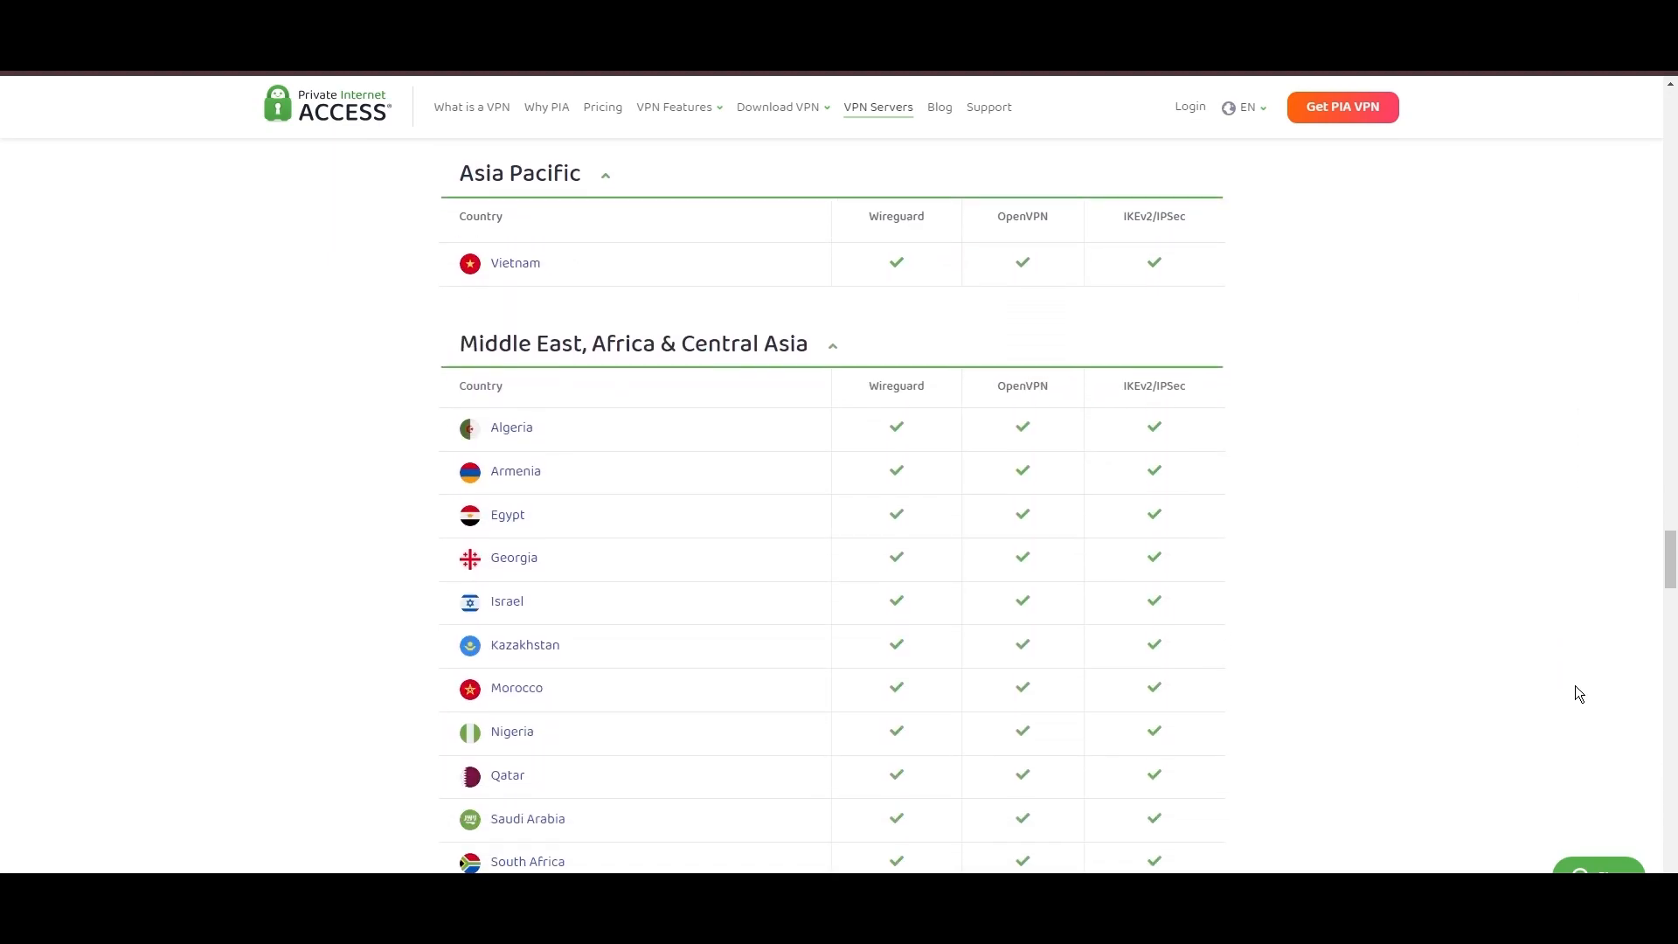
{"action": "scroll", "scroll_direction": "down", "scroll_amount": 3}
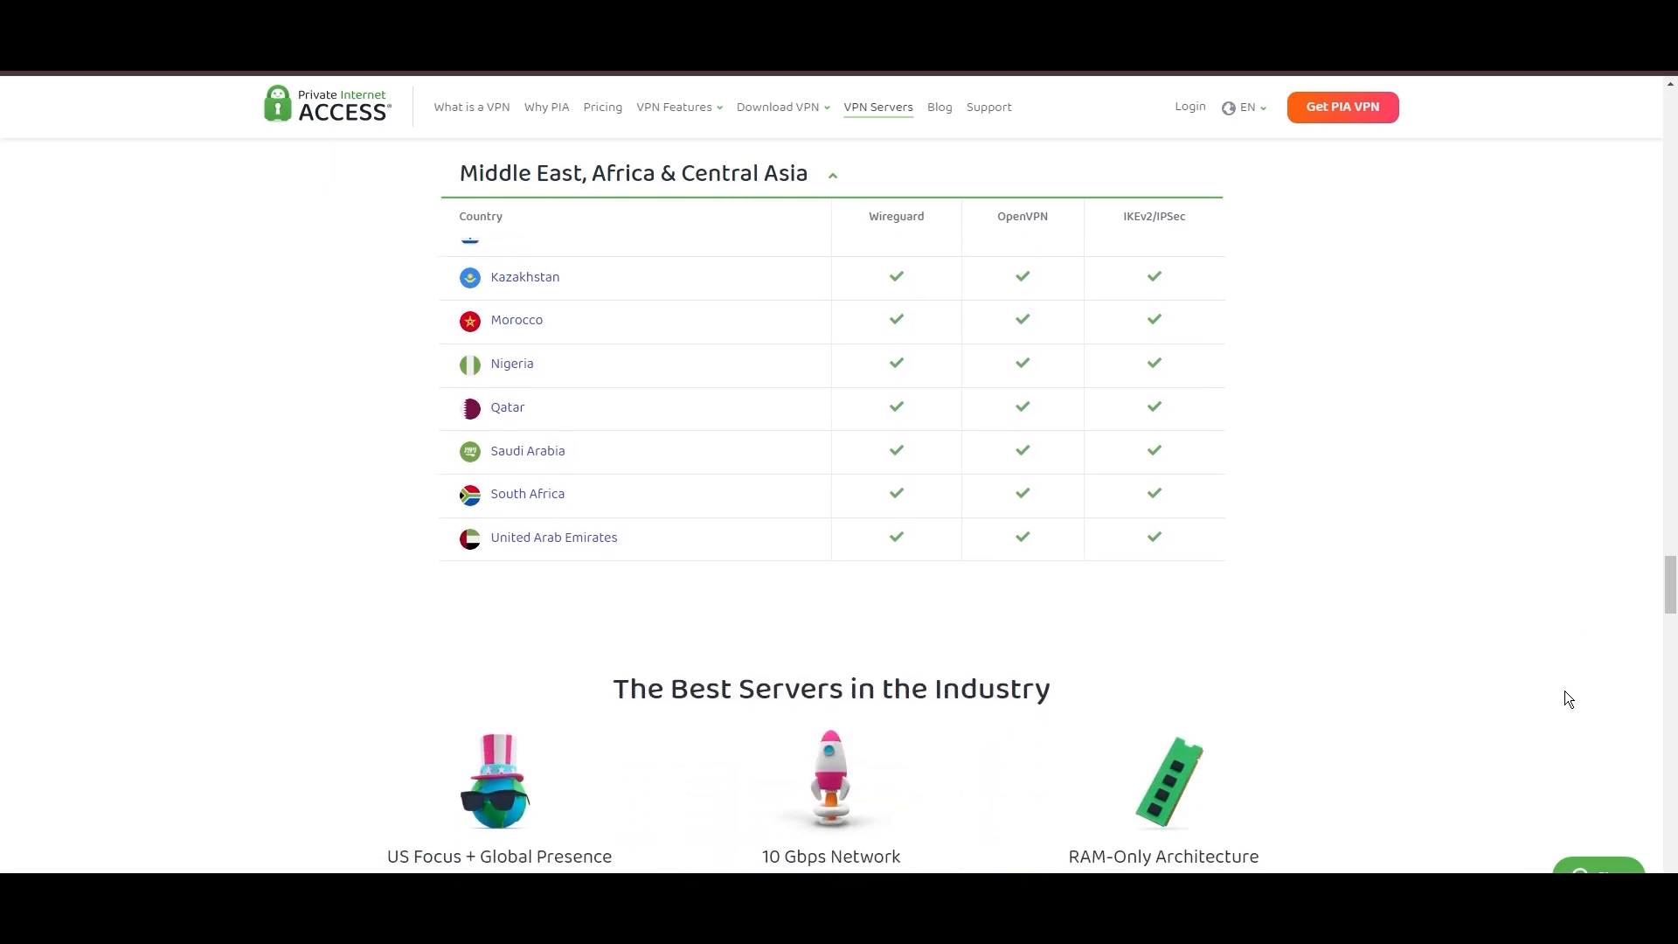
{"action": "scroll", "scroll_direction": "down", "scroll_amount": 3}
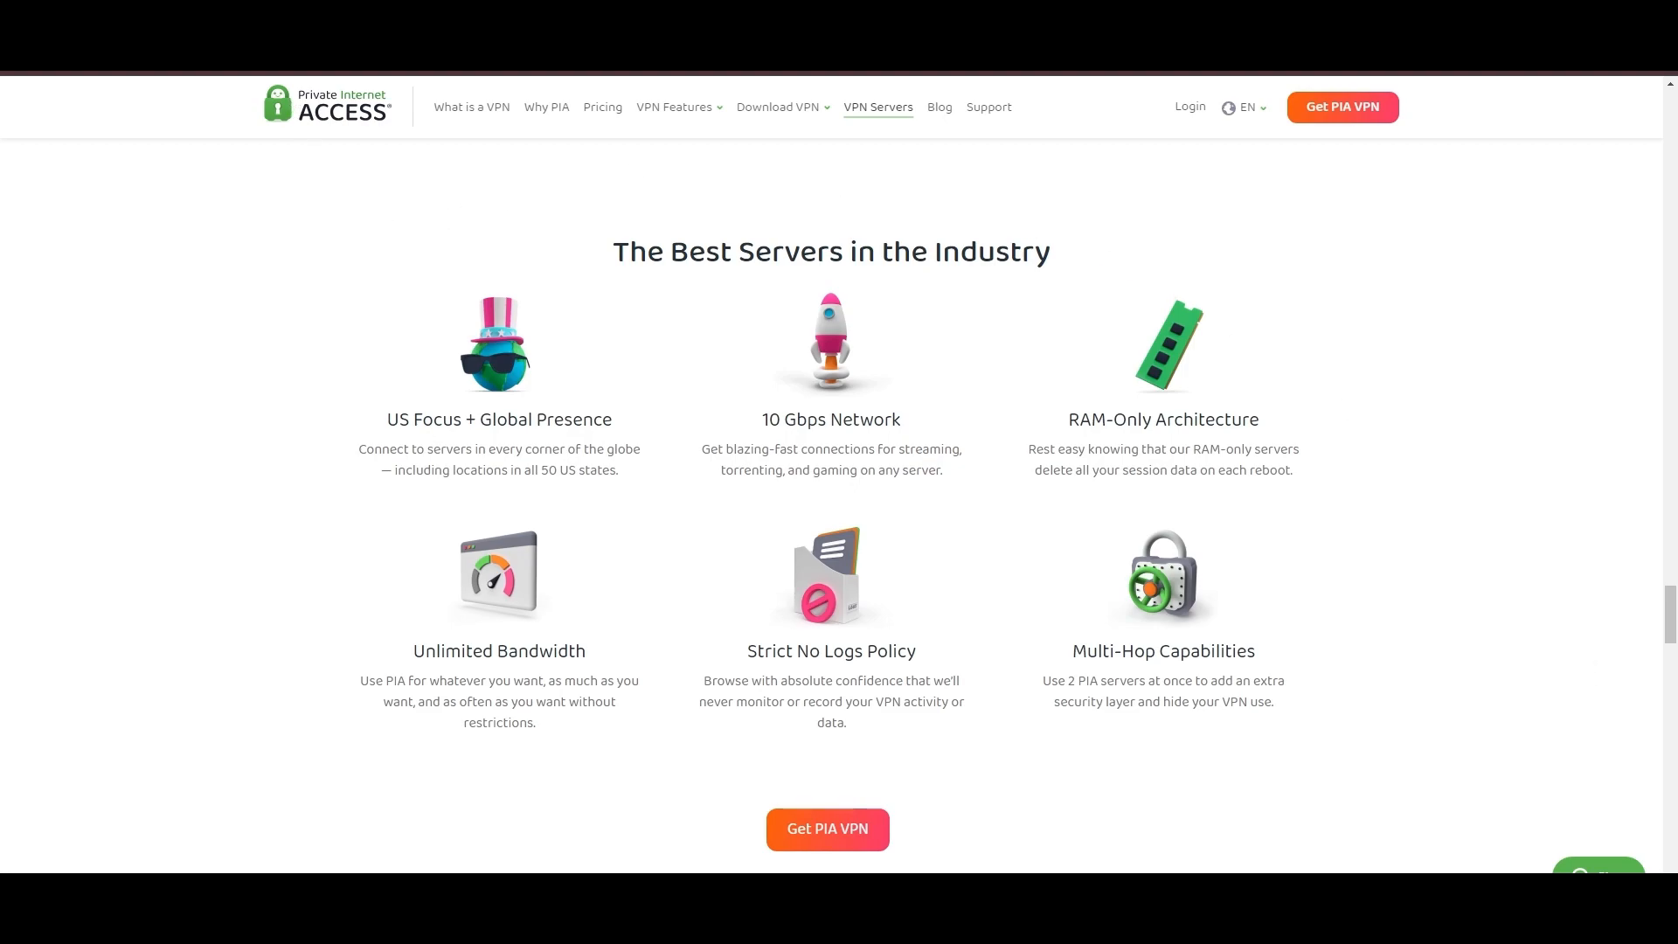
- Open PIA's Strict No Logs Policy page
{"action": "left_click", "coordinate": [674, 107]}
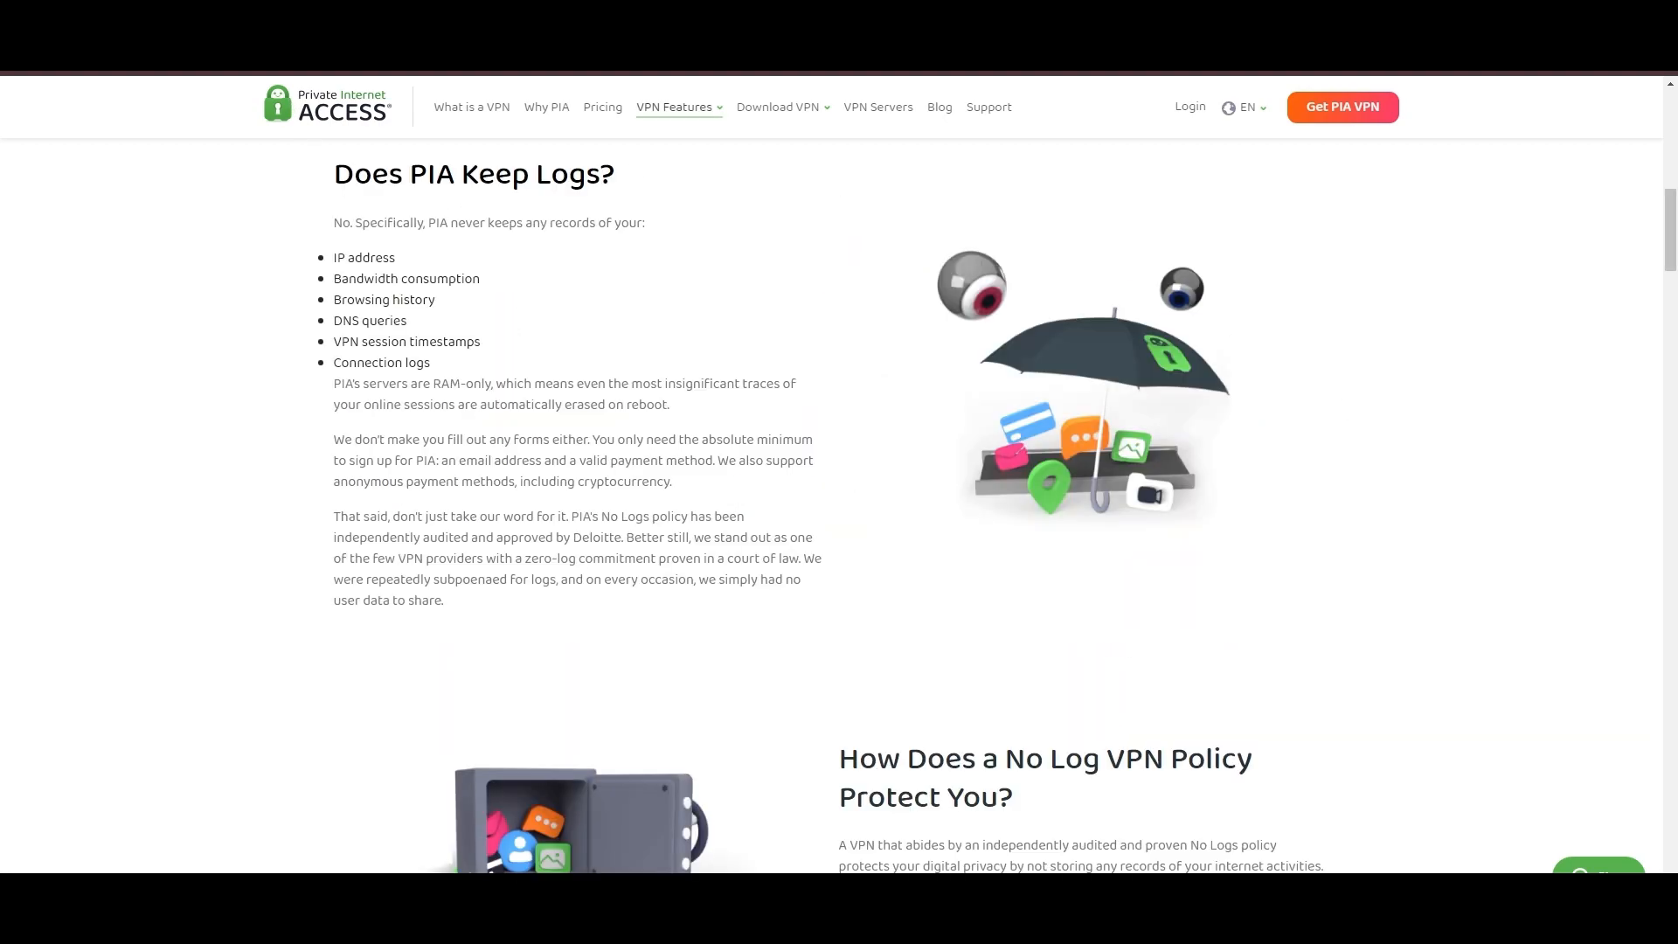
{"action": "mouse_move", "coordinate": [253, 329]}
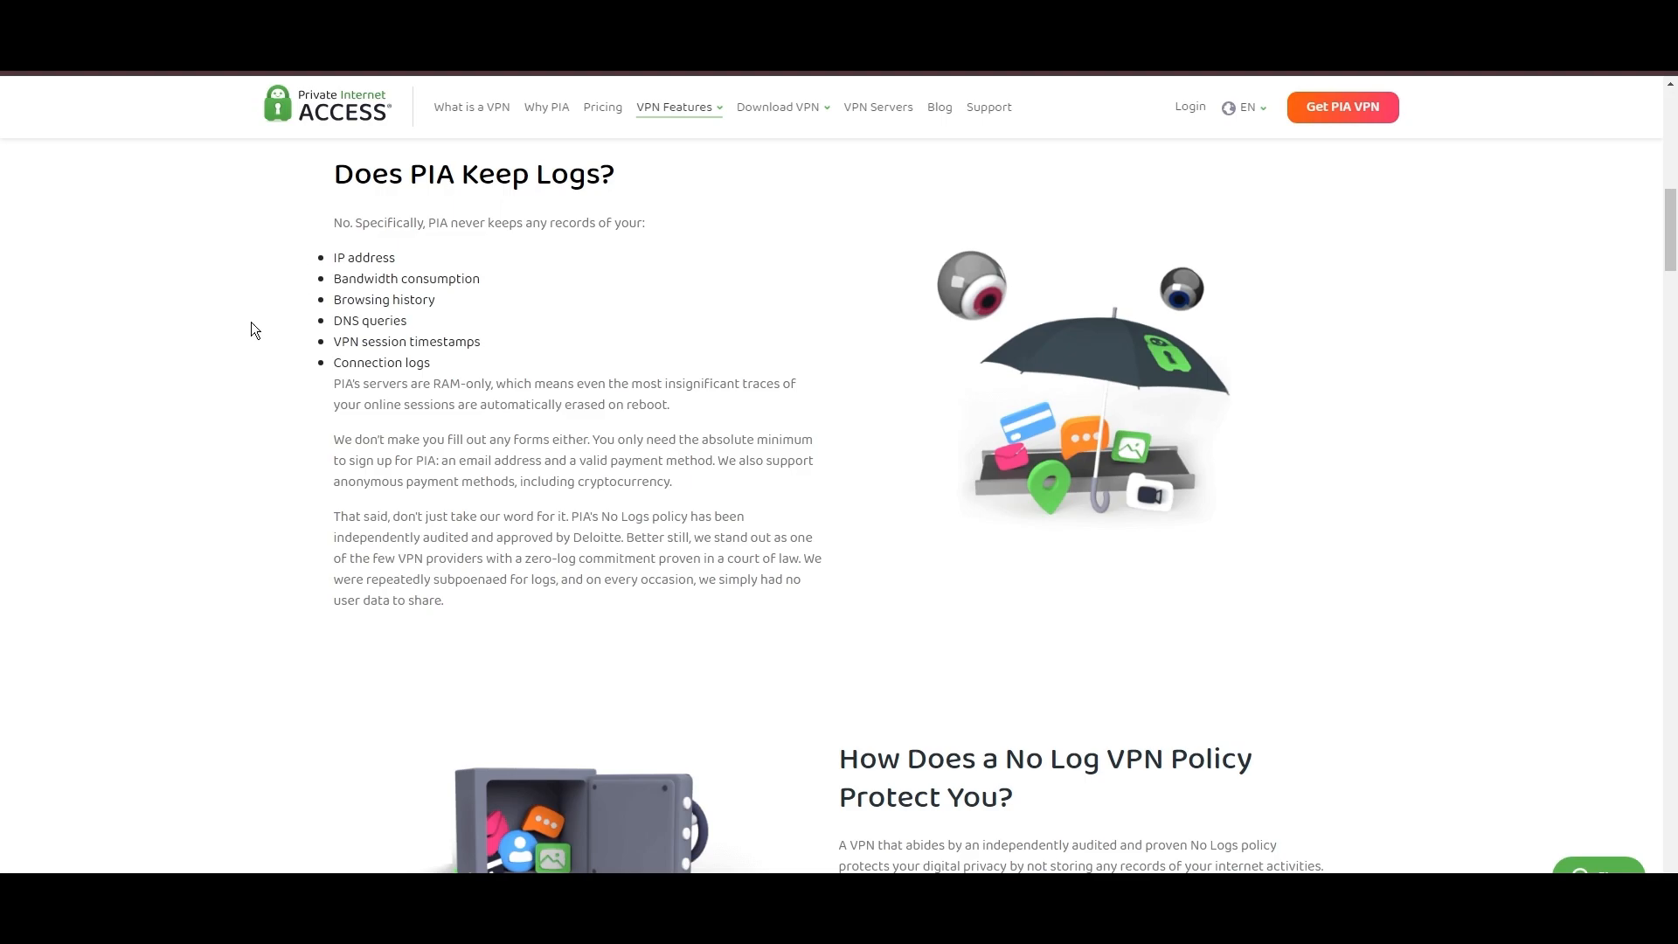
{"action": "mouse_move", "coordinate": [4, 466]}
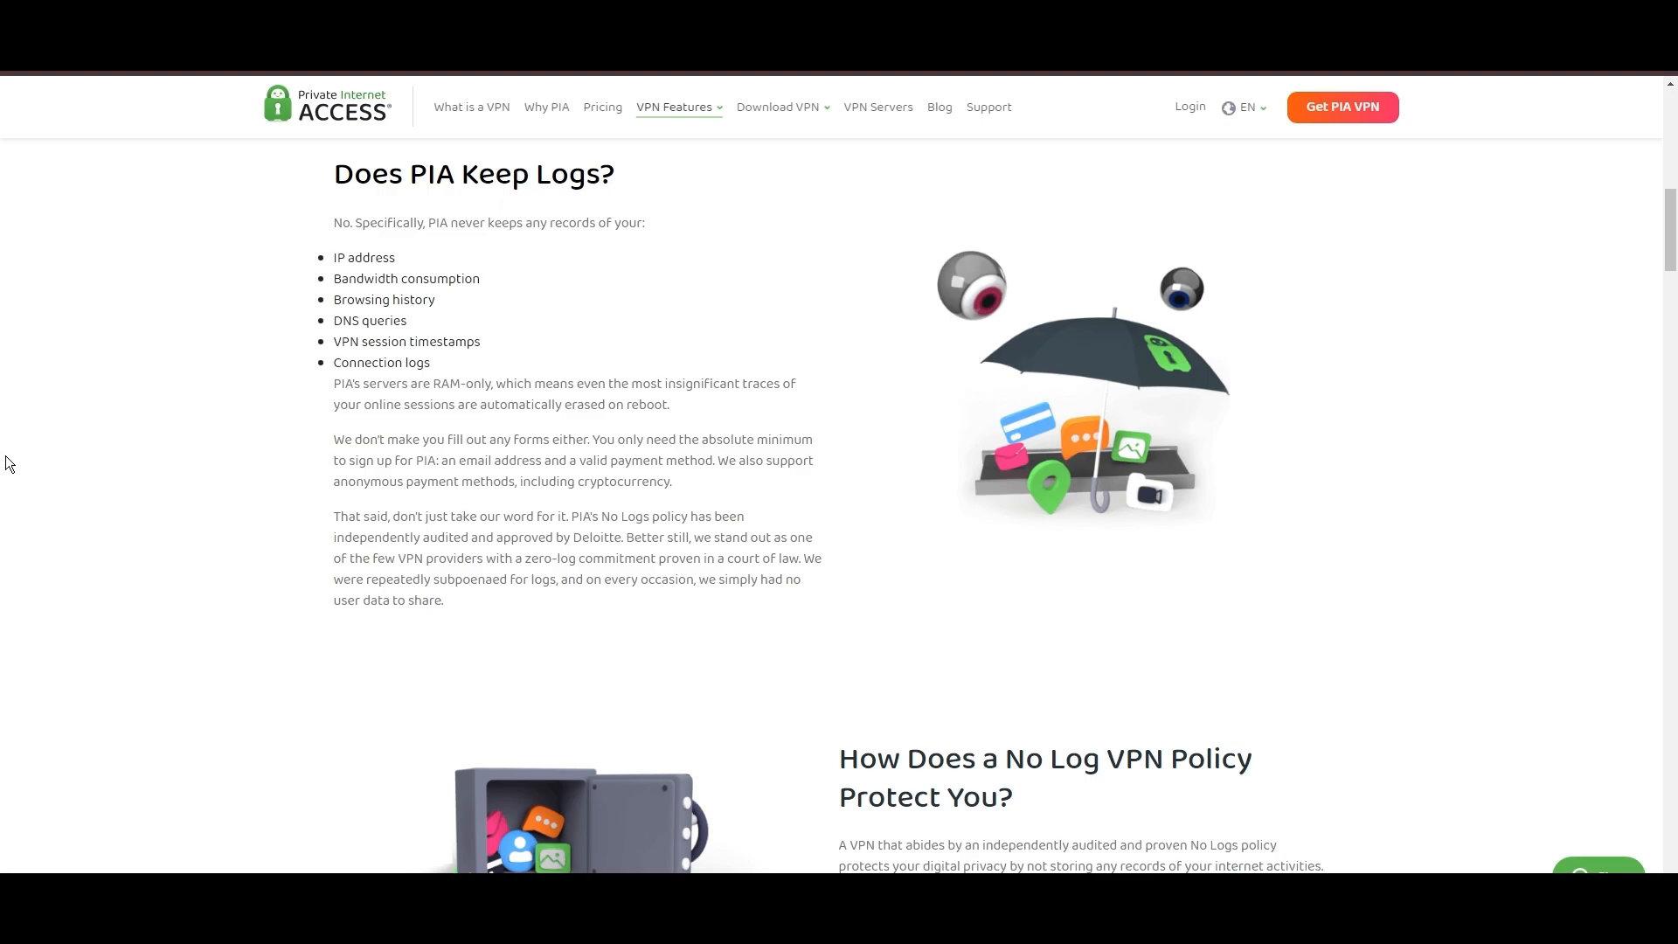
{"action": "mouse_move", "coordinate": [59, 460]}
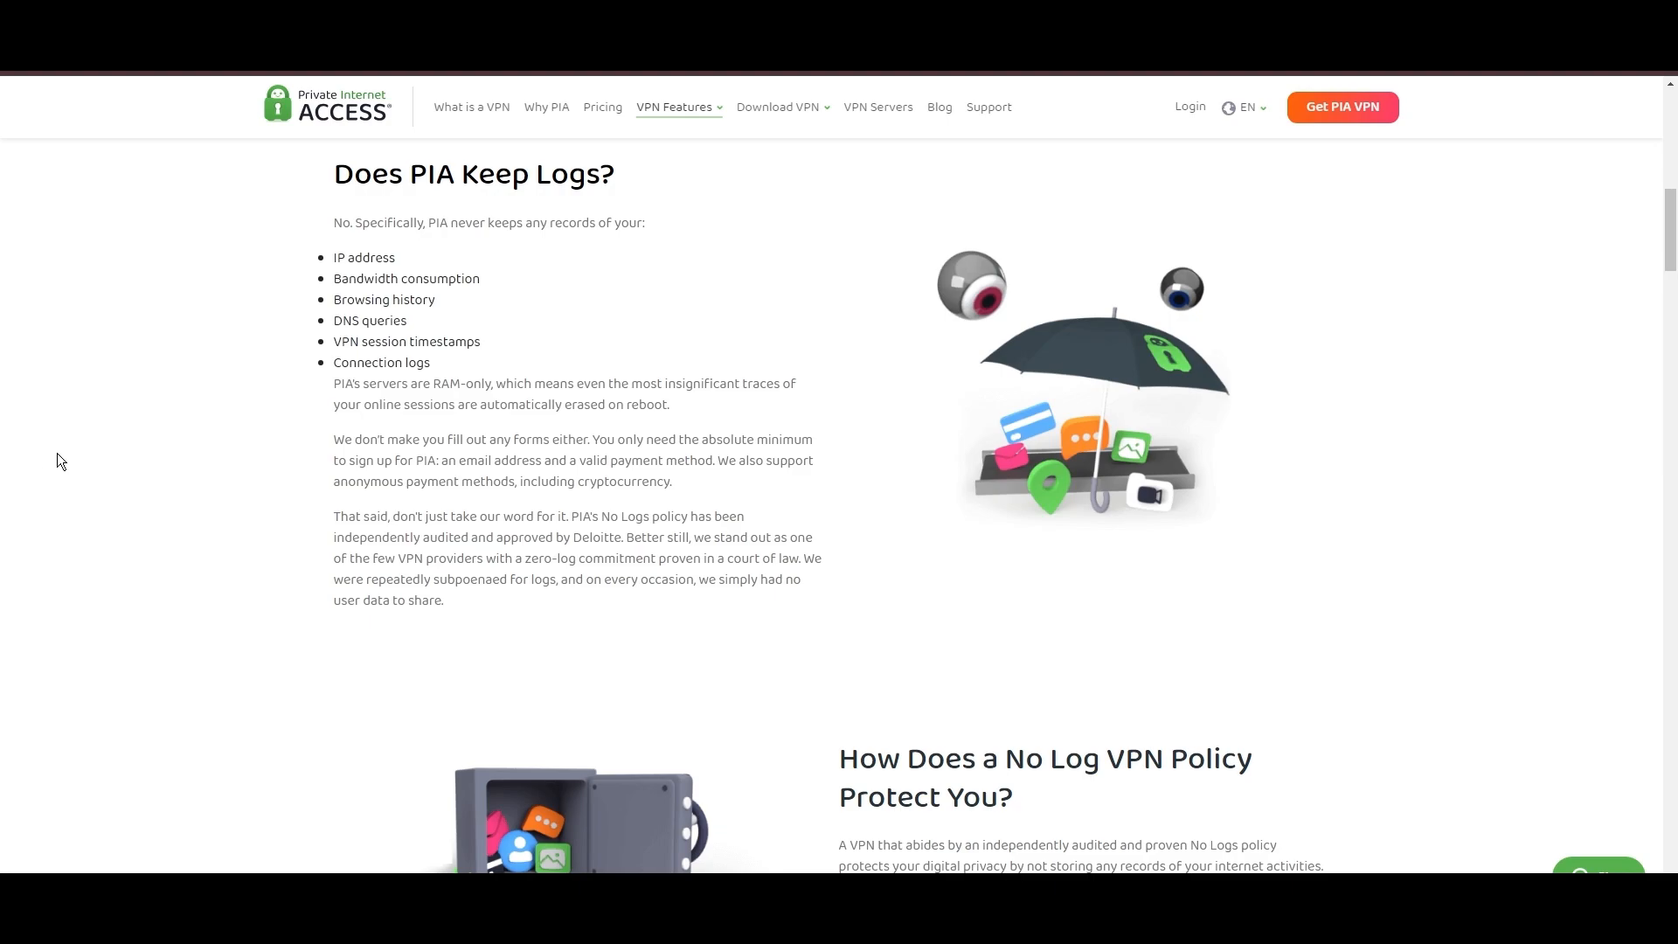
{"action": "mouse_move", "coordinate": [359, 368]}
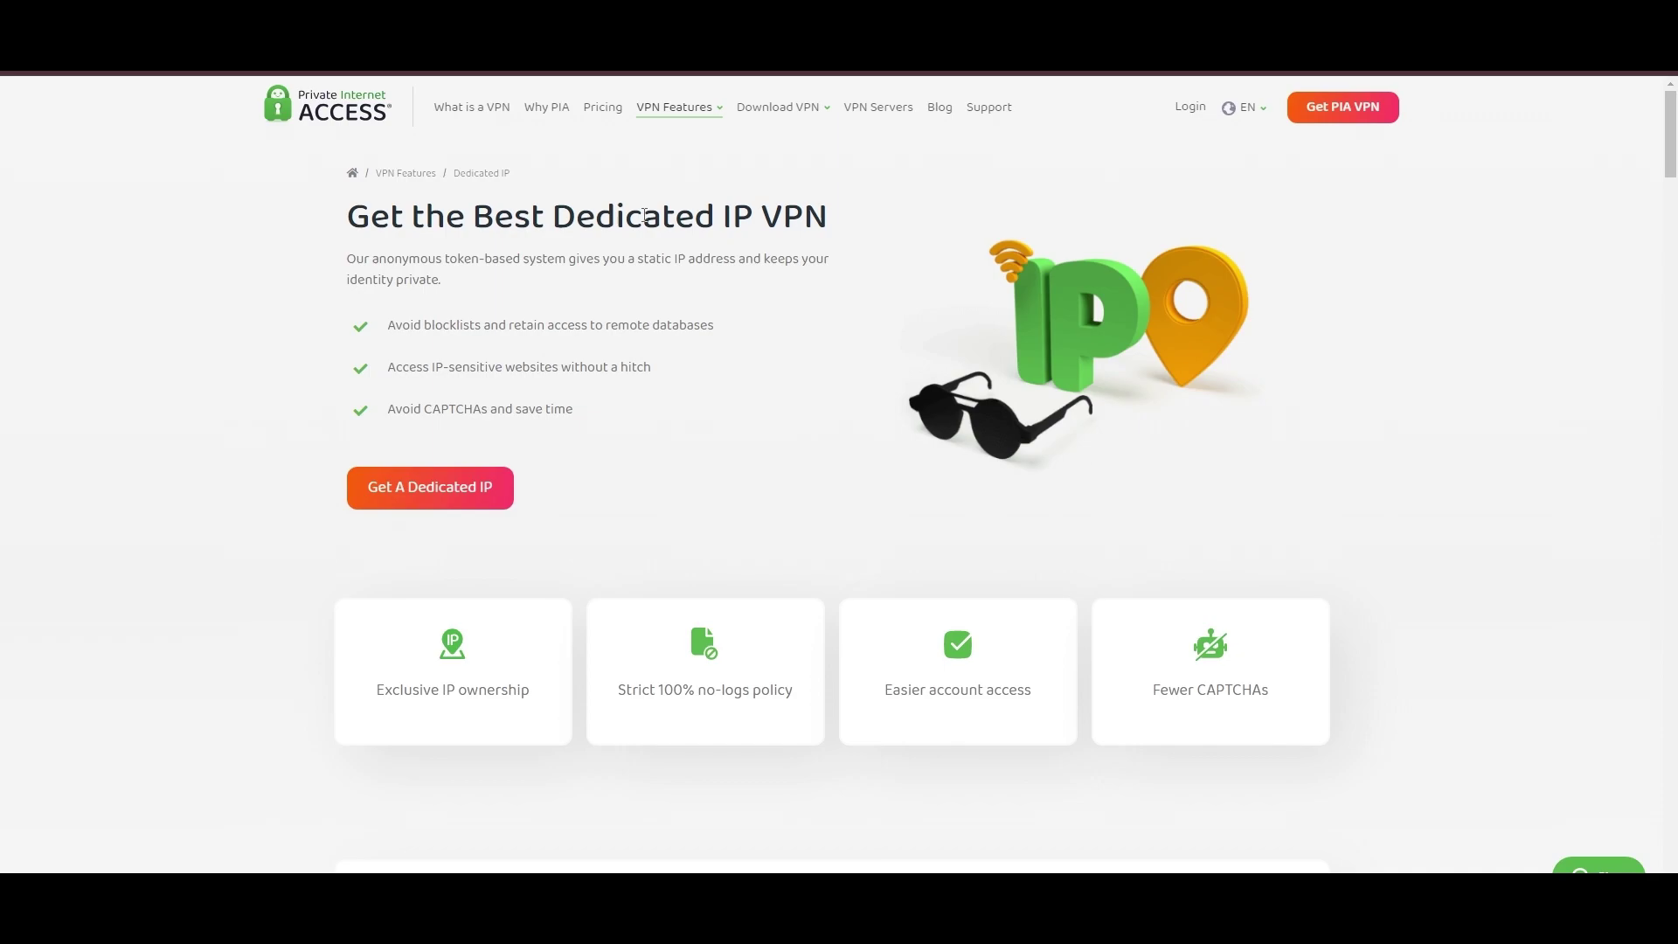
{"action": "mouse_move", "coordinate": [939, 187]}
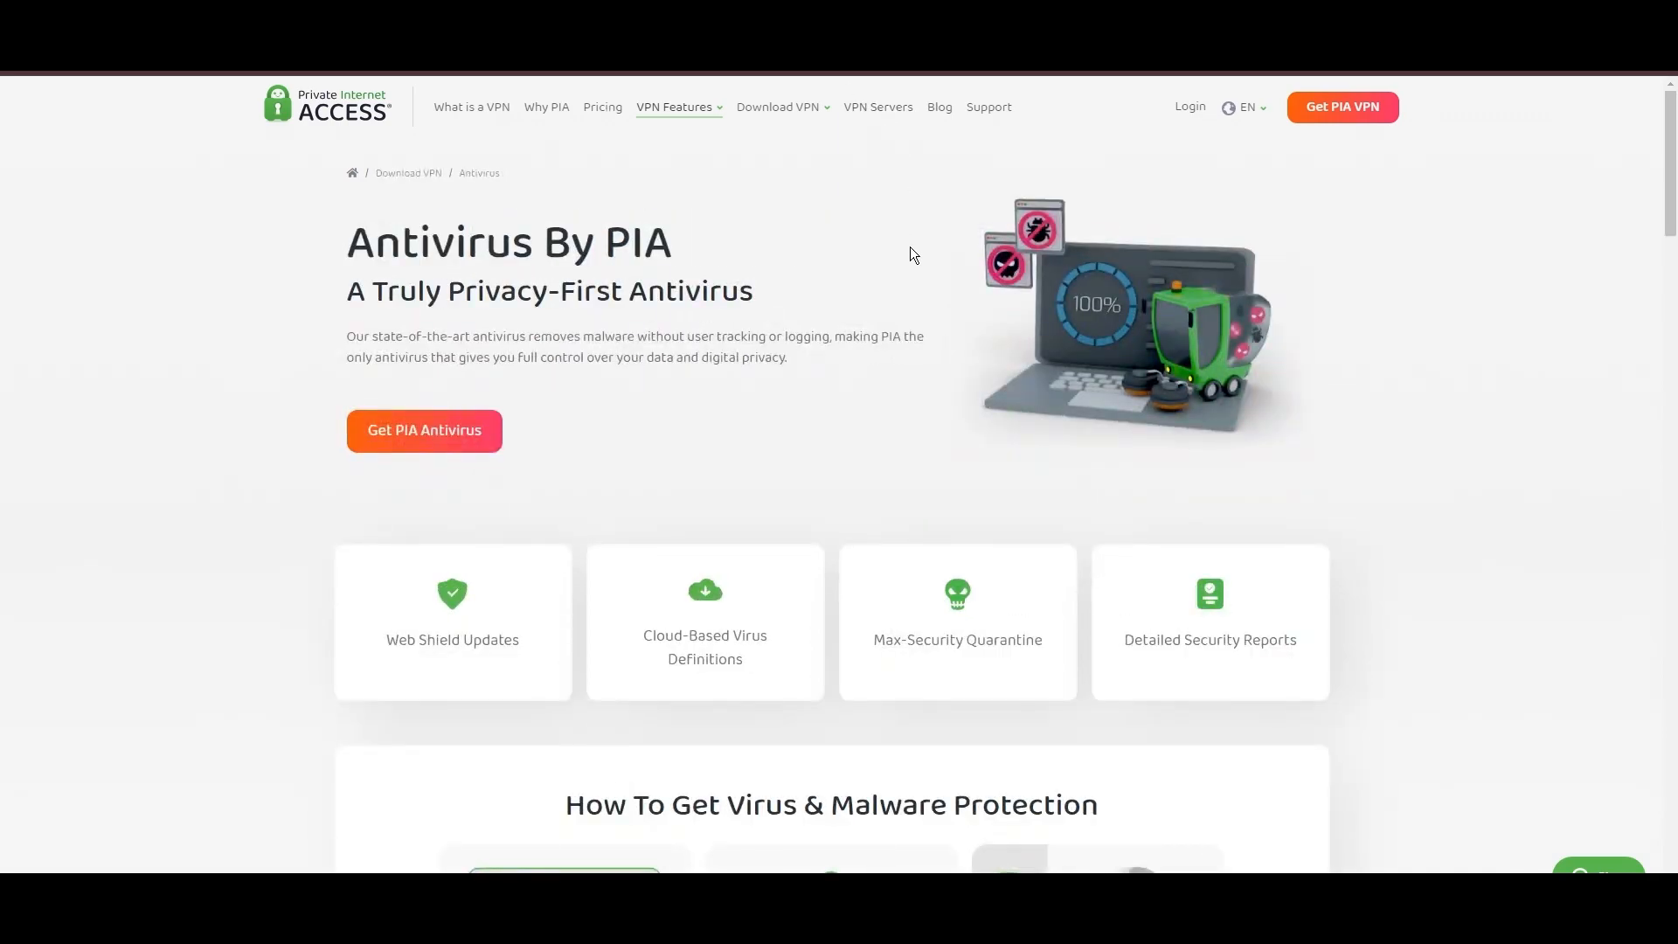
{"action": "mouse_move", "coordinate": [1091, 383]}
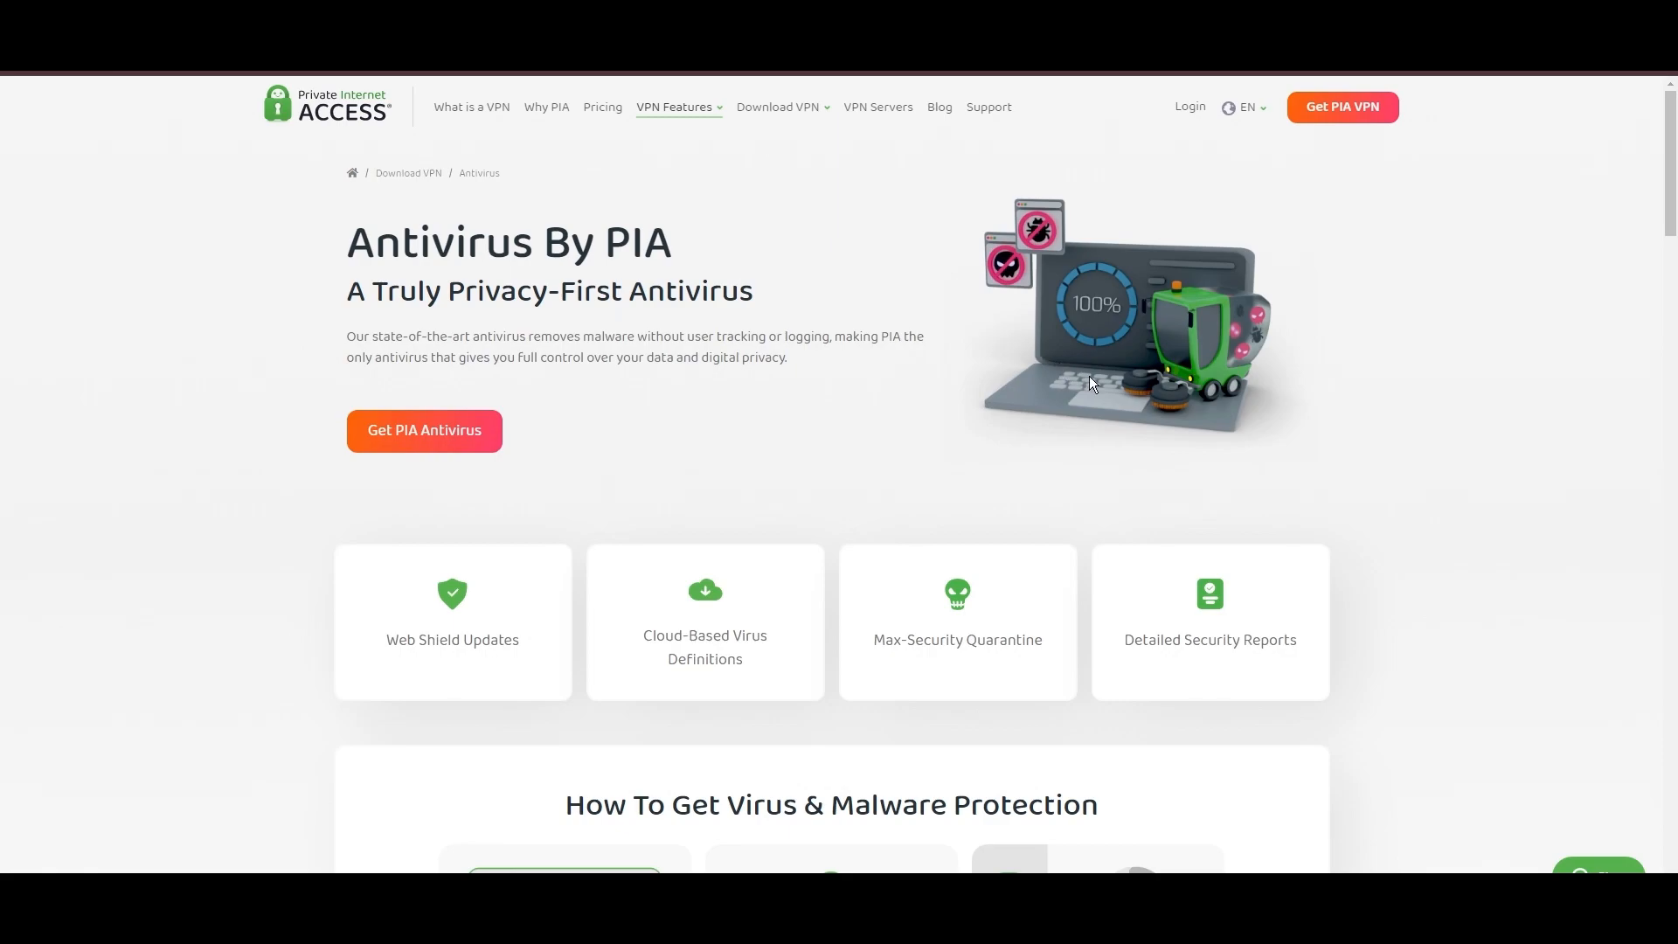
{"action": "mouse_move", "coordinate": [893, 420]}
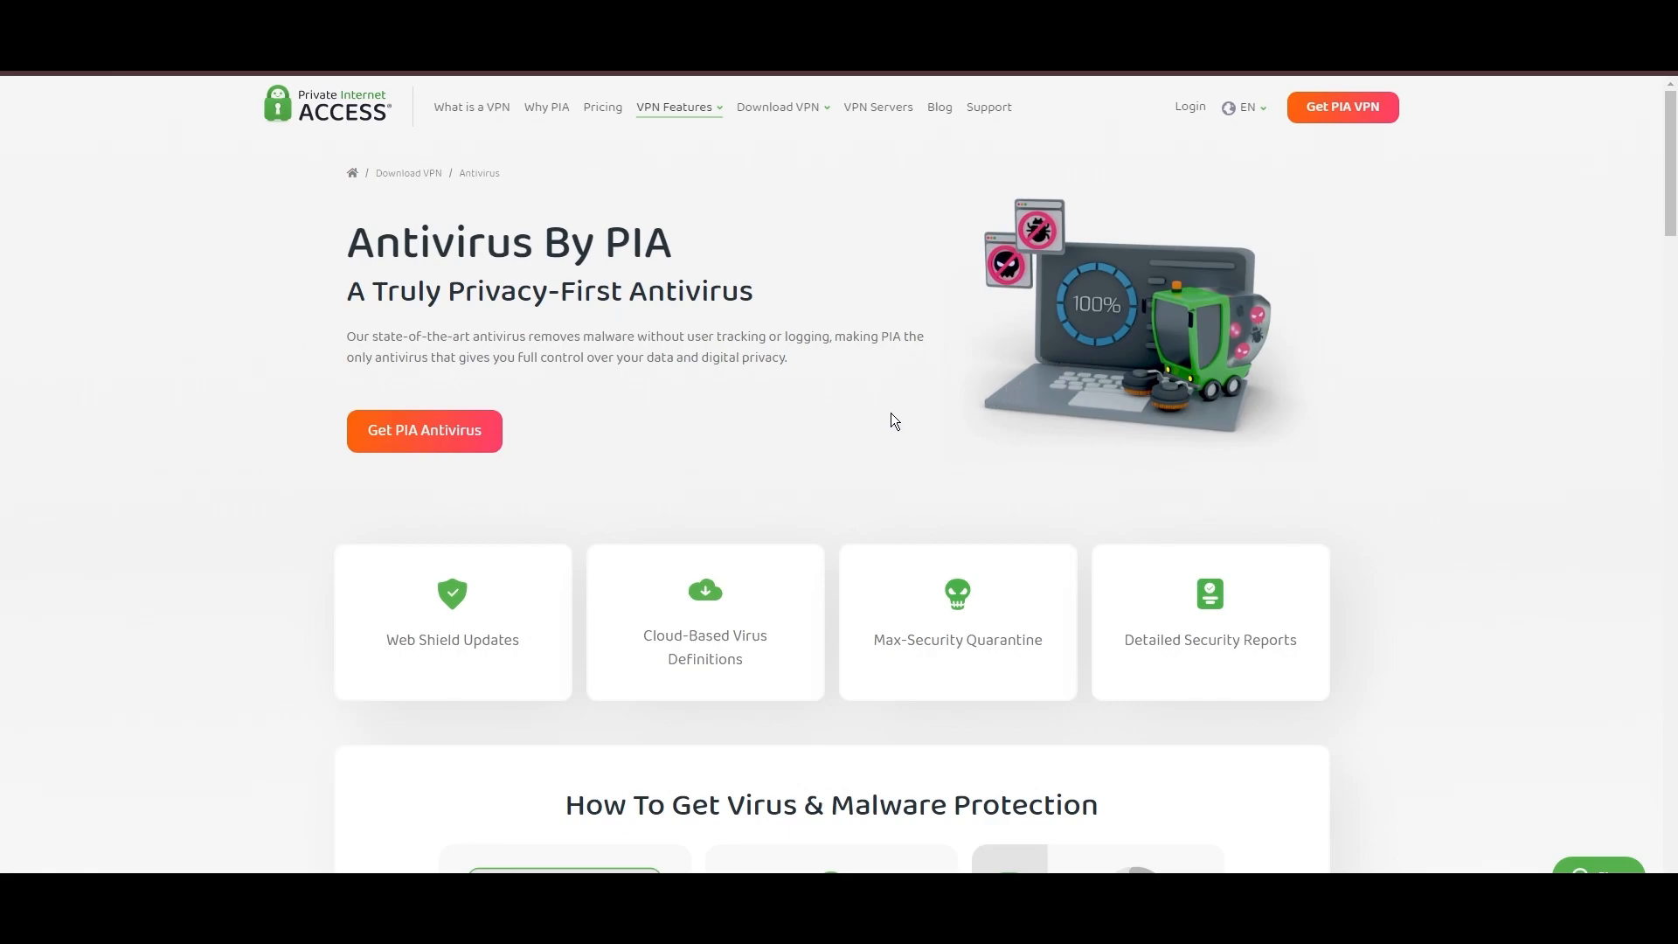
{"action": "mouse_move", "coordinate": [934, 450]}
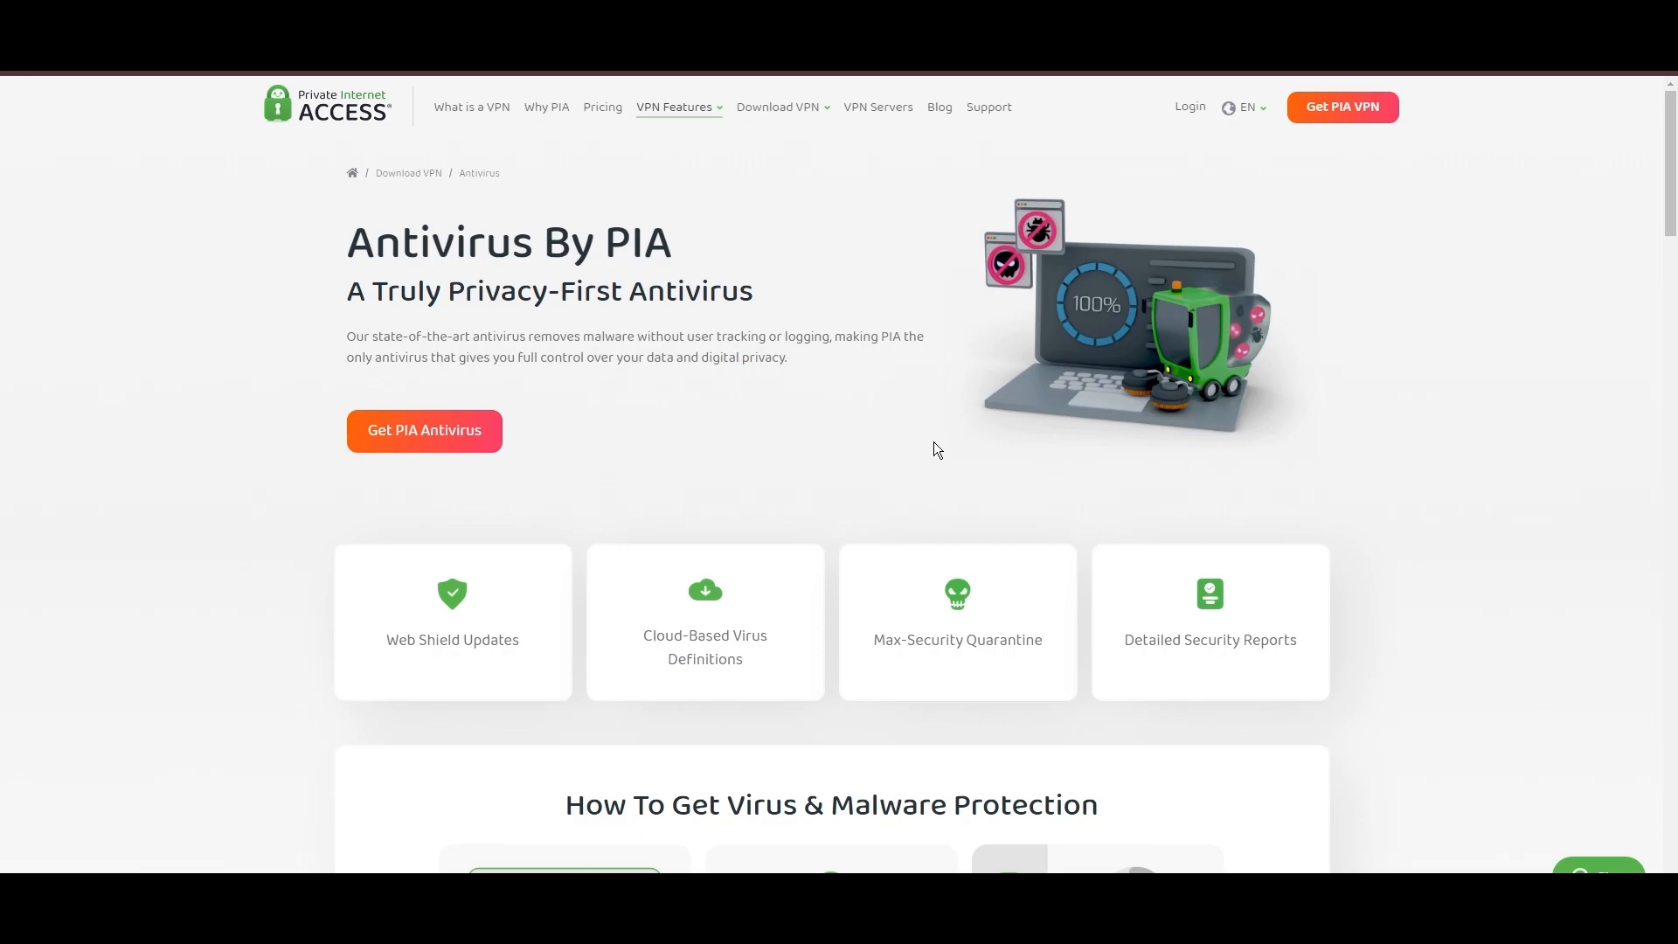
{"action": "mouse_move", "coordinate": [1220, 311]}
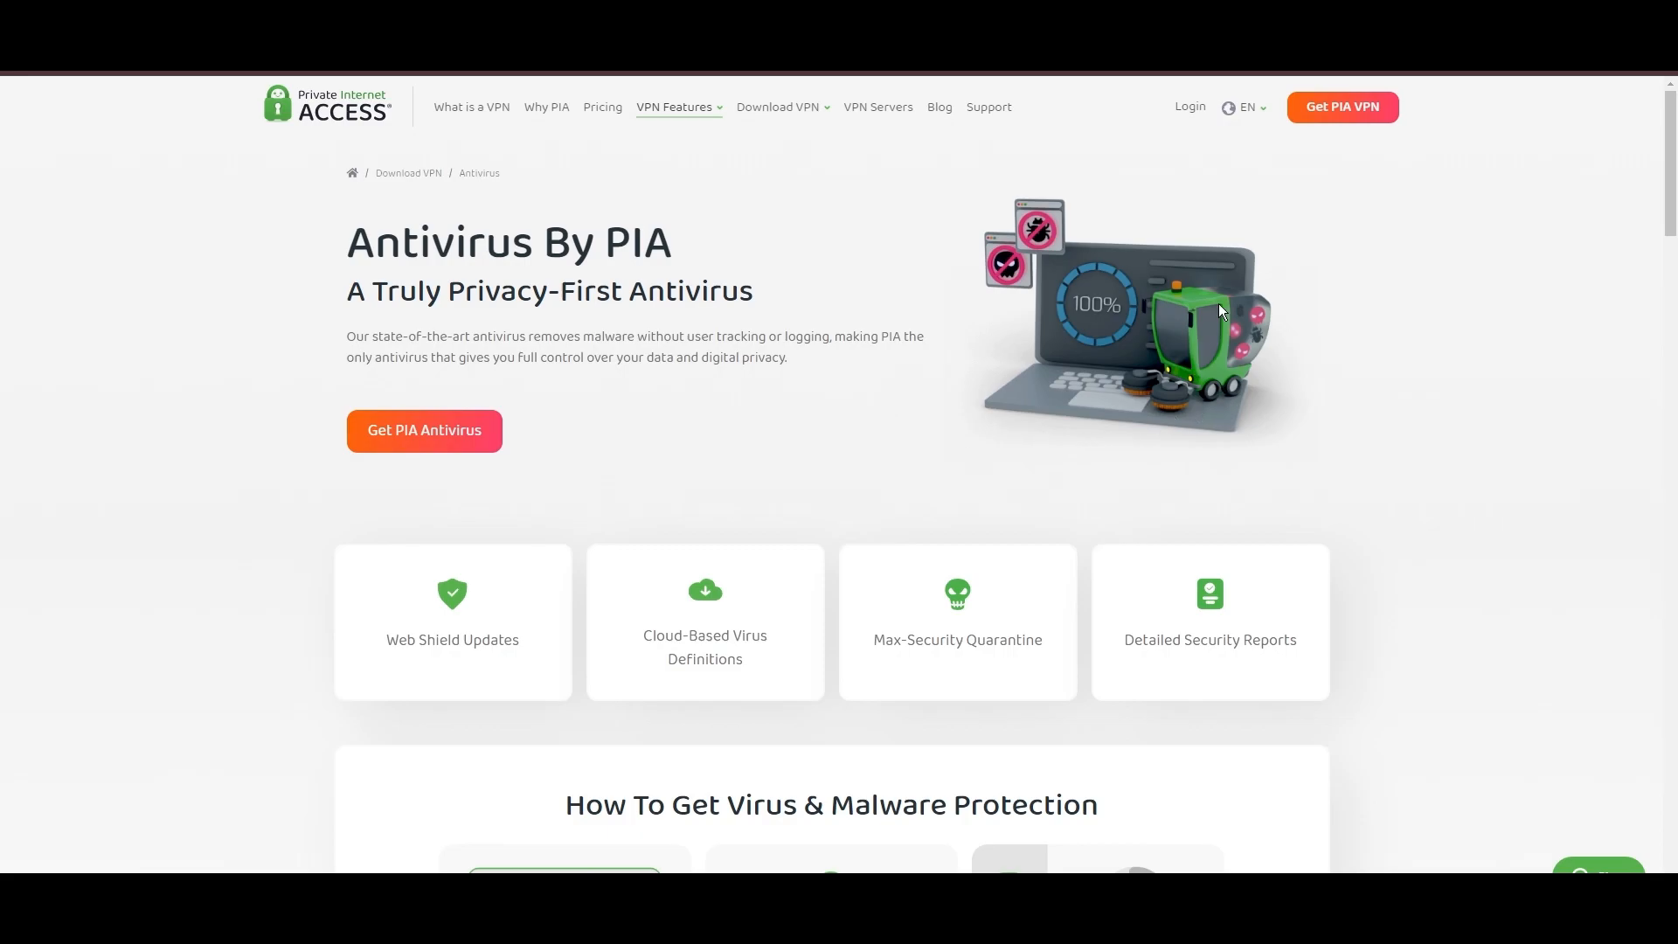
{"action": "mouse_move", "coordinate": [1221, 311]}
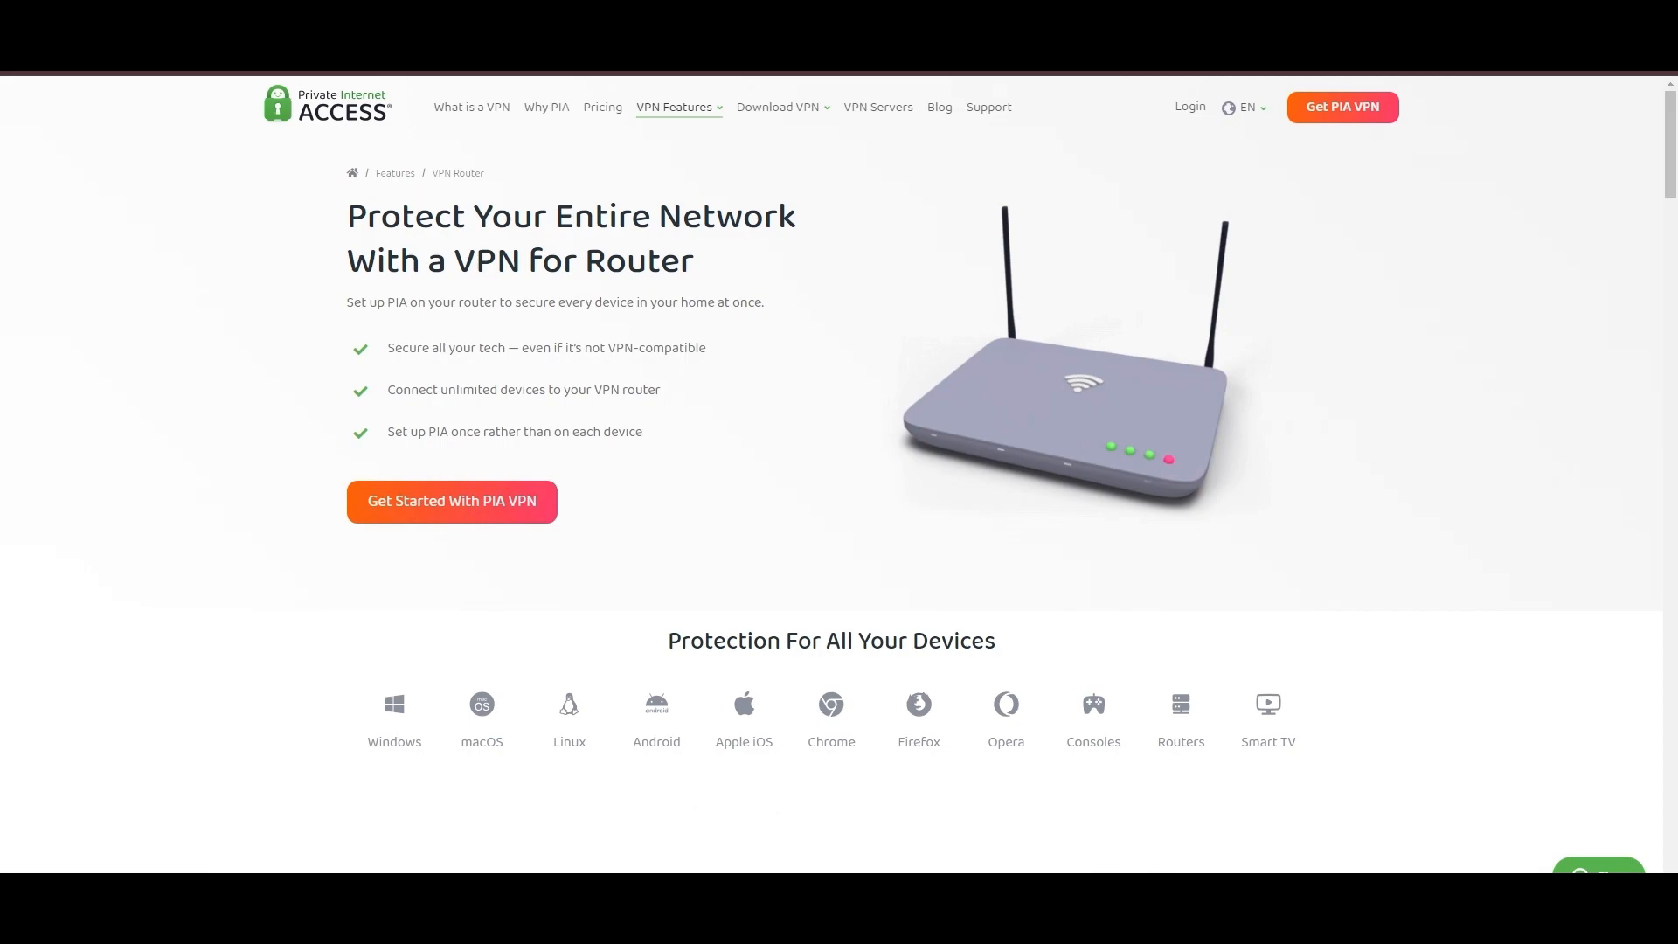
{"action": "mouse_move", "coordinate": [1120, 329]}
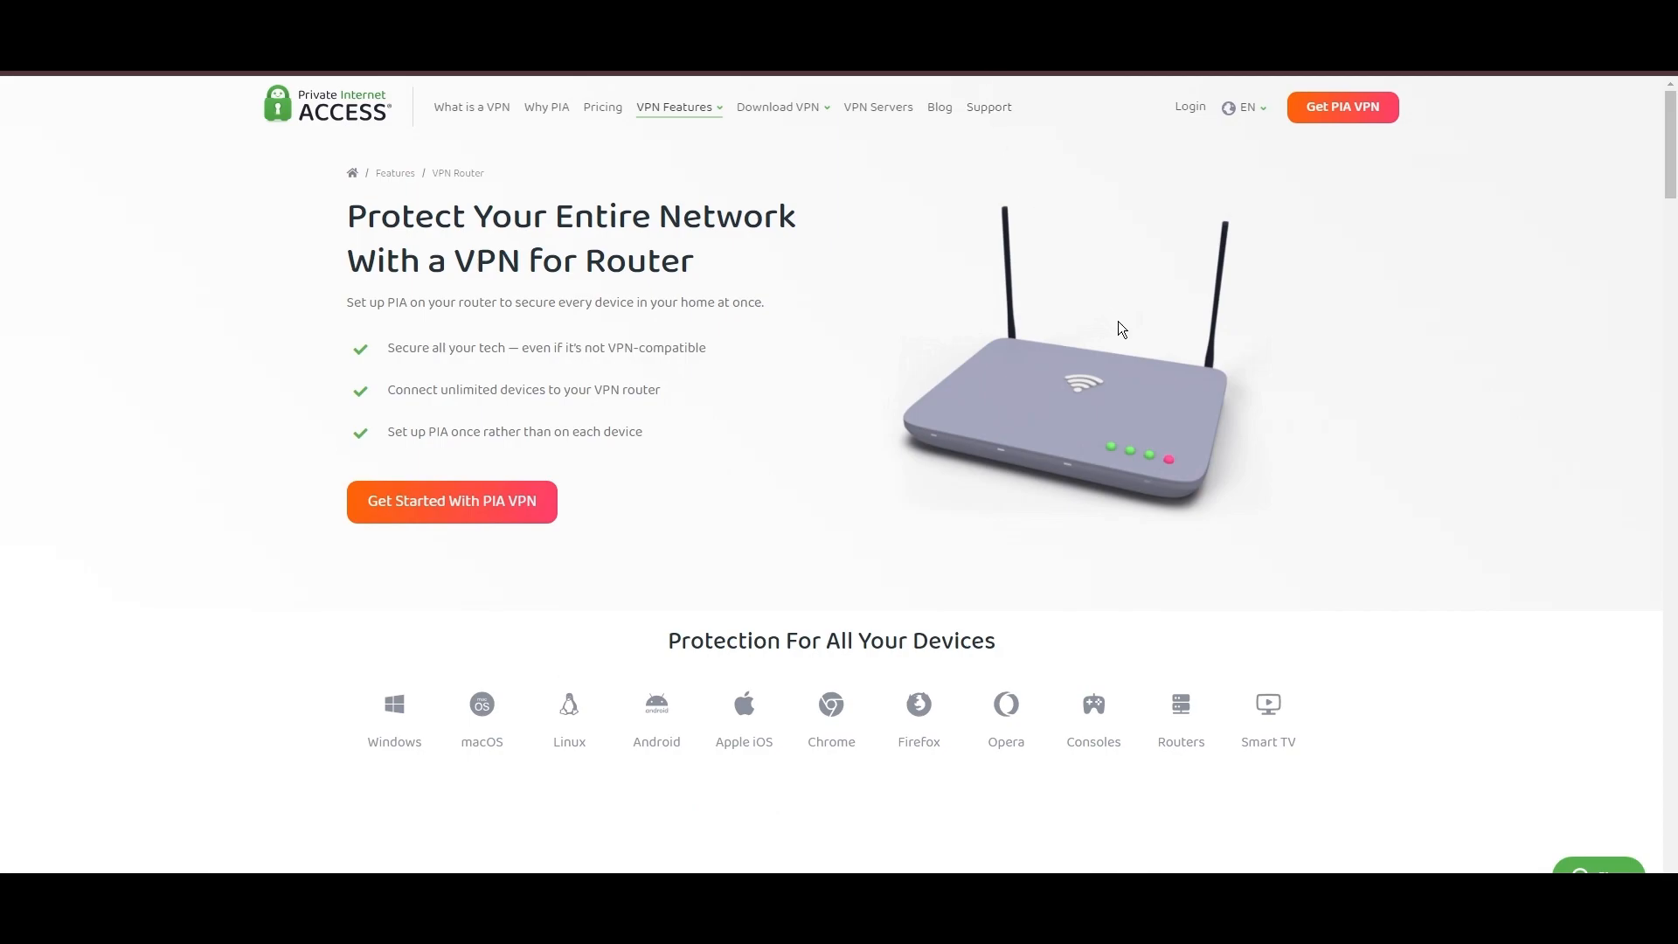
{"action": "mouse_move", "coordinate": [1185, 411]}
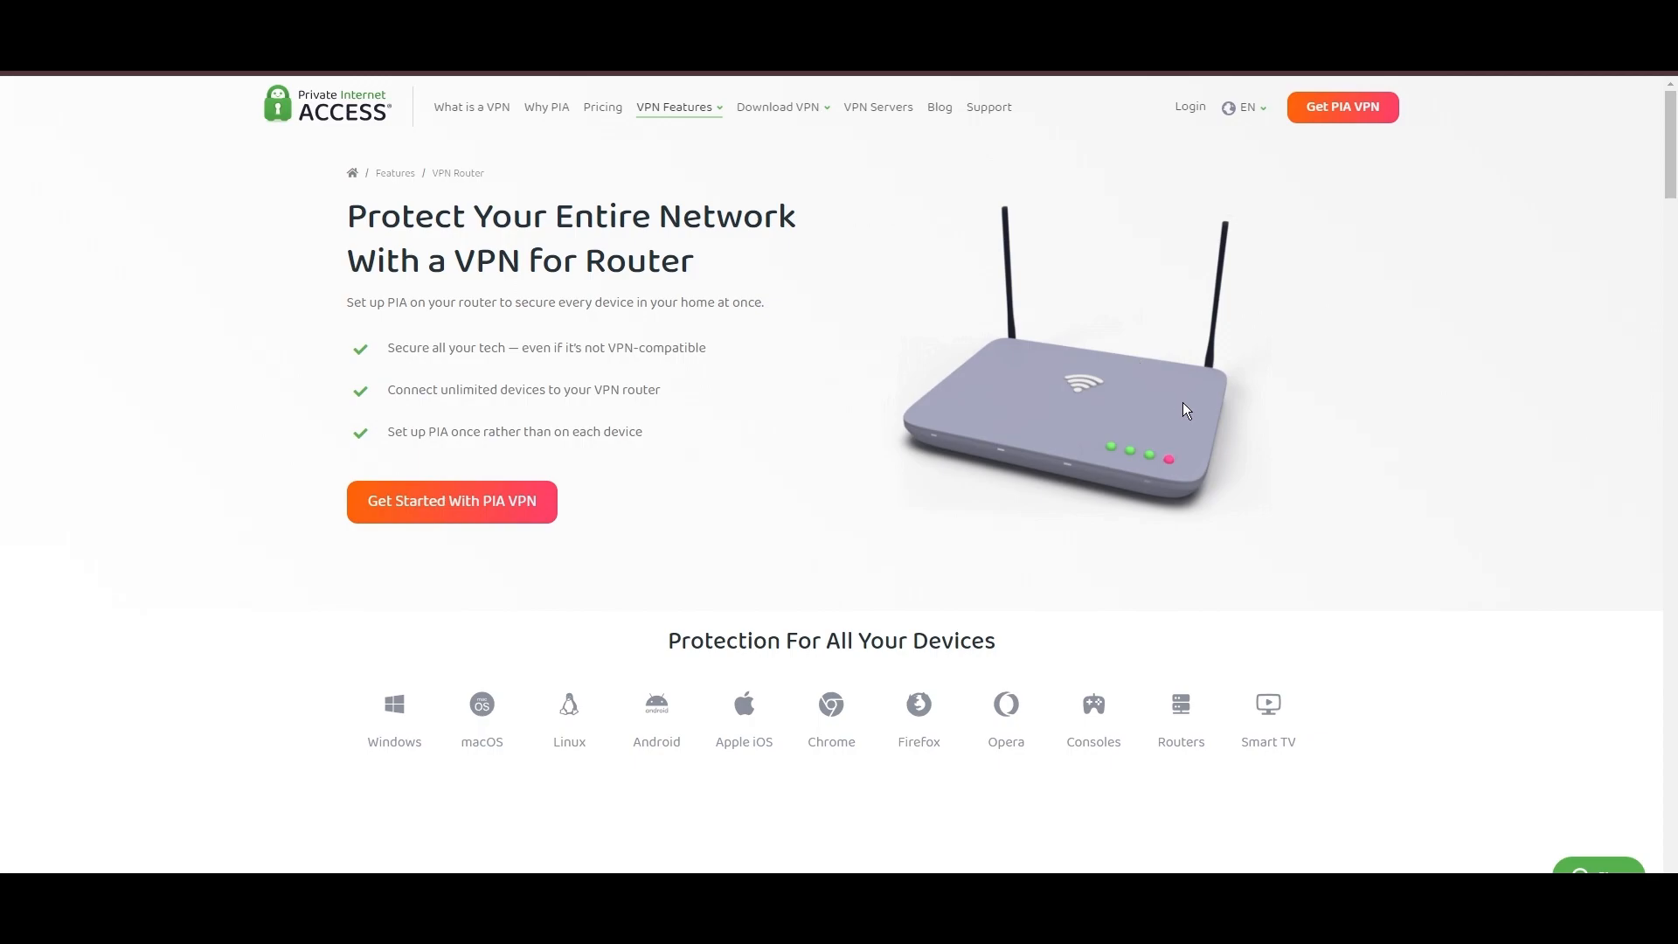
- Read the VPN Router page to What Is a VPN Router, then go to Pricing
{"action": "scroll", "scroll_direction": "down", "scroll_amount": 3}
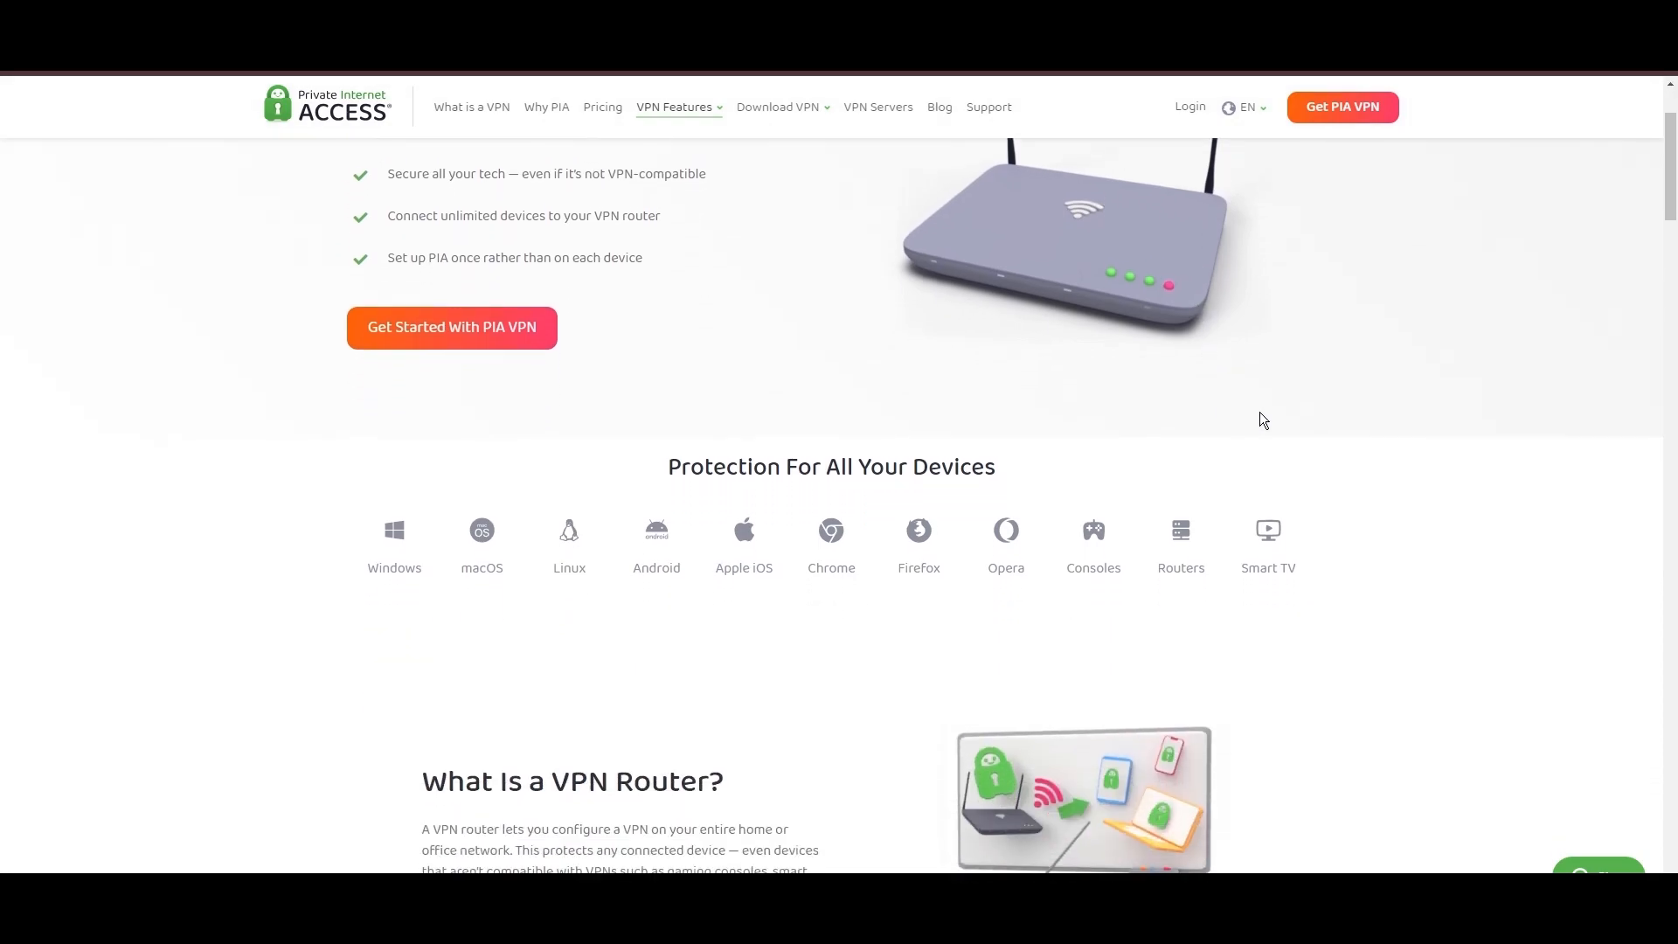
{"action": "scroll", "scroll_direction": "down", "scroll_amount": 3}
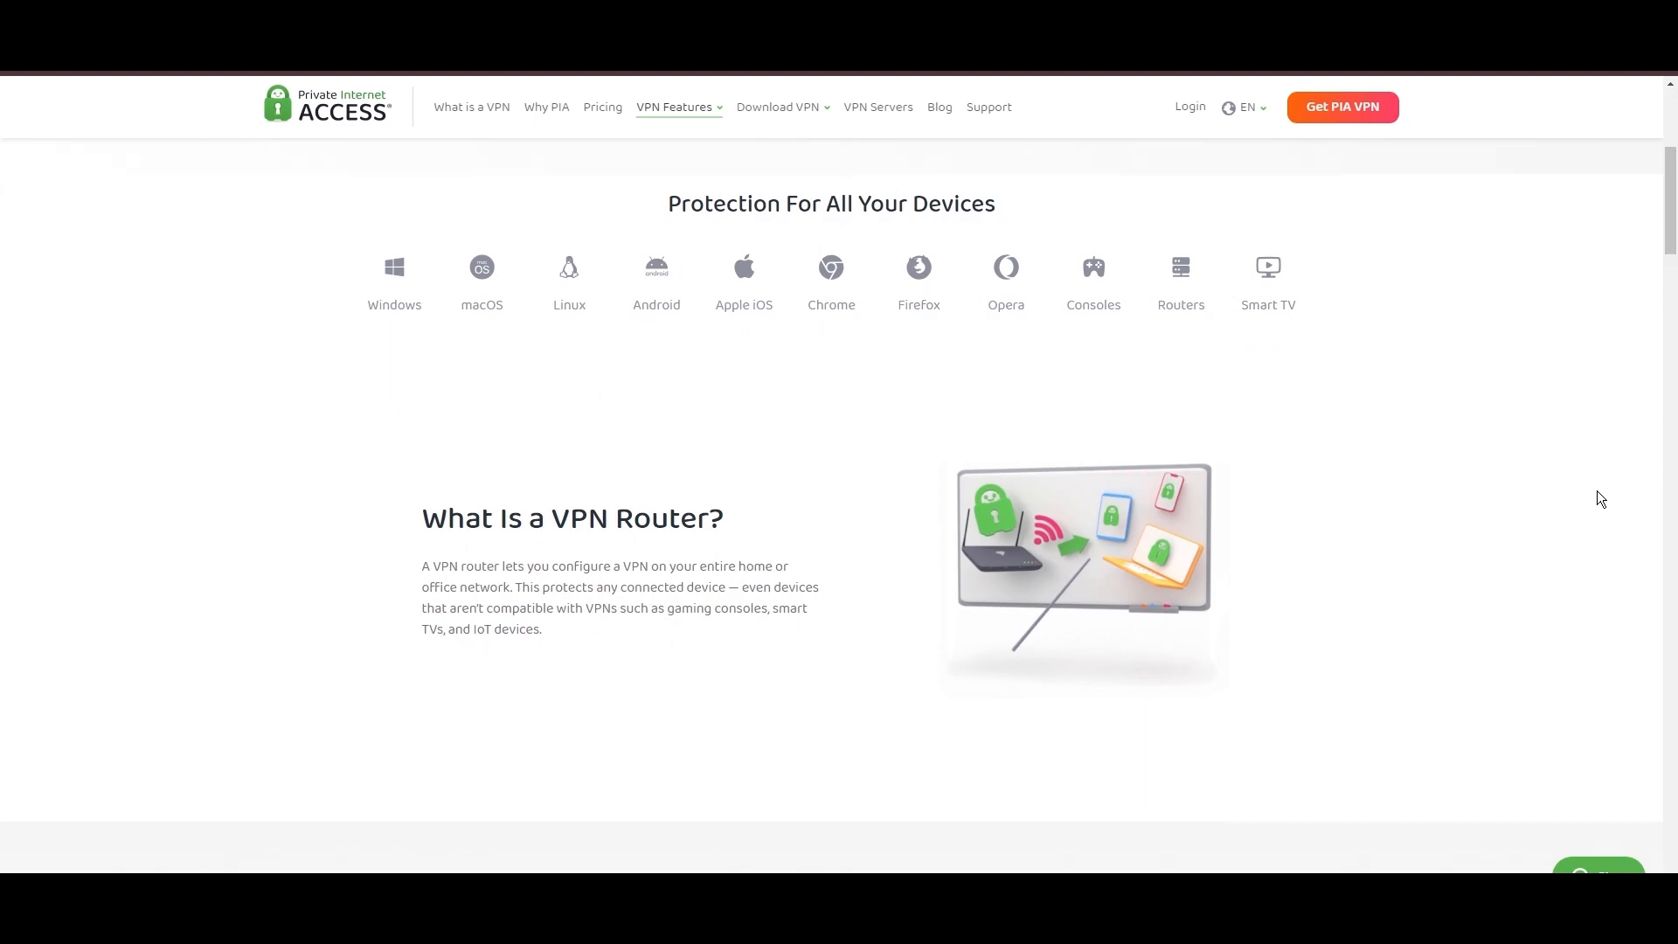
{"action": "mouse_move", "coordinate": [1268, 284]}
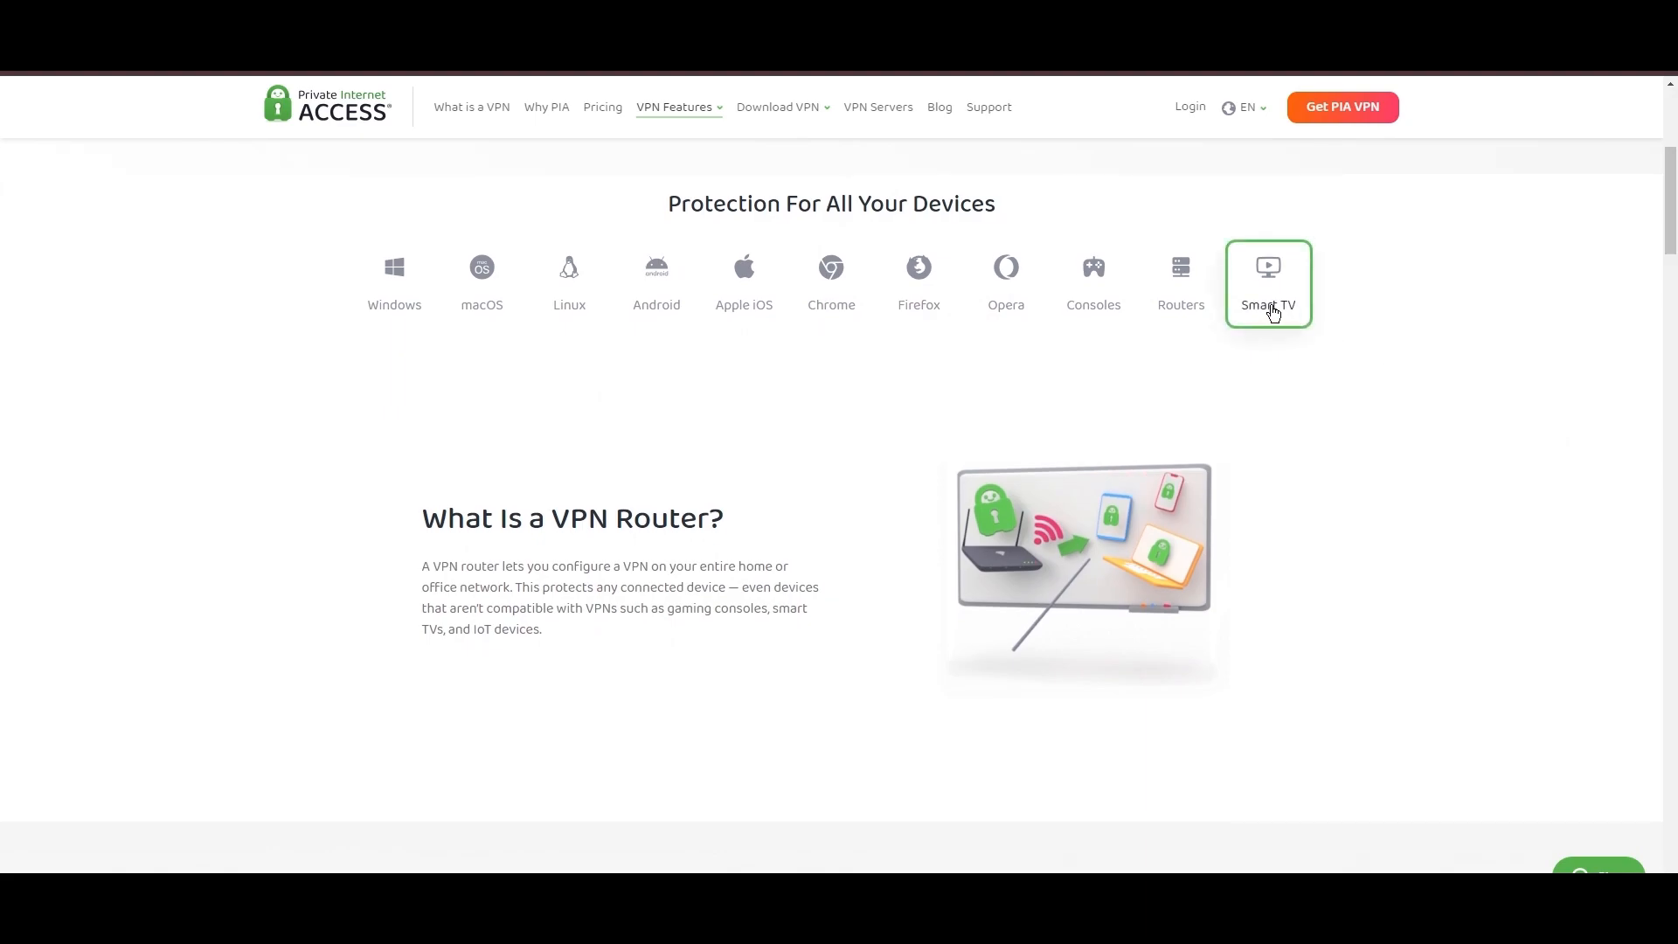
{"action": "mouse_move", "coordinate": [1215, 663]}
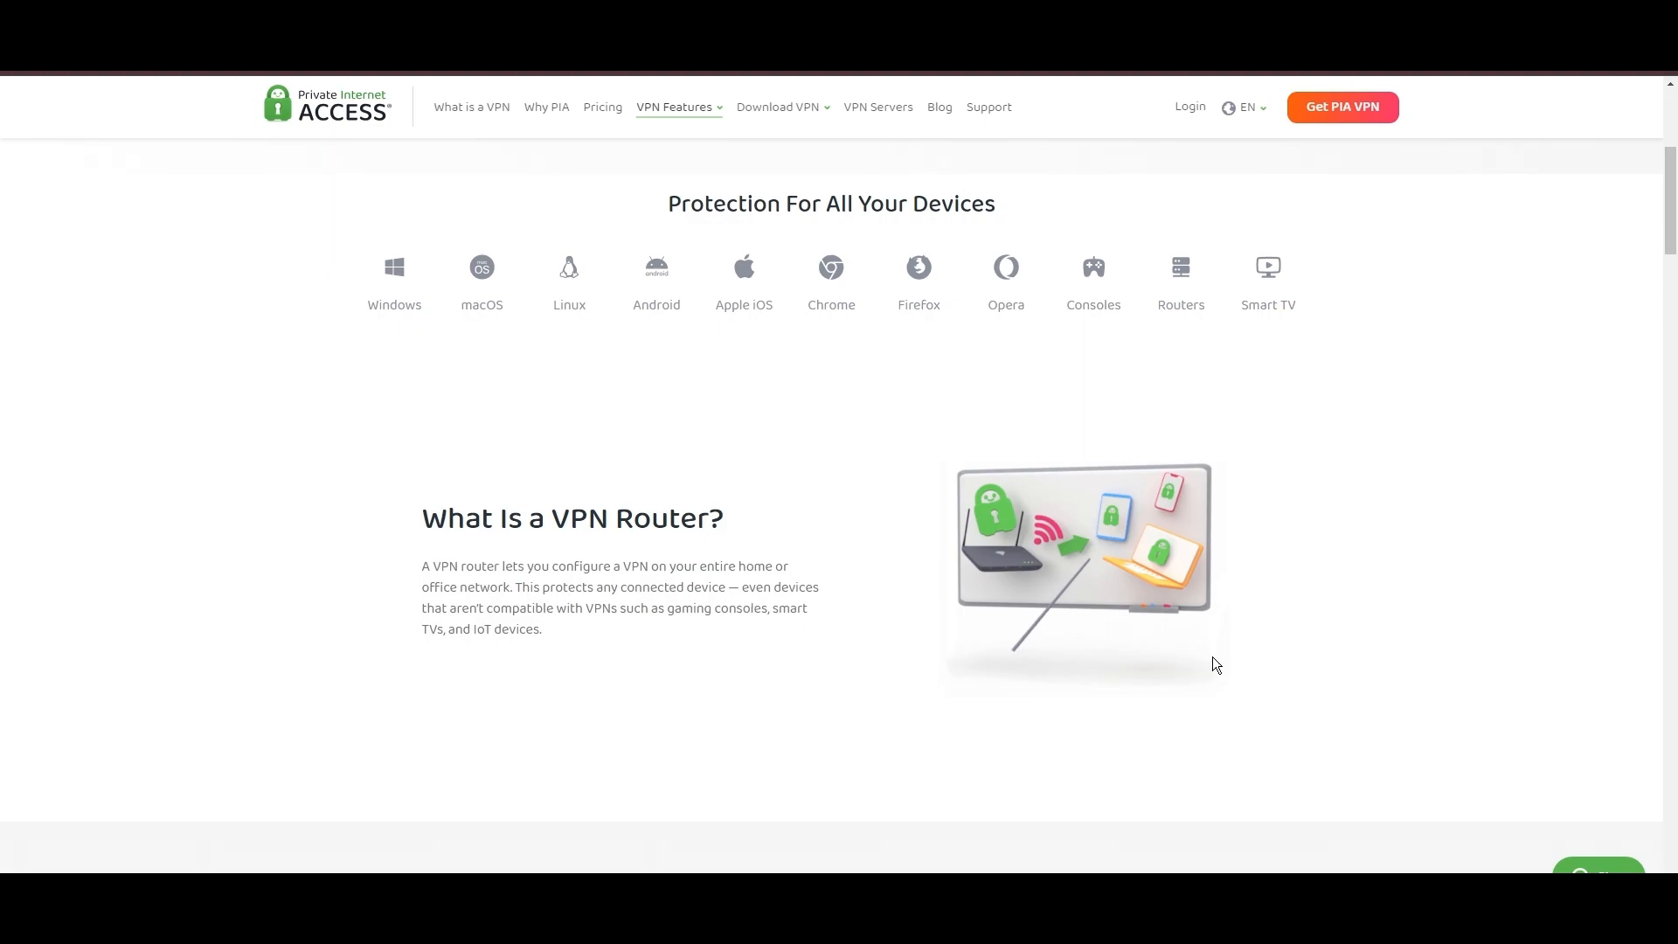
{"action": "left_click", "coordinate": [603, 106]}
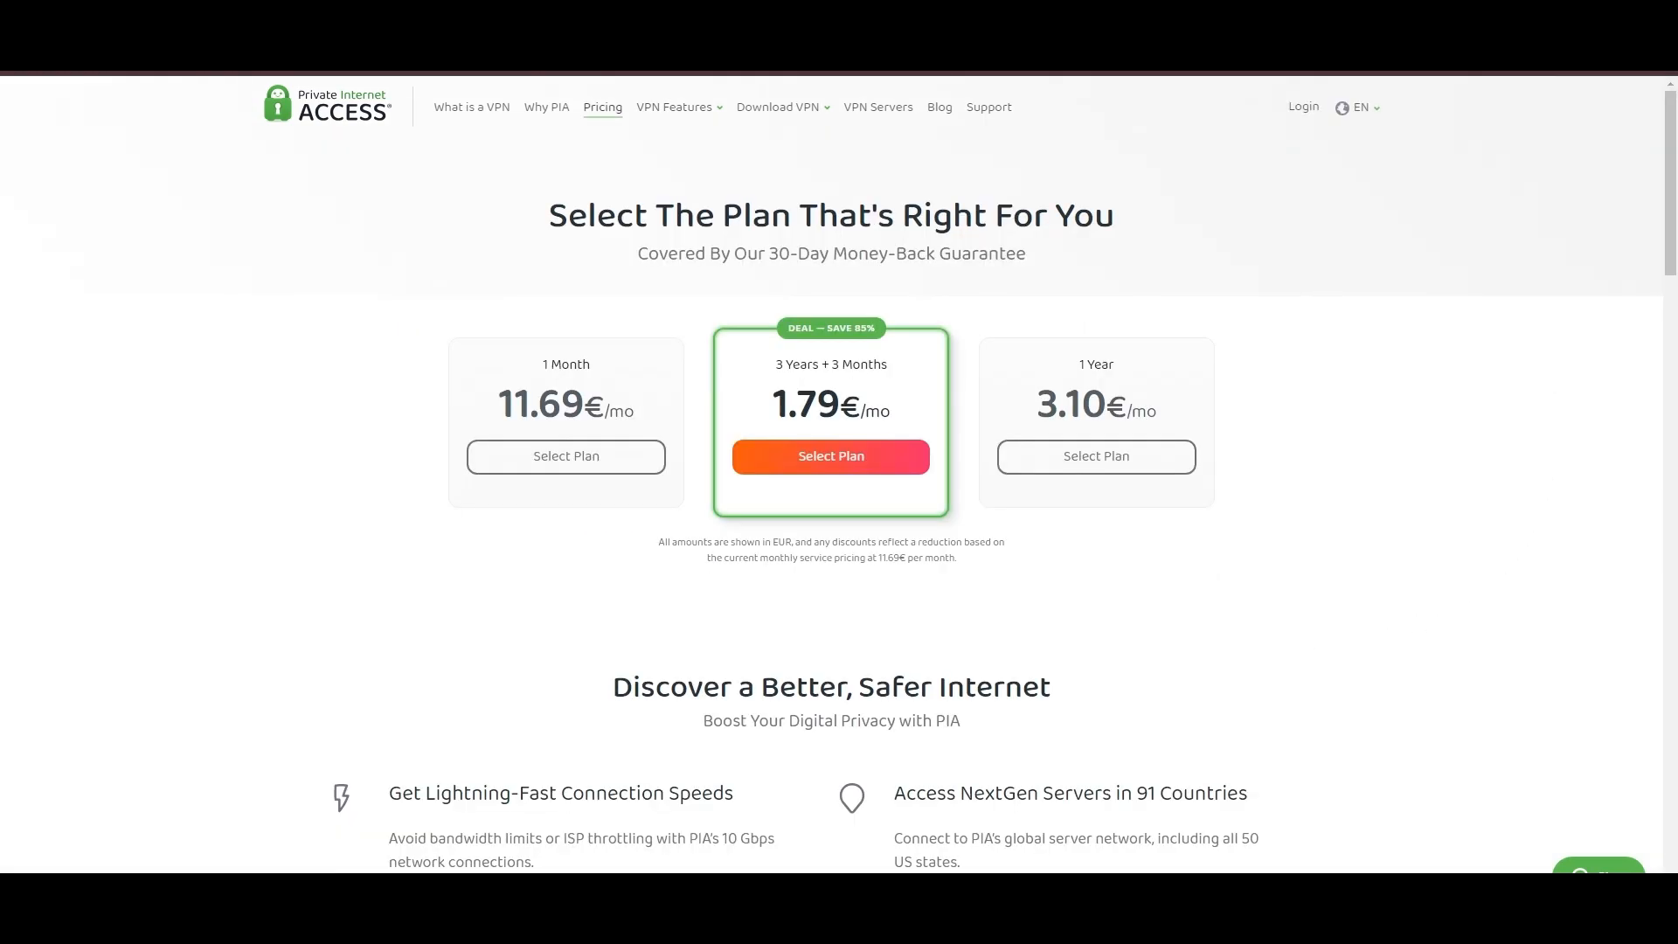
{"action": "mouse_move", "coordinate": [1580, 348]}
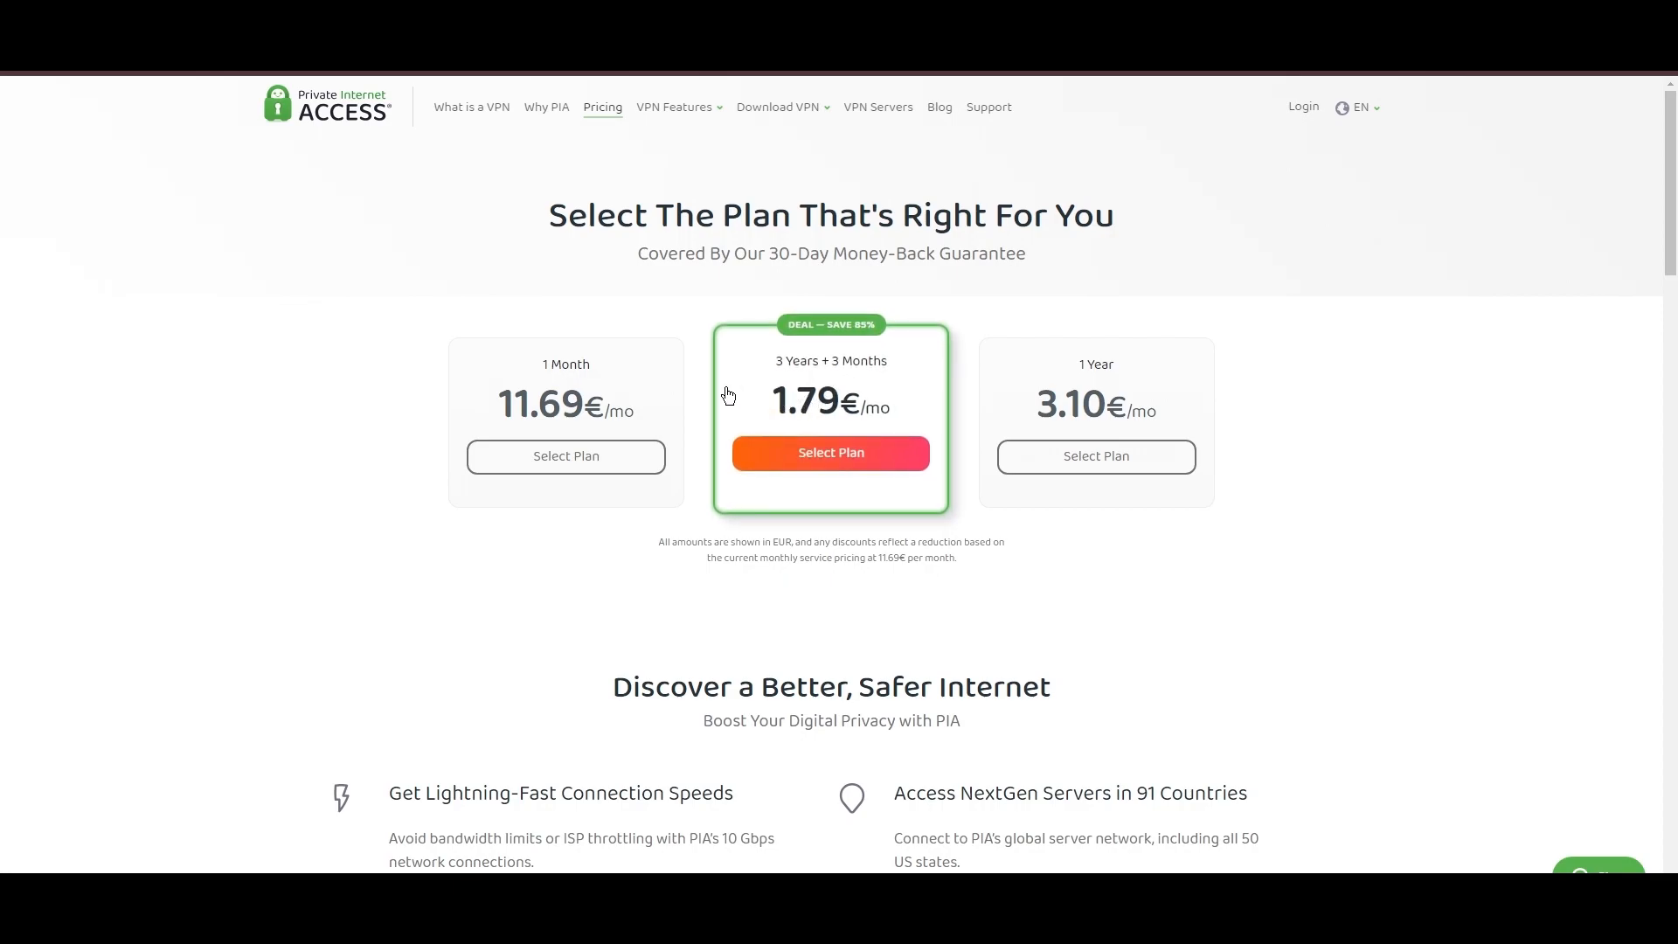
{"action": "mouse_move", "coordinate": [831, 335]}
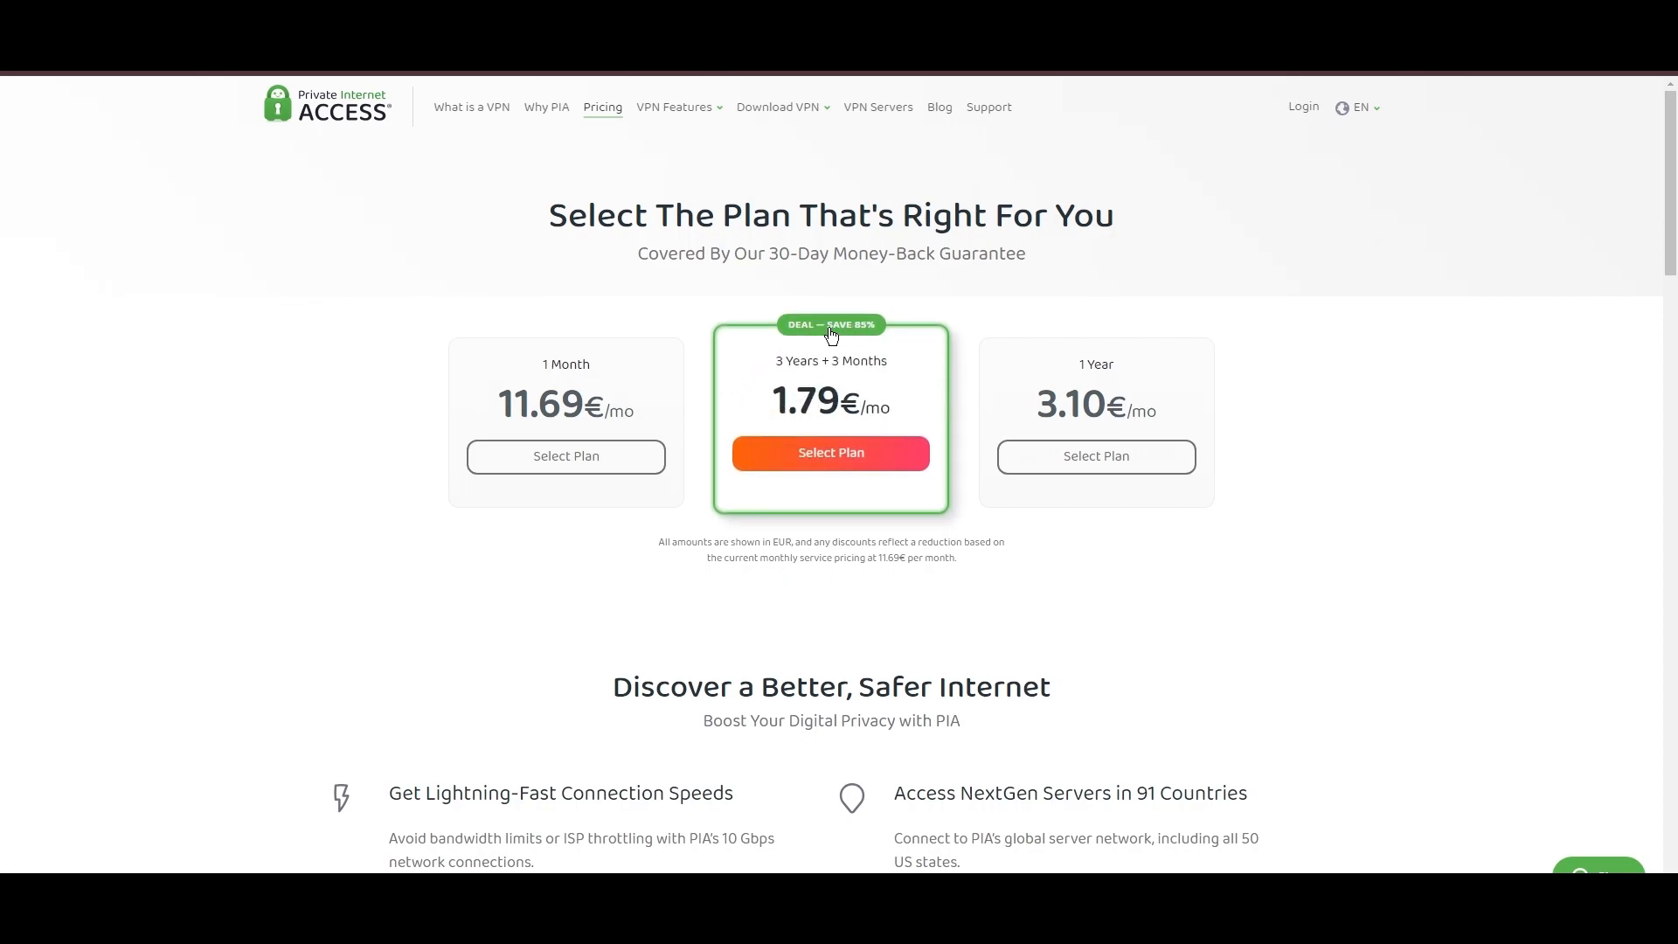
{"action": "mouse_move", "coordinate": [1240, 645]}
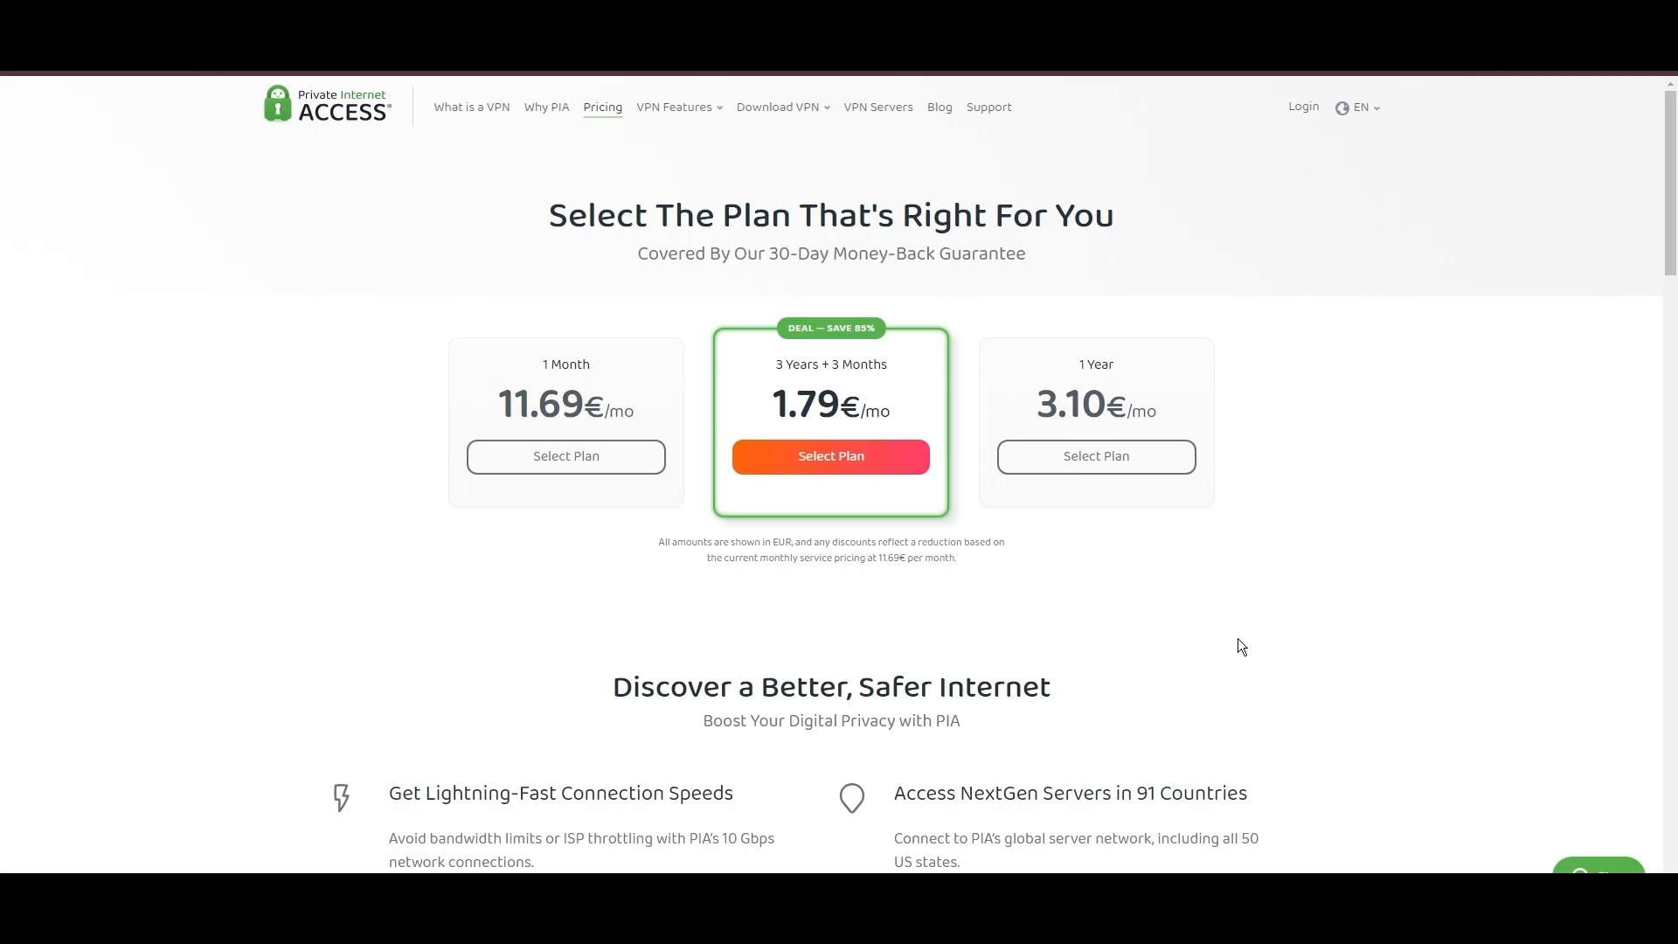
{"action": "mouse_move", "coordinate": [1546, 610]}
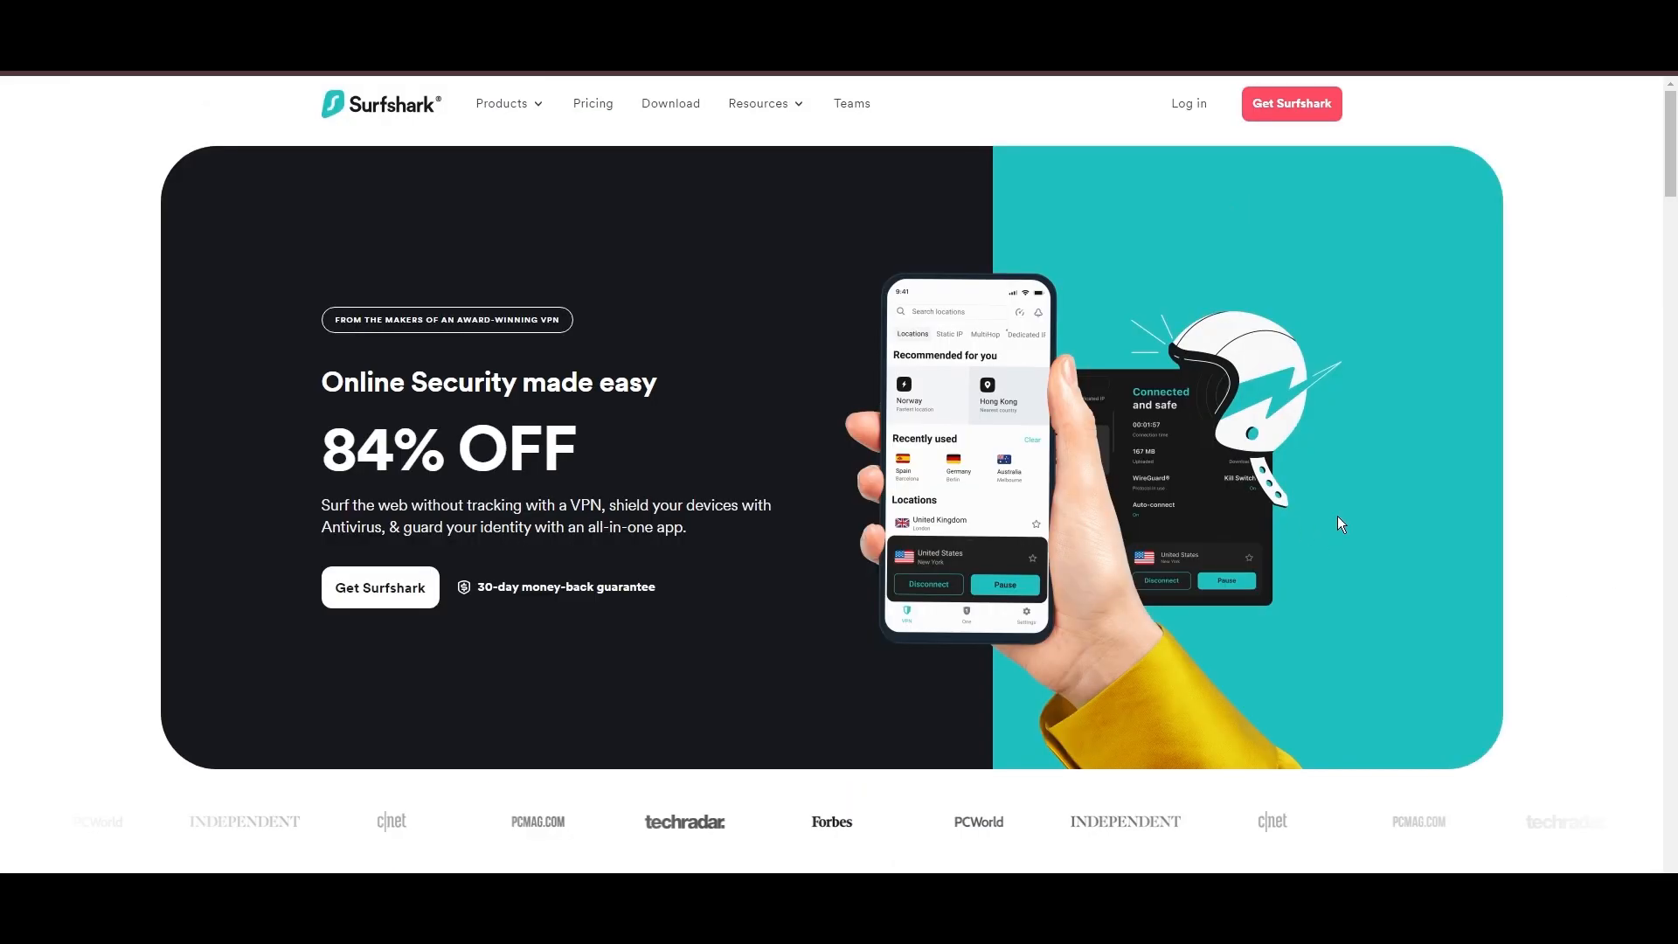
- Read Surfshark's homepage features, Unlimited devices and 24/7 support, then go to Pricing
{"action": "scroll", "scroll_direction": "down", "scroll_amount": 3}
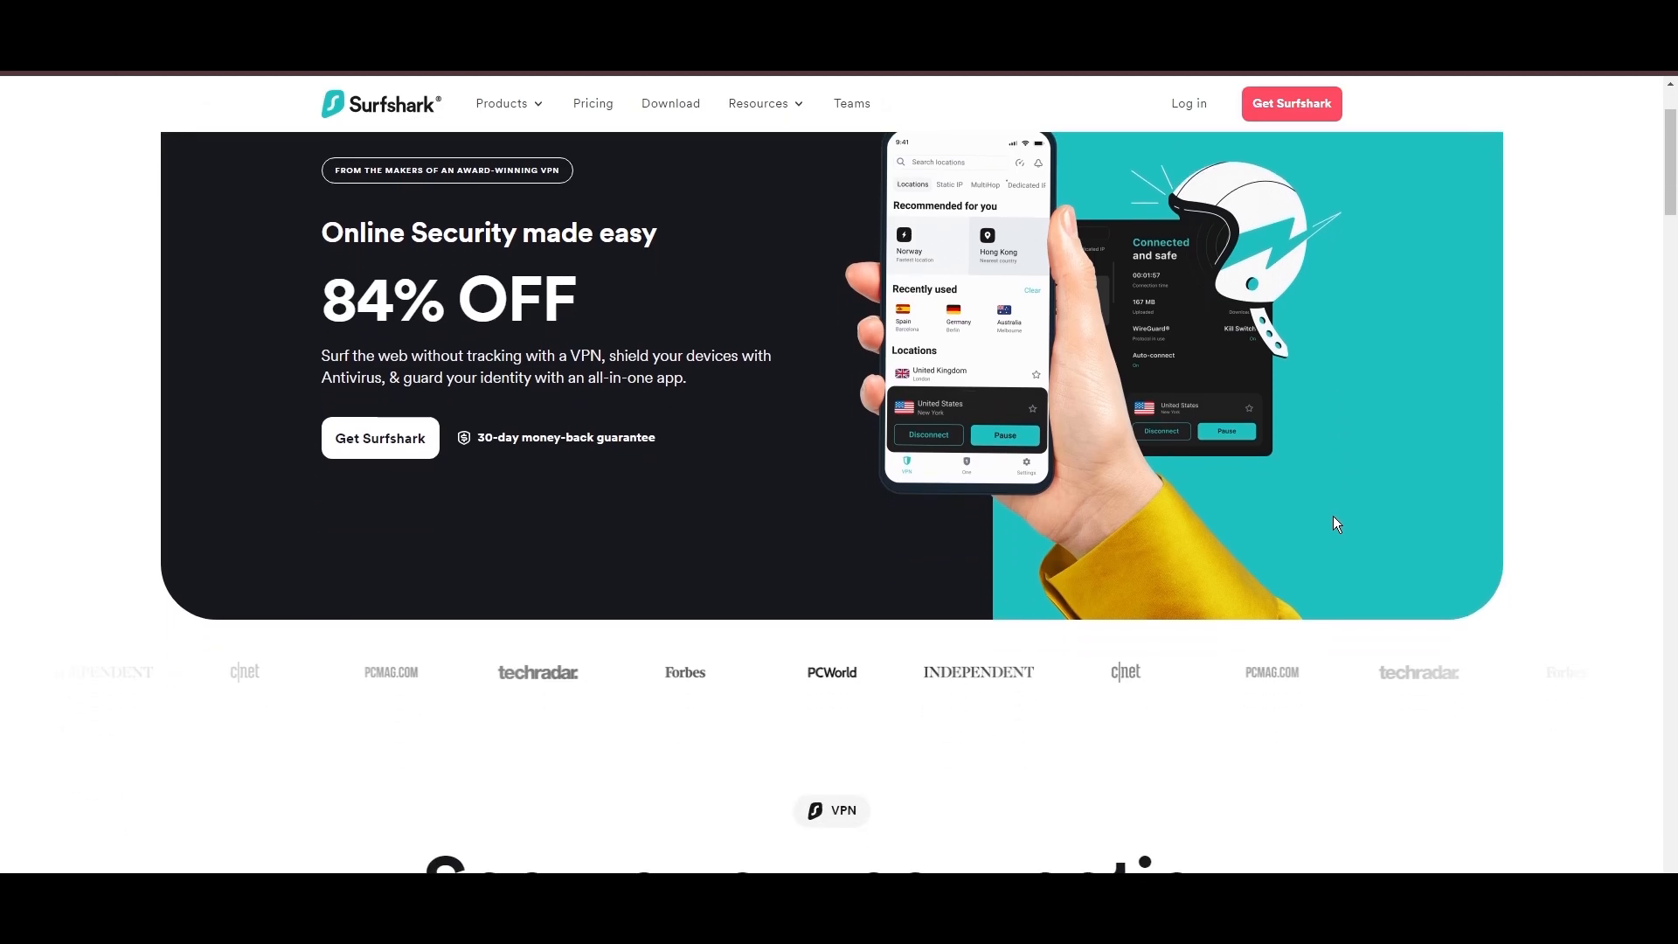
{"action": "scroll", "scroll_direction": "down", "scroll_amount": 3}
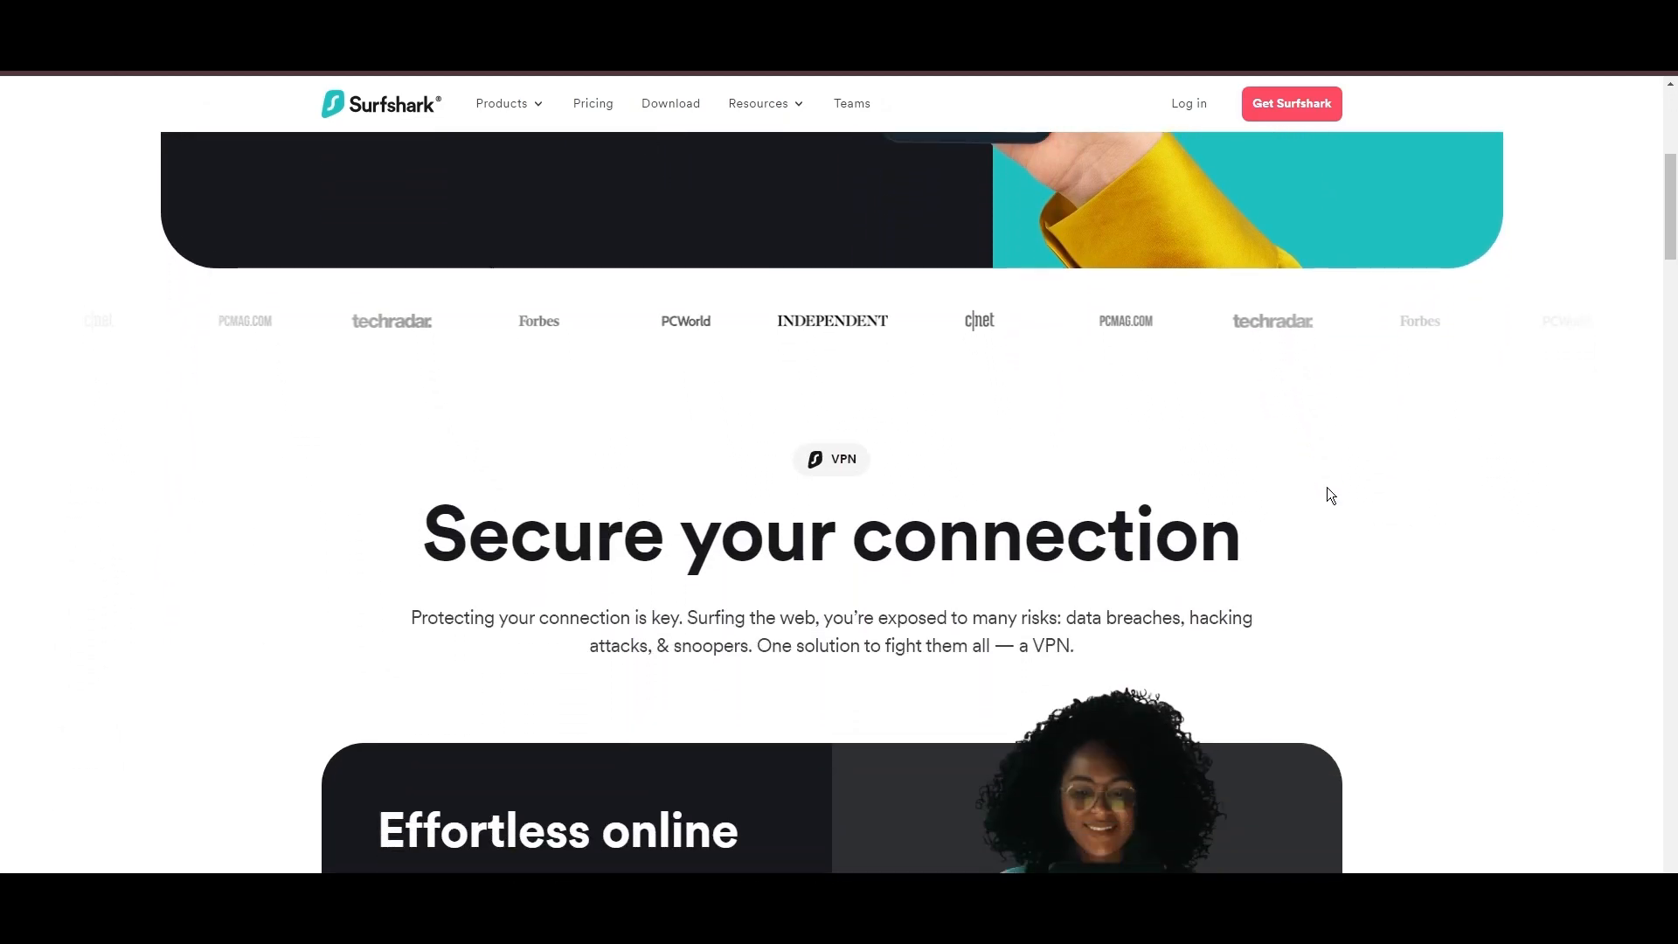
{"action": "scroll", "scroll_direction": "down", "scroll_amount": 3}
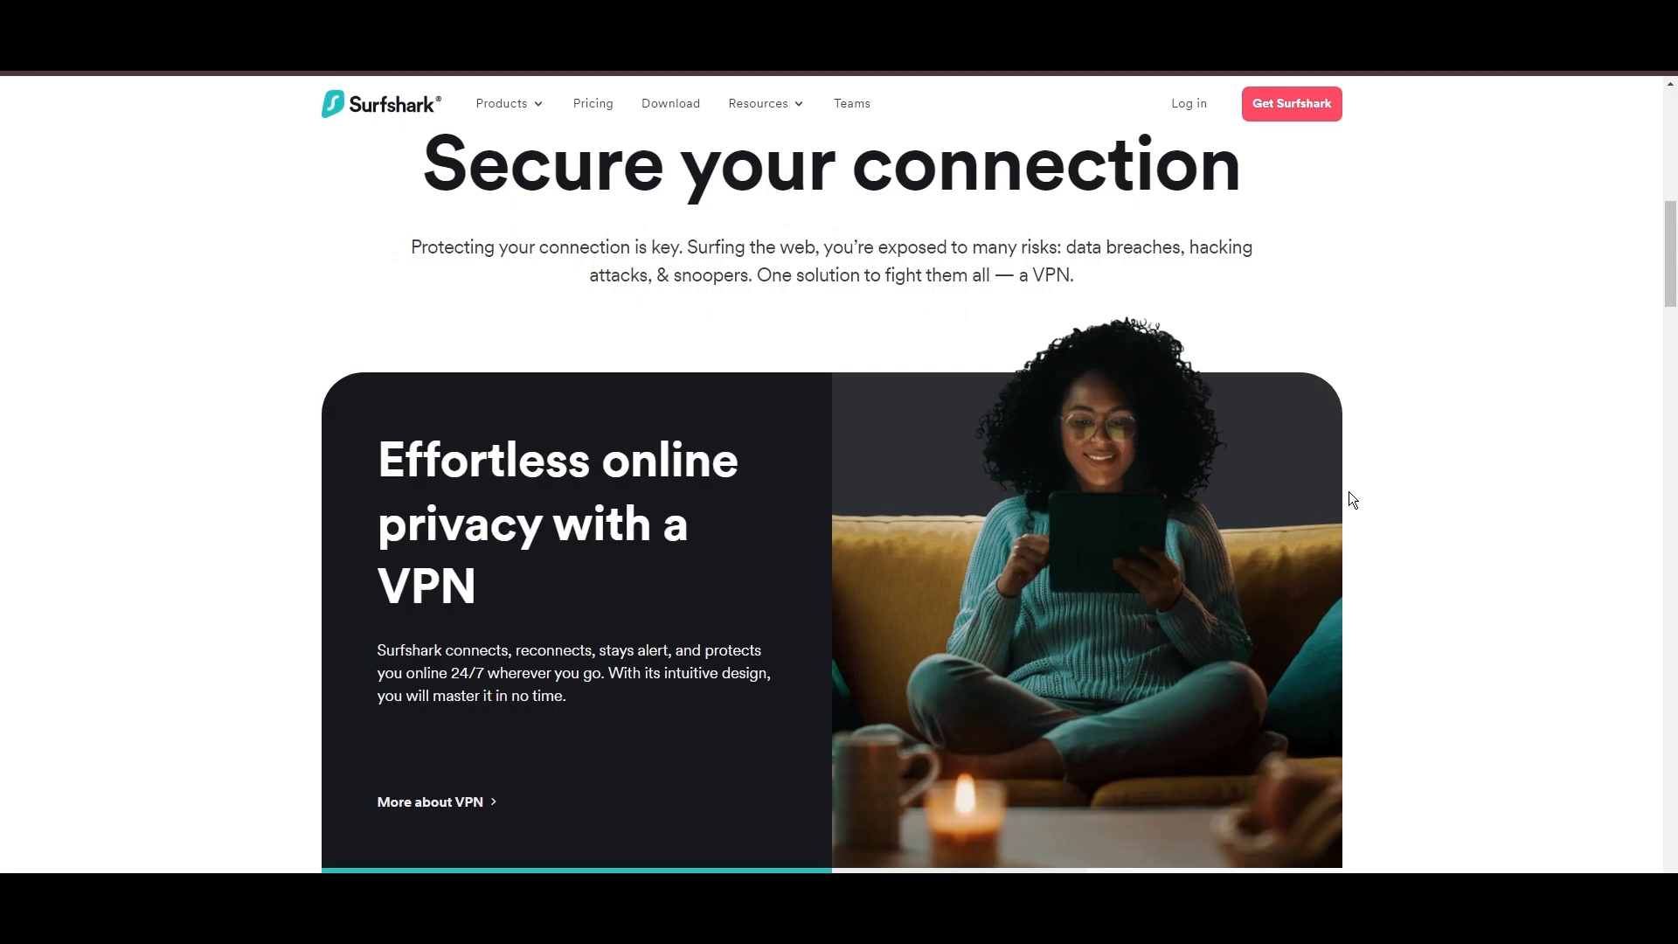
{"action": "scroll", "scroll_direction": "down", "scroll_amount": 3}
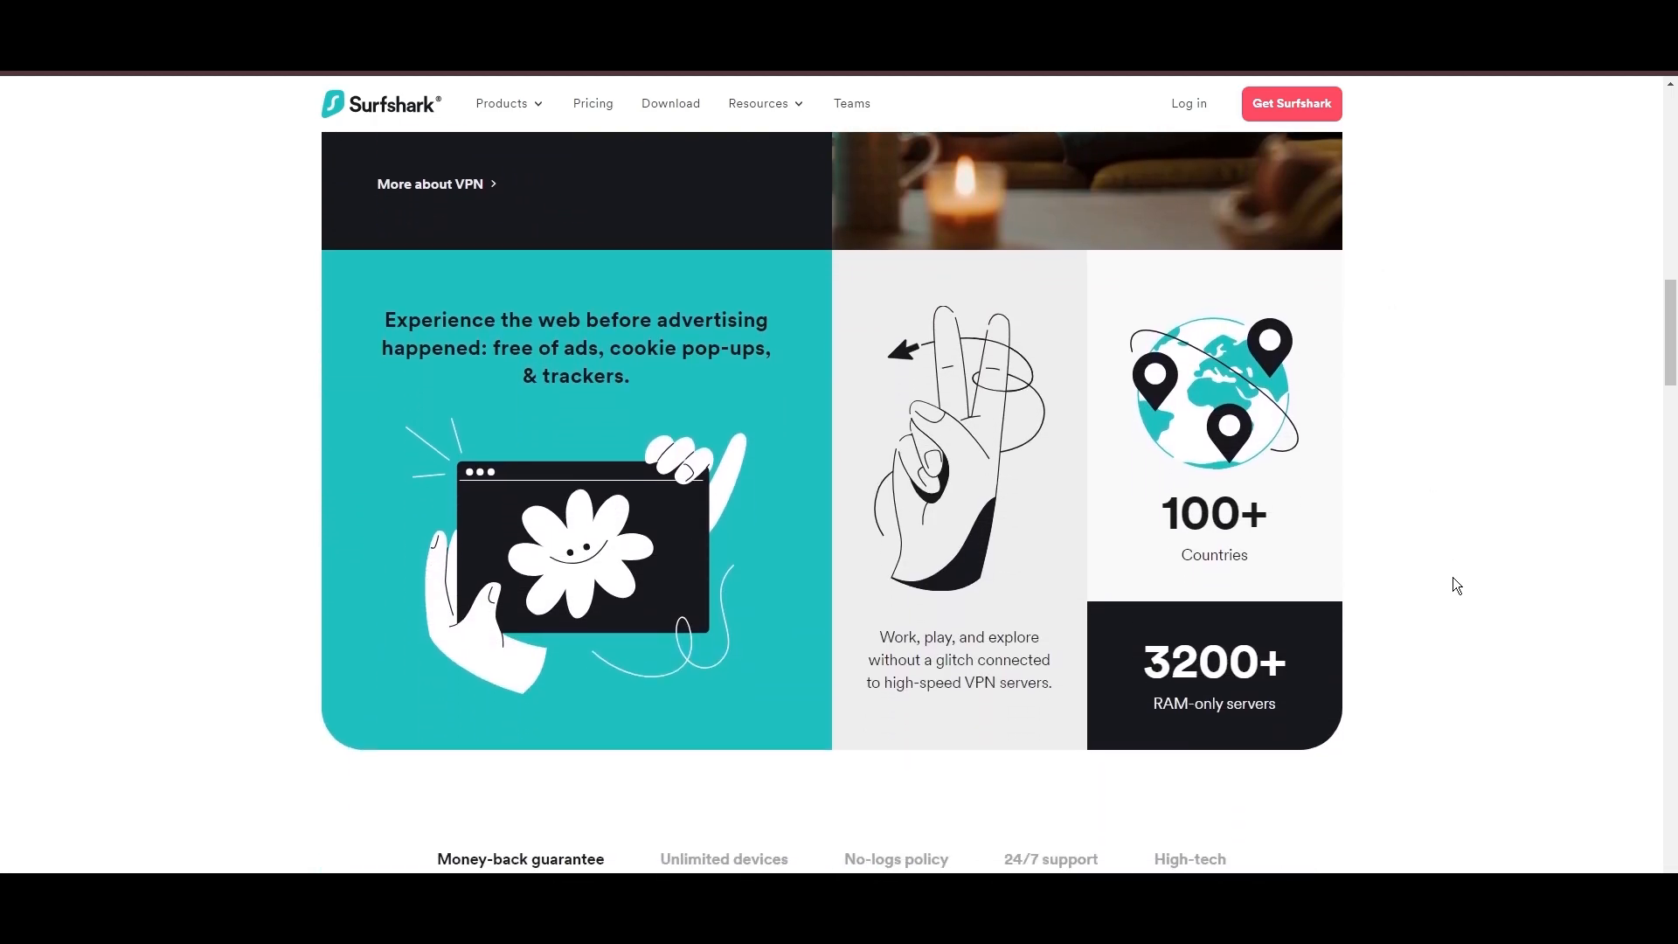
{"action": "scroll", "scroll_direction": "down", "scroll_amount": 3}
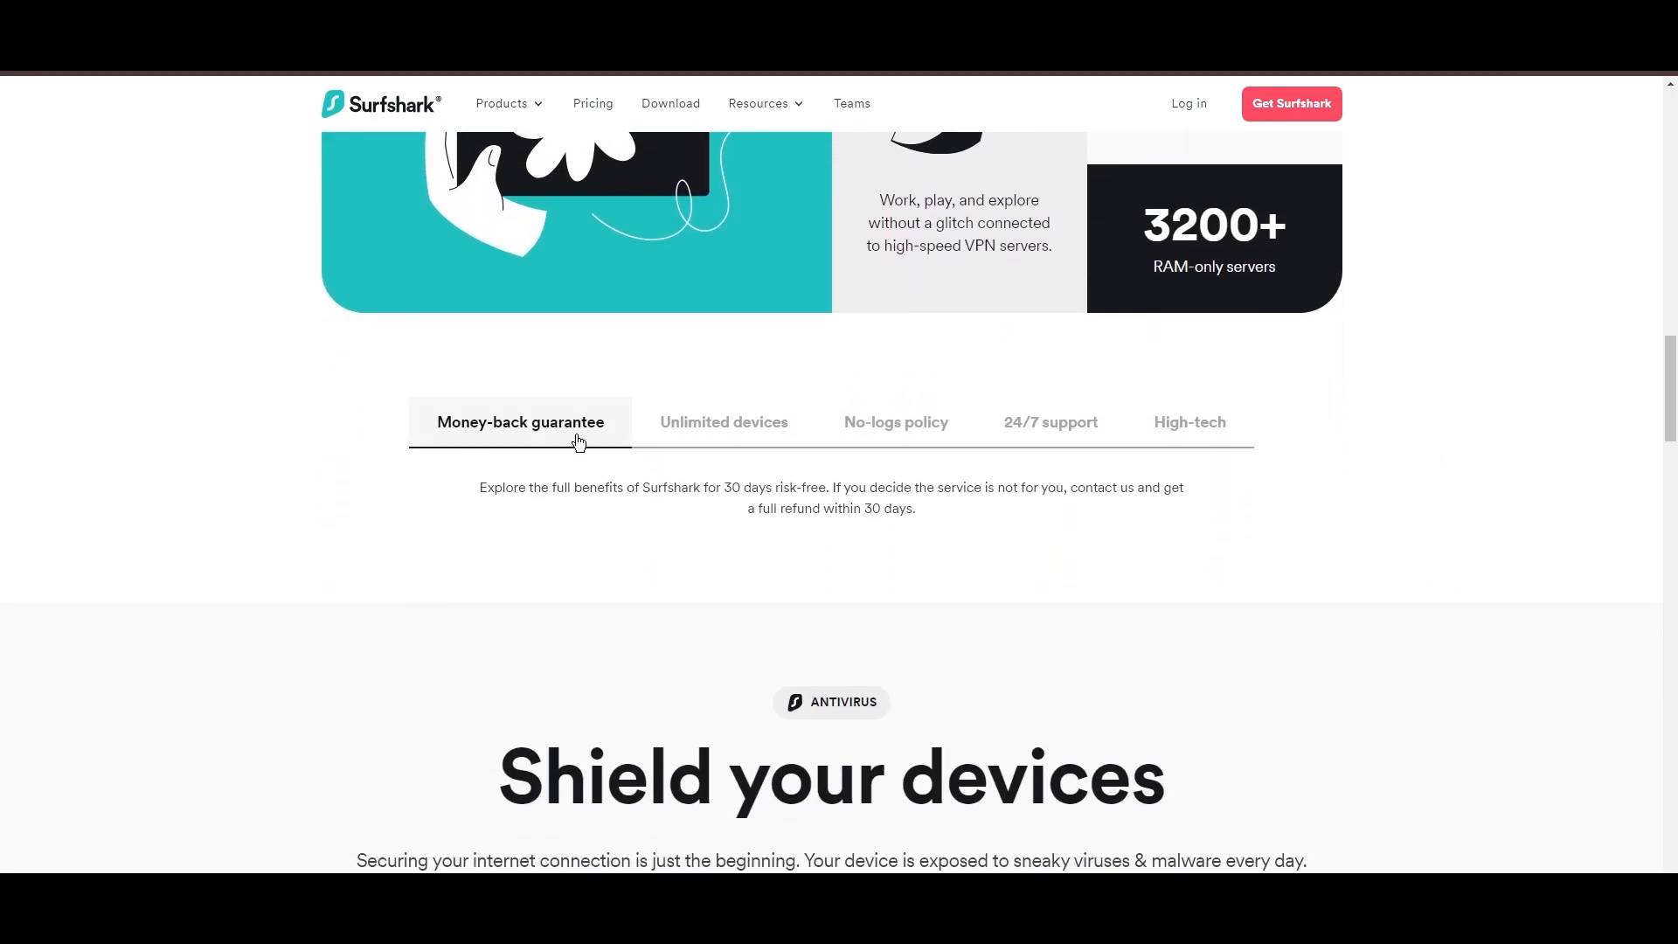
{"action": "mouse_move", "coordinate": [711, 481]}
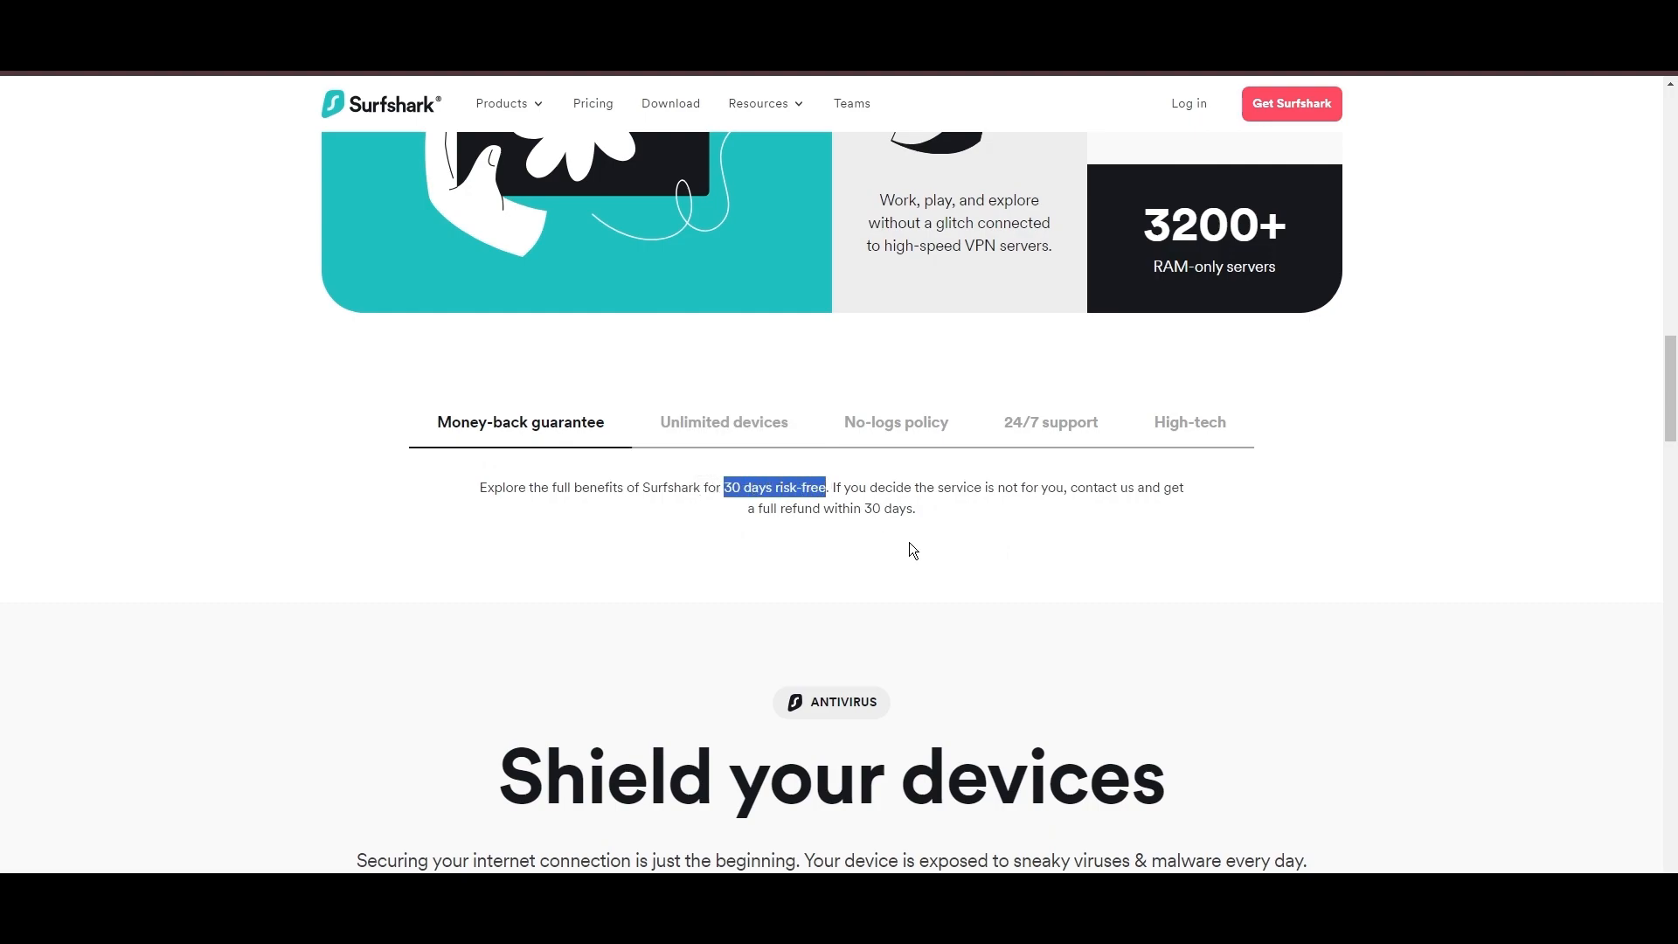
{"action": "left_click", "coordinate": [723, 422]}
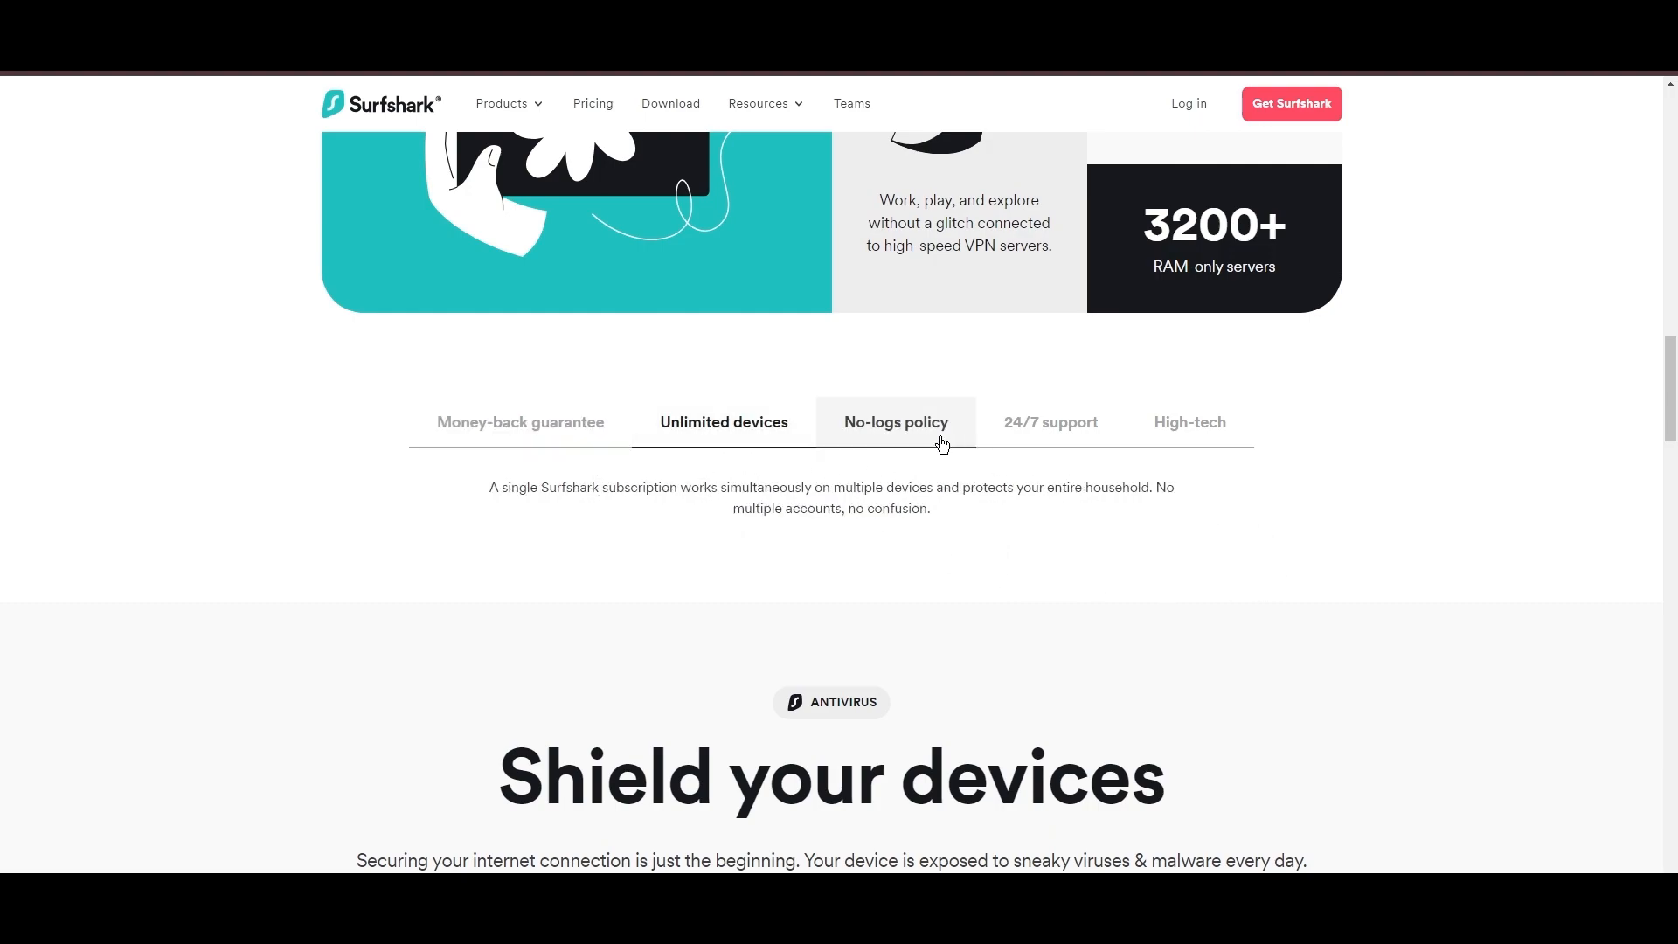
{"action": "left_click", "coordinate": [1050, 421]}
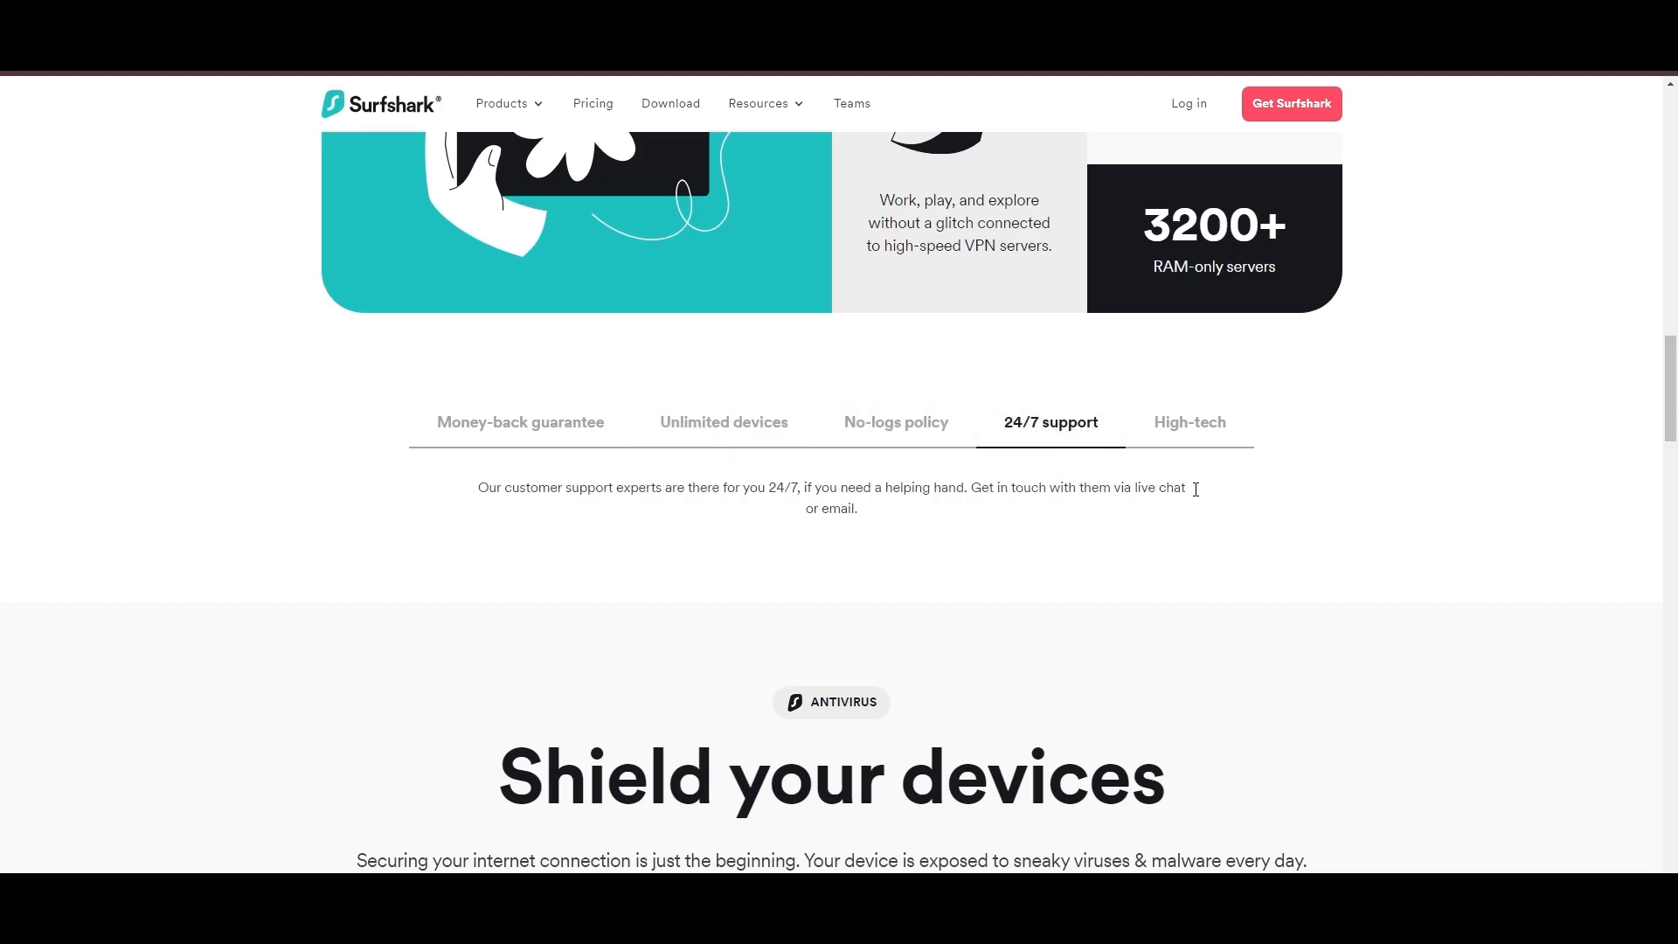
{"action": "left_click", "coordinate": [1188, 422]}
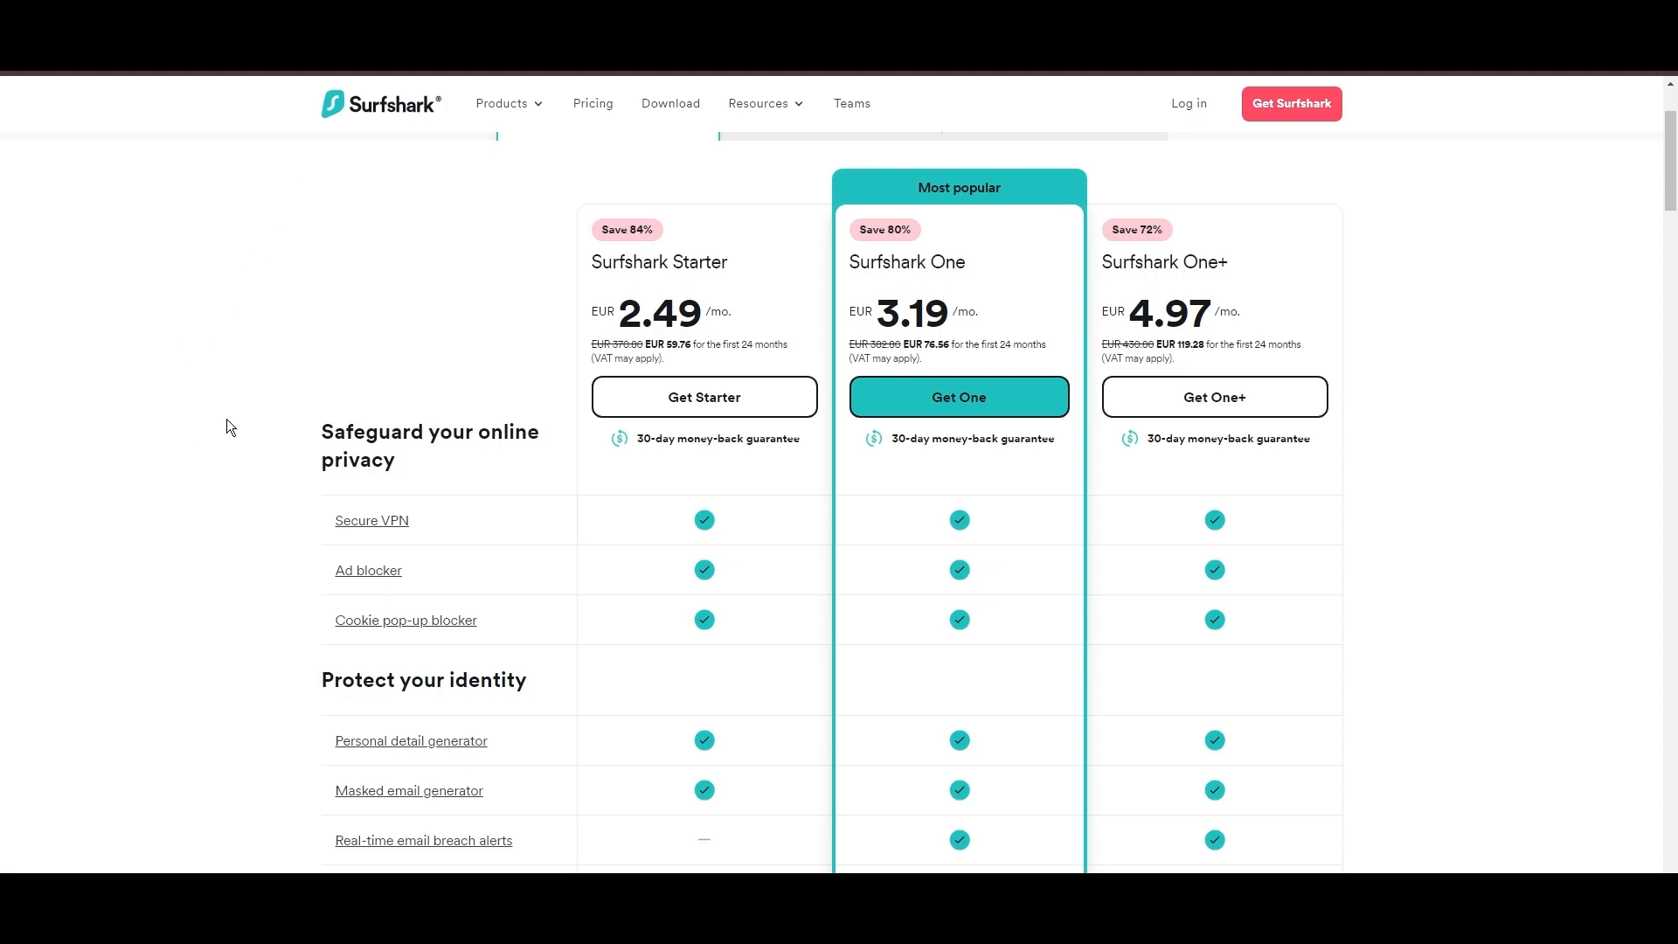
{"action": "mouse_move", "coordinate": [663, 507]}
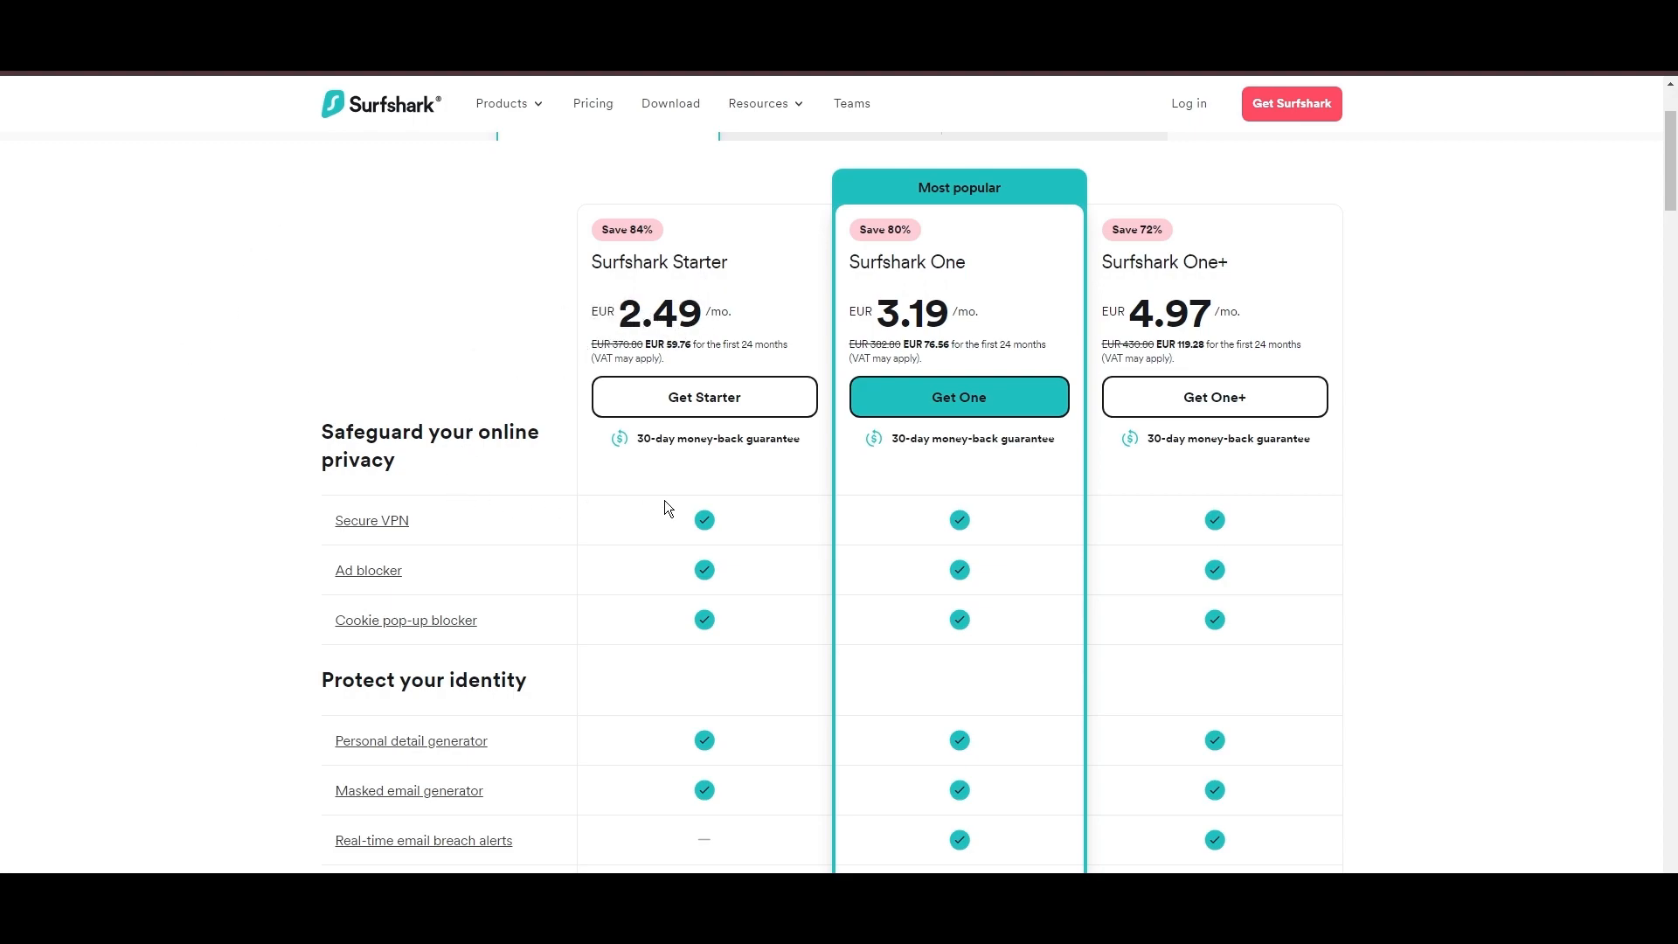
{"action": "mouse_move", "coordinate": [1426, 466]}
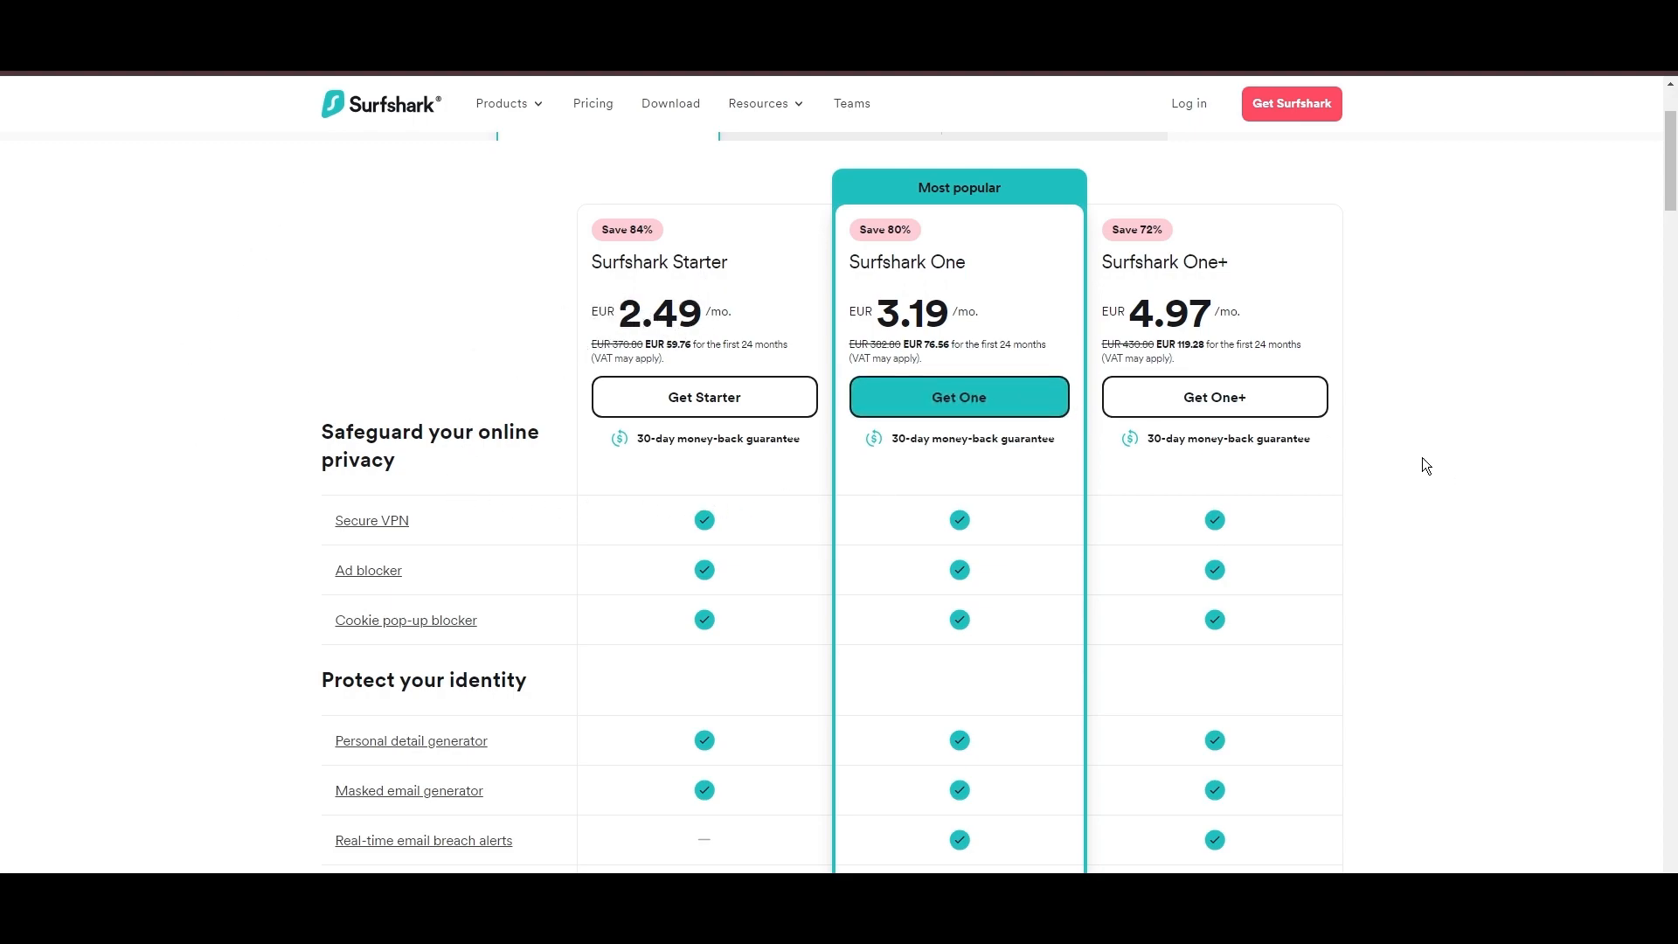
{"action": "scroll", "scroll_direction": "down", "scroll_amount": 3}
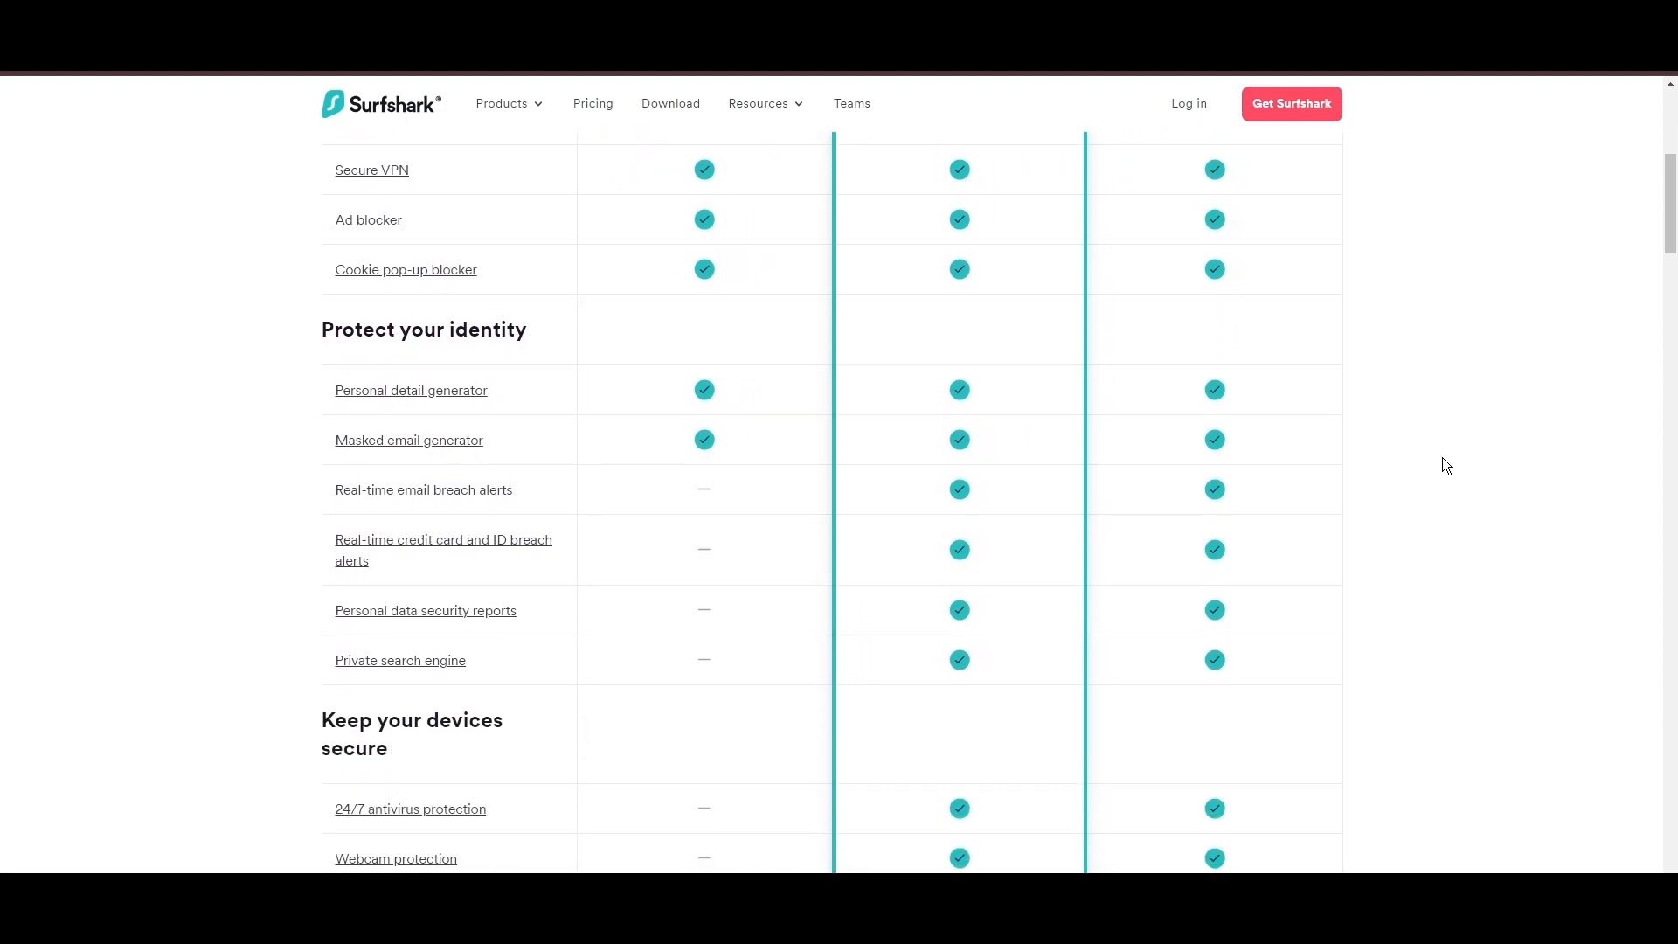
{"action": "scroll", "scroll_direction": "down", "scroll_amount": 3}
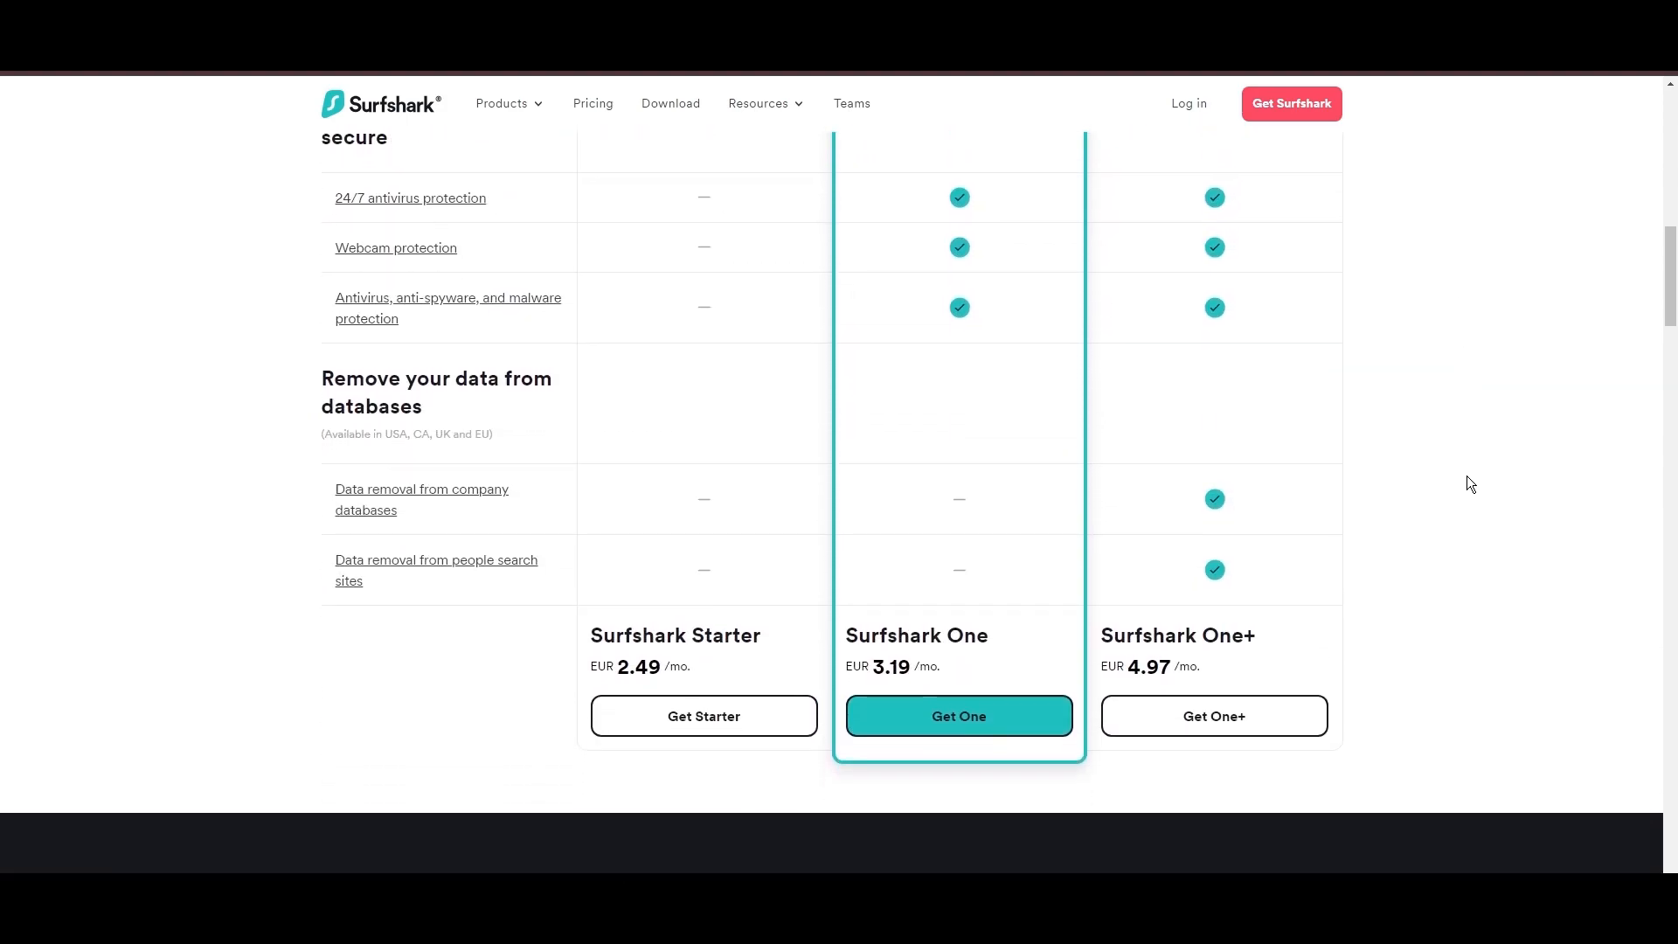
{"action": "scroll", "scroll_direction": "up", "scroll_amount": 3}
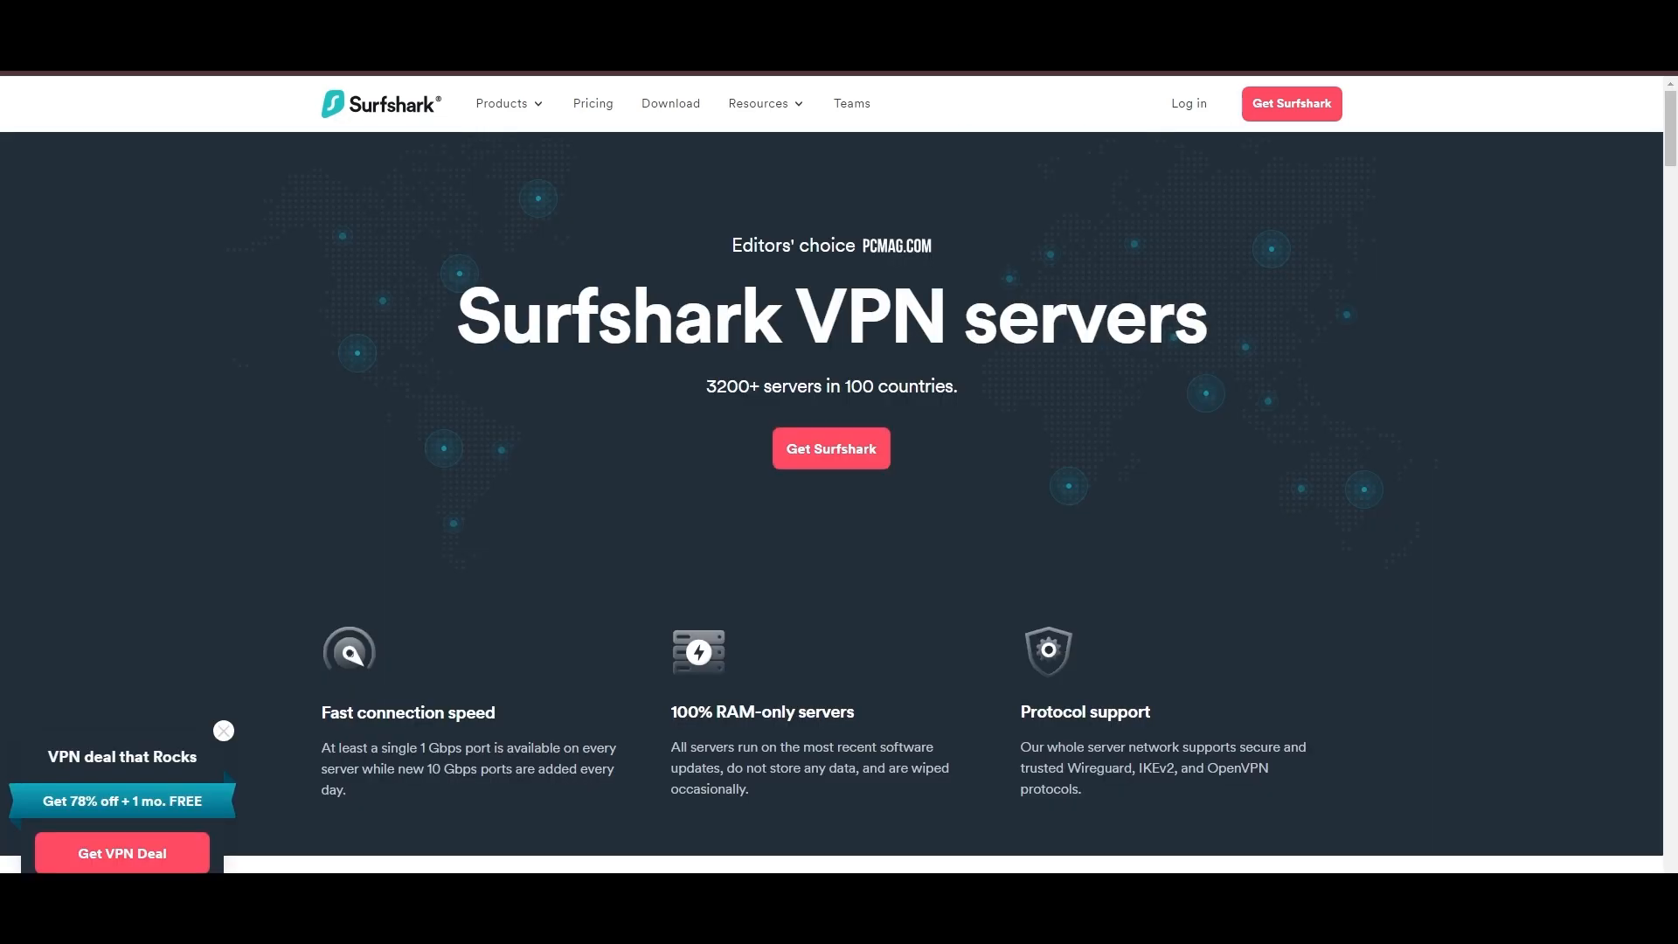
- Scroll through Surfshark's Europe and Americas server country tables
{"action": "scroll", "scroll_direction": "down", "scroll_amount": 3}
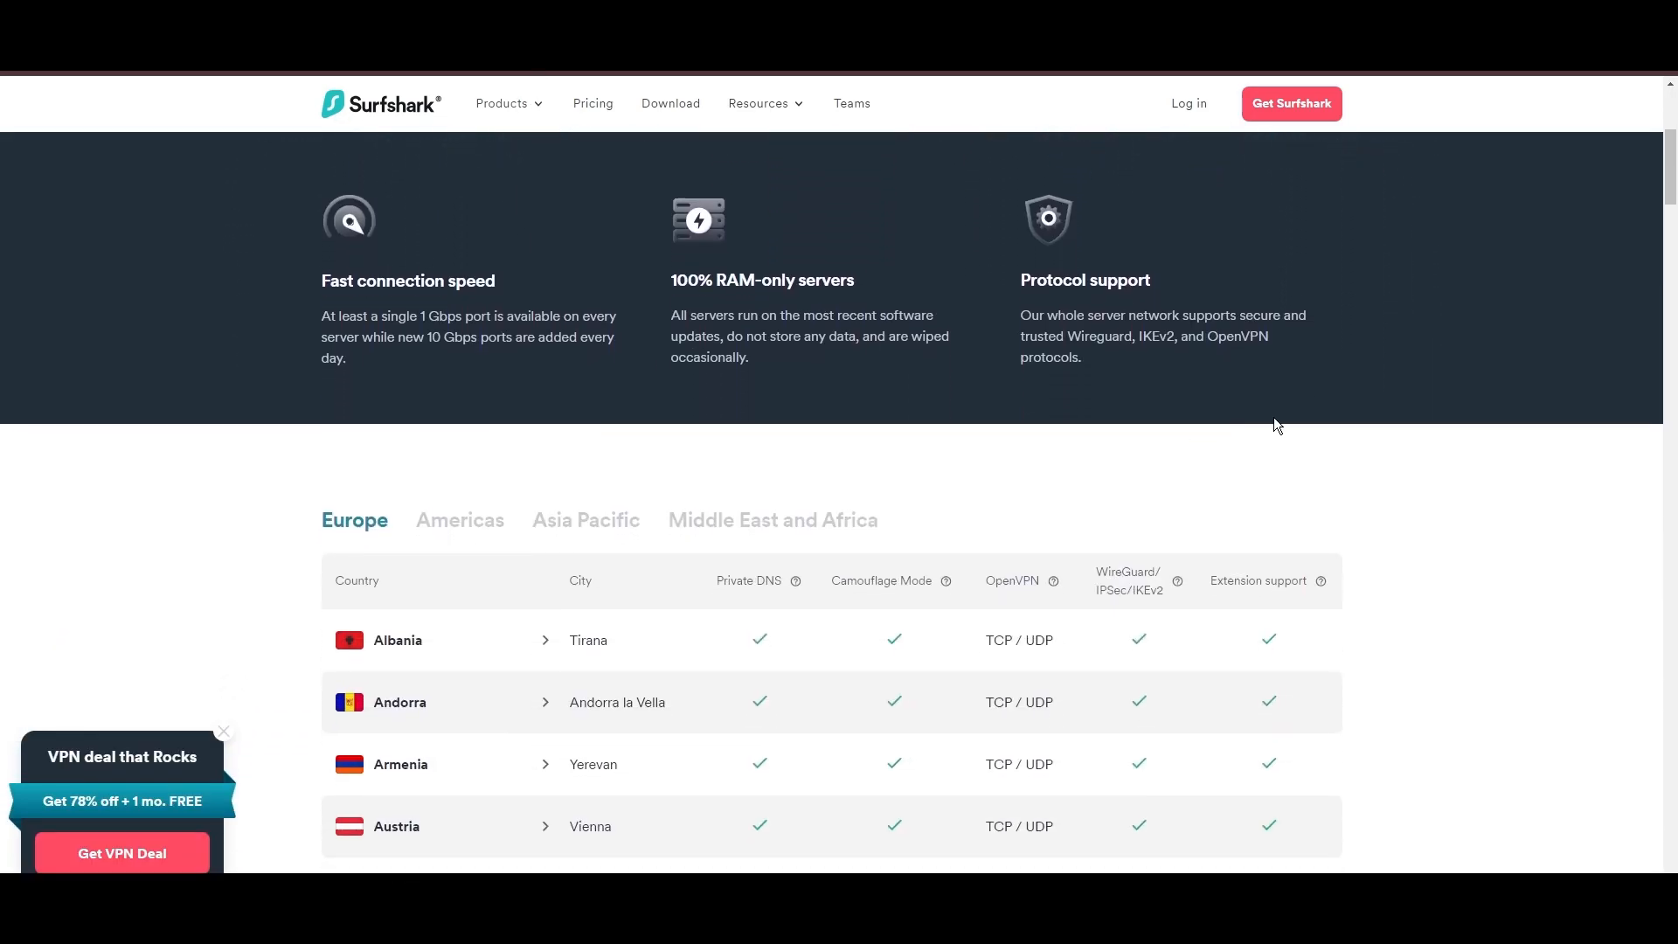
{"action": "scroll", "scroll_direction": "down", "scroll_amount": 3}
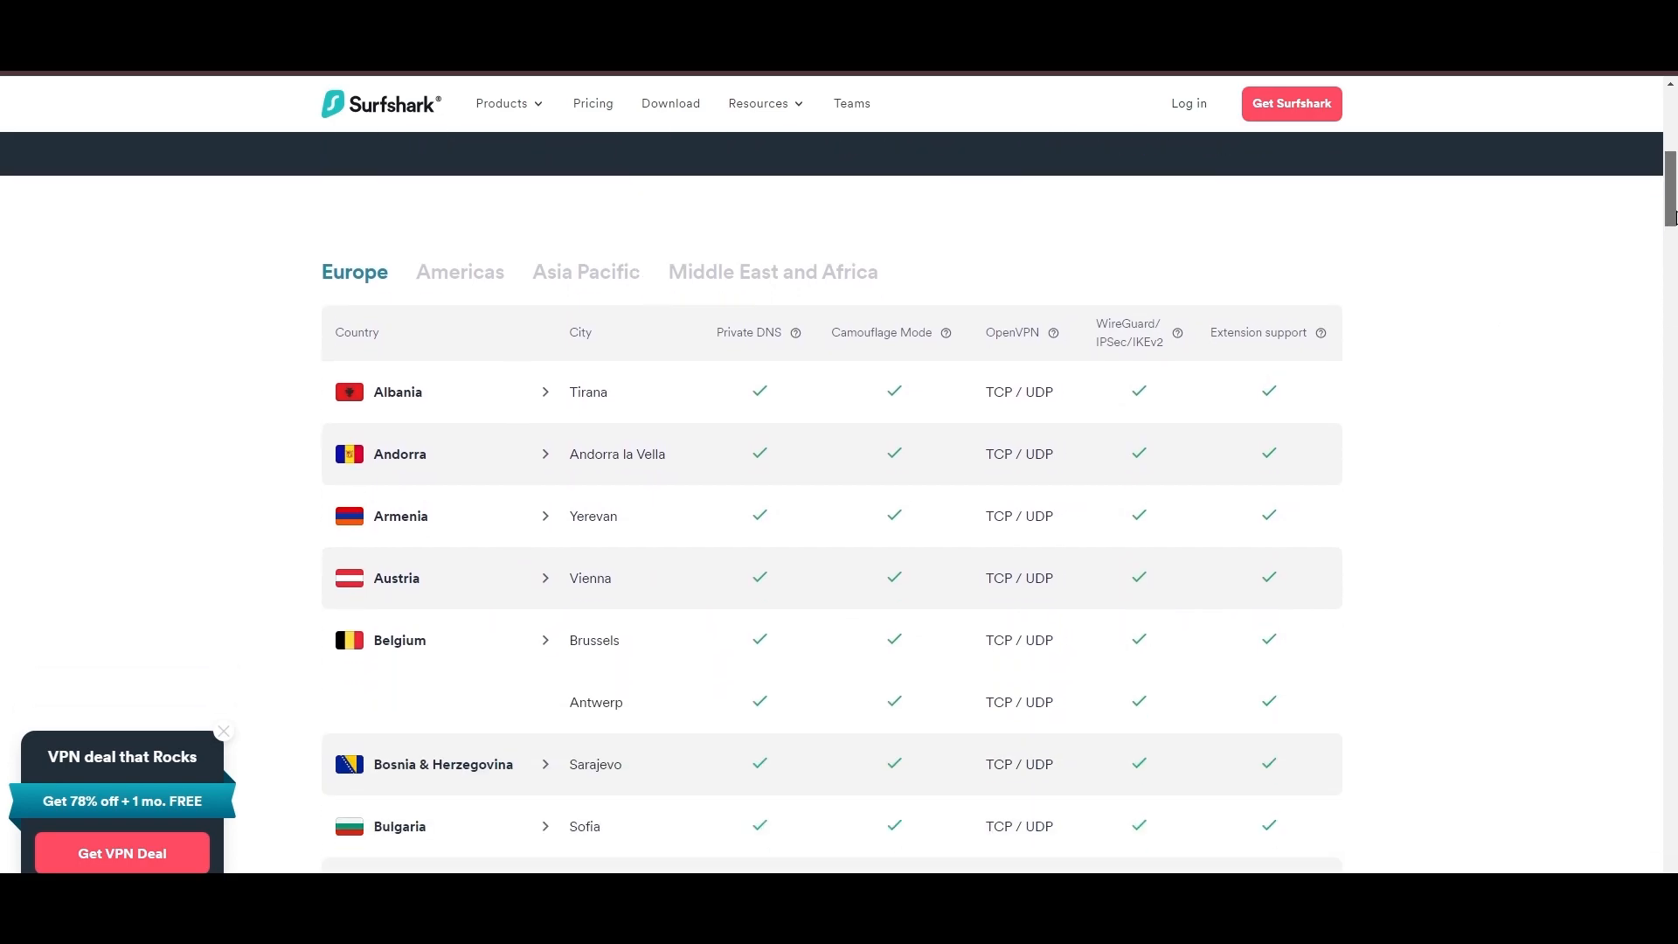
{"action": "scroll", "scroll_direction": "down", "scroll_amount": 3}
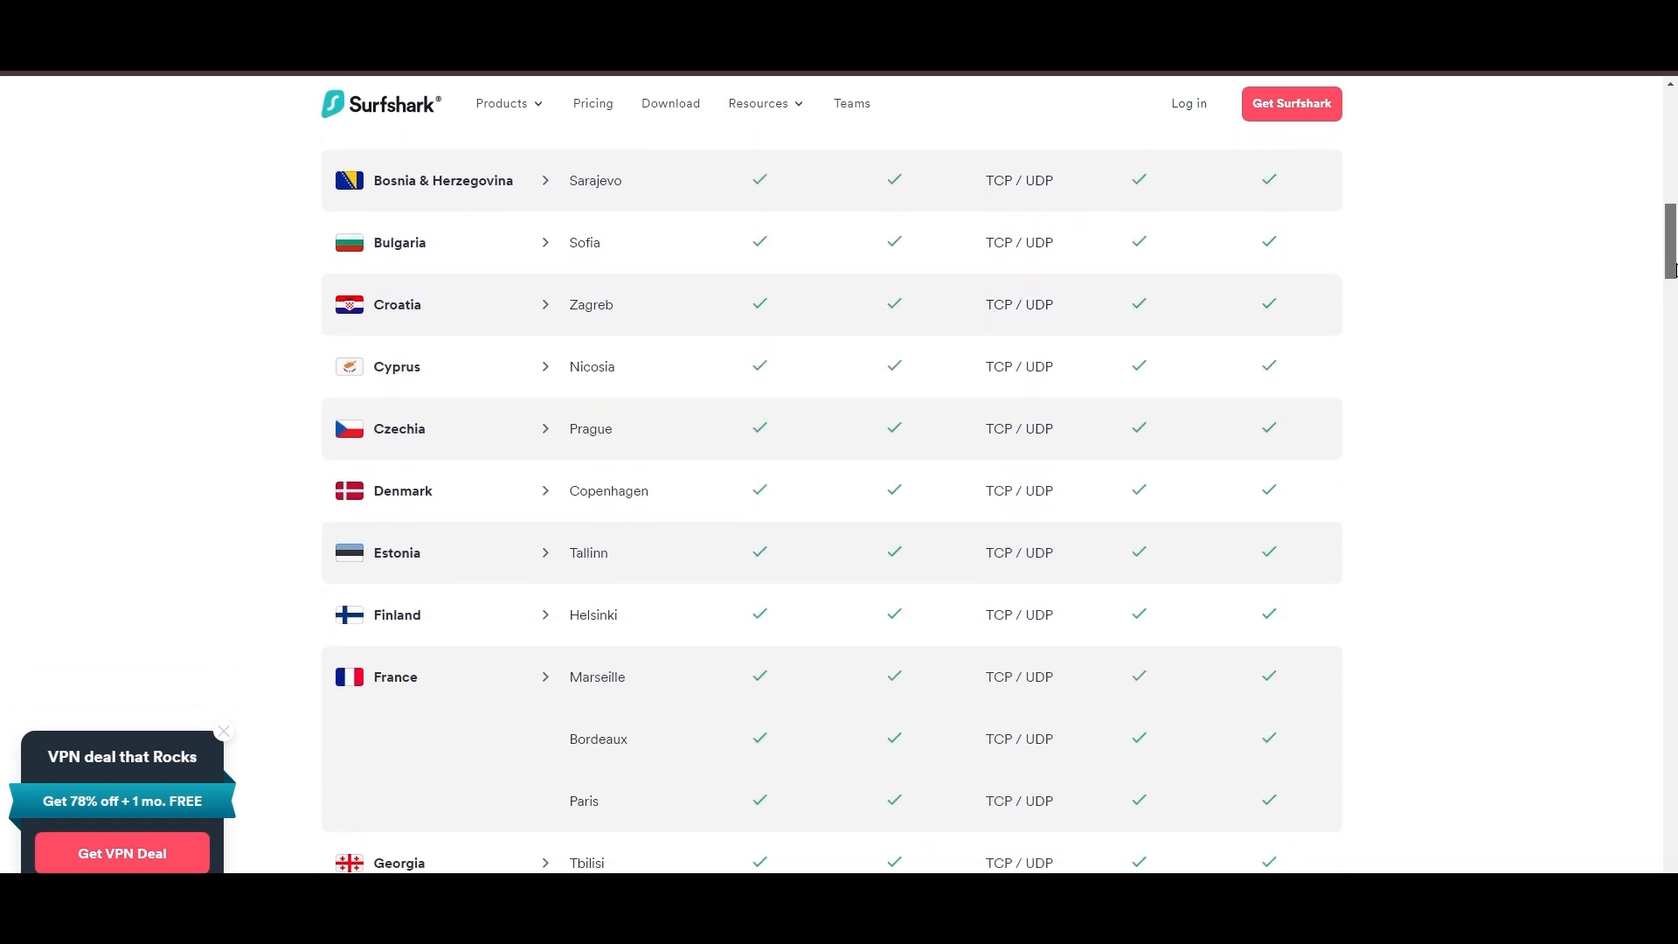
{"action": "scroll", "scroll_direction": "down", "scroll_amount": 3}
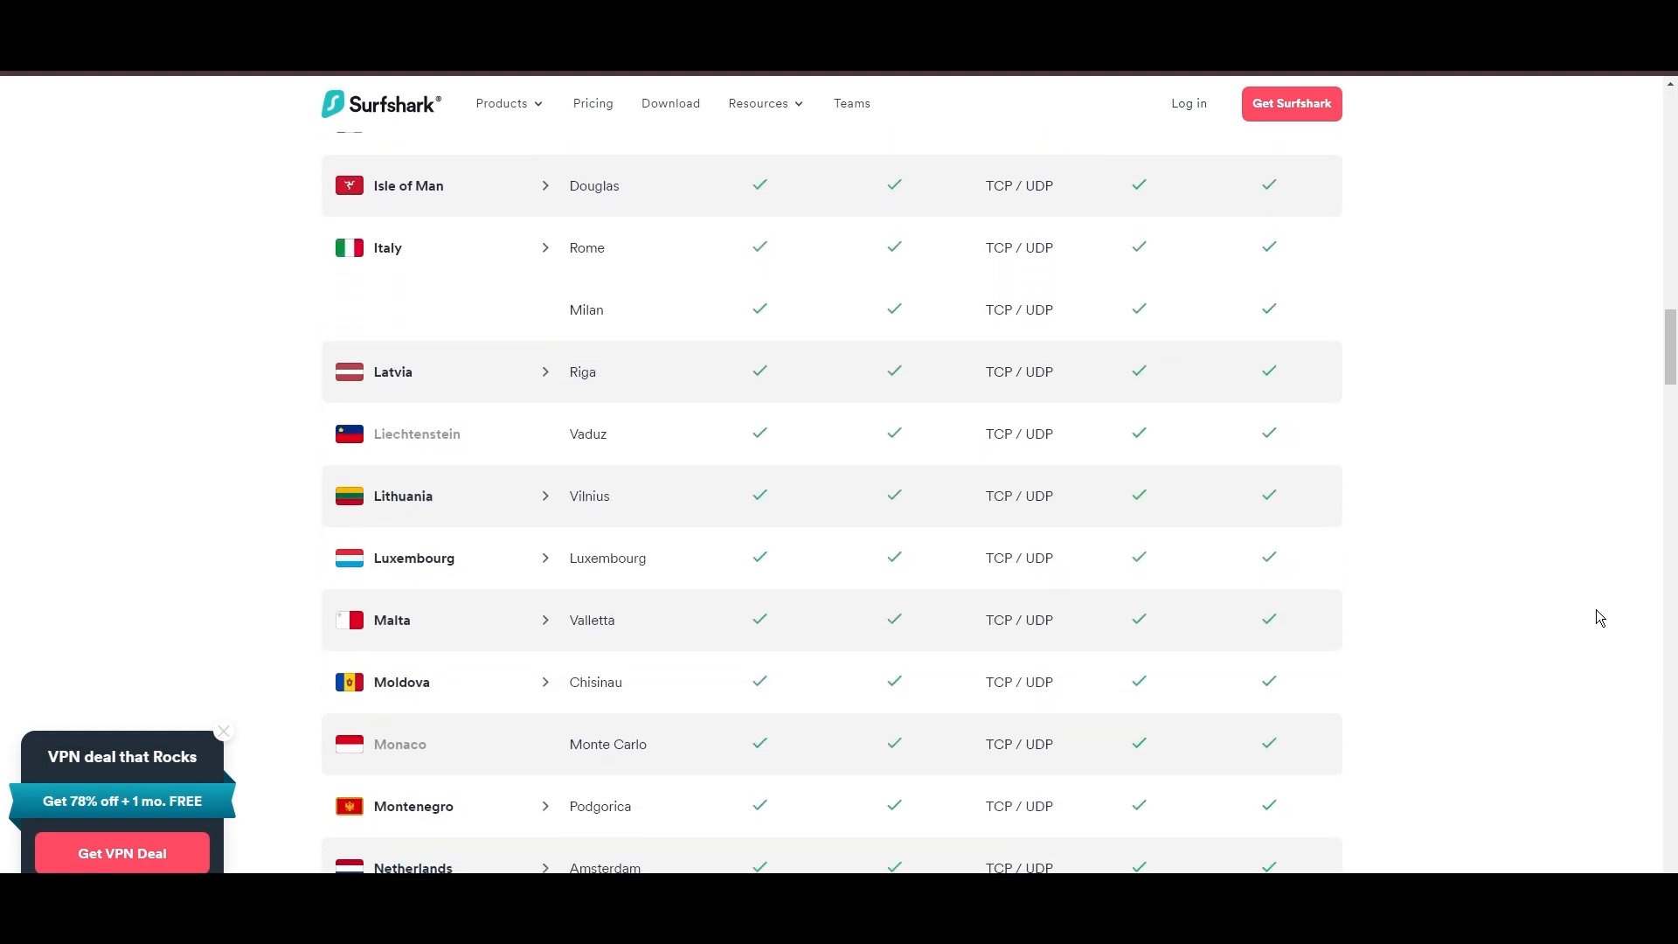
{"action": "scroll", "scroll_direction": "down", "scroll_amount": 3}
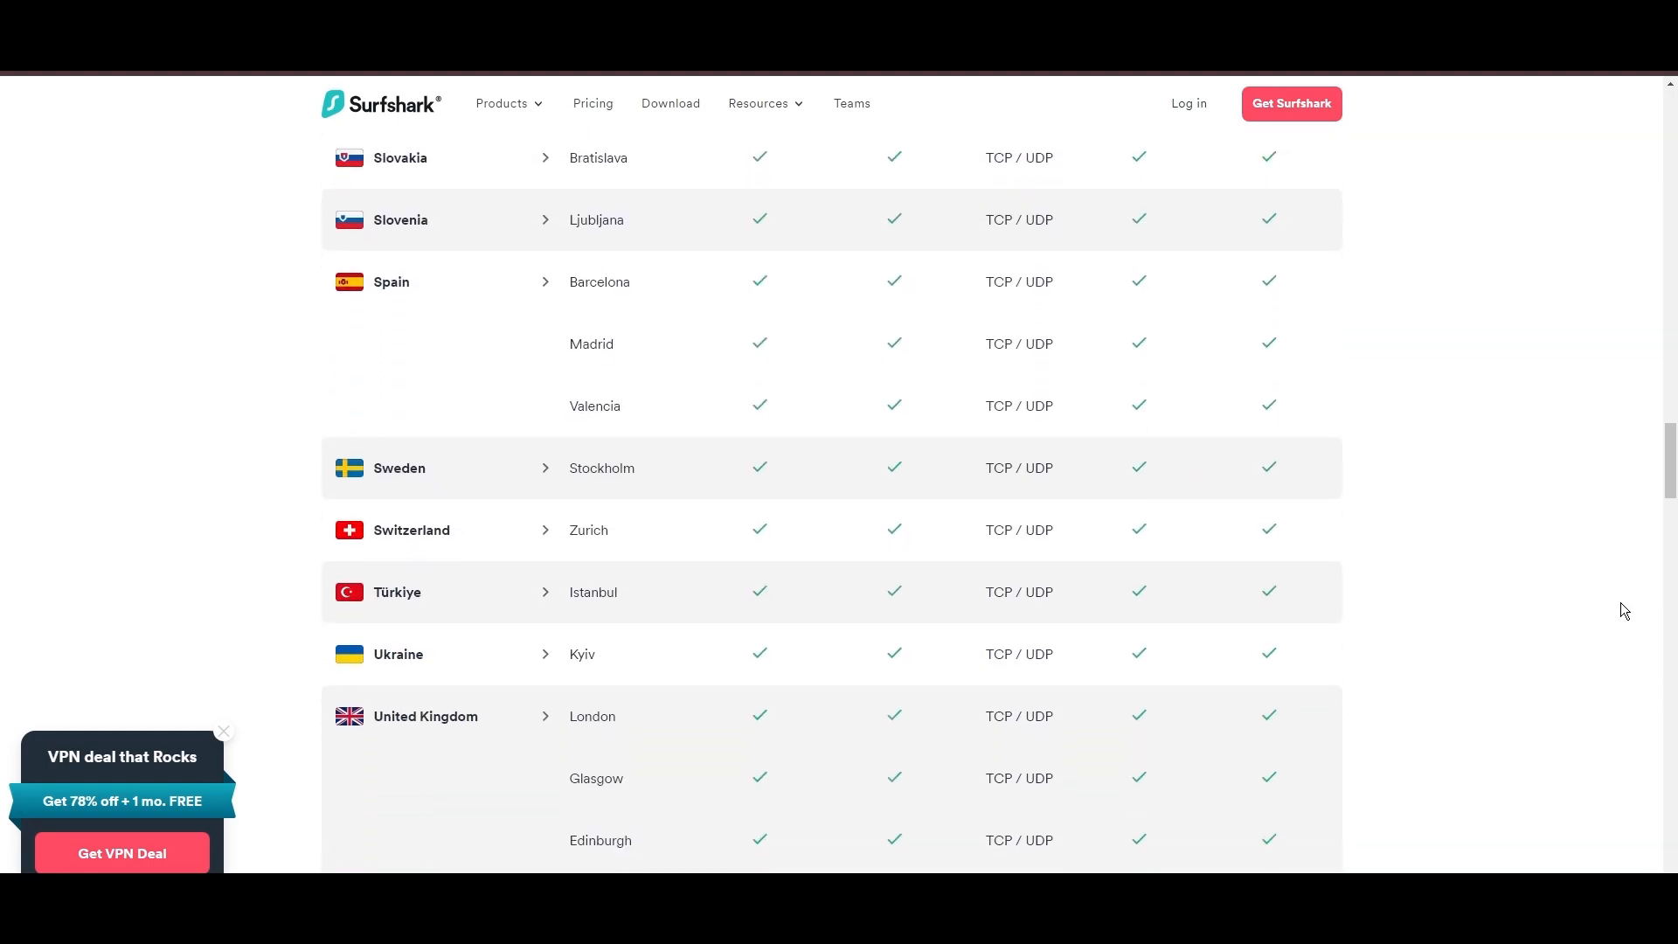
{"action": "scroll", "scroll_direction": "down", "scroll_amount": 3}
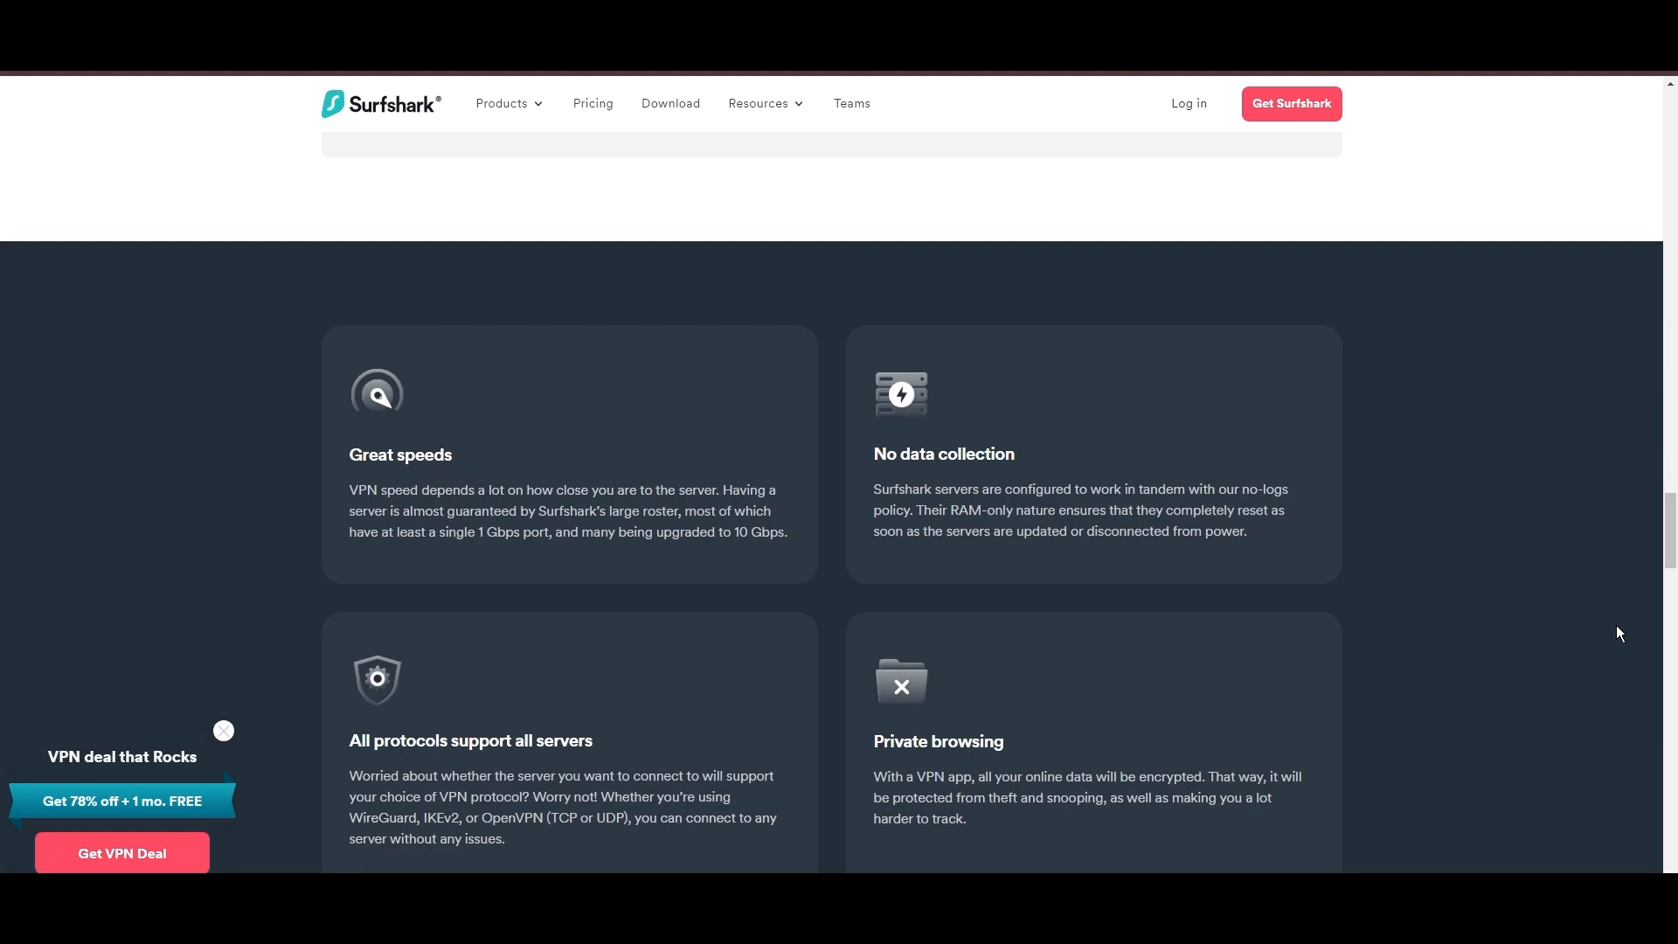
{"action": "scroll", "scroll_direction": "down", "scroll_amount": 3}
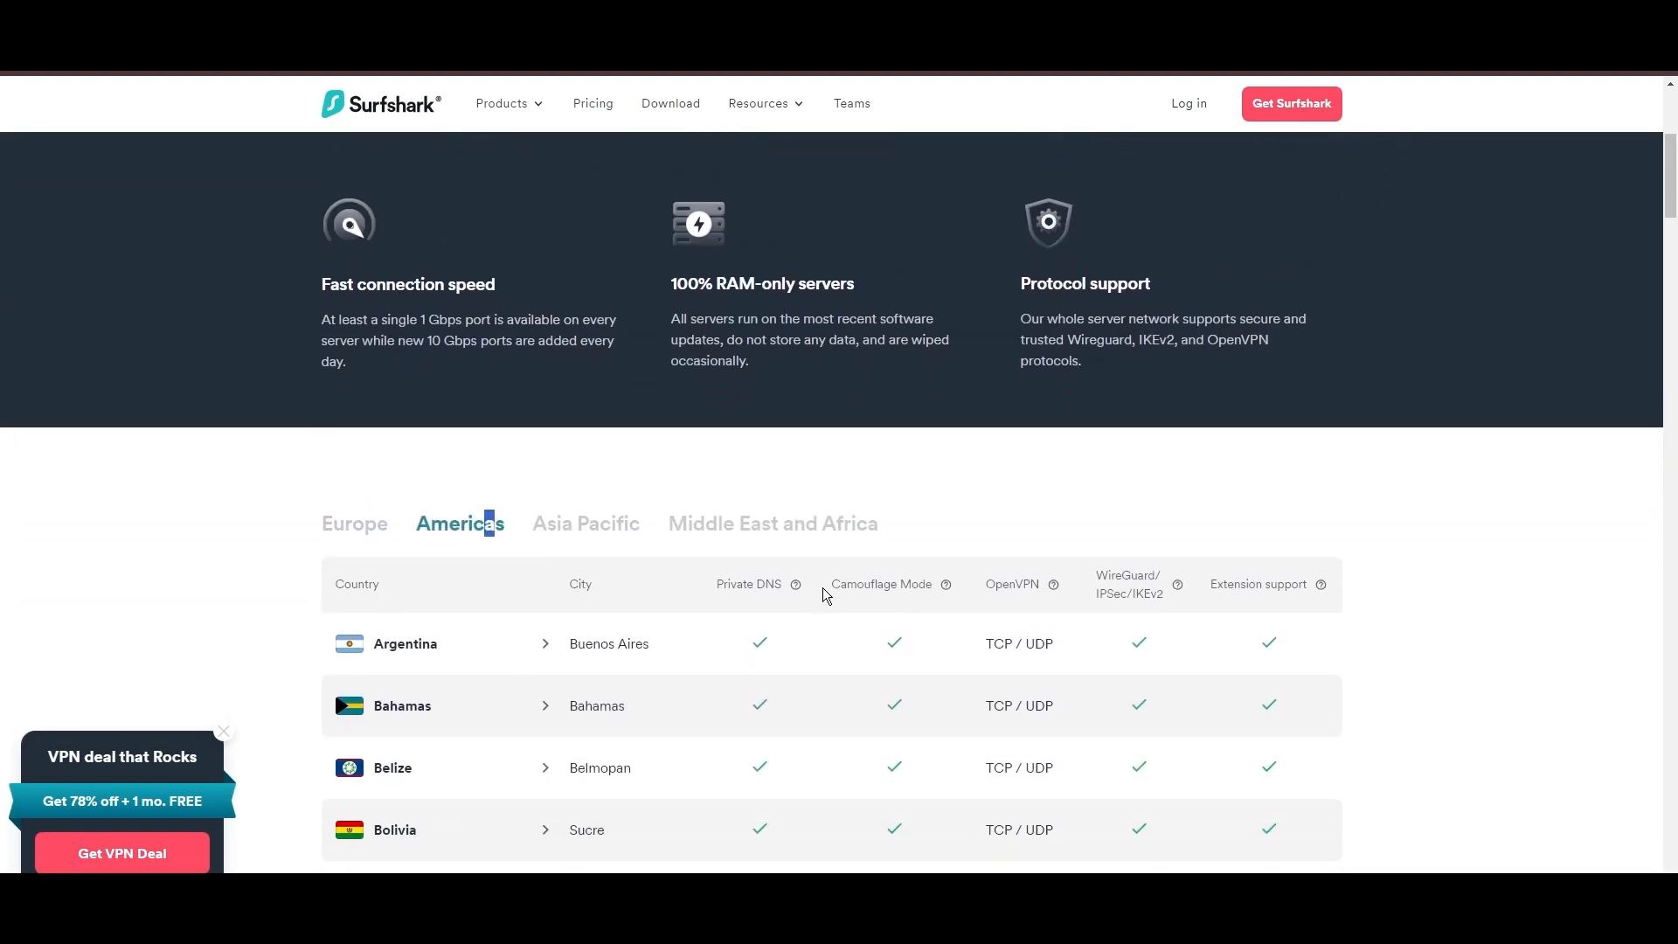
{"action": "scroll", "scroll_direction": "down", "scroll_amount": 3}
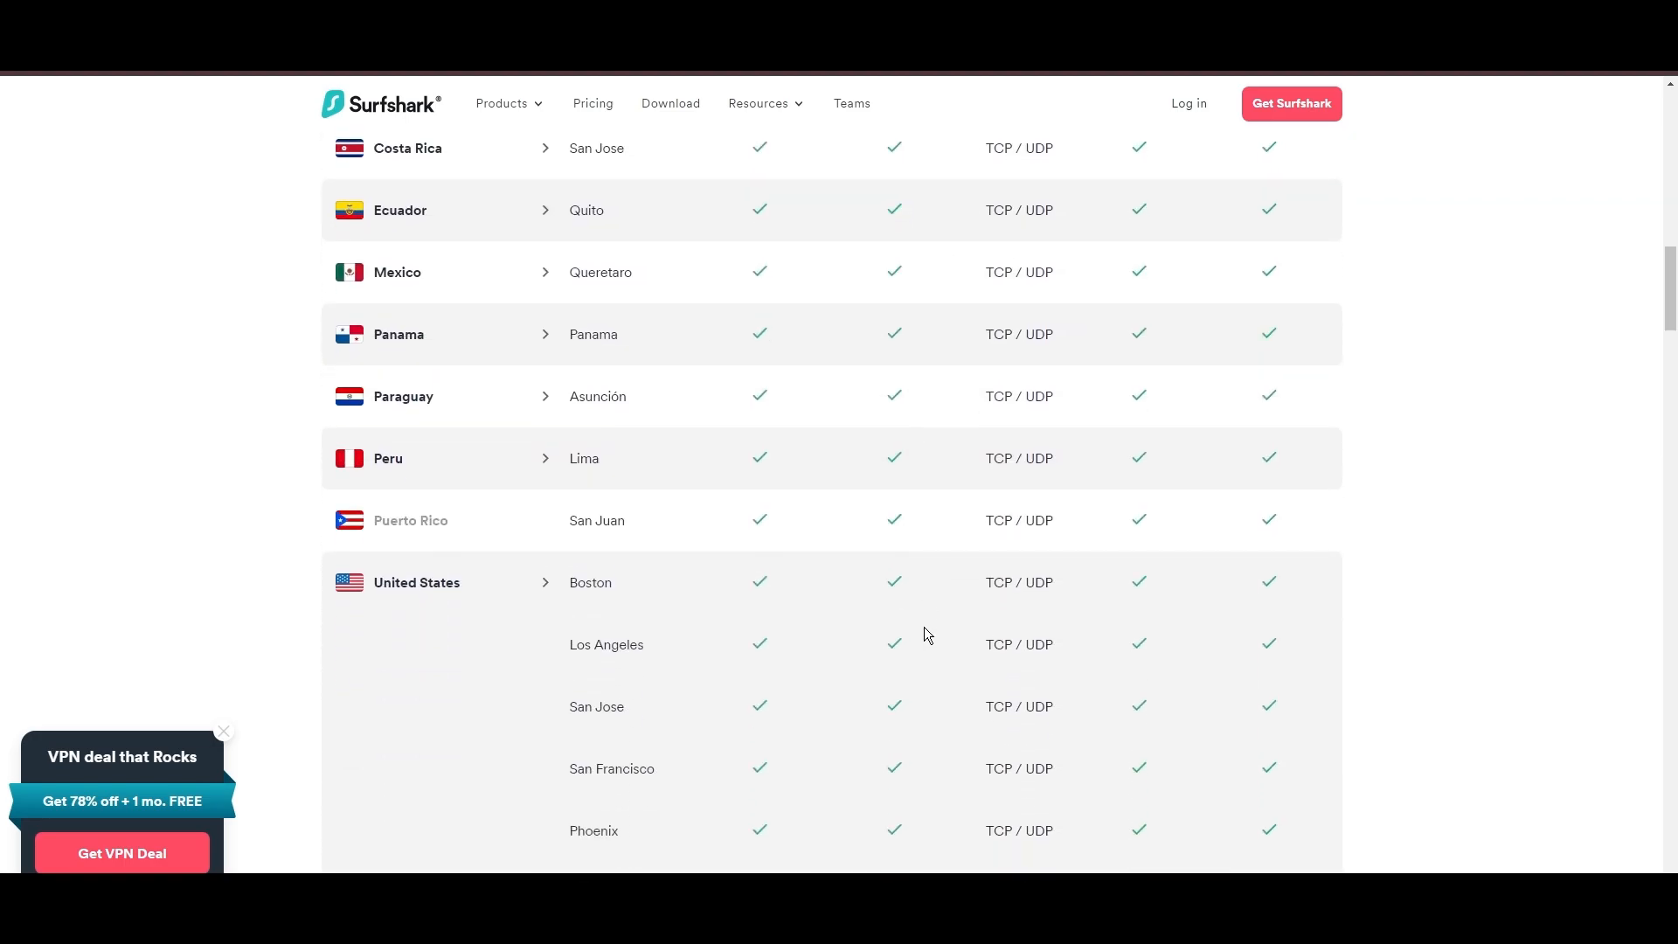
{"action": "scroll", "scroll_direction": "down", "scroll_amount": 3}
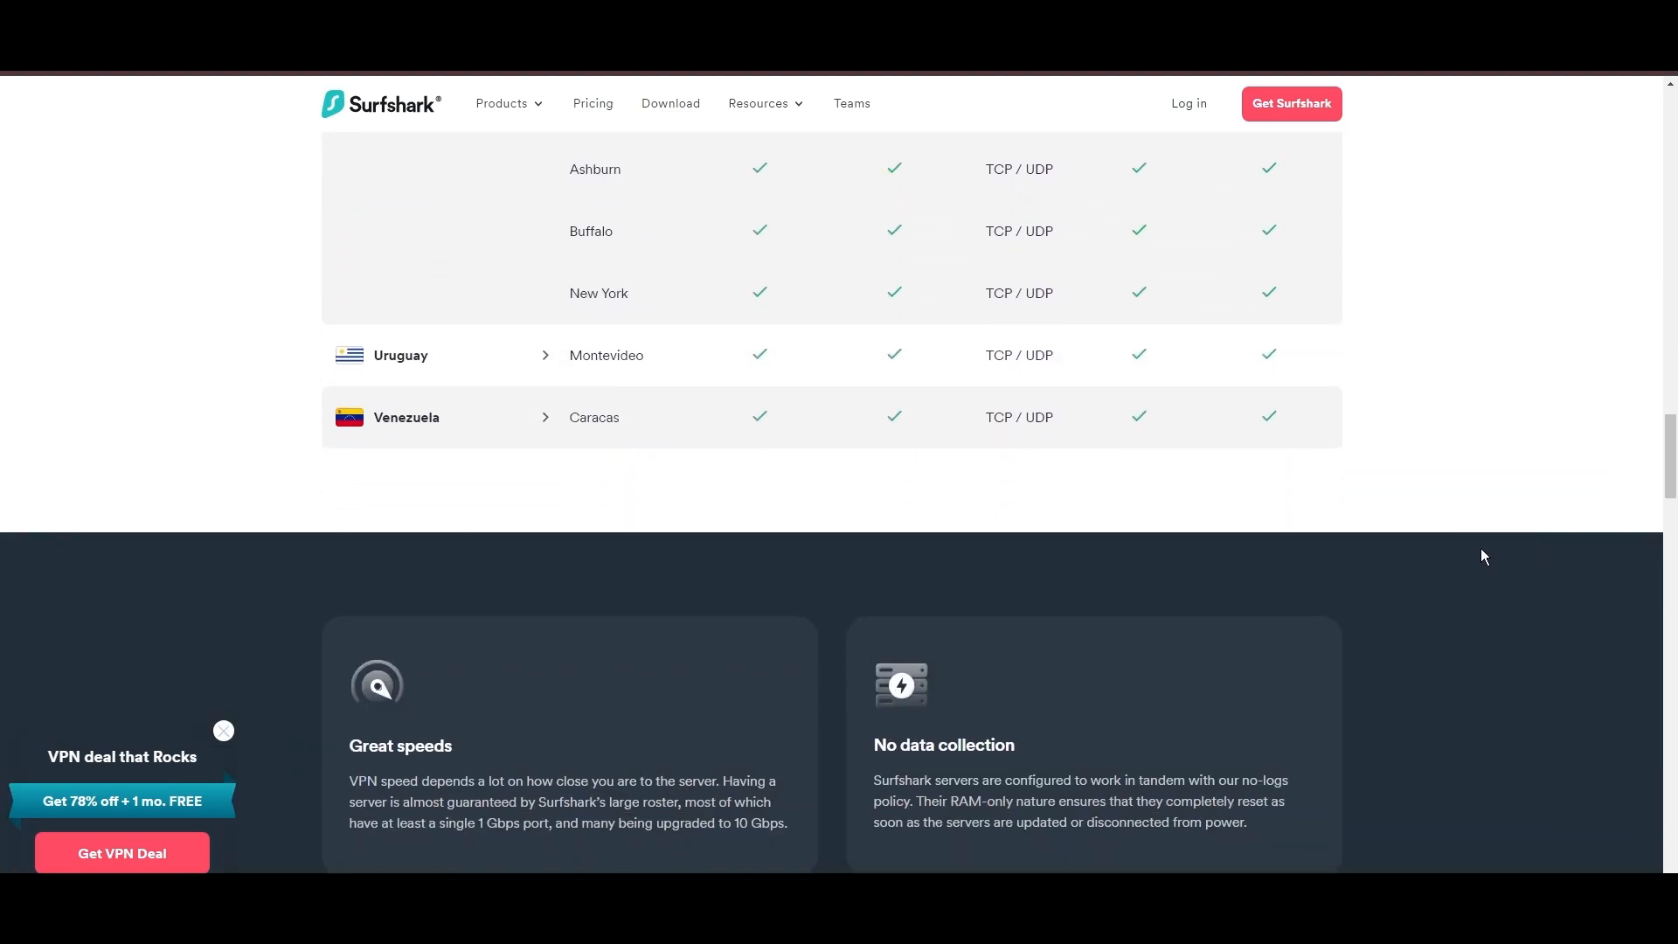
{"action": "scroll", "scroll_direction": "up", "scroll_amount": 3}
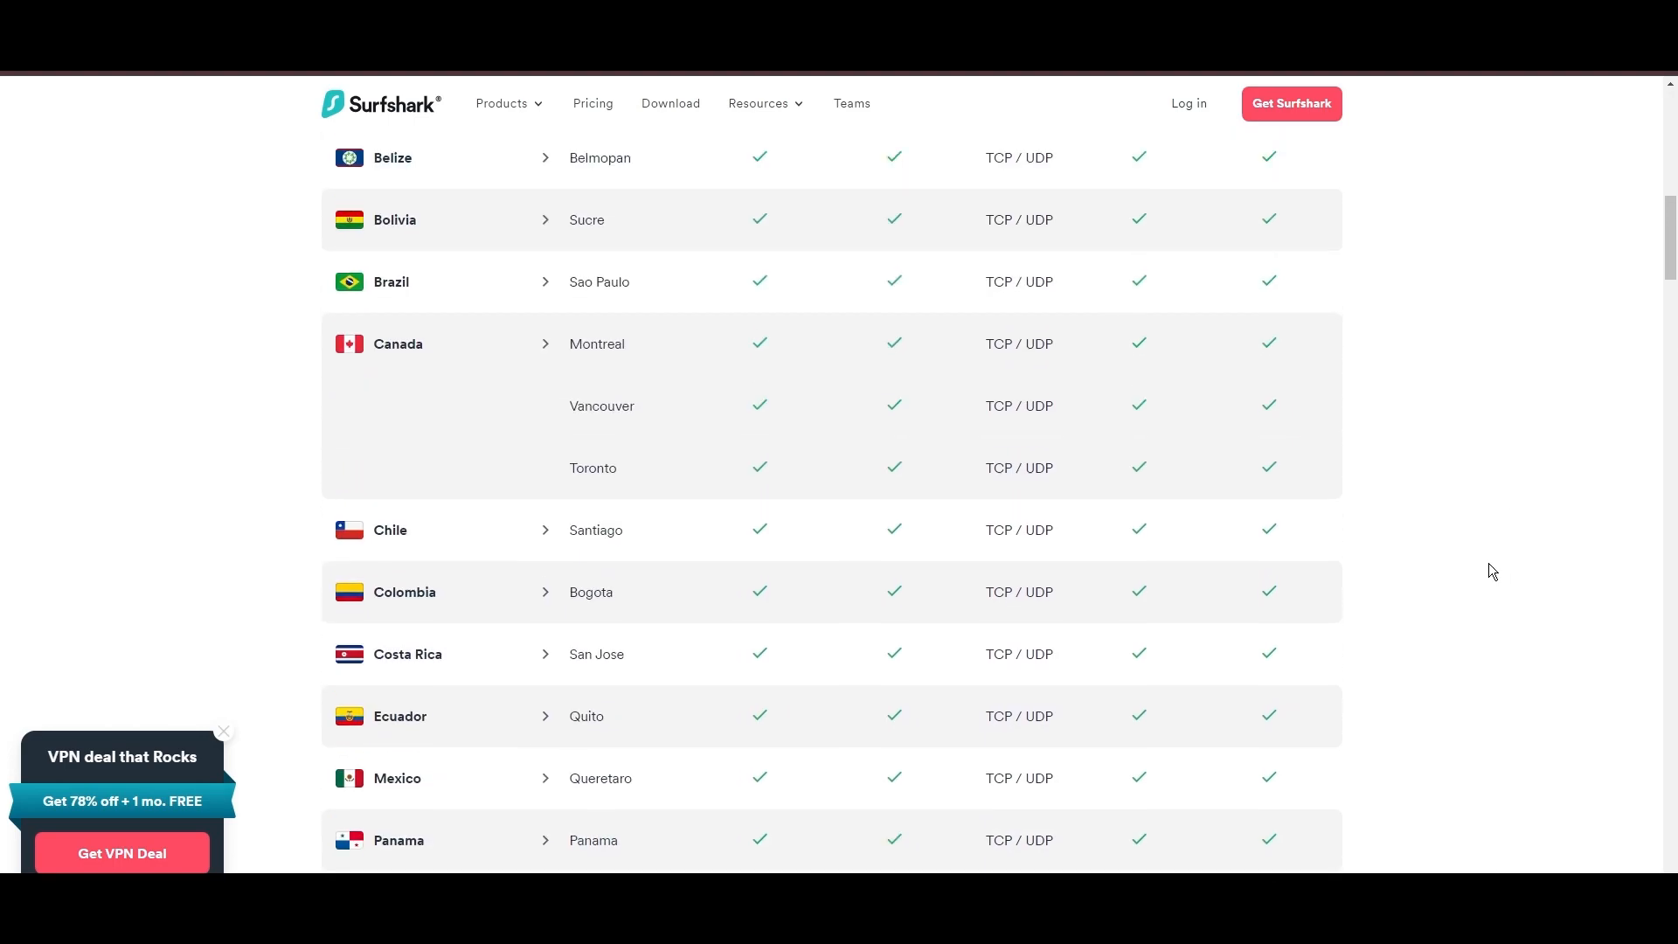
- Switch to the Asia Pacific server locations and scroll through them
{"action": "left_click", "coordinate": [586, 663]}
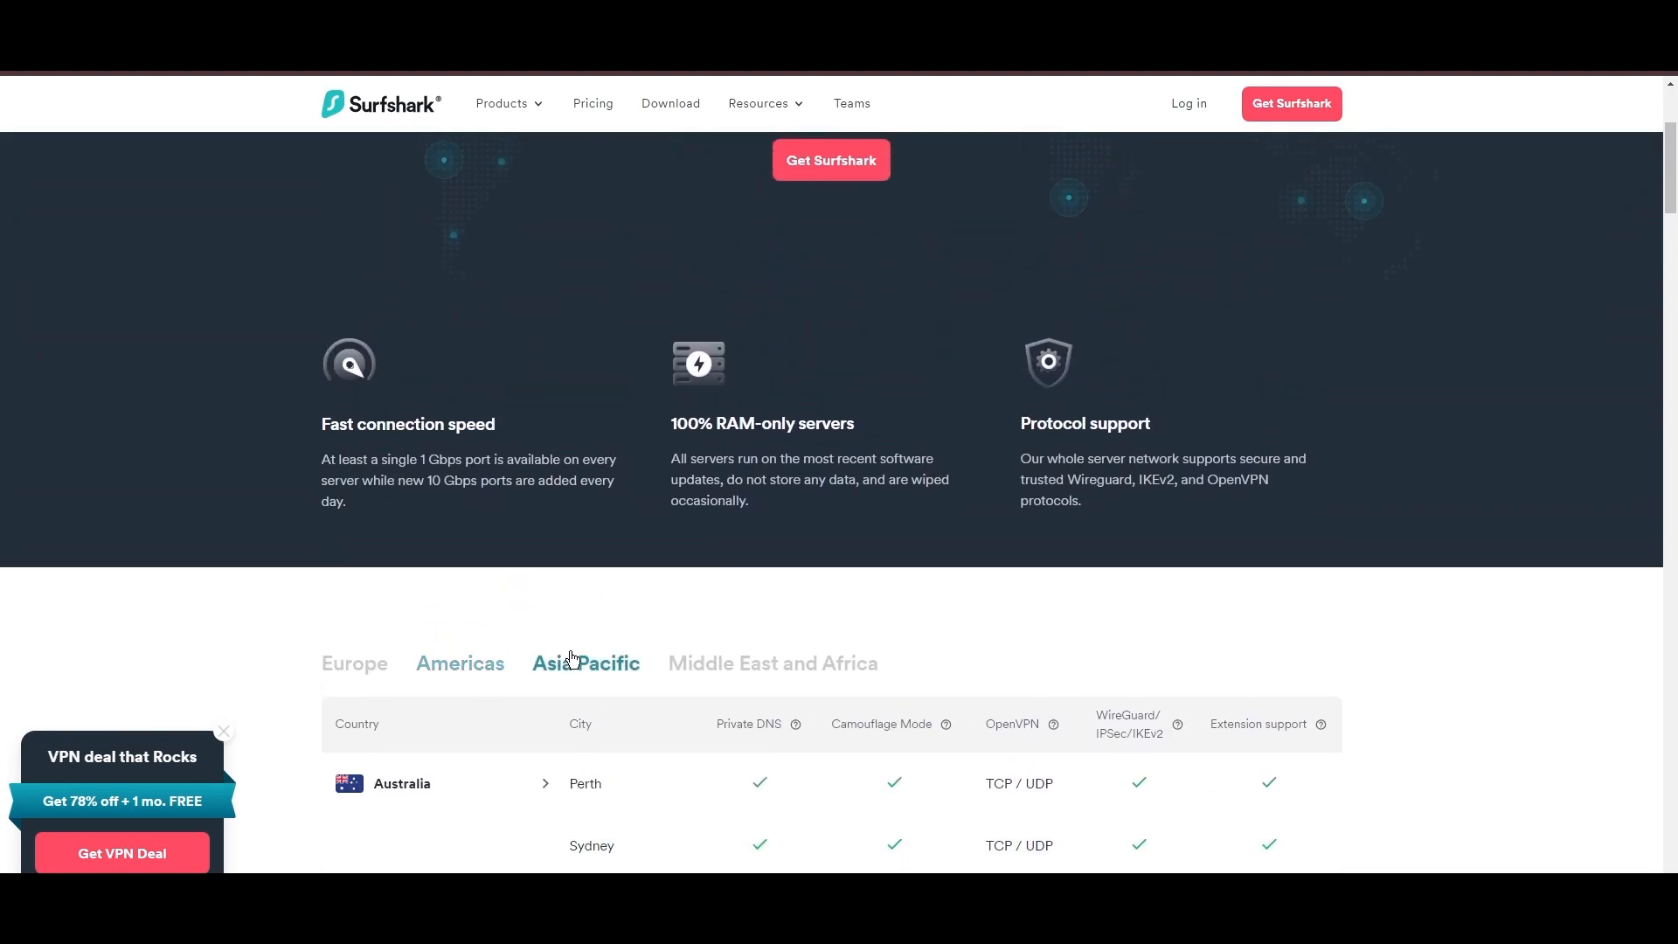
{"action": "scroll", "scroll_direction": "down", "scroll_amount": 3}
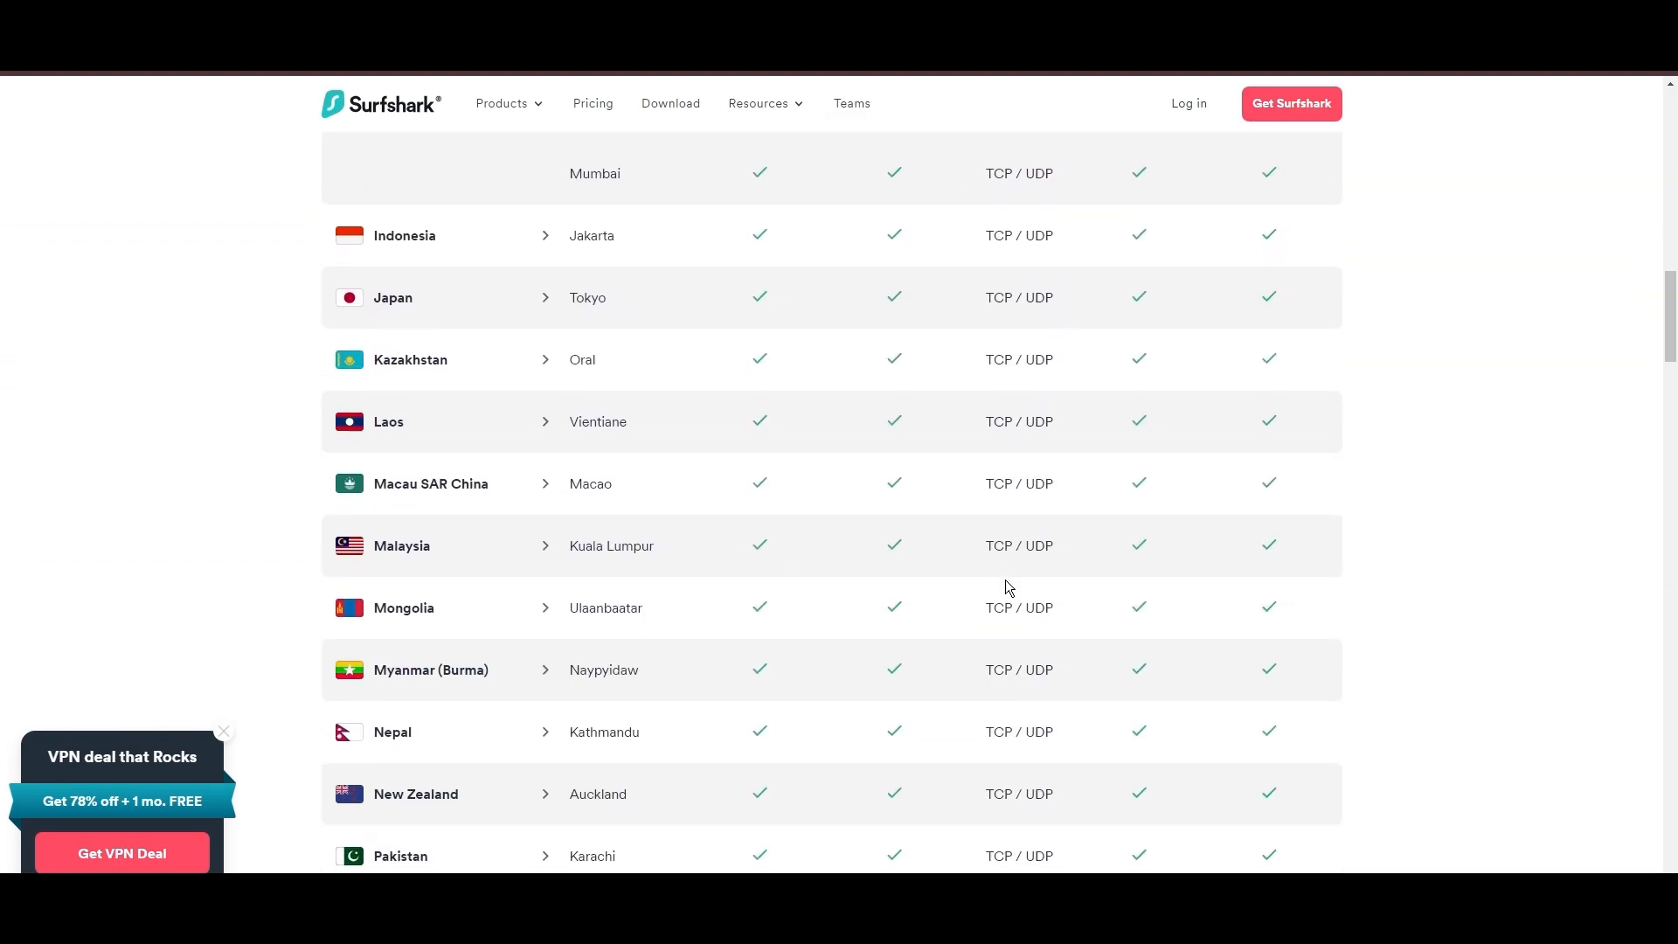
{"action": "scroll", "scroll_direction": "down", "scroll_amount": 3}
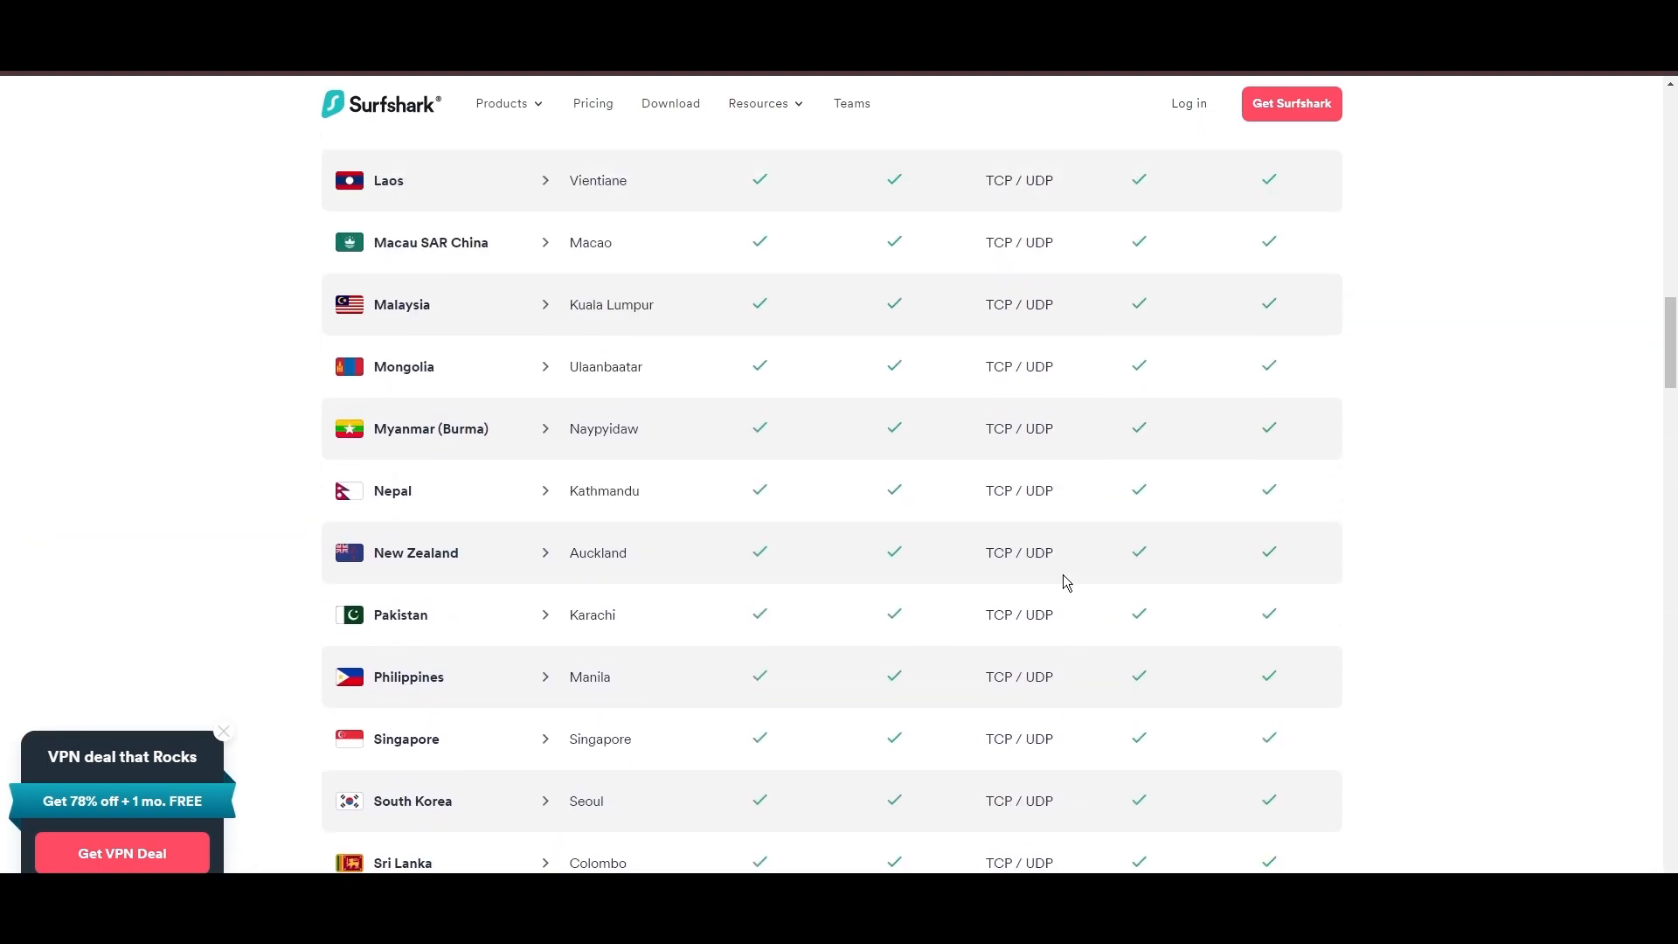
{"action": "scroll", "scroll_direction": "up", "scroll_amount": 3}
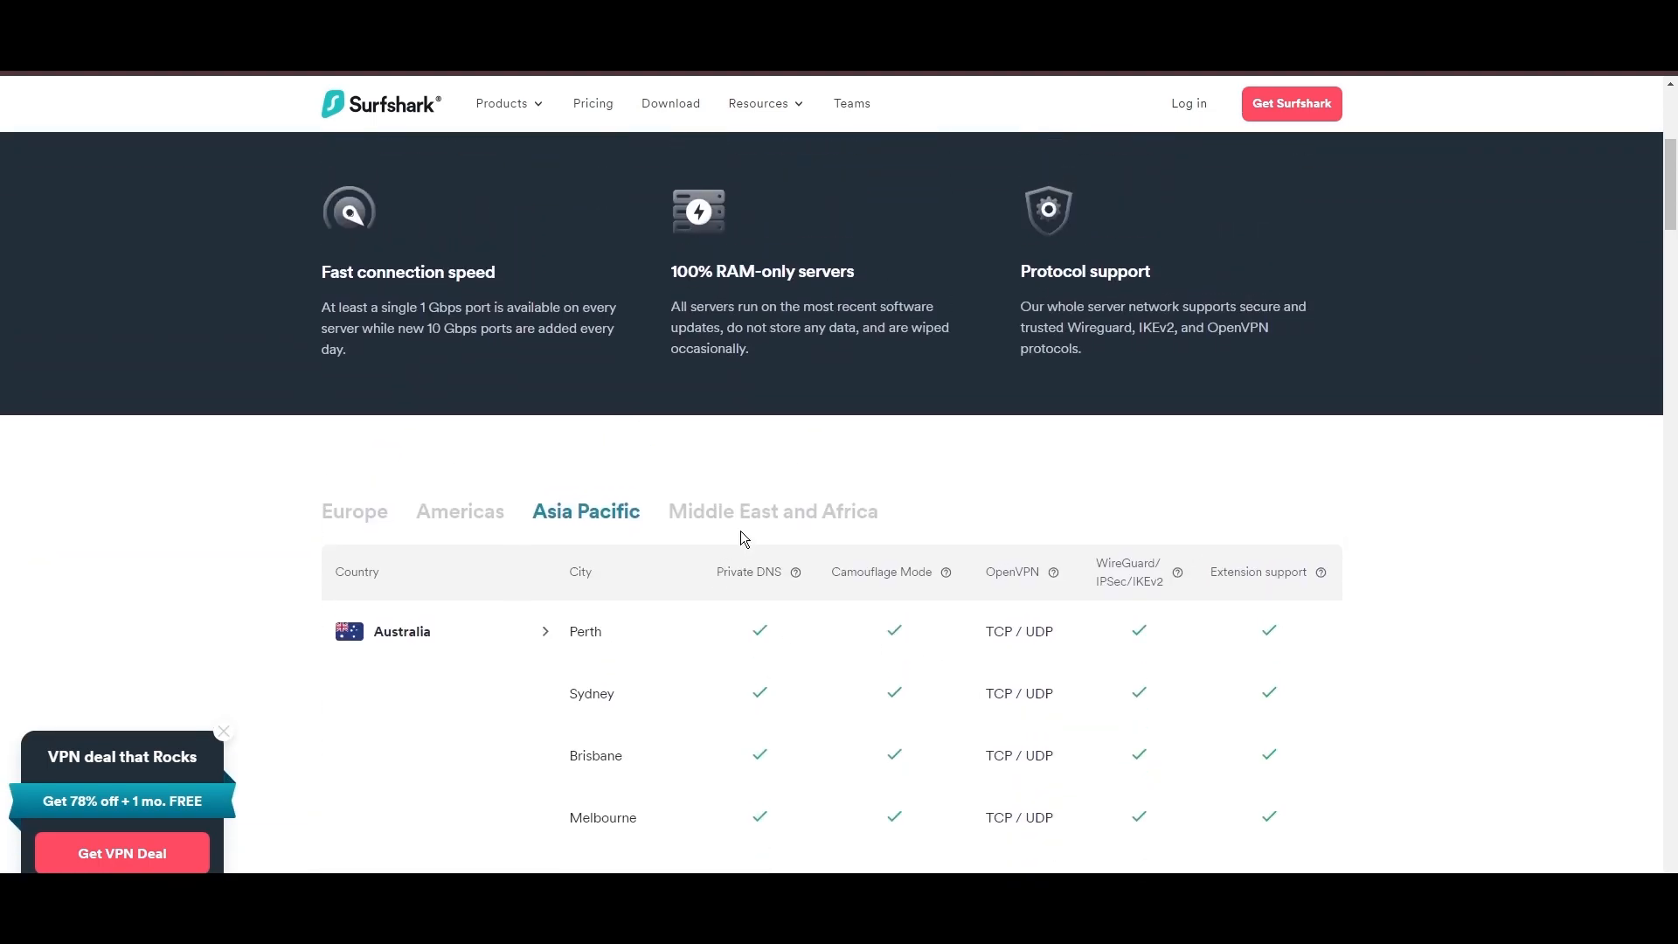
{"action": "scroll", "scroll_direction": "down", "scroll_amount": 3}
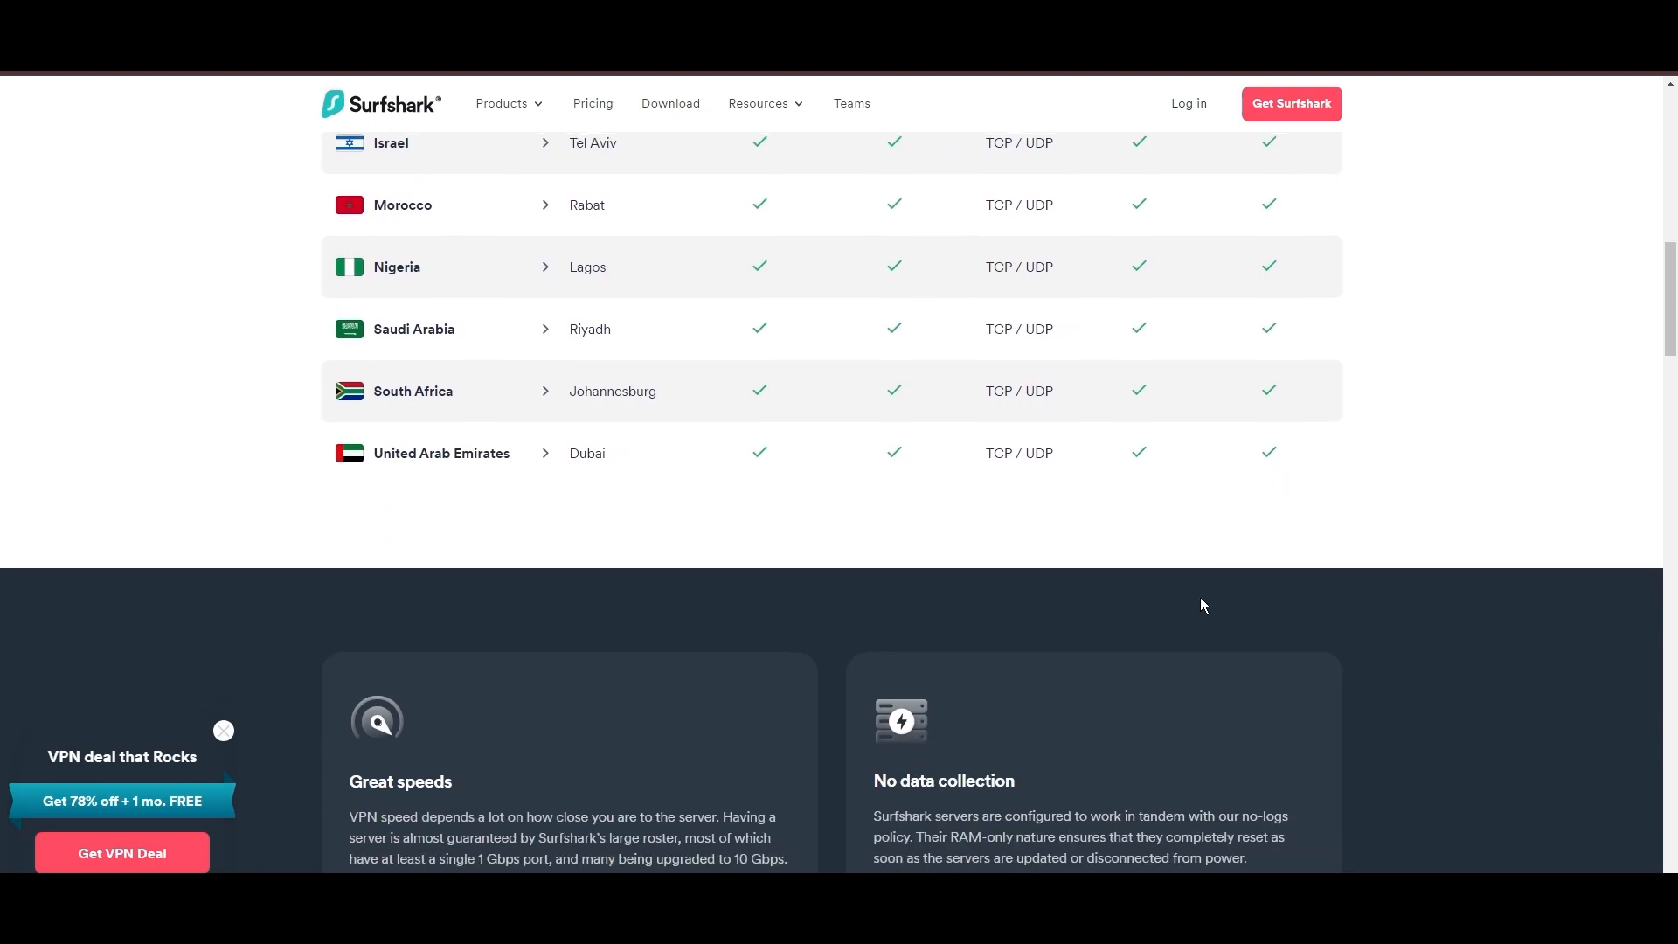
{"action": "scroll", "scroll_direction": "up", "scroll_amount": 3}
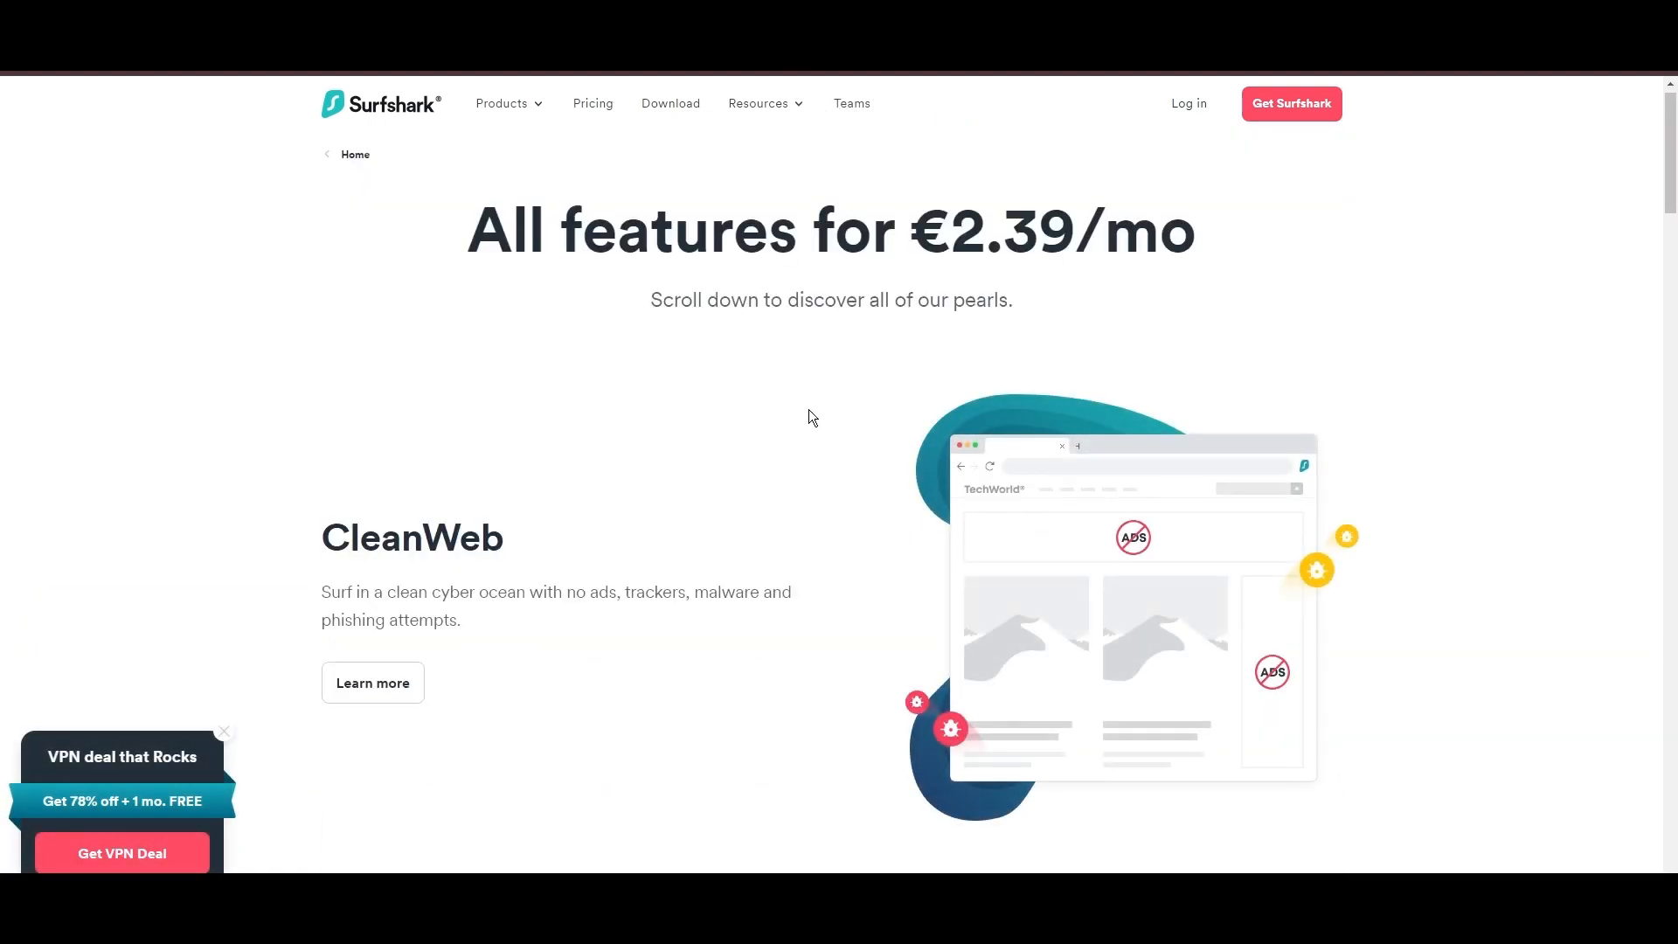
- Scroll Surfshark's All features page past CleanWeb, Bypasser, the feature grid, comparison table and 24/7 support to the footer
{"action": "scroll", "scroll_direction": "down", "scroll_amount": 3}
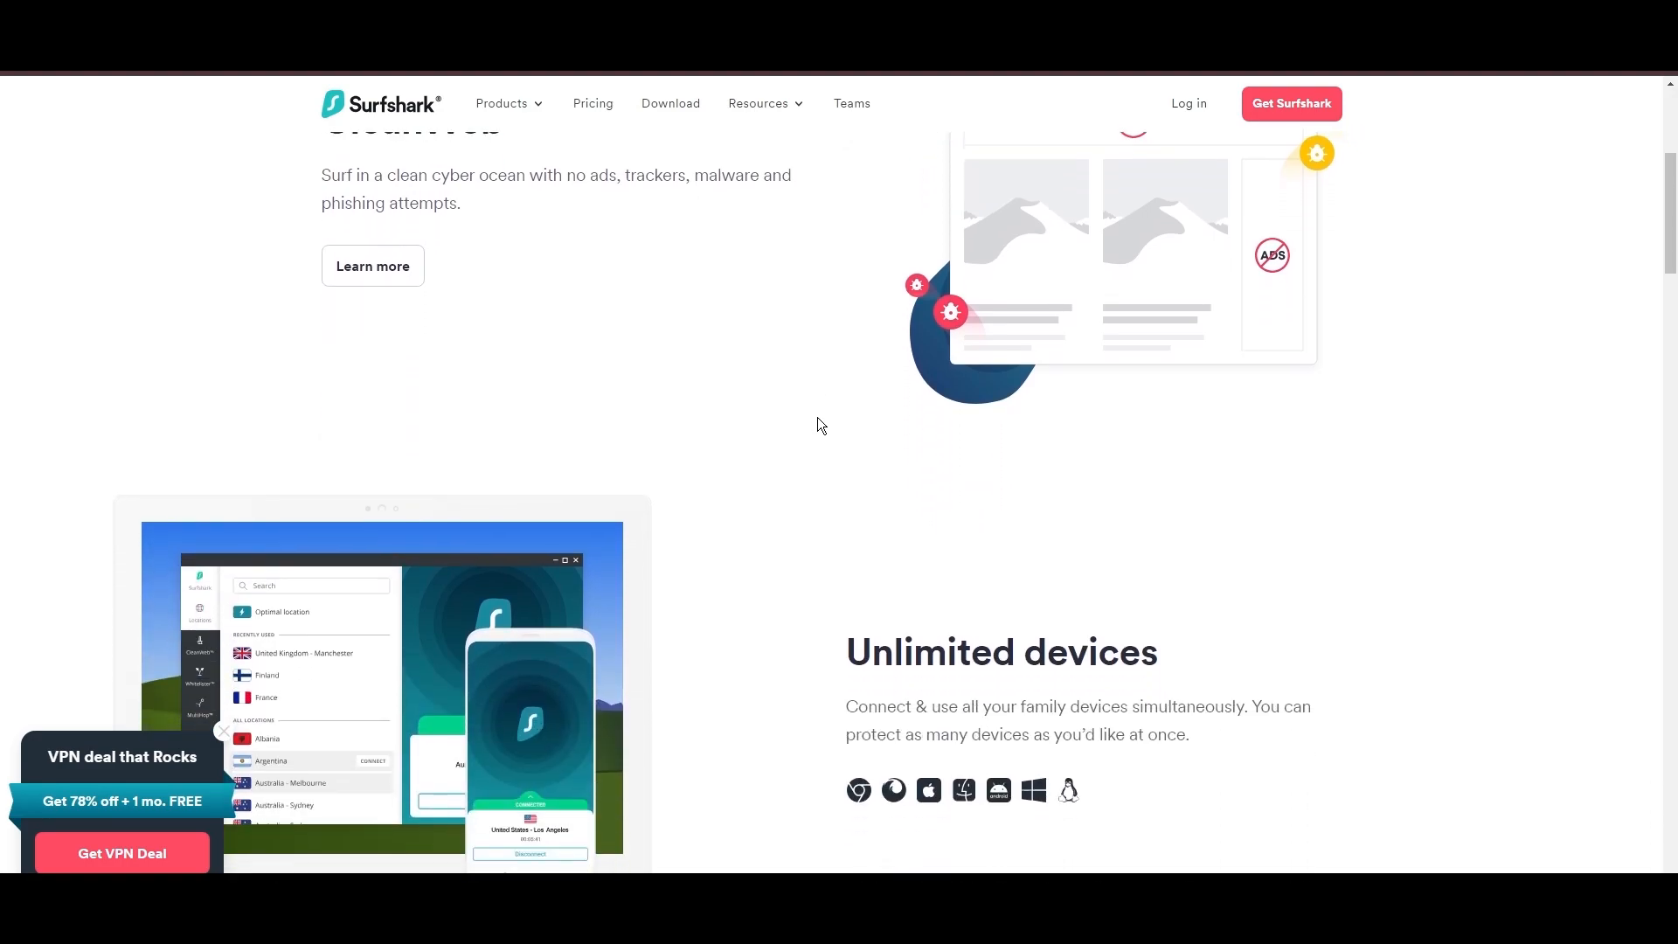
{"action": "scroll", "scroll_direction": "down", "scroll_amount": 3}
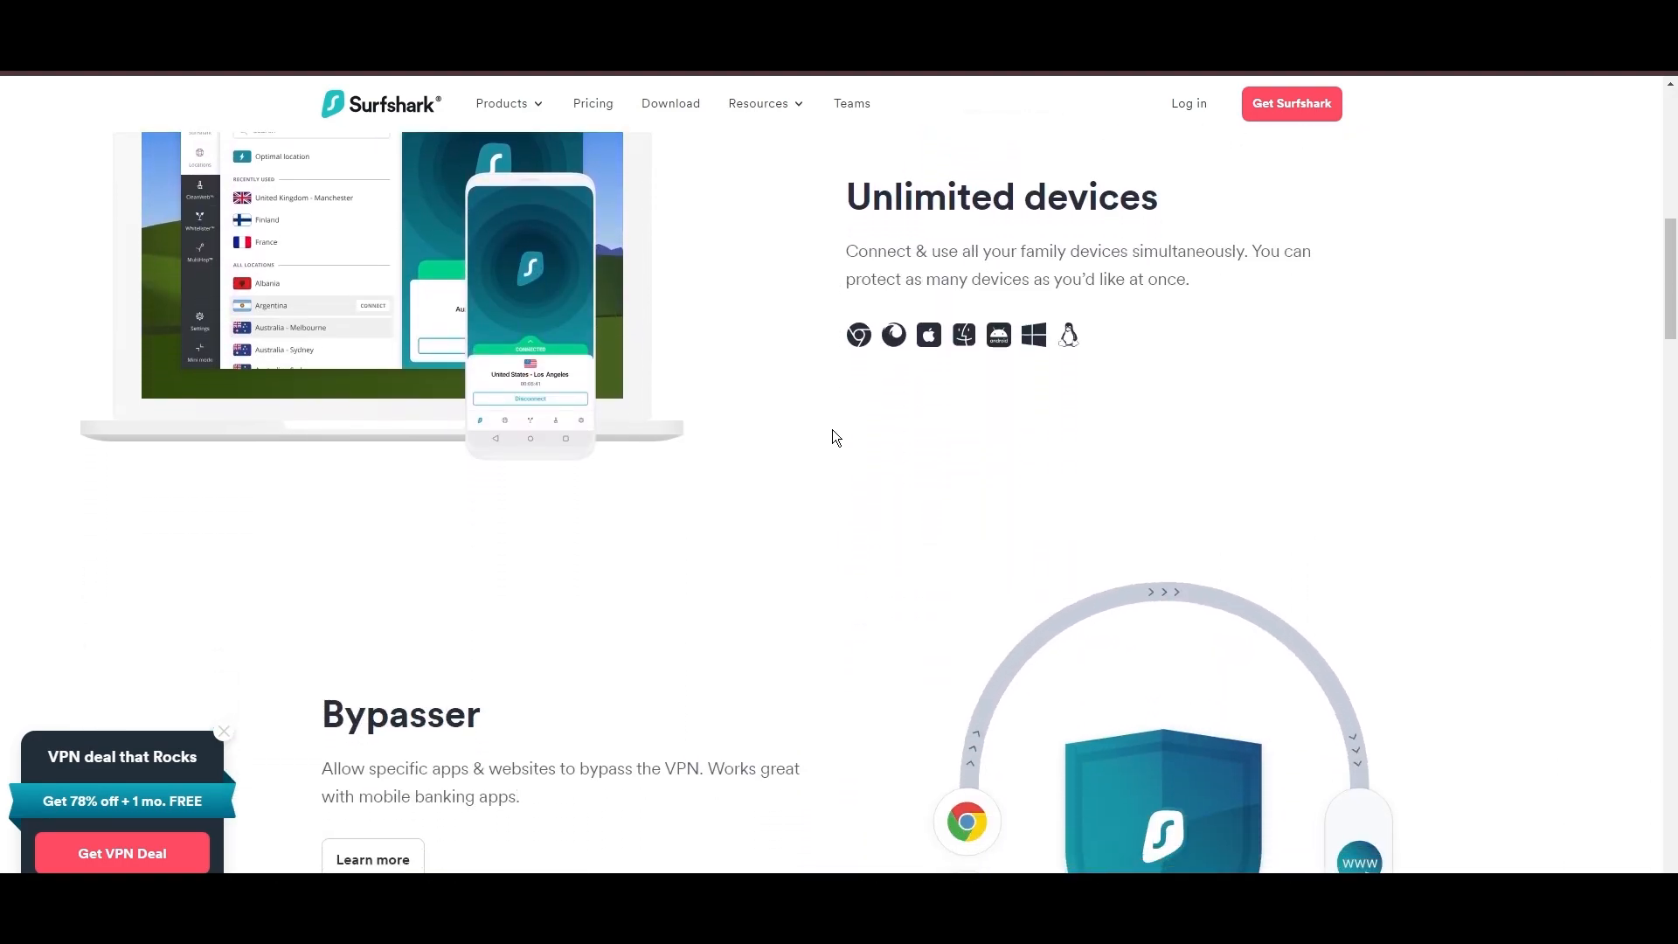
{"action": "scroll", "scroll_direction": "down", "scroll_amount": 3}
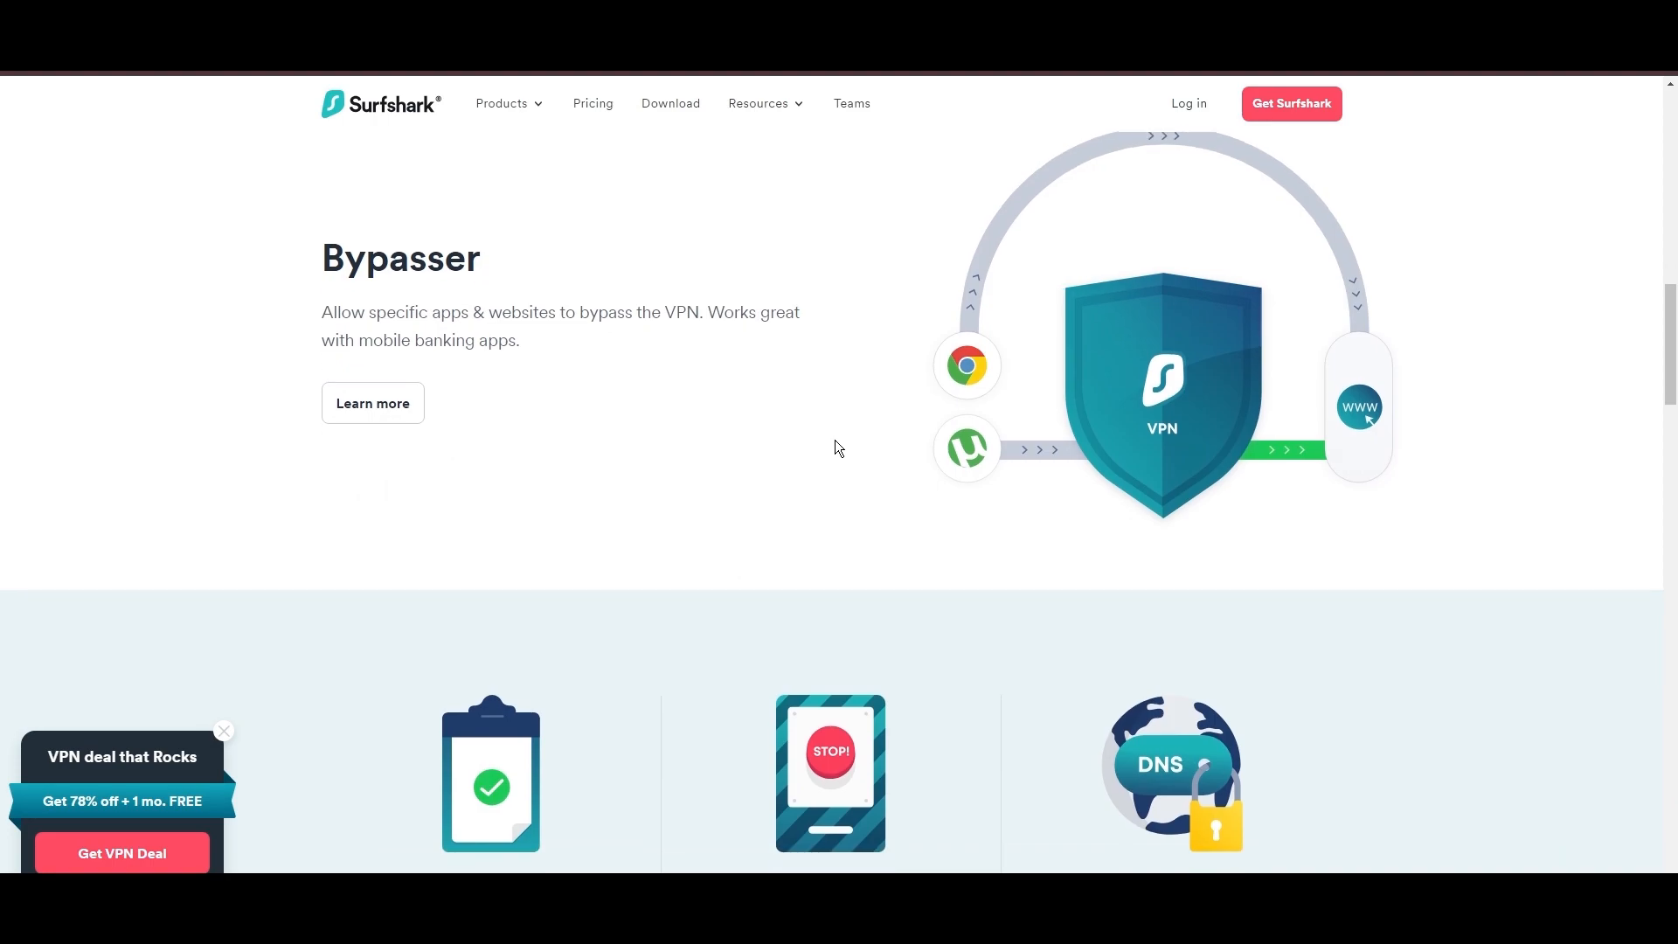
{"action": "scroll", "scroll_direction": "down", "scroll_amount": 3}
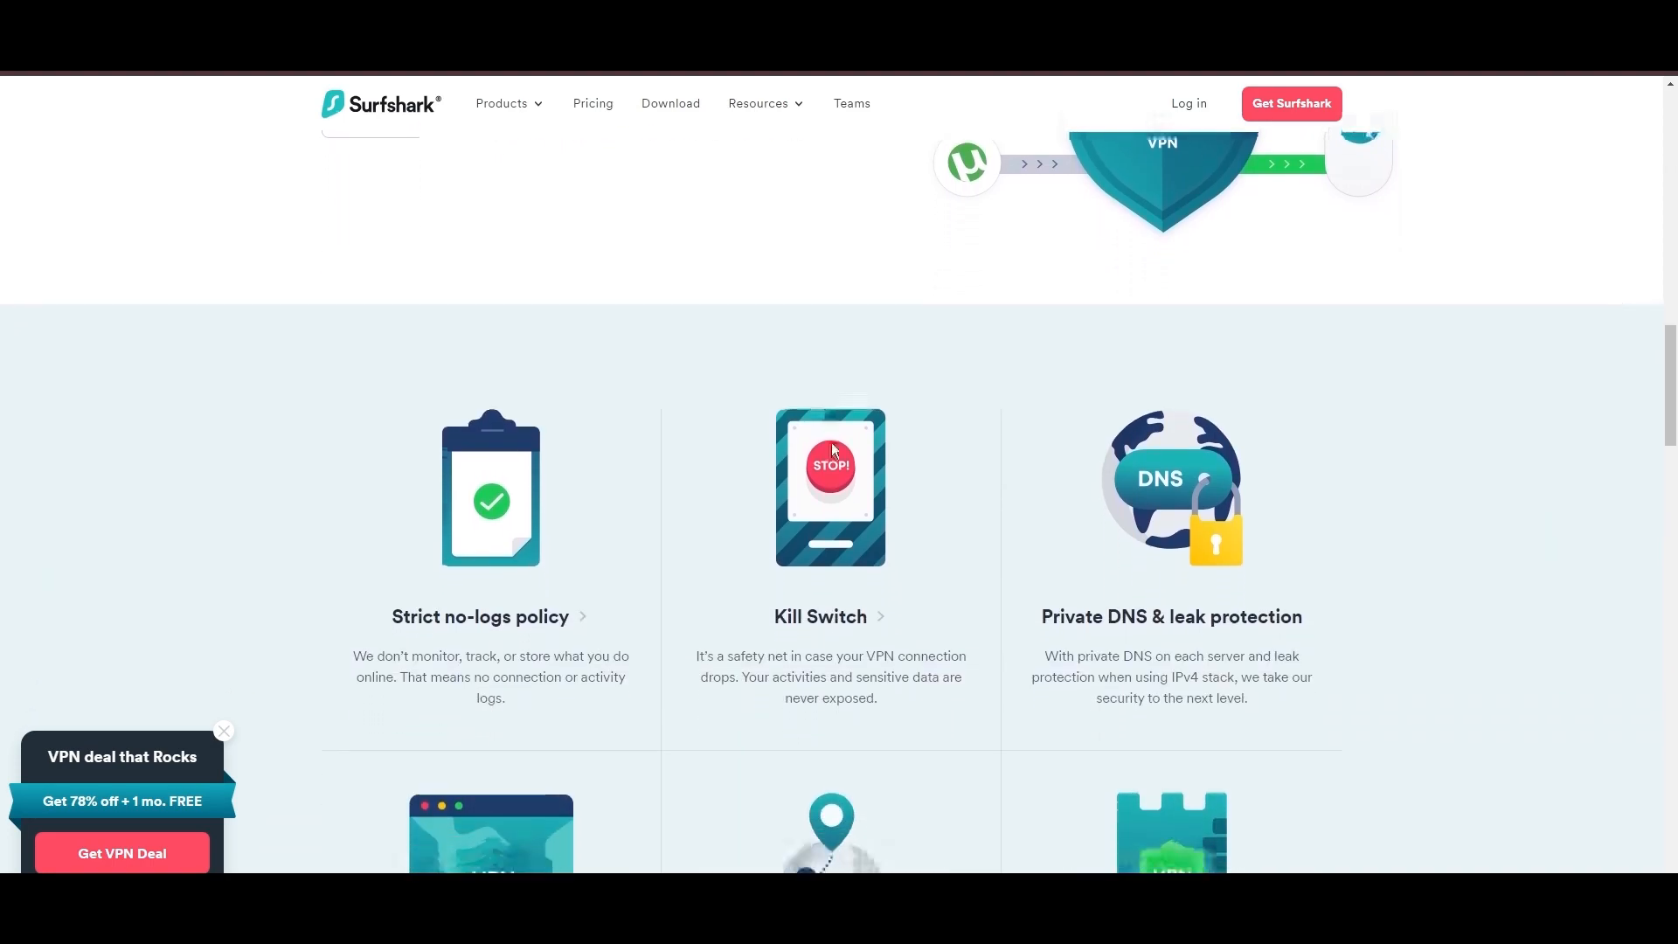
{"action": "scroll", "scroll_direction": "down", "scroll_amount": 3}
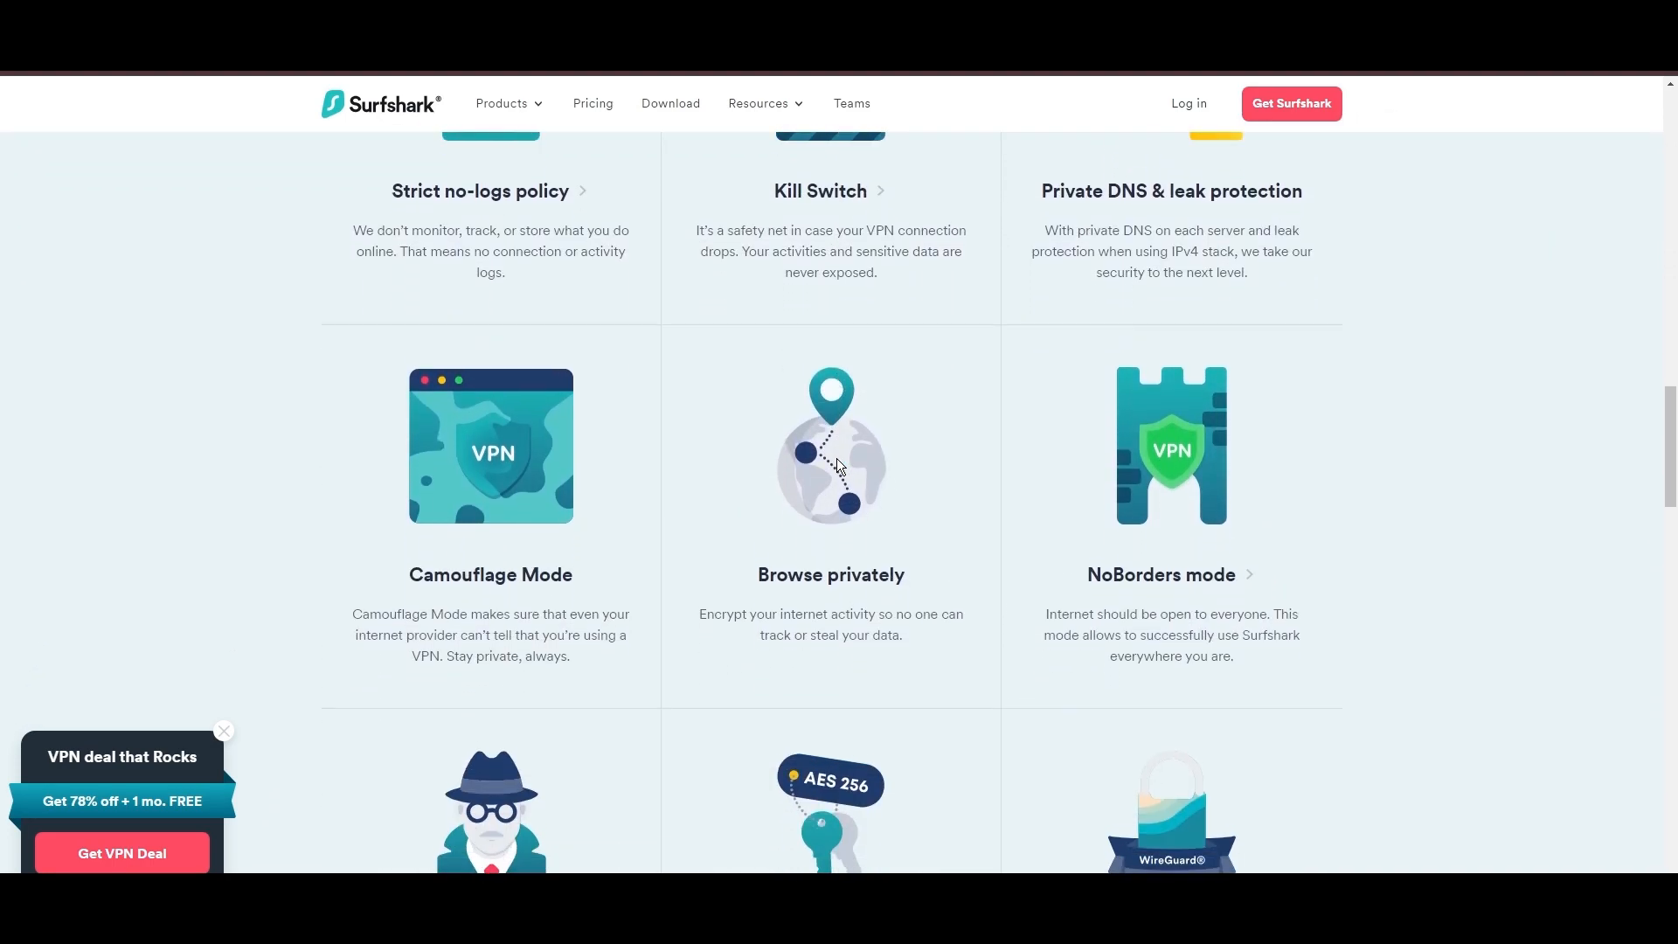
{"action": "scroll", "scroll_direction": "down", "scroll_amount": 3}
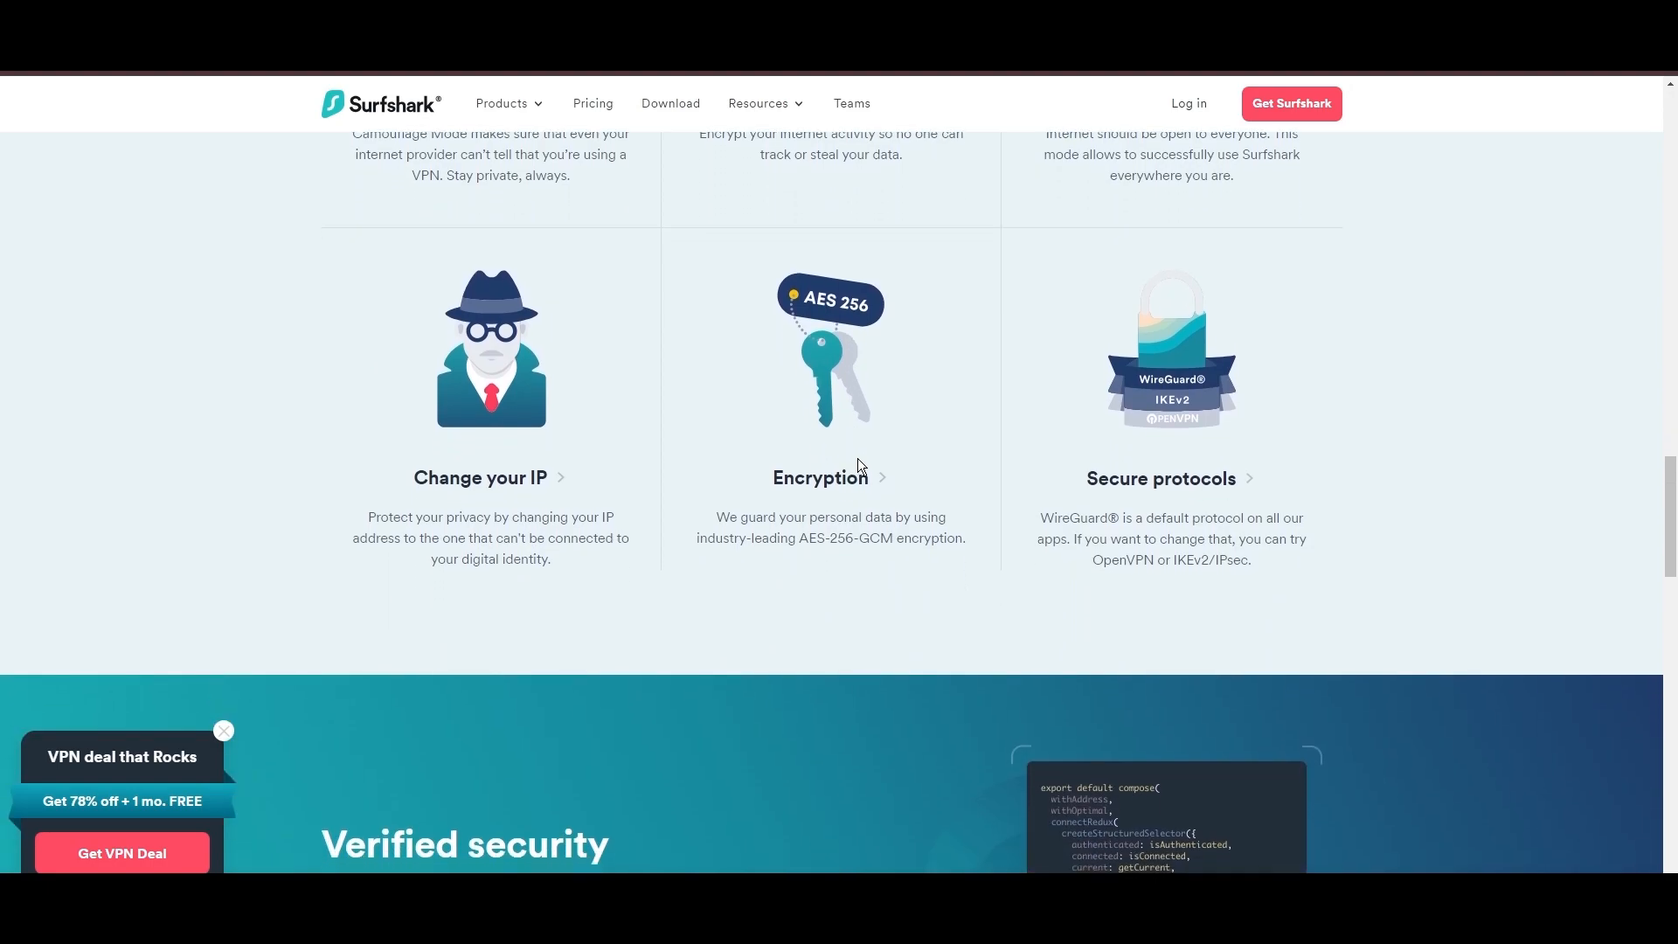
{"action": "scroll", "scroll_direction": "down", "scroll_amount": 3}
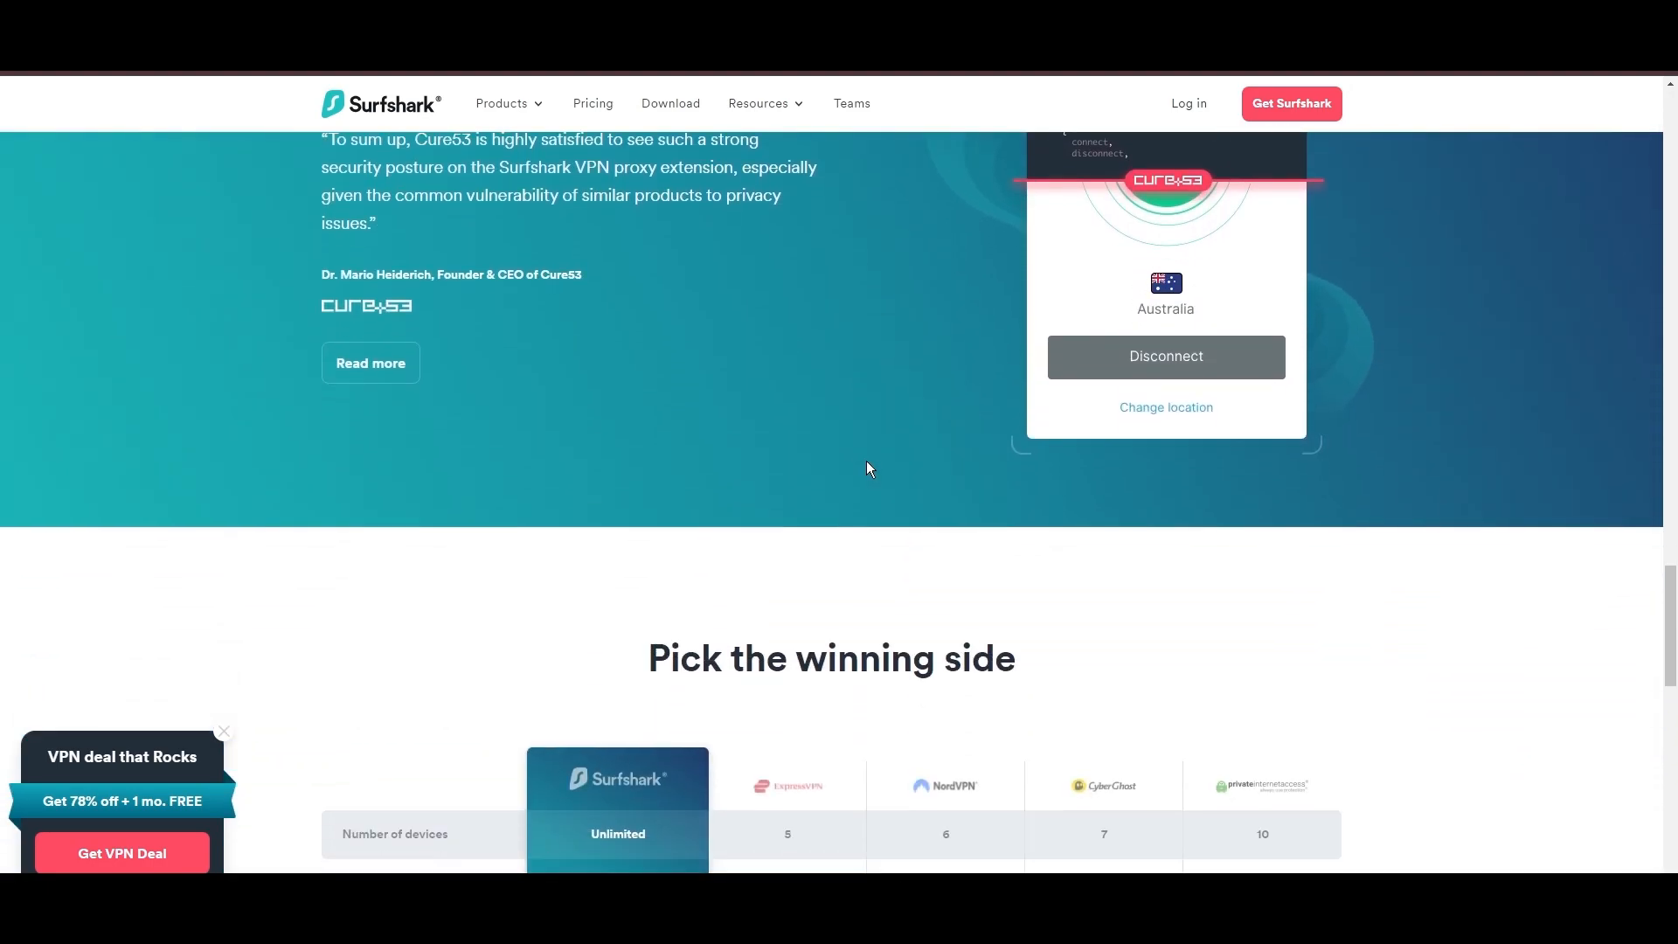
{"action": "scroll", "scroll_direction": "down", "scroll_amount": 3}
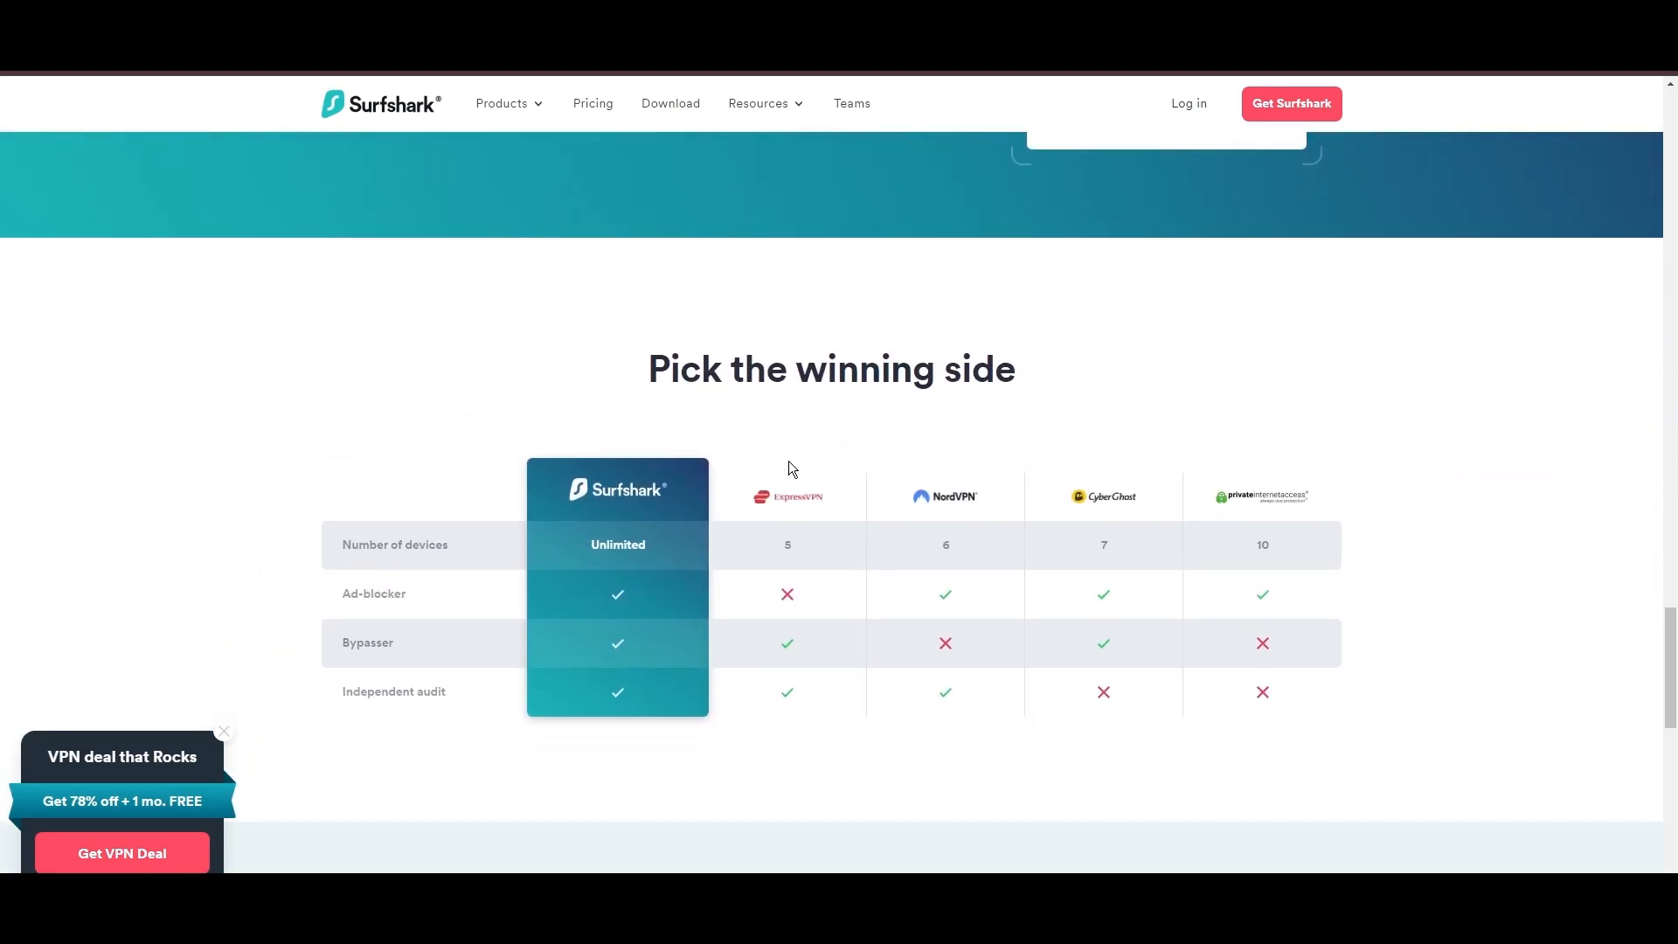
{"action": "scroll", "scroll_direction": "down", "scroll_amount": 3}
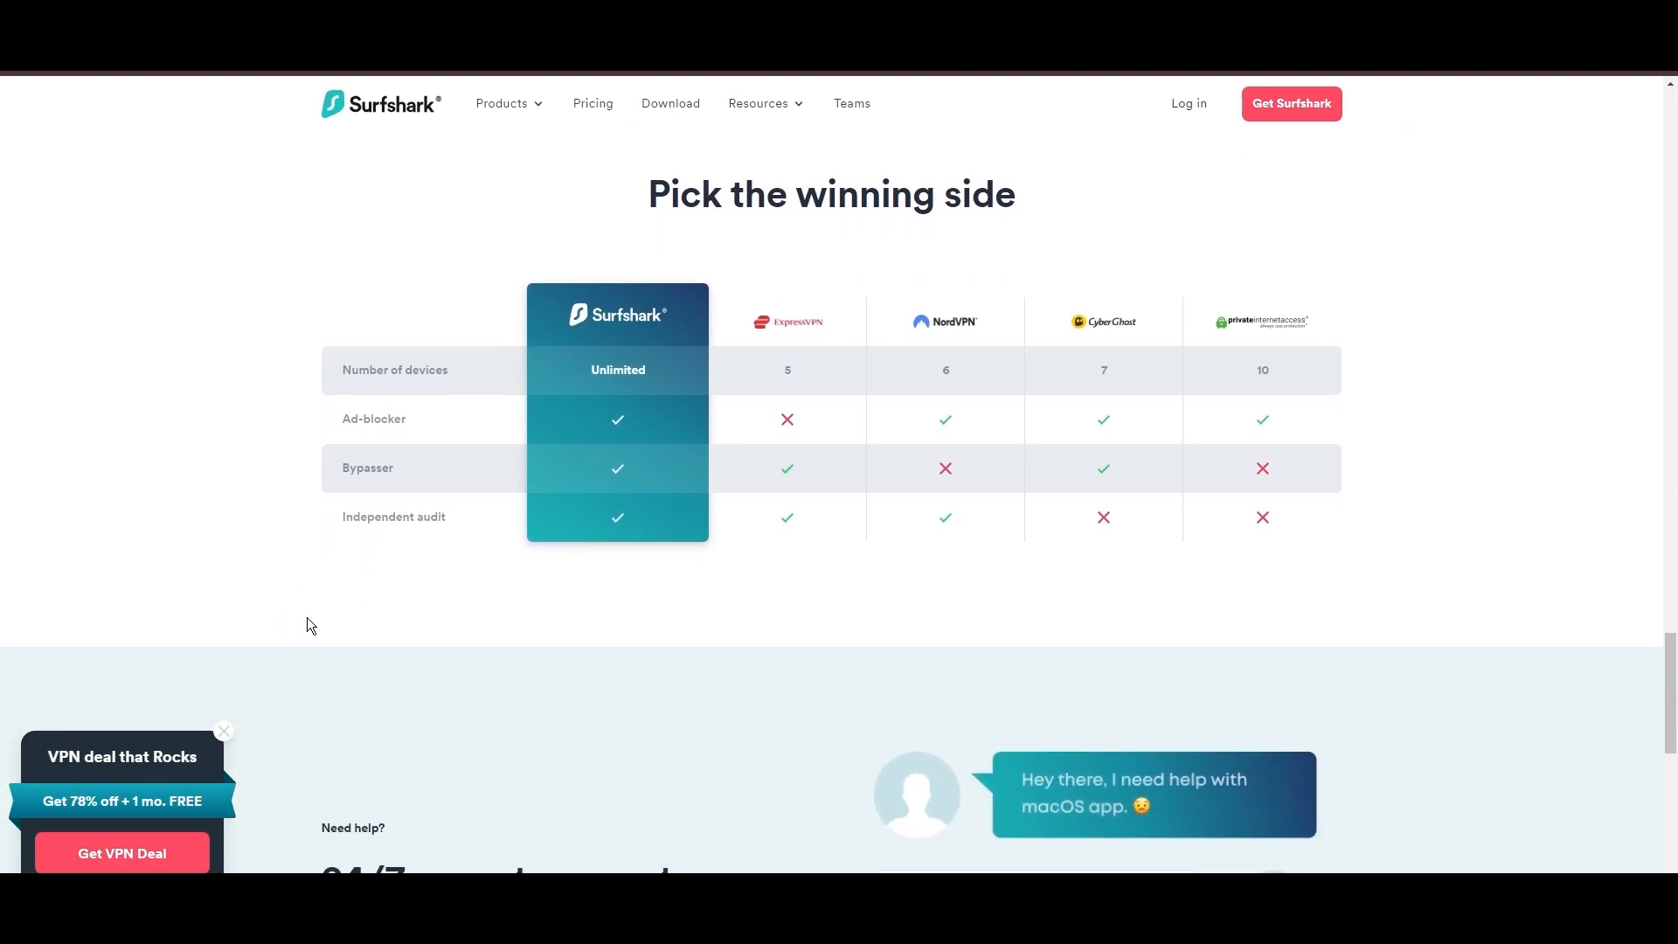
{"action": "scroll", "scroll_direction": "down", "scroll_amount": 3}
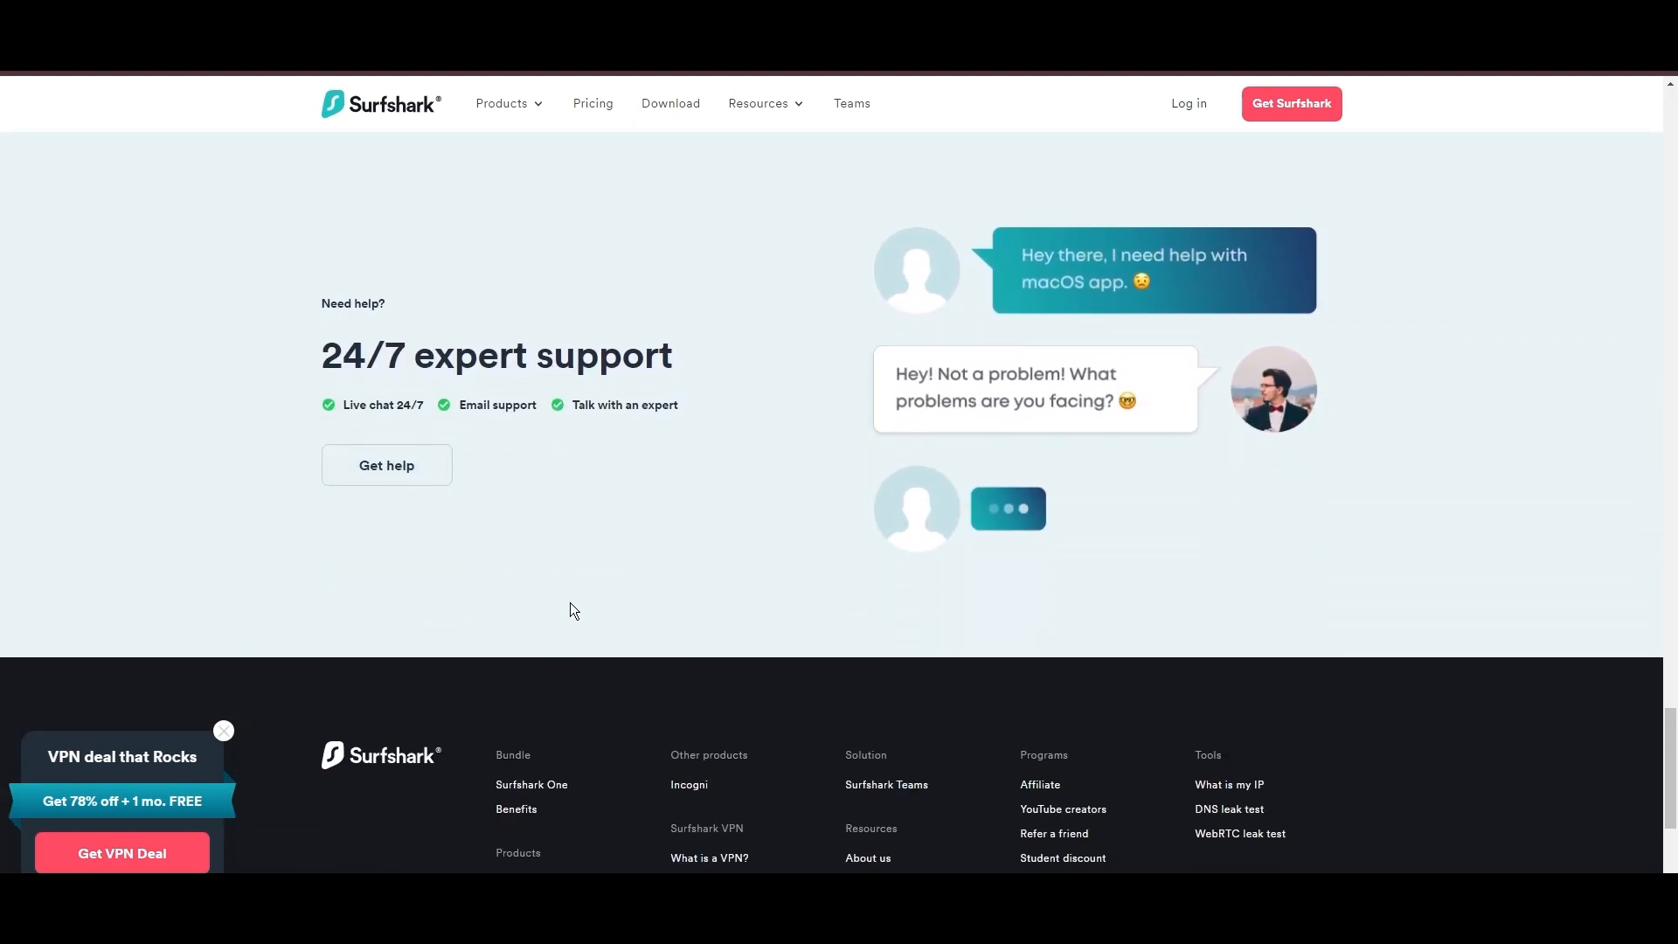
{"action": "scroll", "scroll_direction": "down", "scroll_amount": 3}
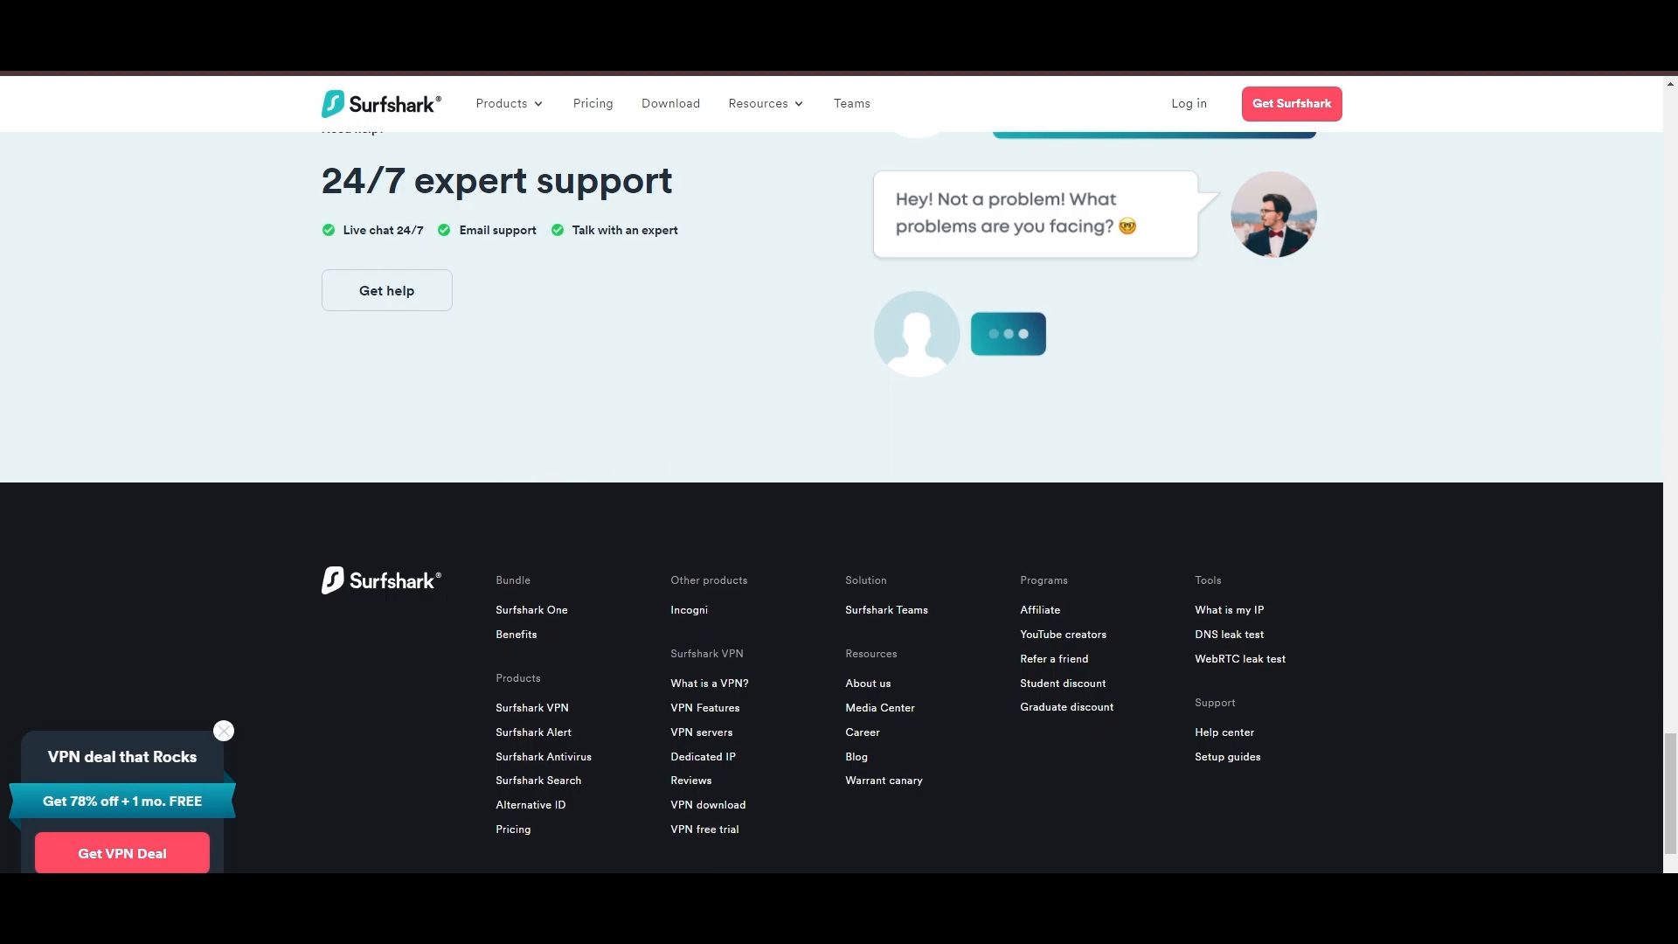